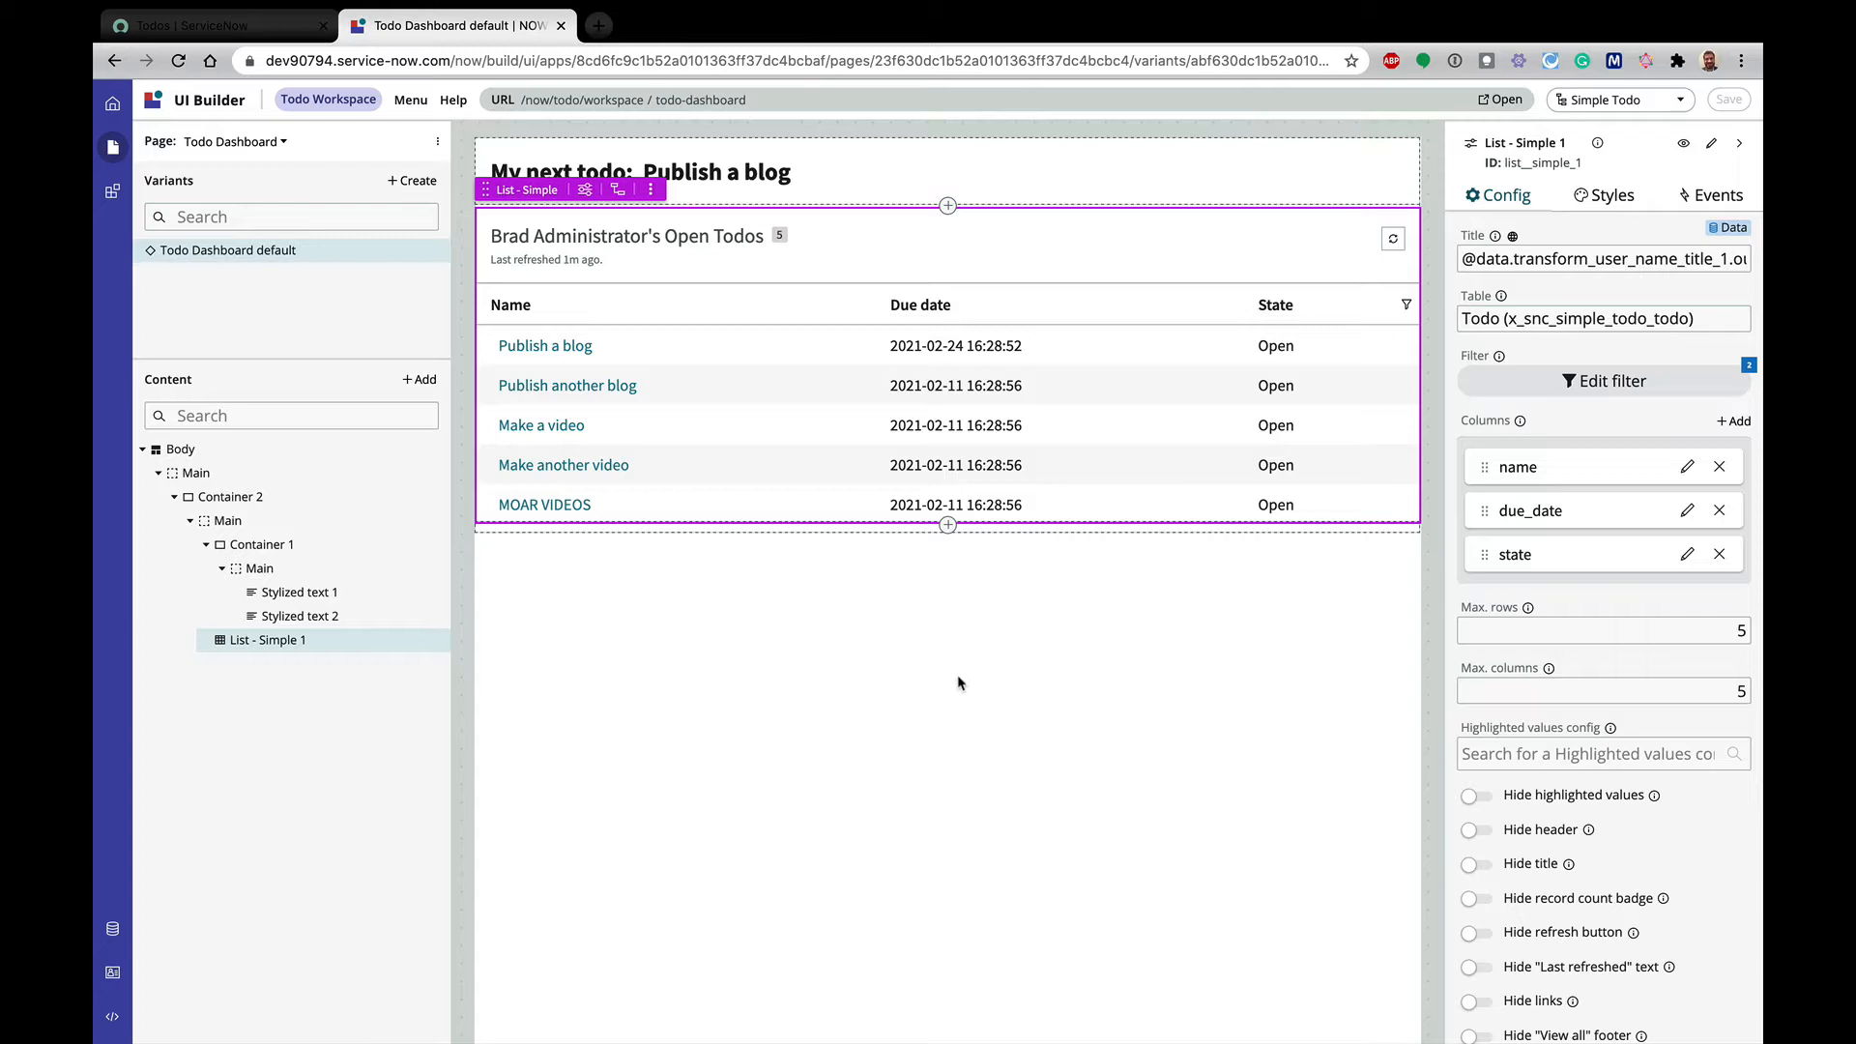
mouse_move(748, 706)
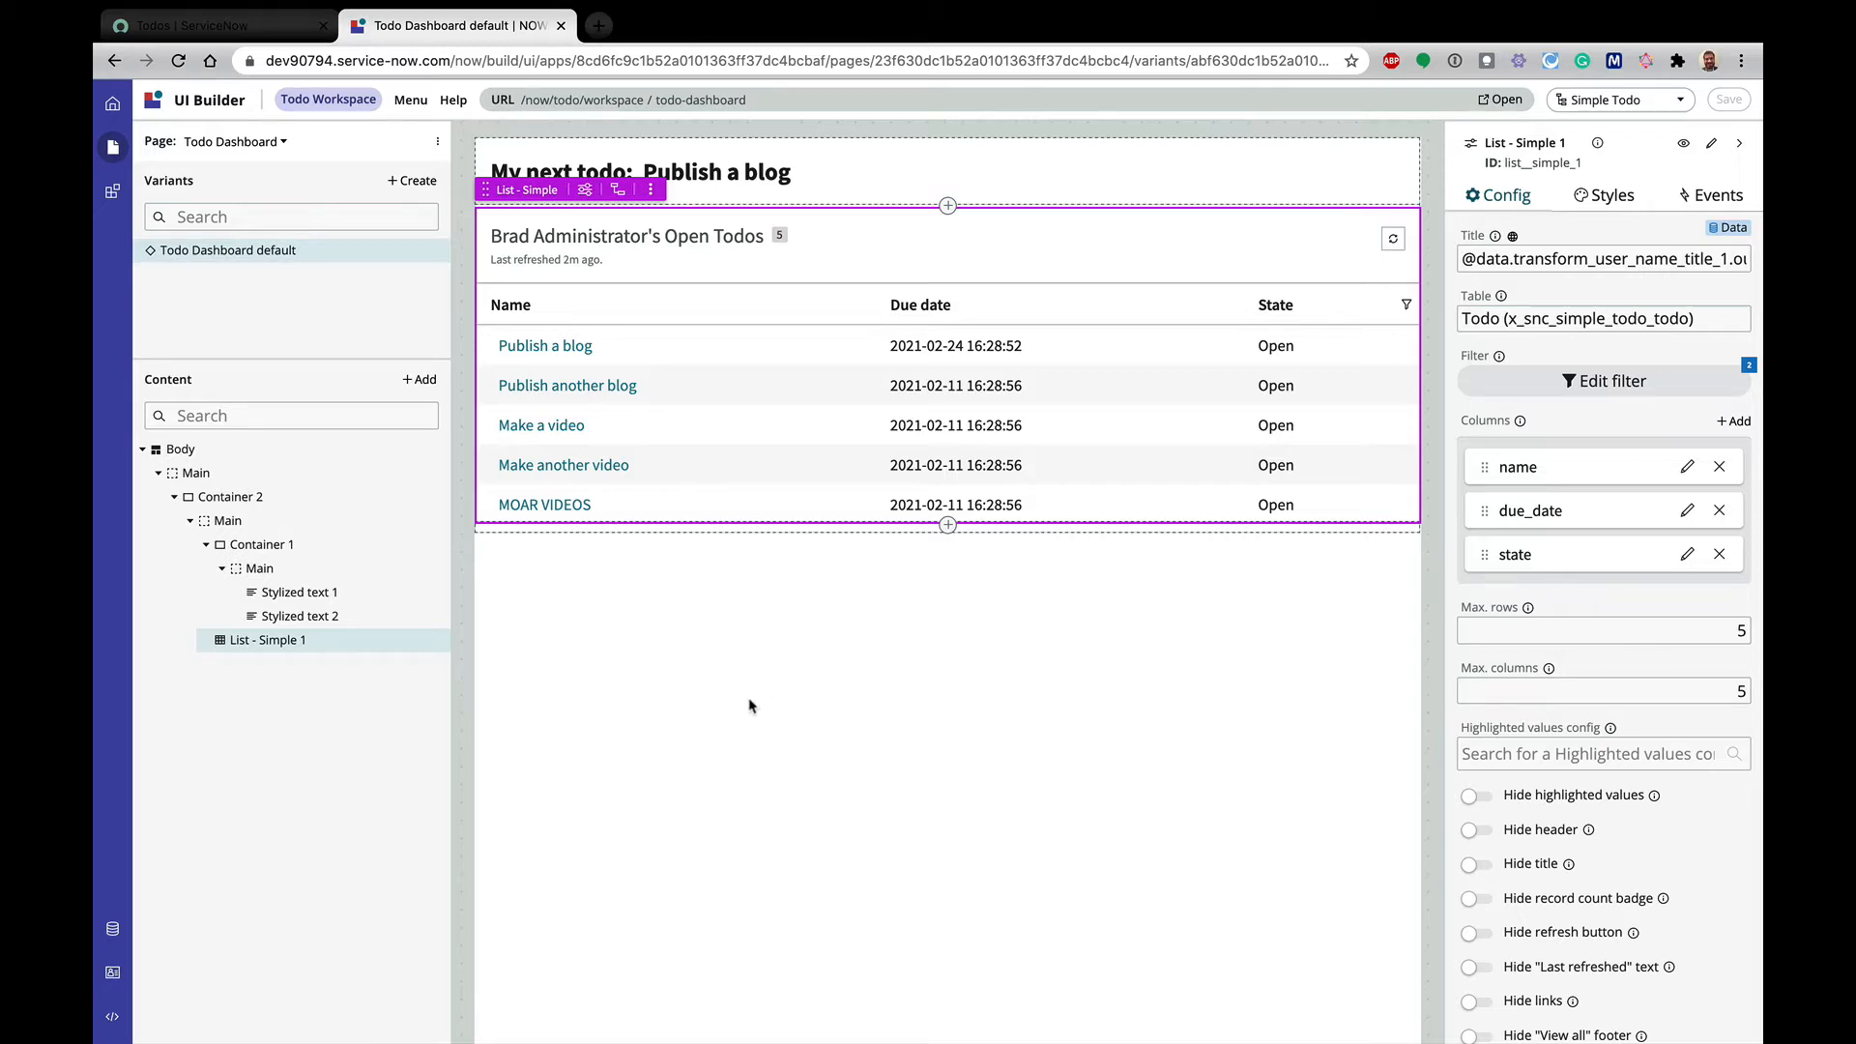
mouse_move(867, 578)
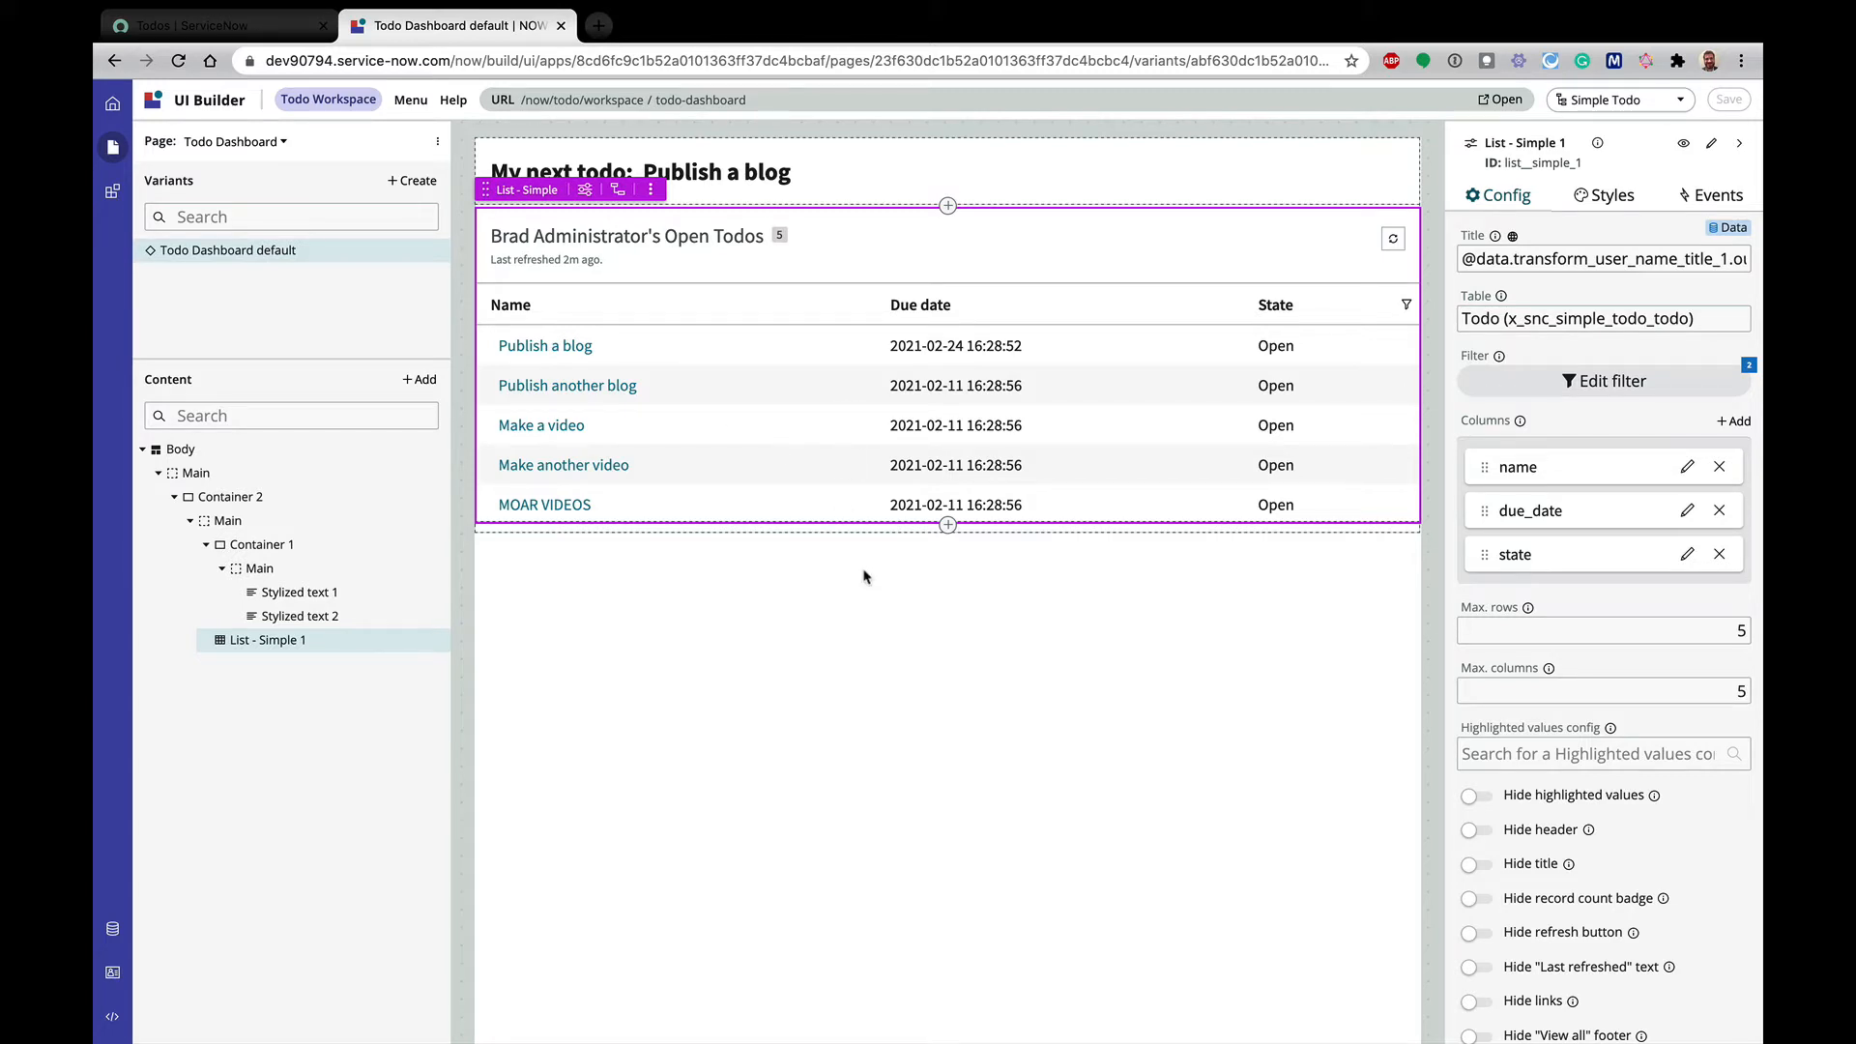
mouse_move(872, 182)
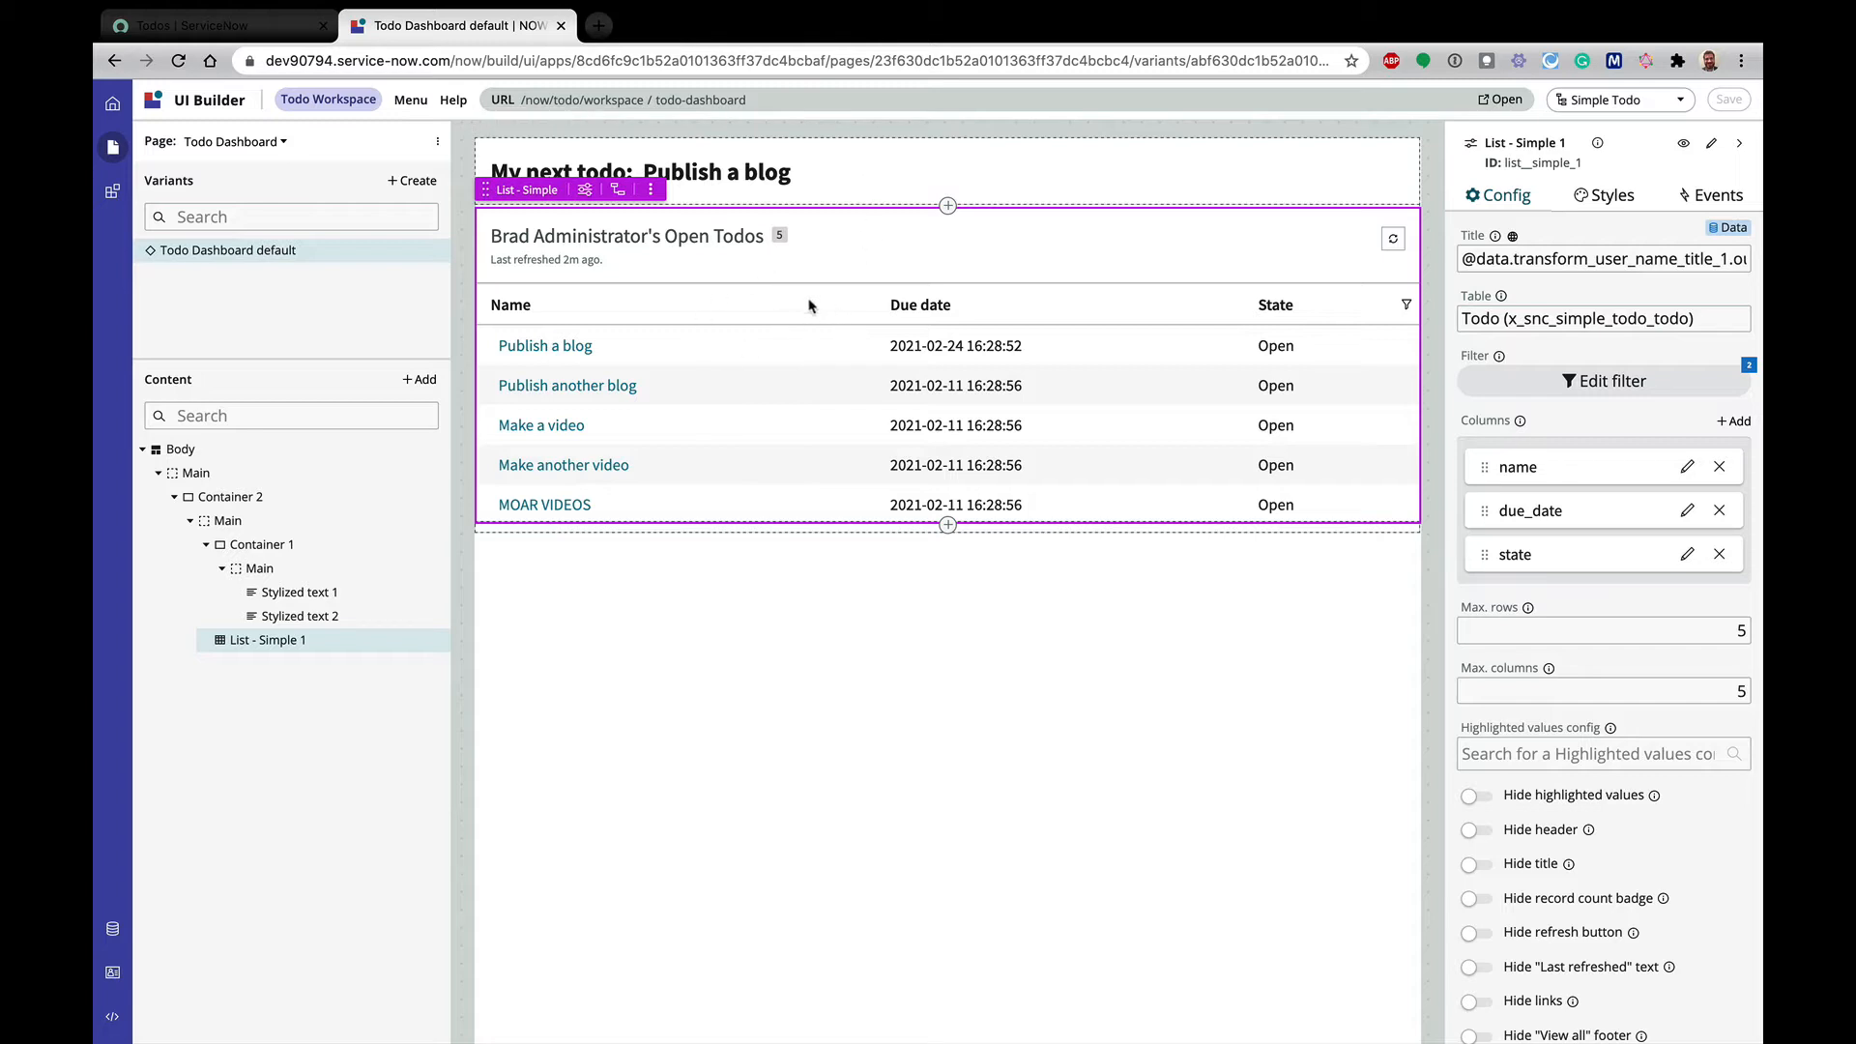
mouse_move(955, 357)
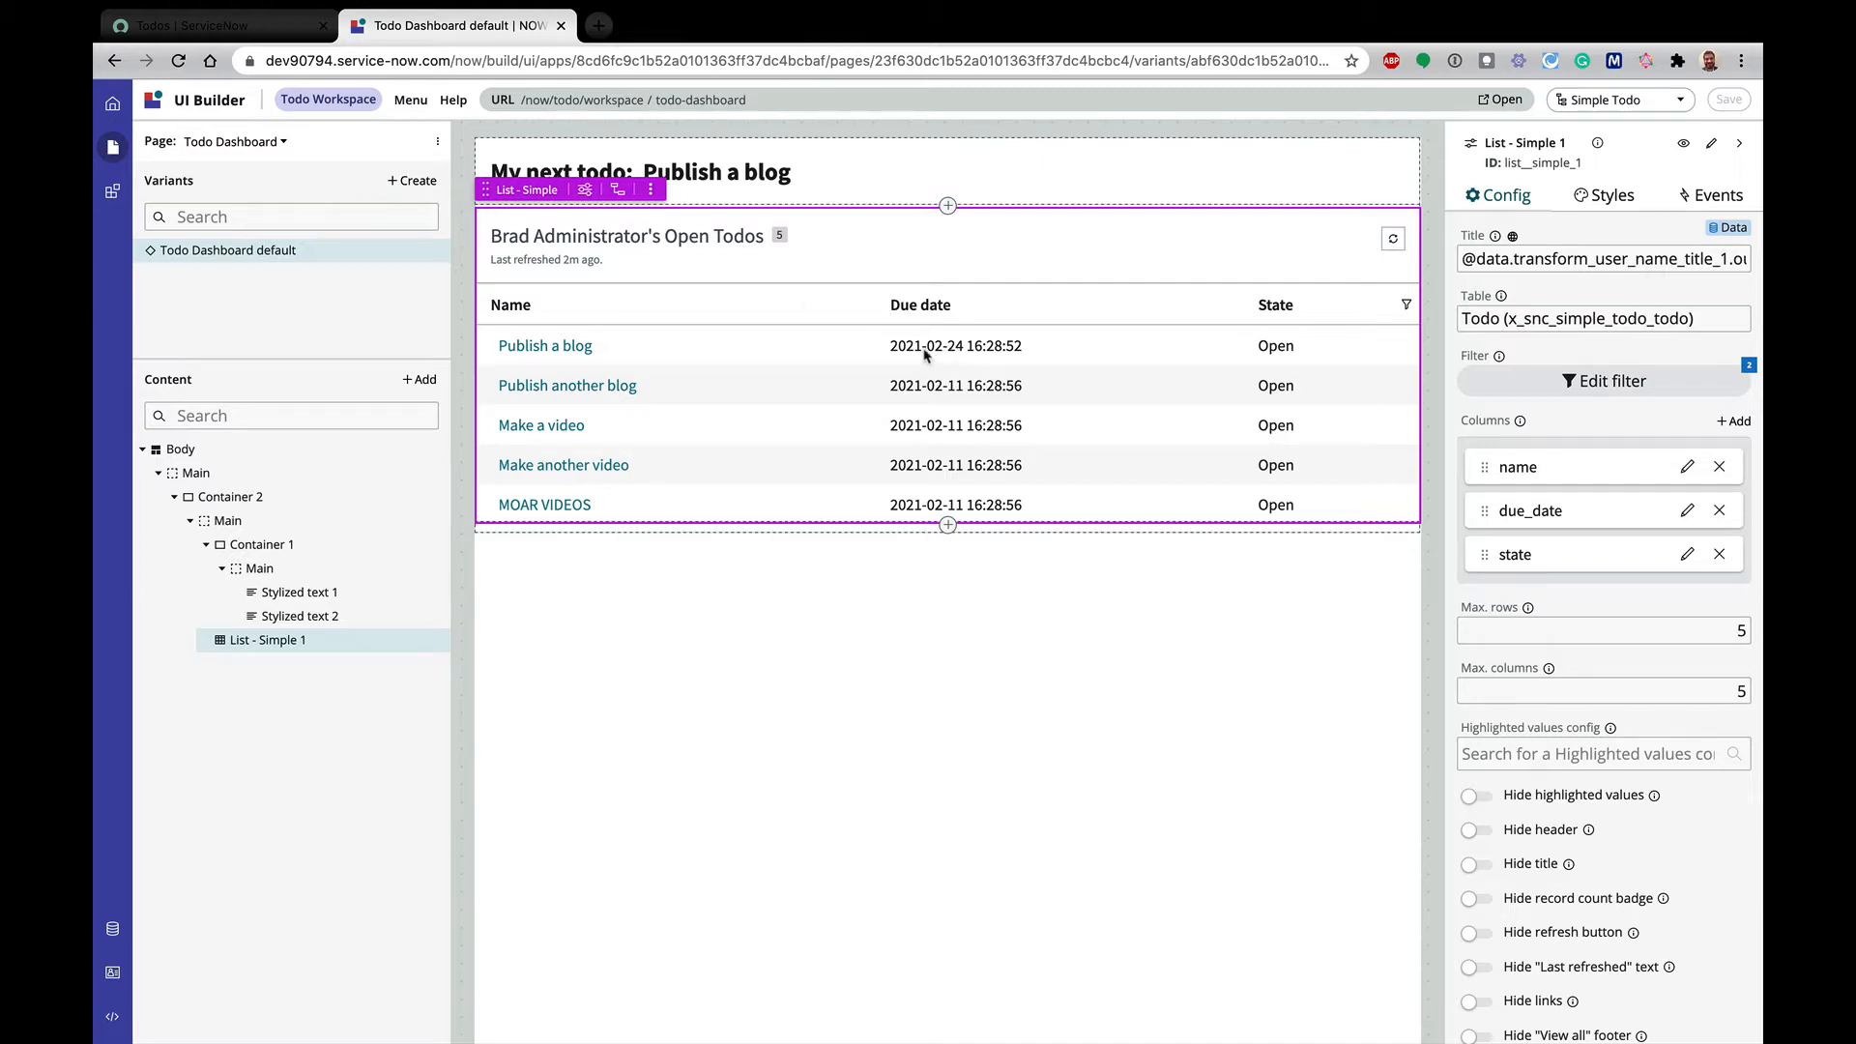
mouse_move(976, 342)
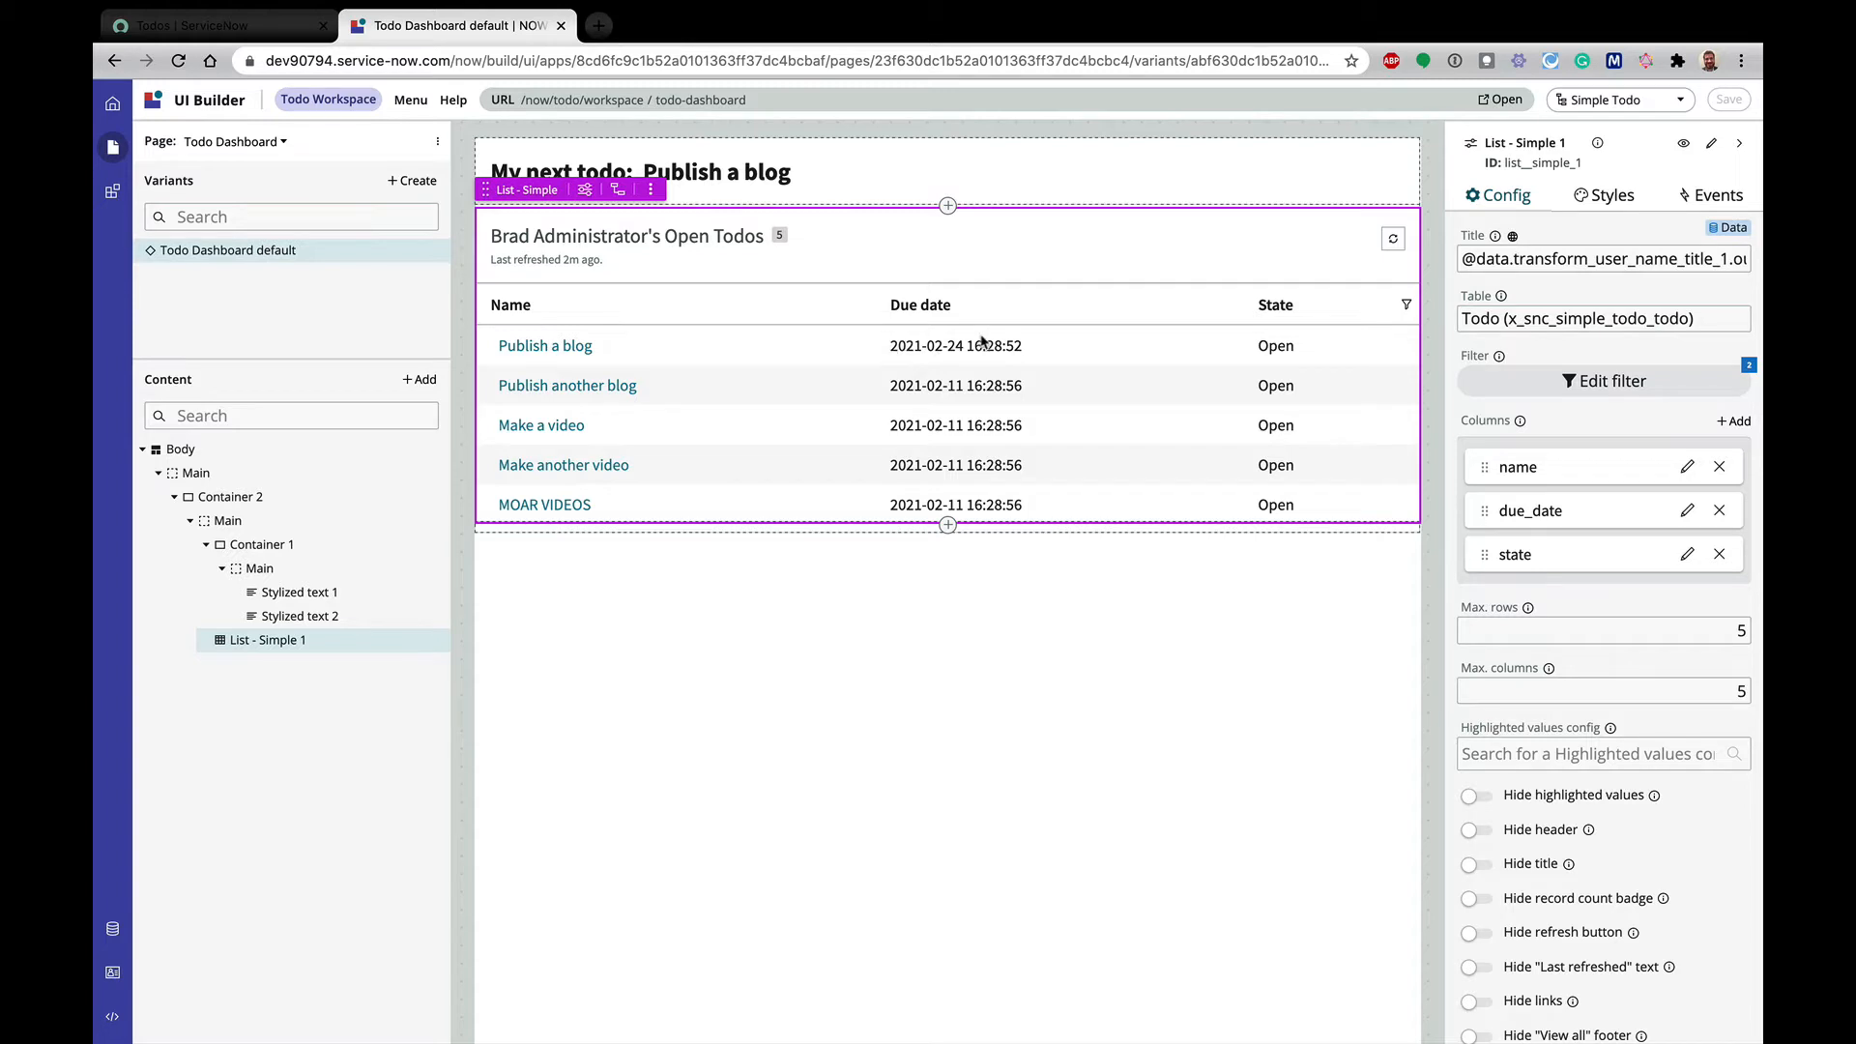
Add a new client state parameter named todo_filter
left_click(1606, 380)
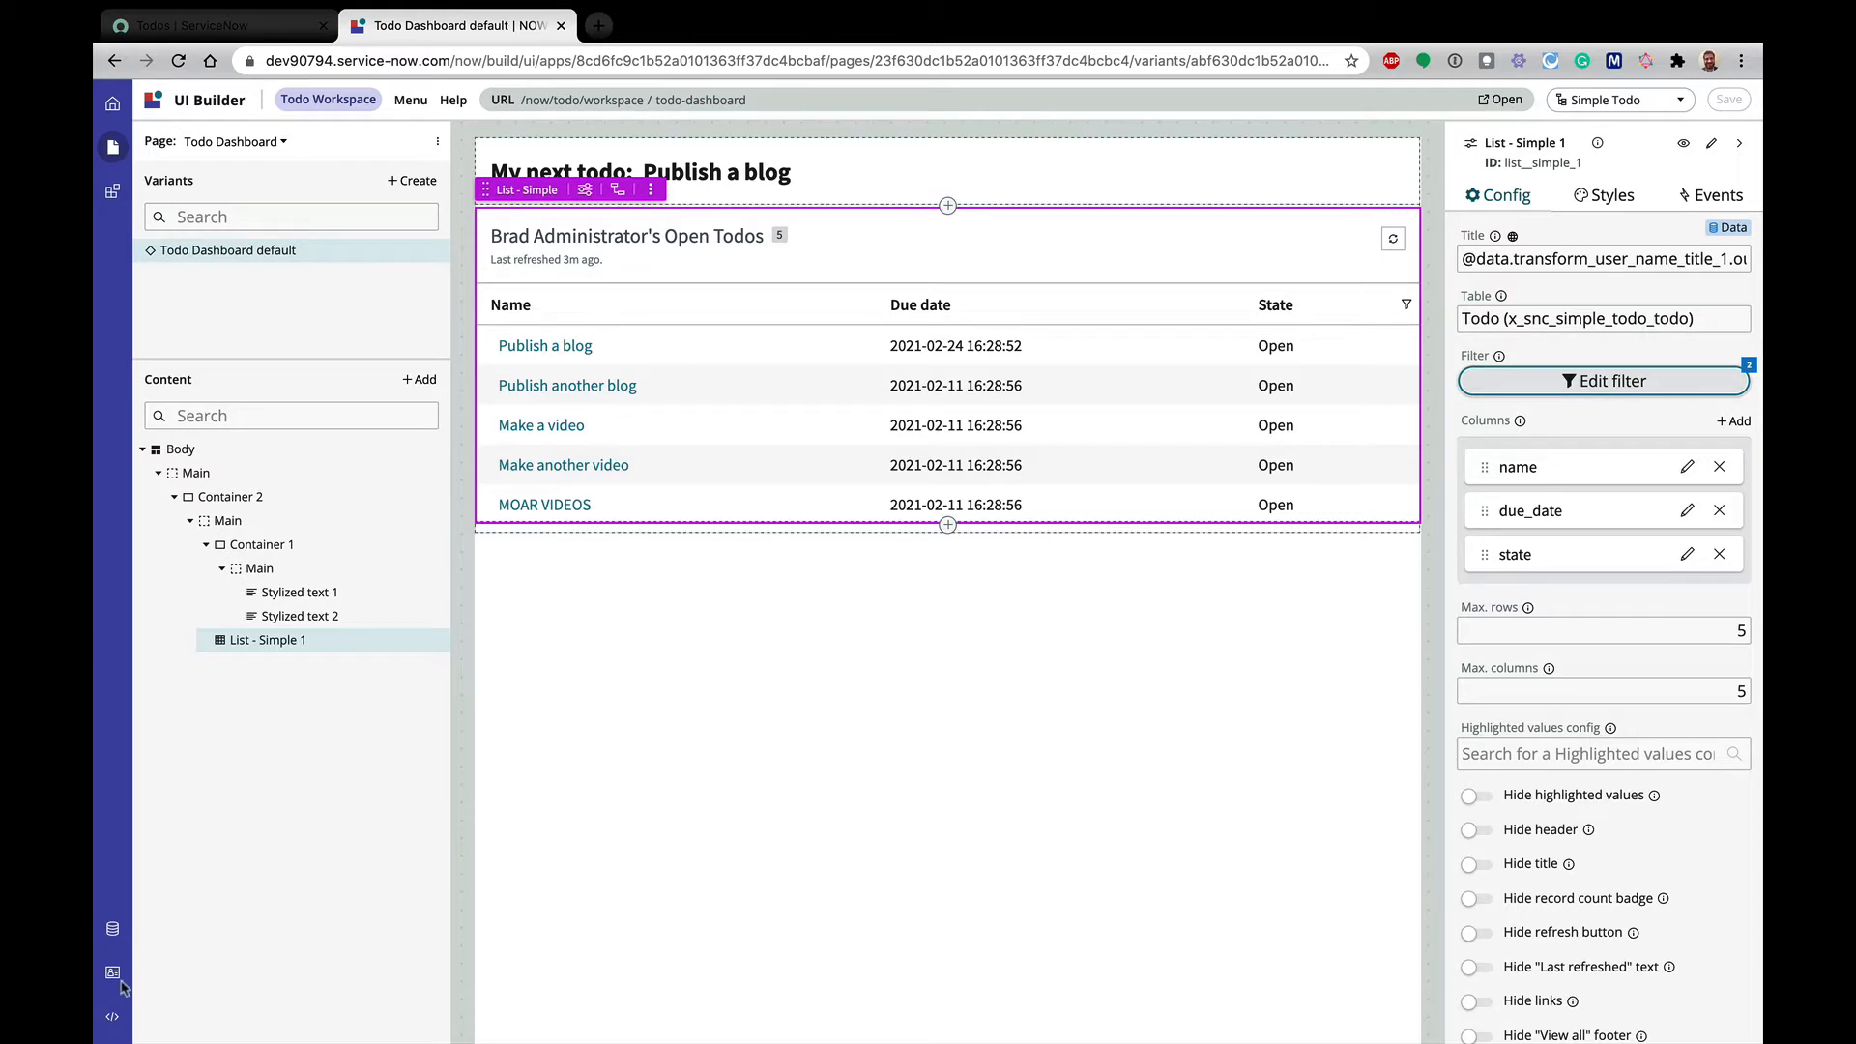
left_click(112, 973)
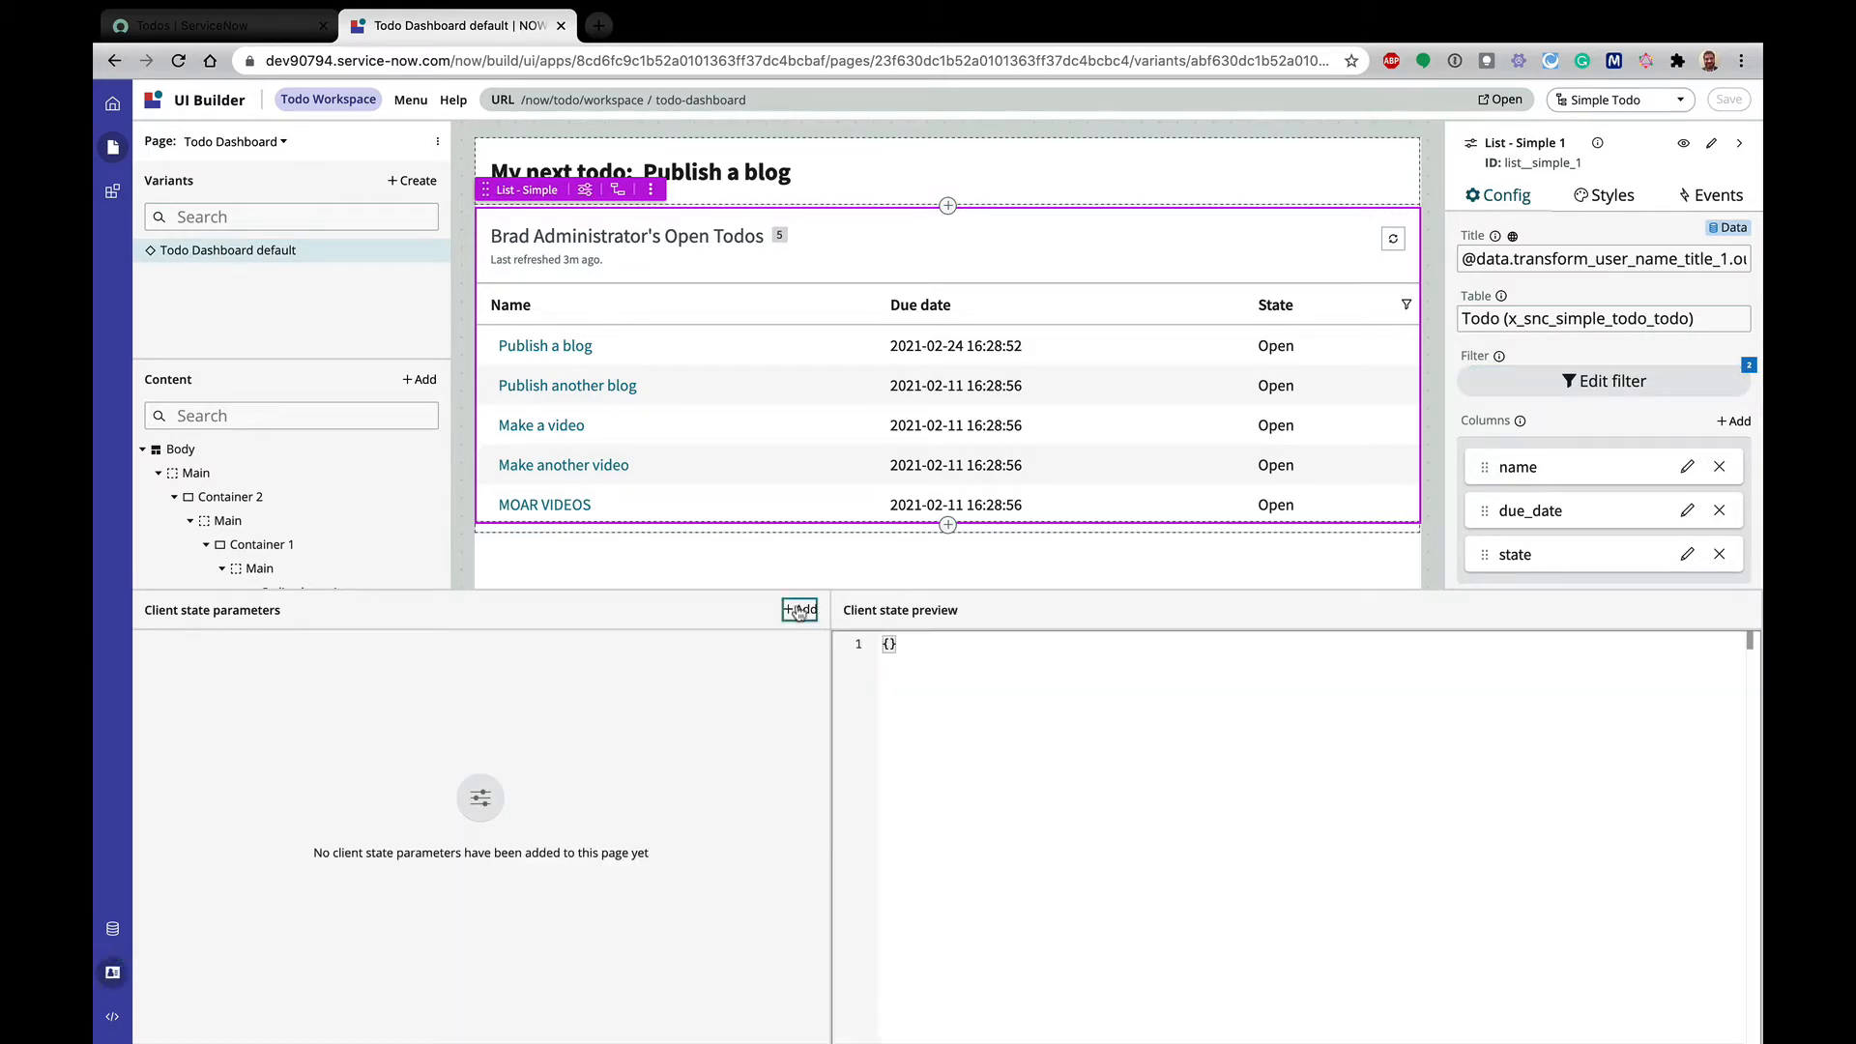
left_click(799, 609)
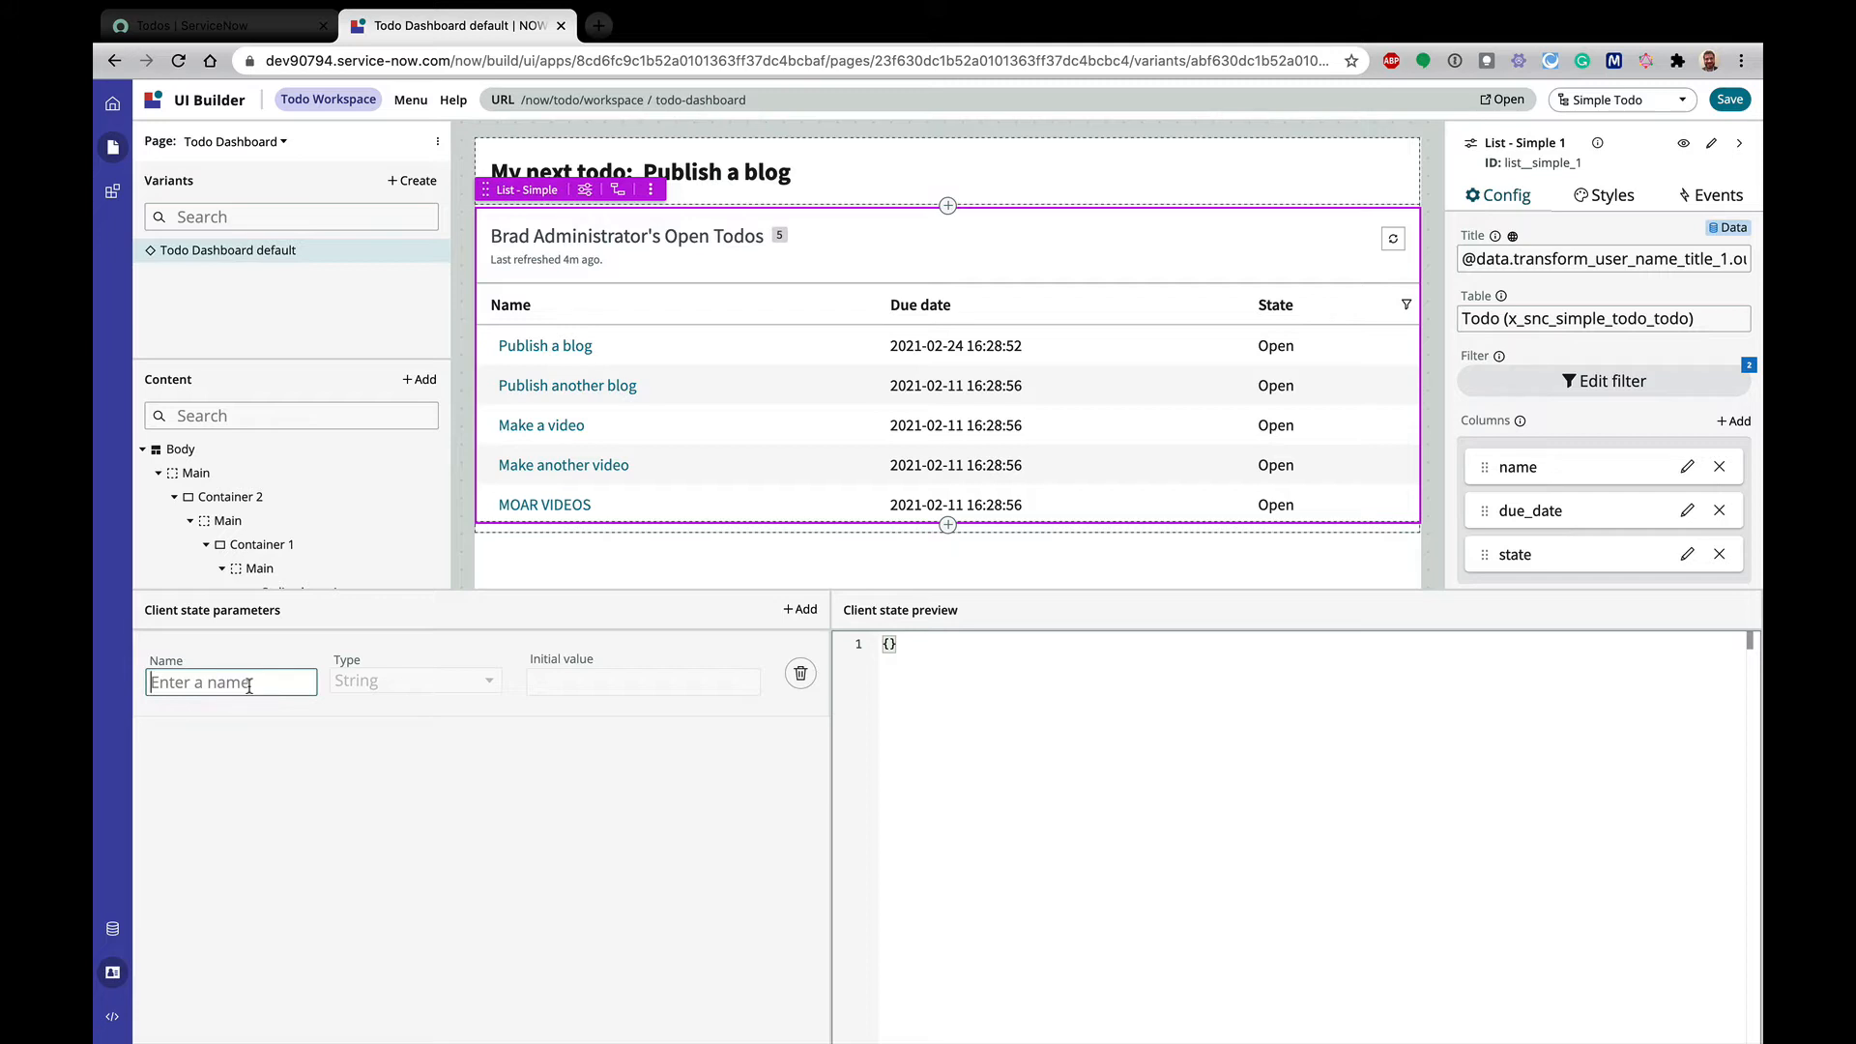
type("todo")
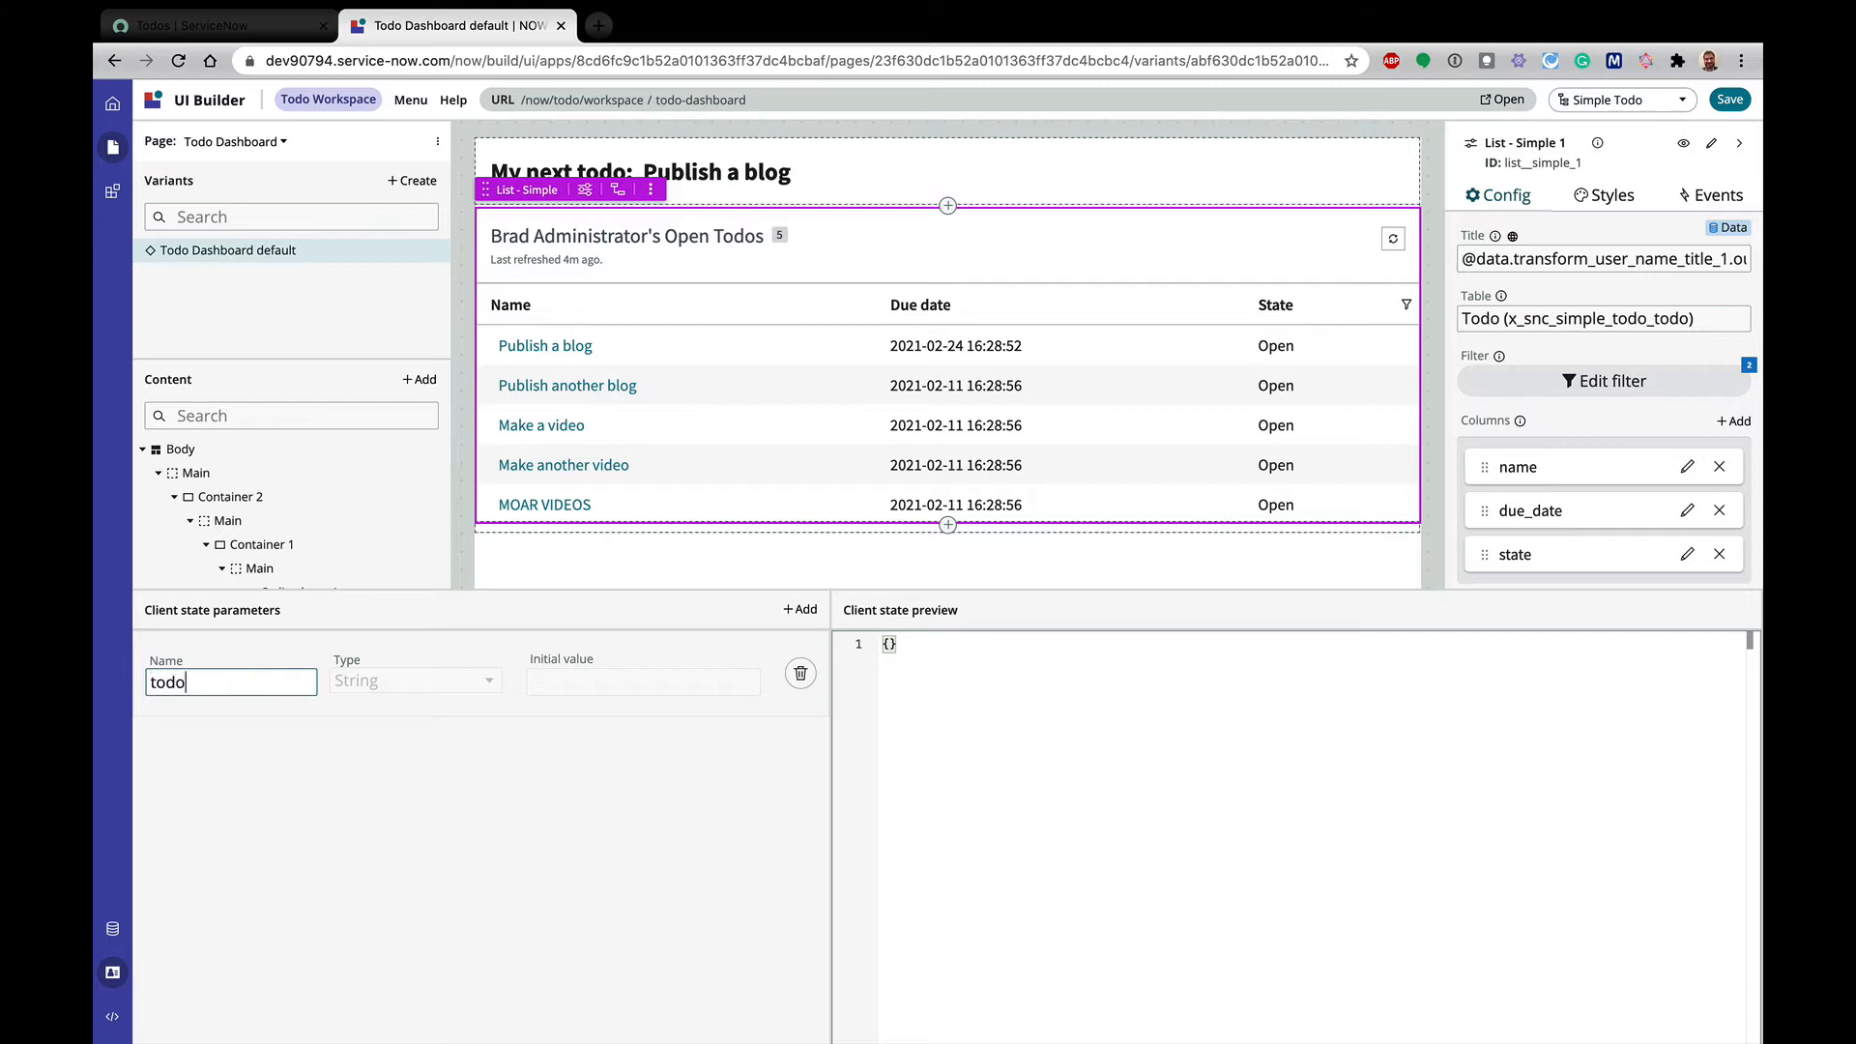
type("_filter")
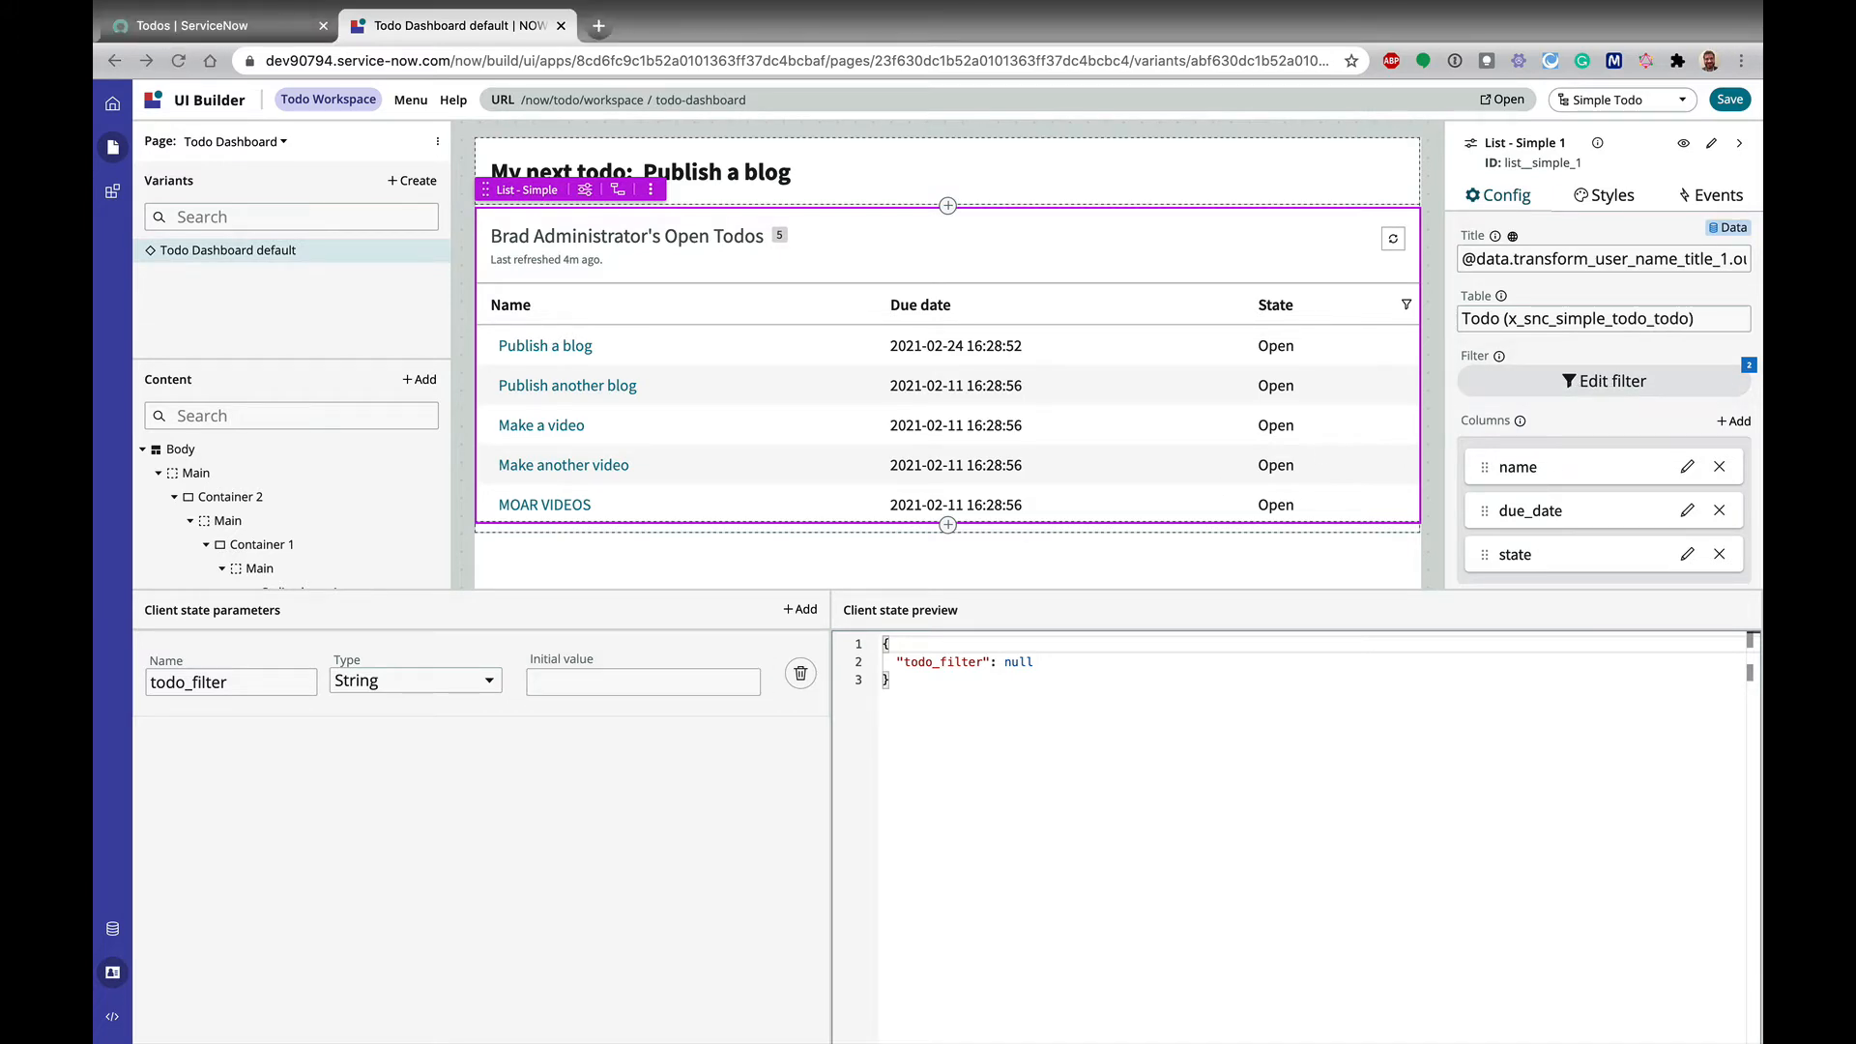
Set its initial value to the encoded query for the current user's open todos (state=open)
left_click(642, 682)
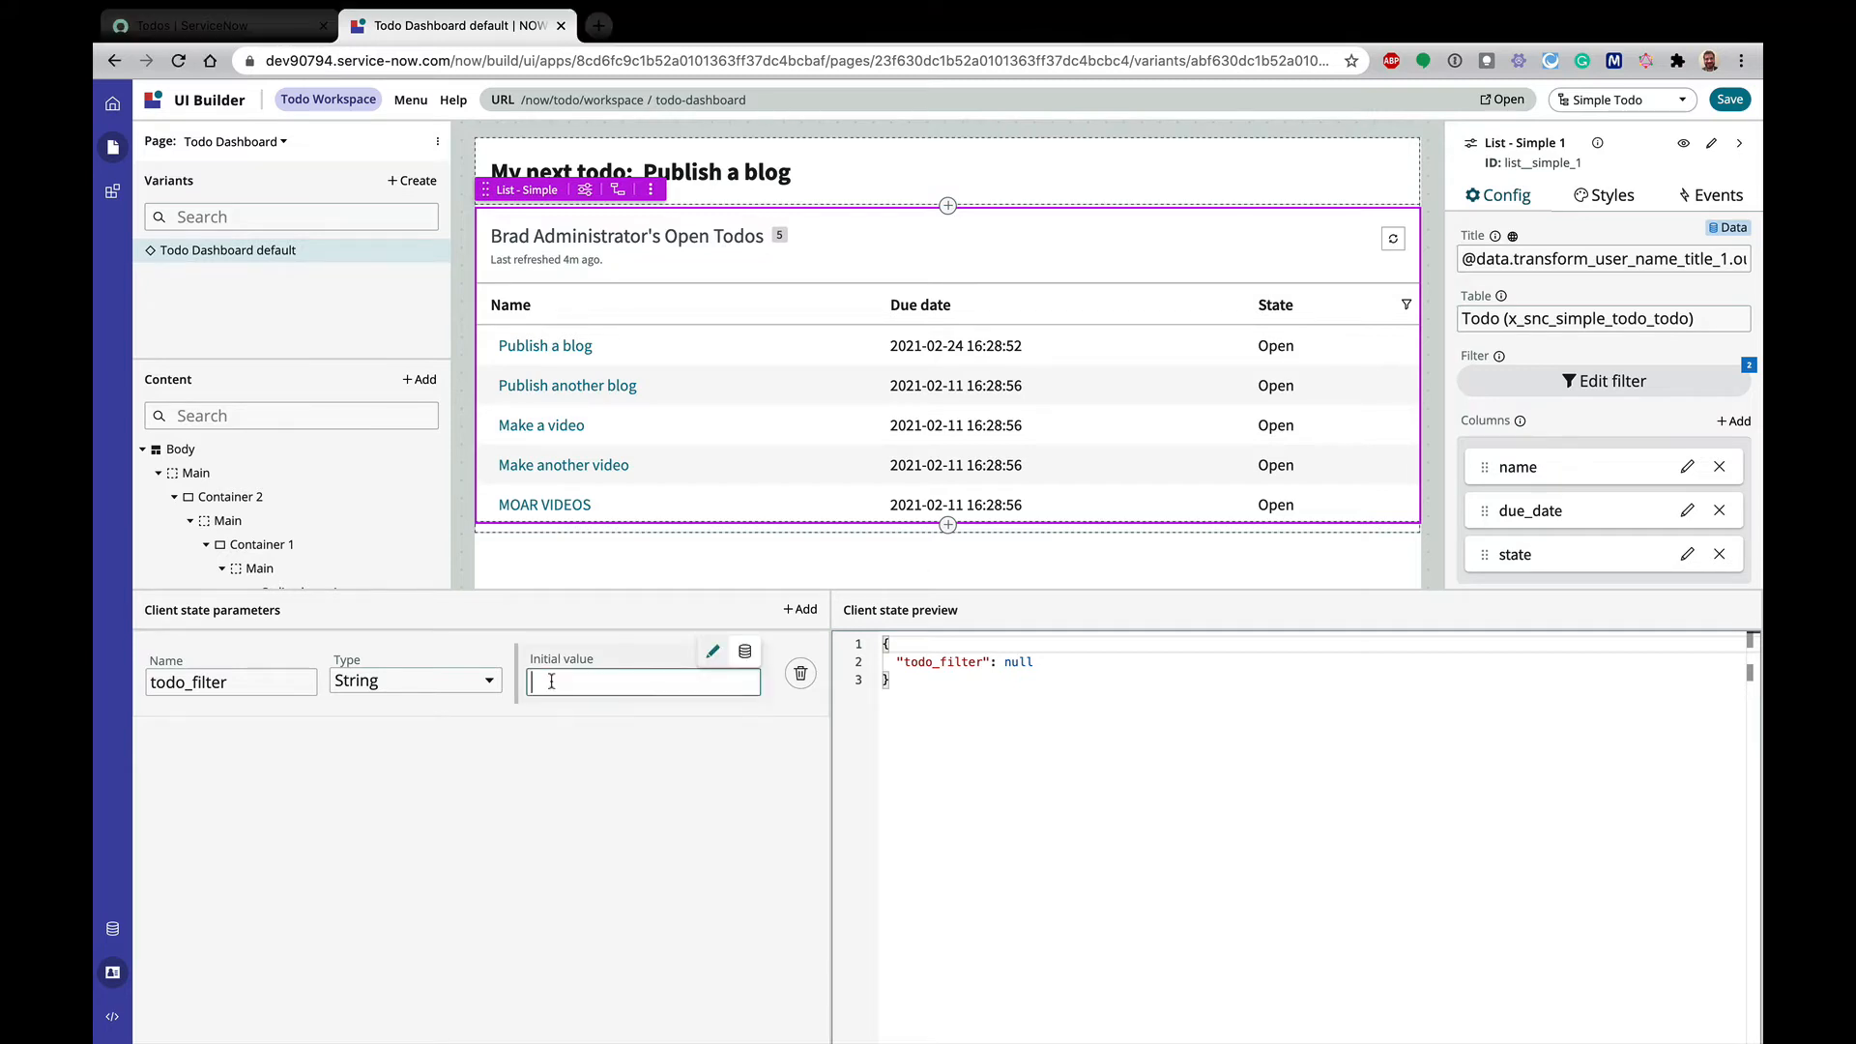
type("9ad2572f2b477fe^state=open")
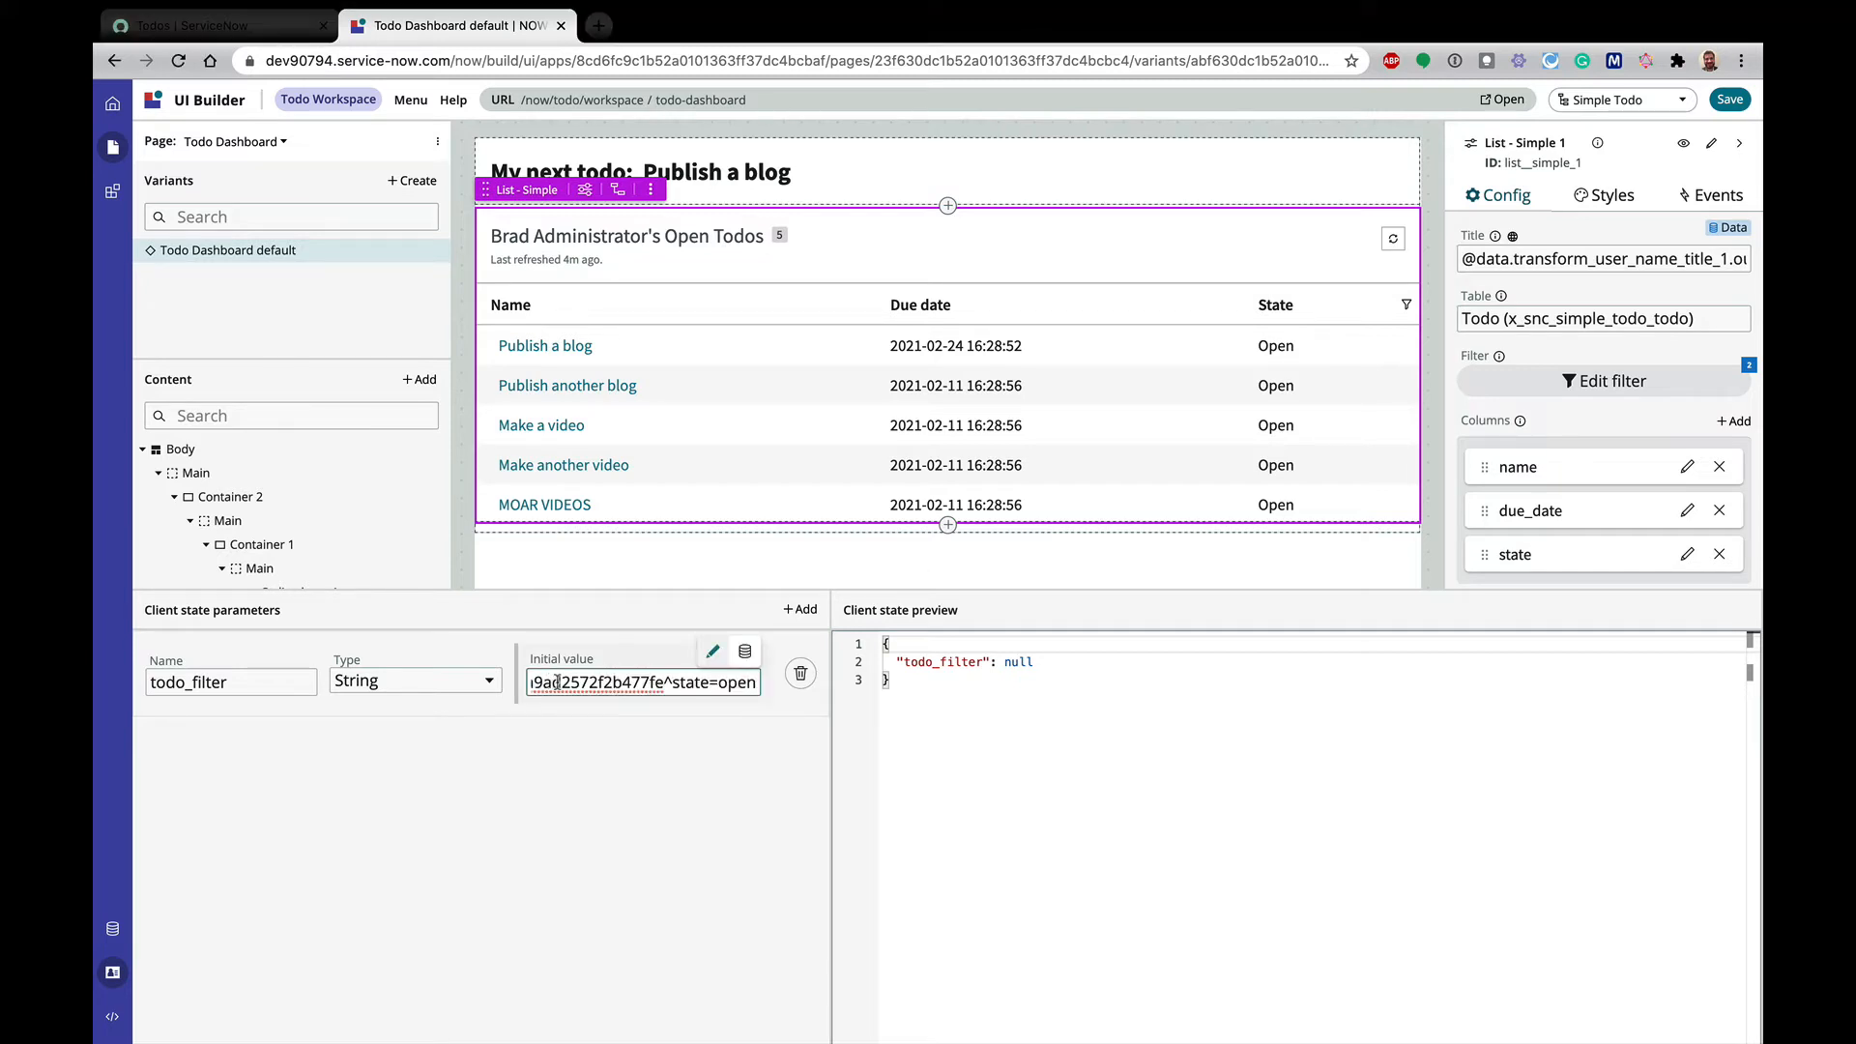
type("userDYNAMIC90d1921e5f5101")
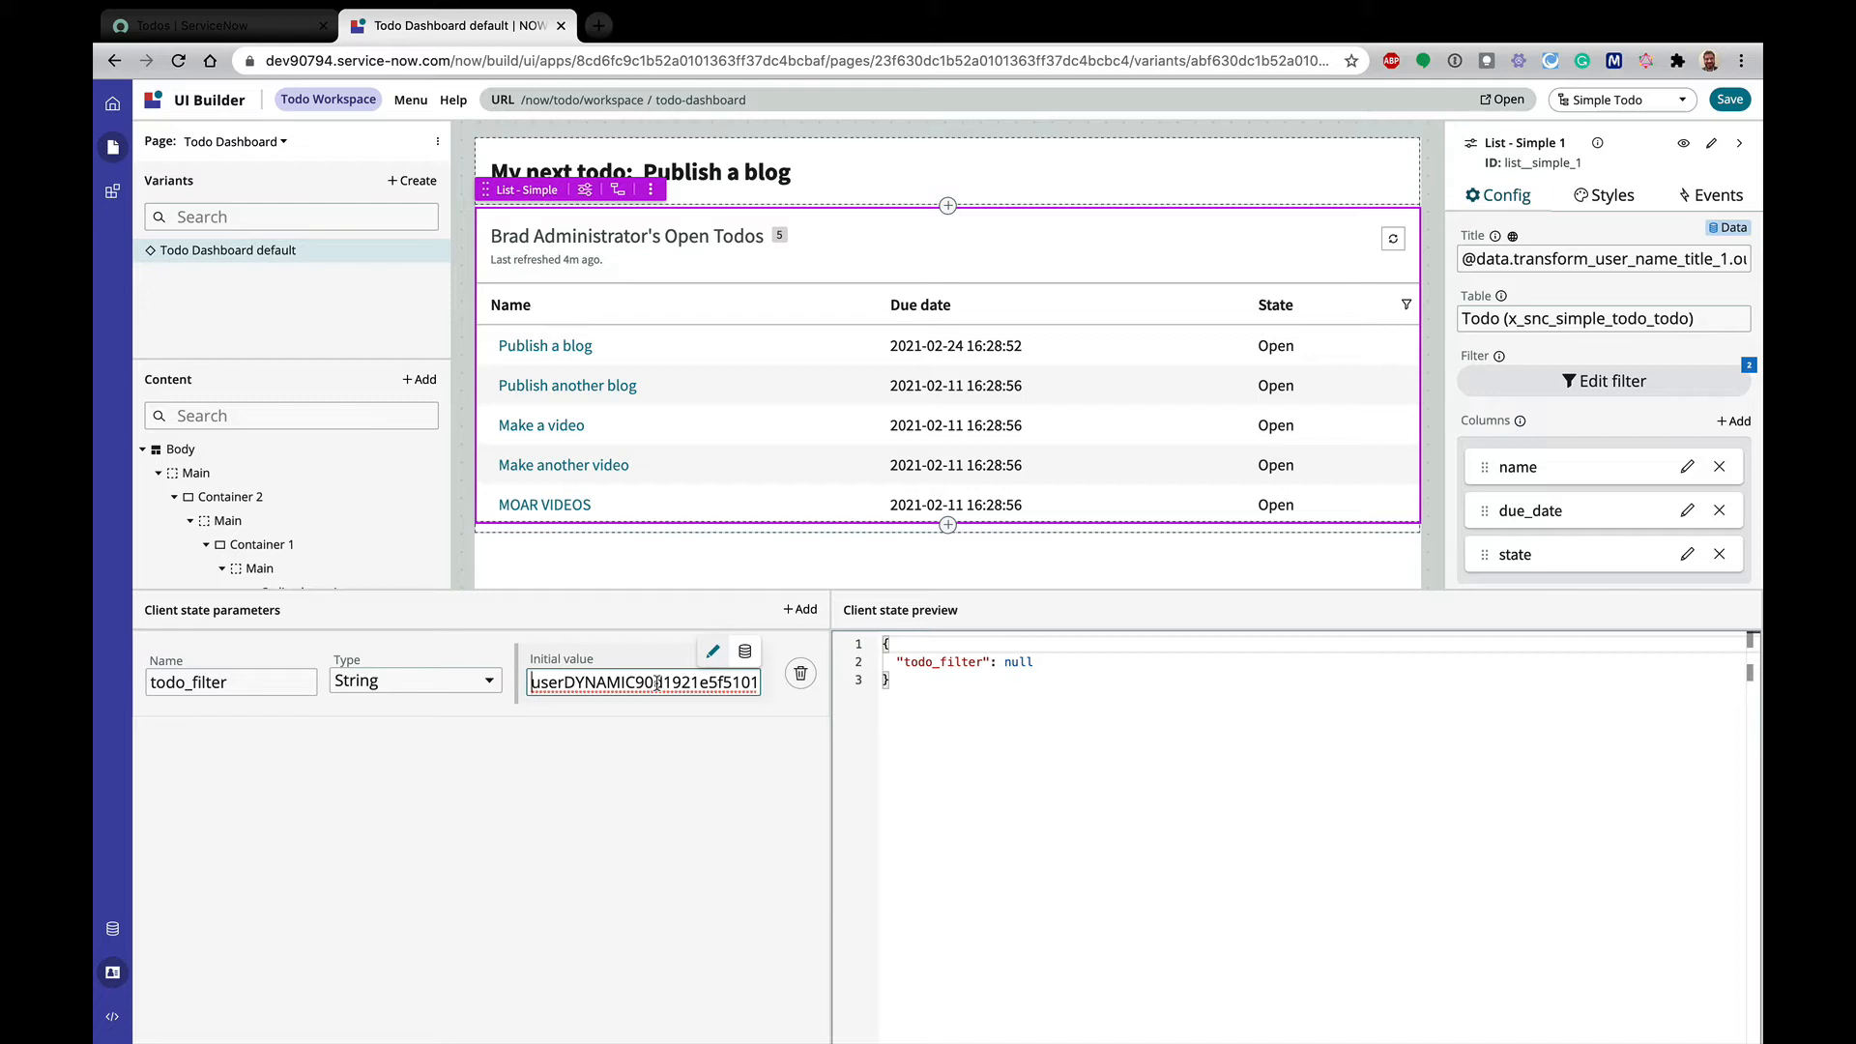
left_click(568, 779)
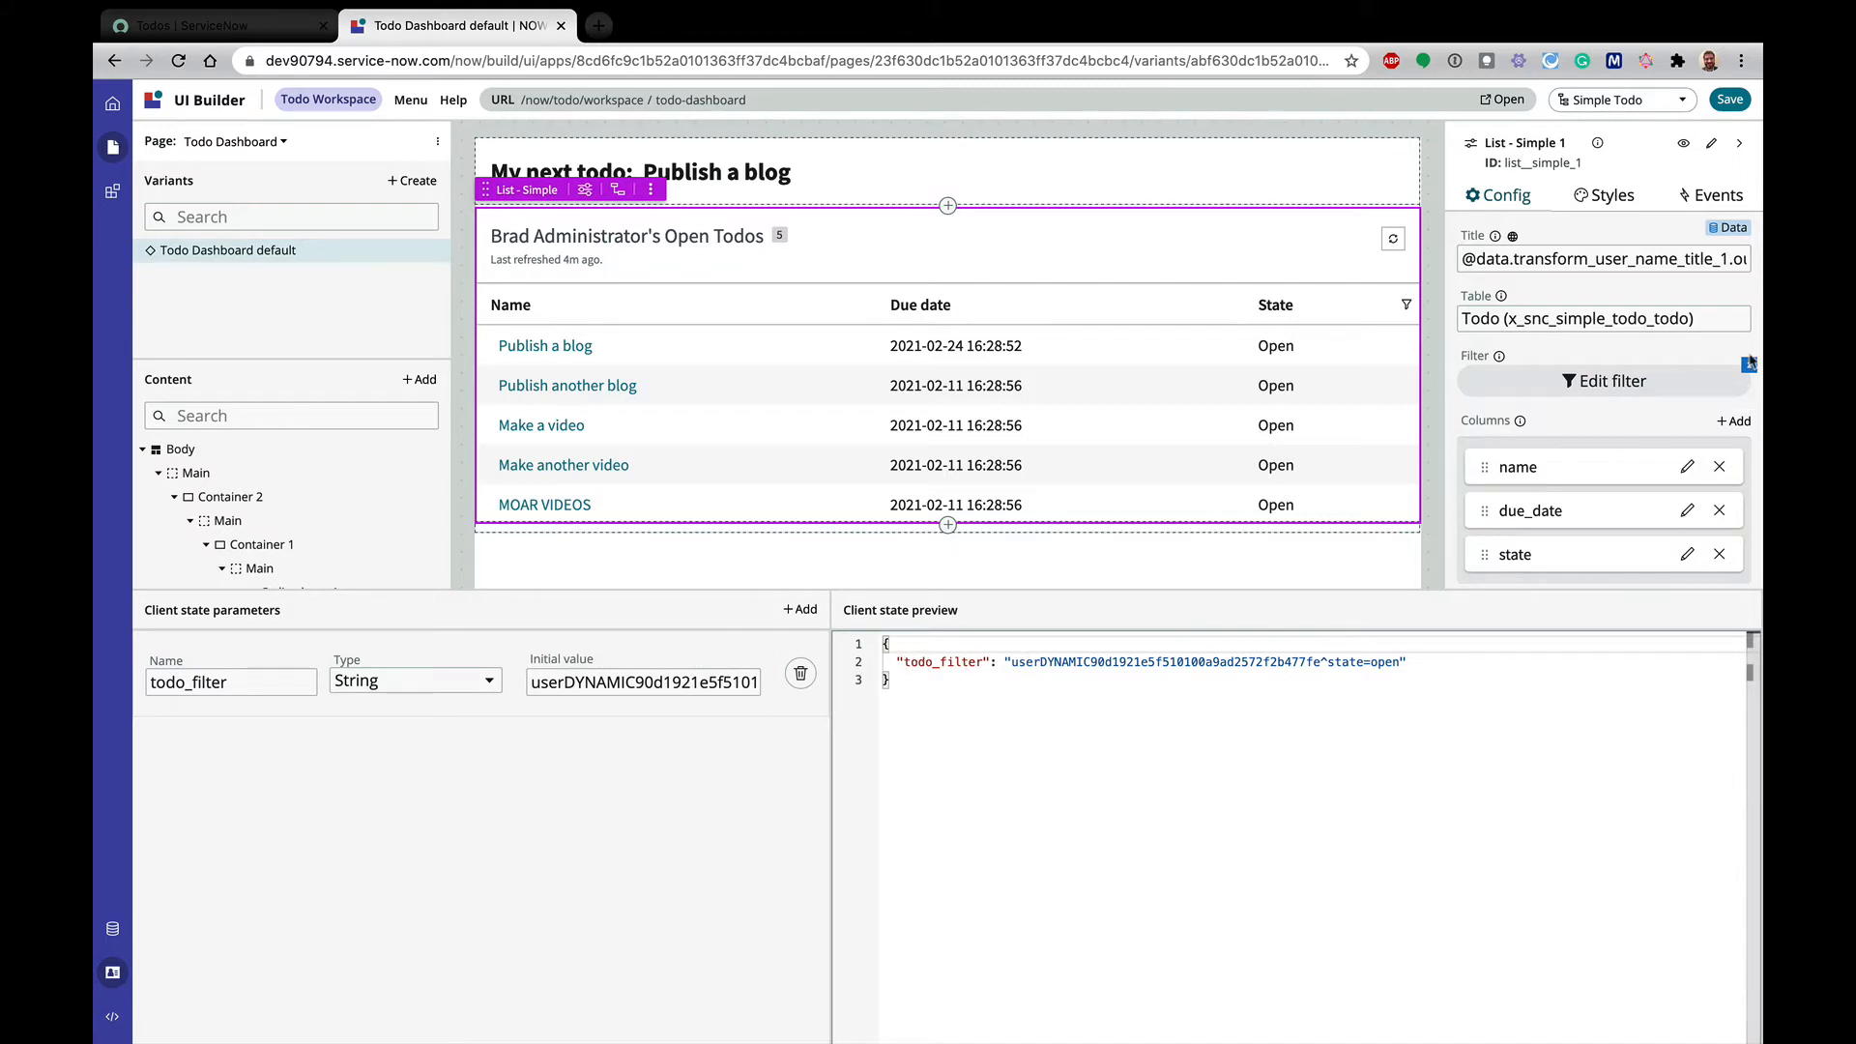
left_click(1750, 362)
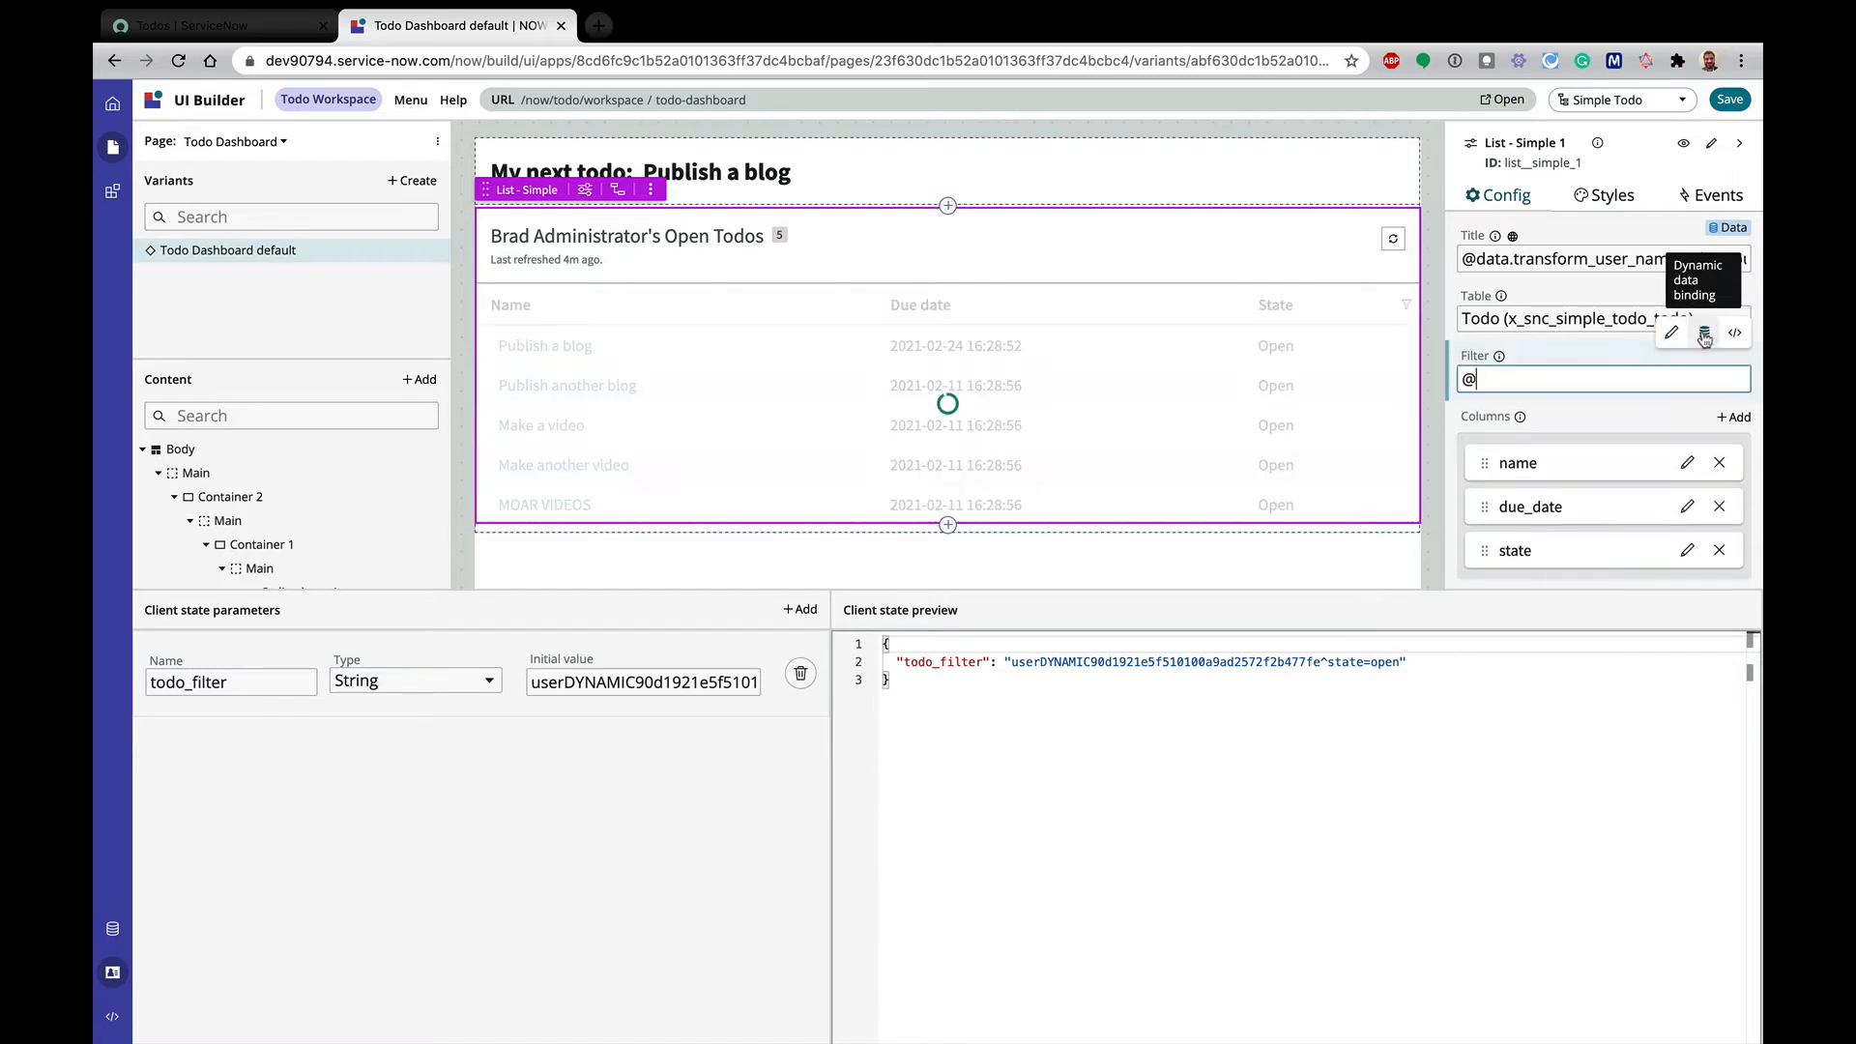
left_click(1603, 377)
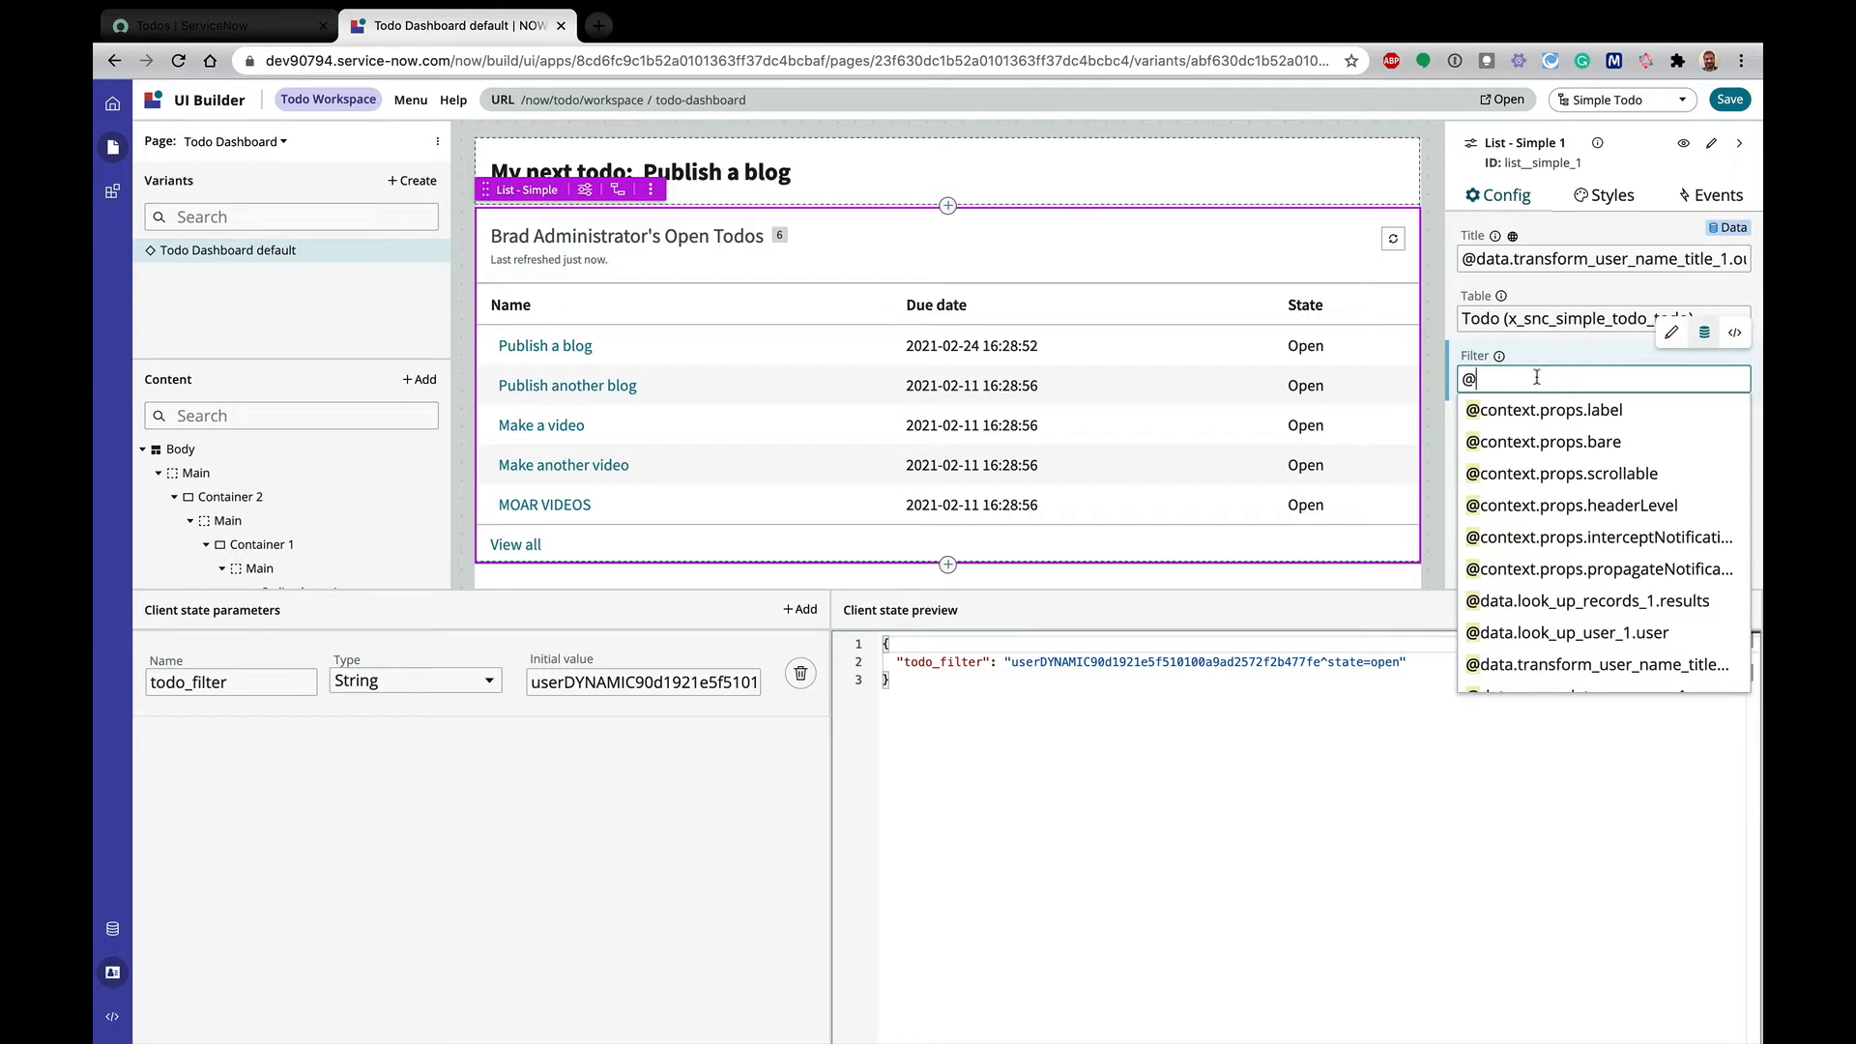
scroll("down", 3)
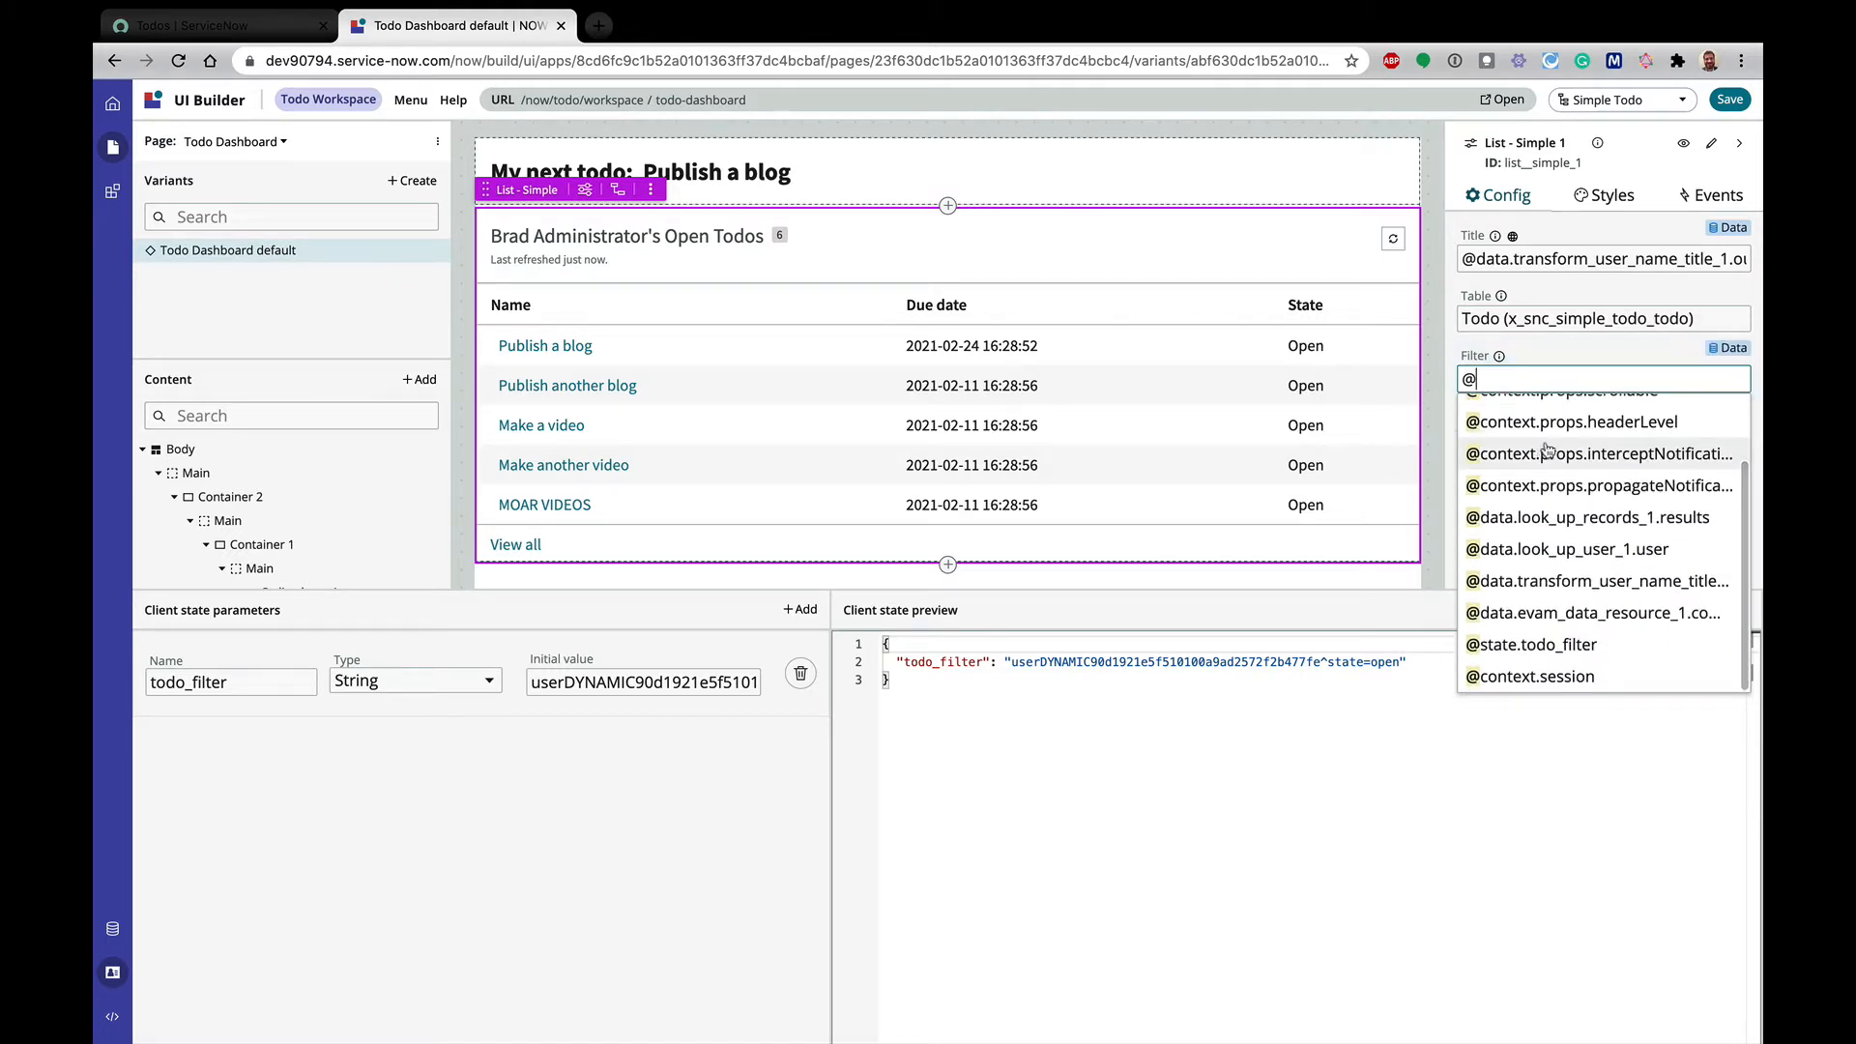
mouse_move(1533, 644)
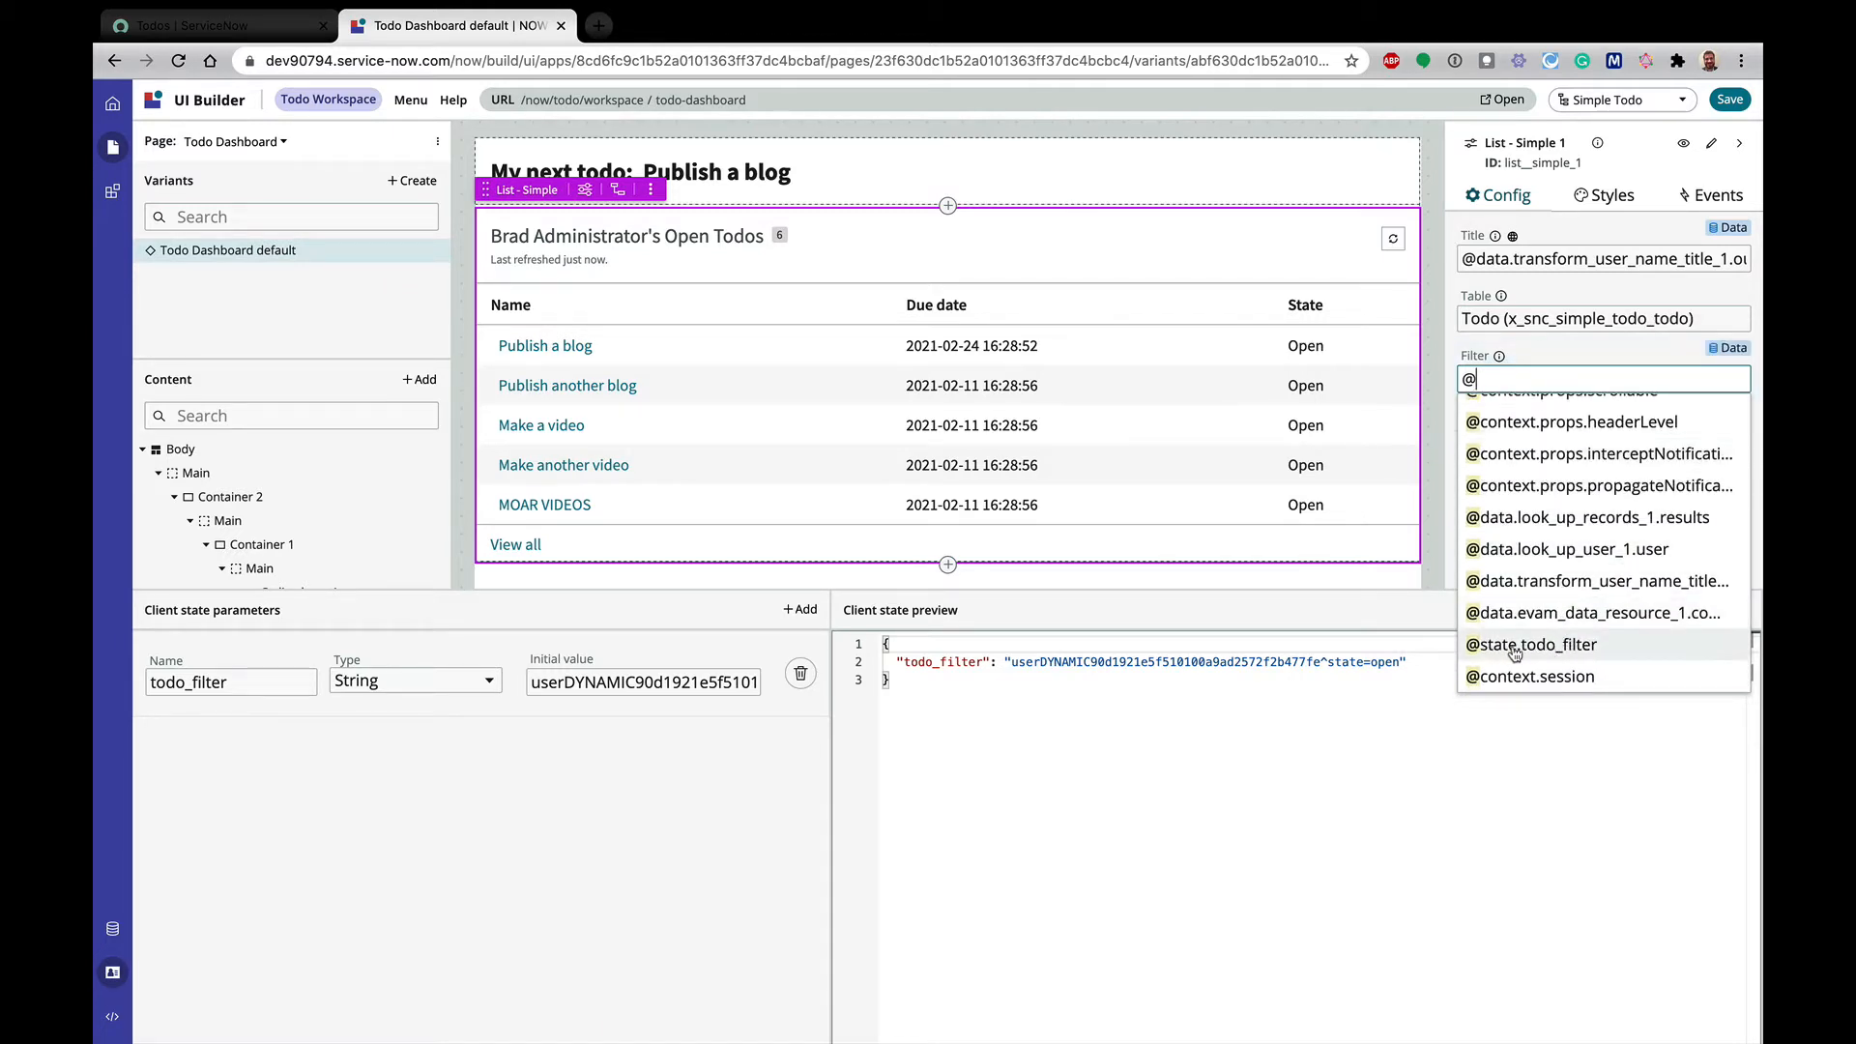
left_click(1531, 644)
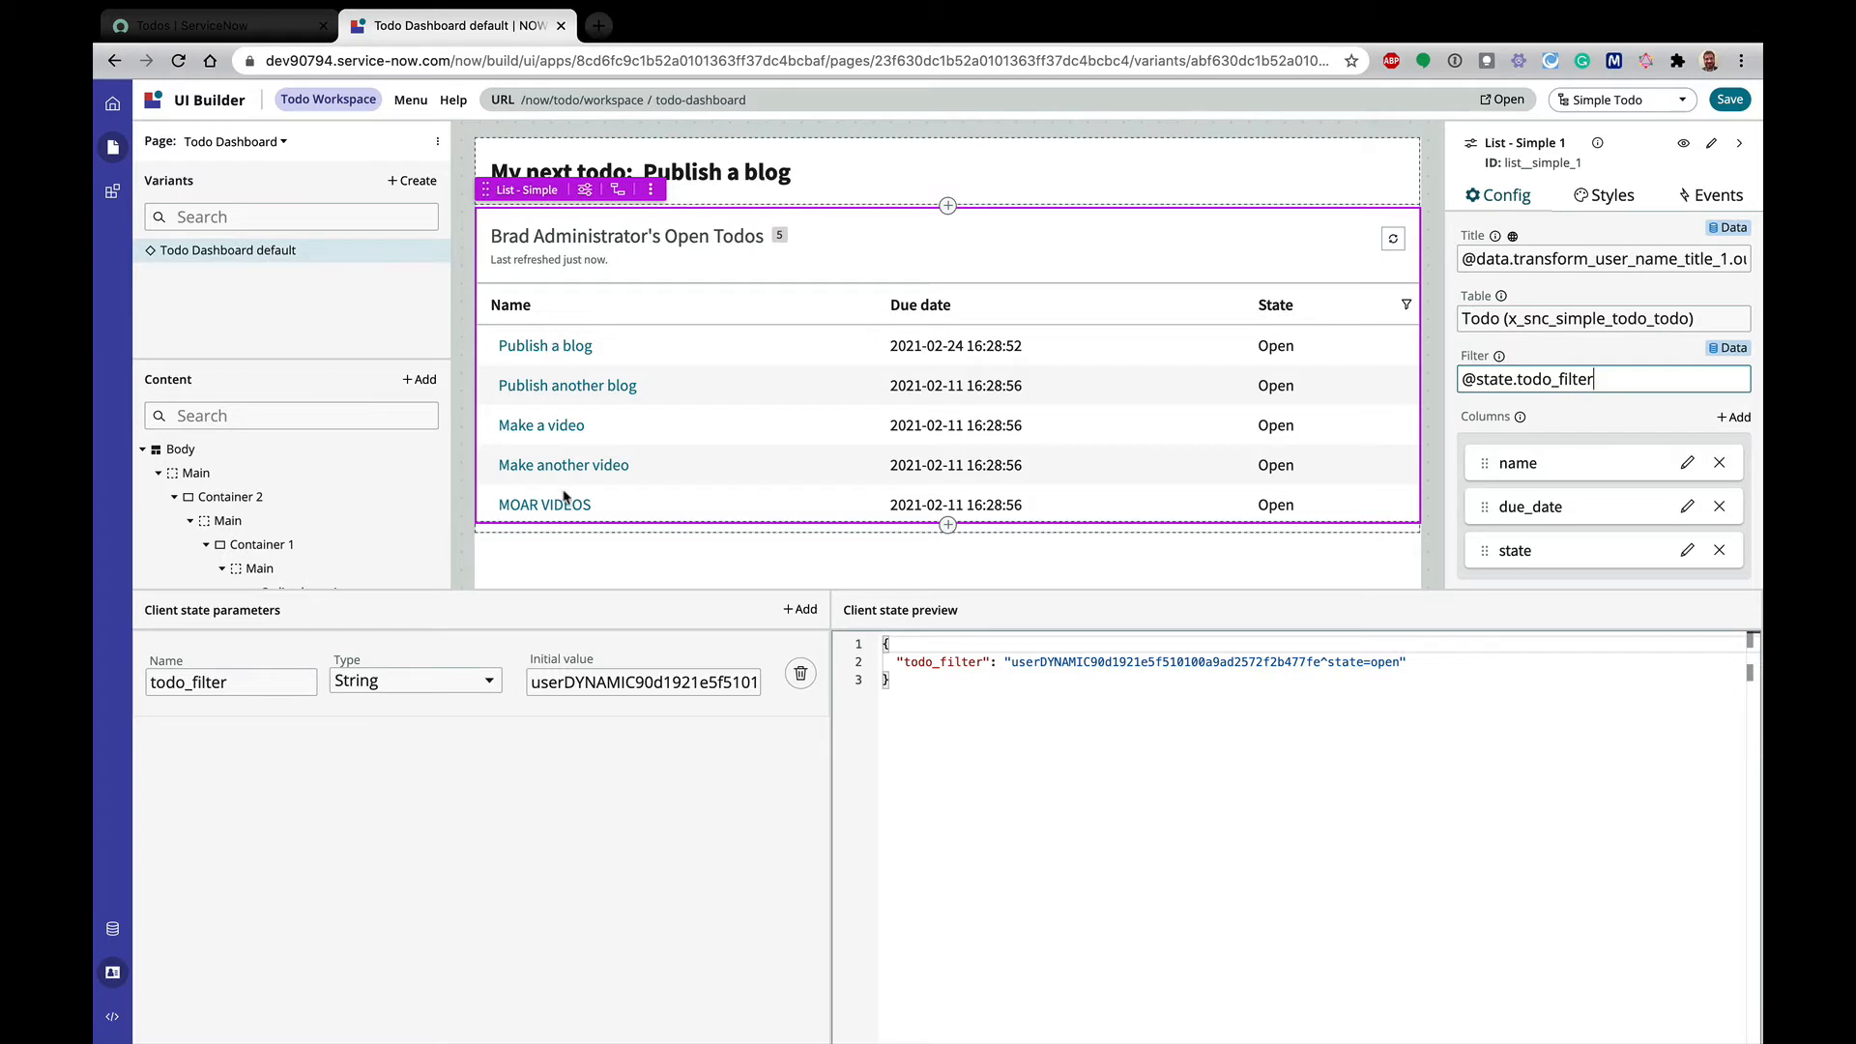
mouse_move(1046, 556)
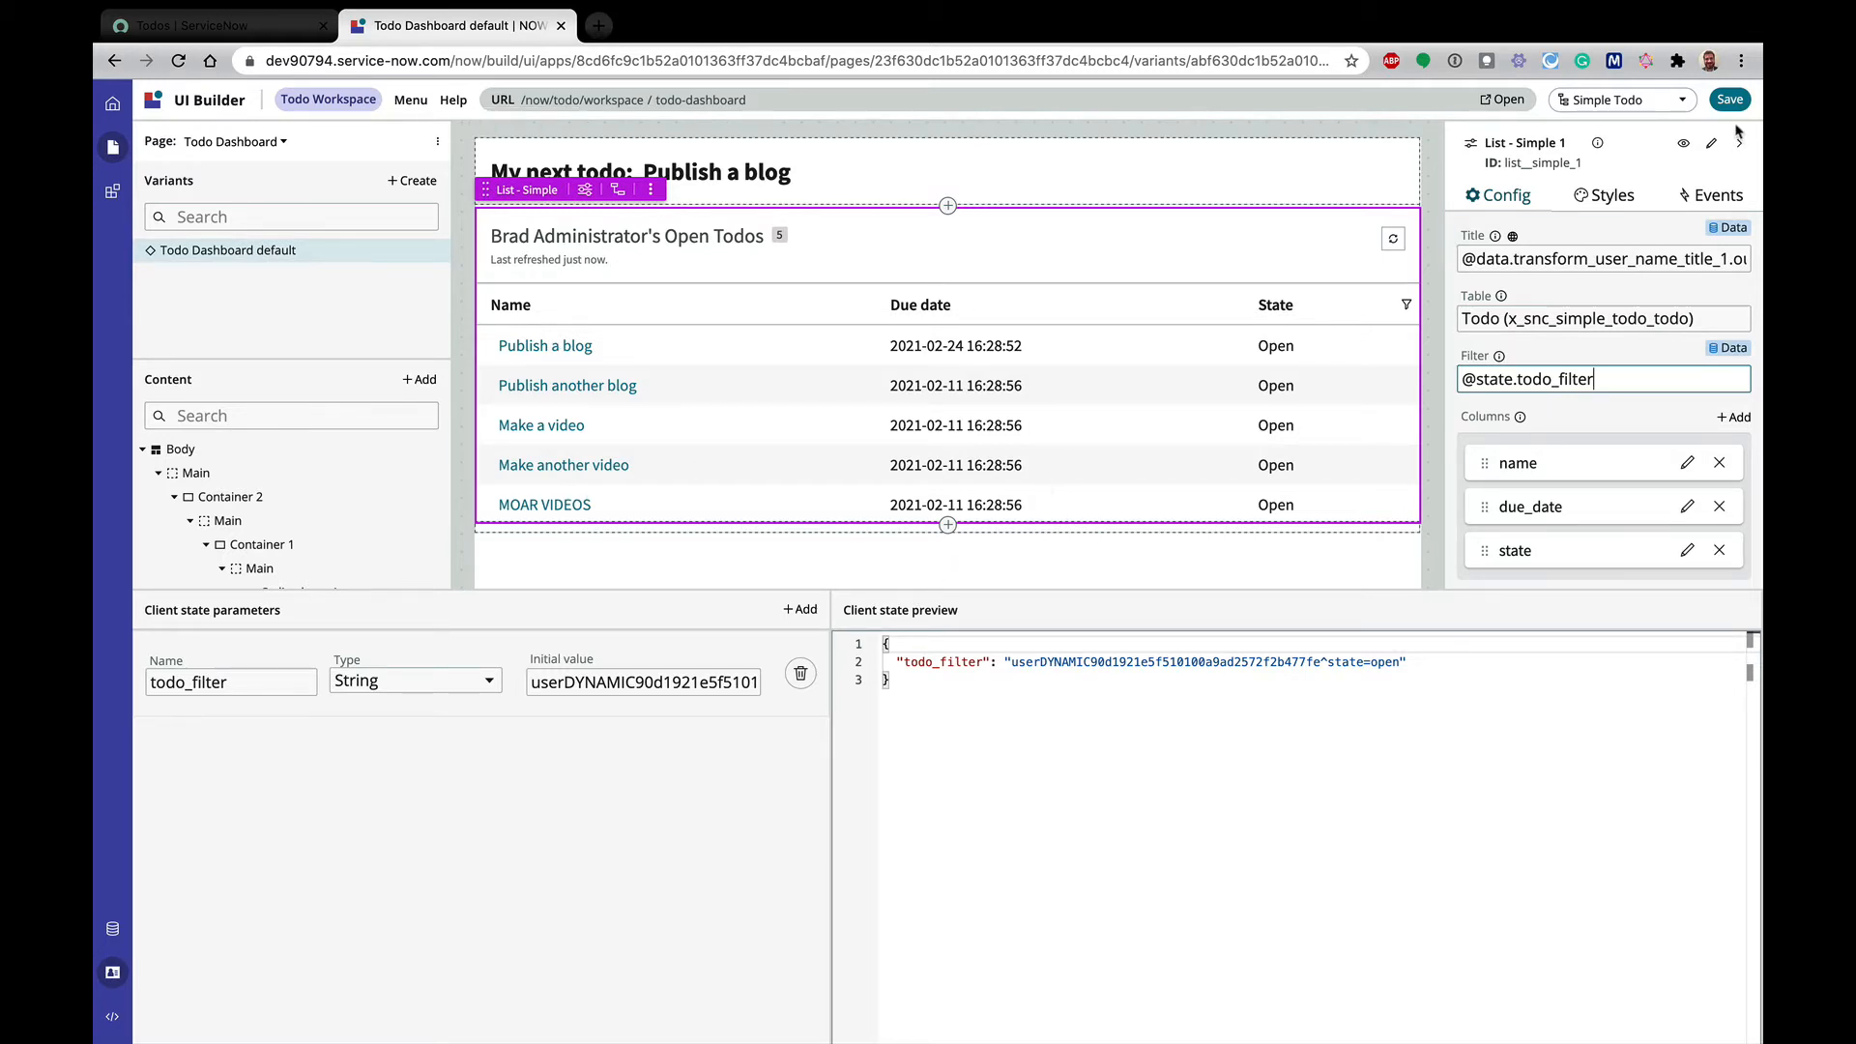
left_click(1728, 99)
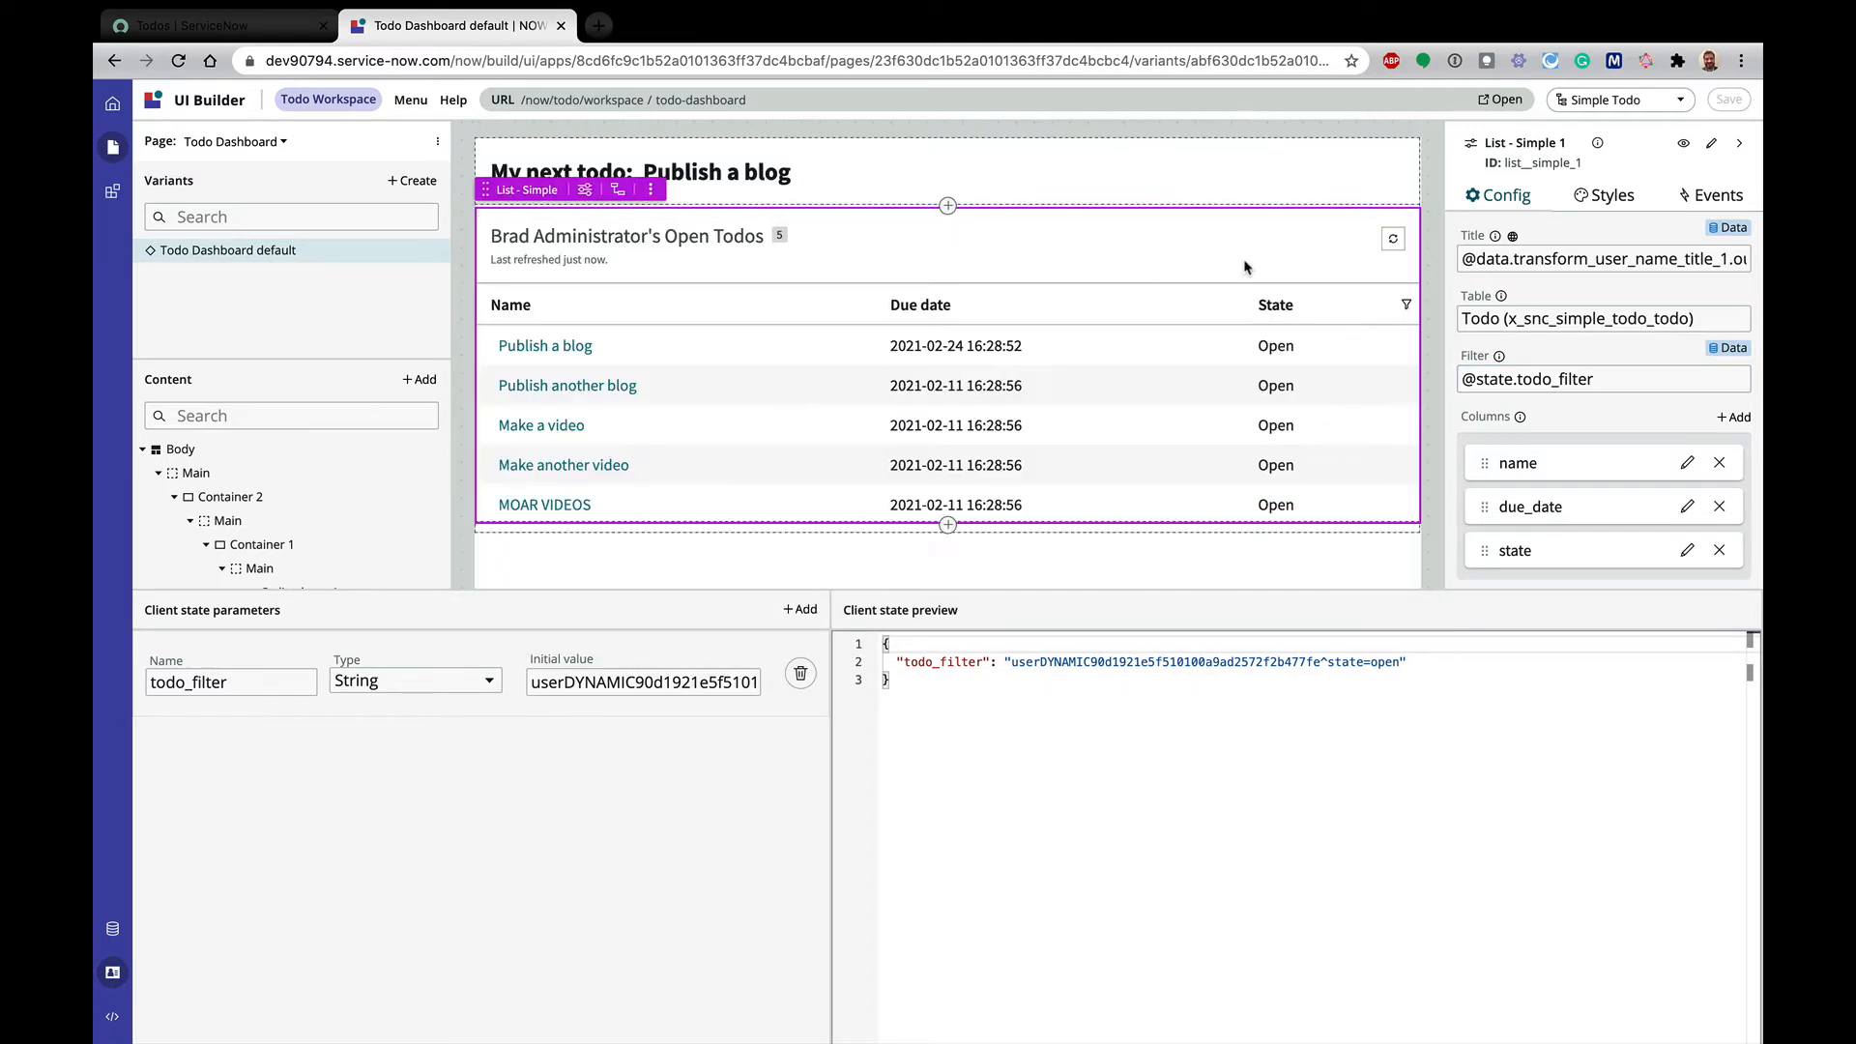
mouse_move(1095, 621)
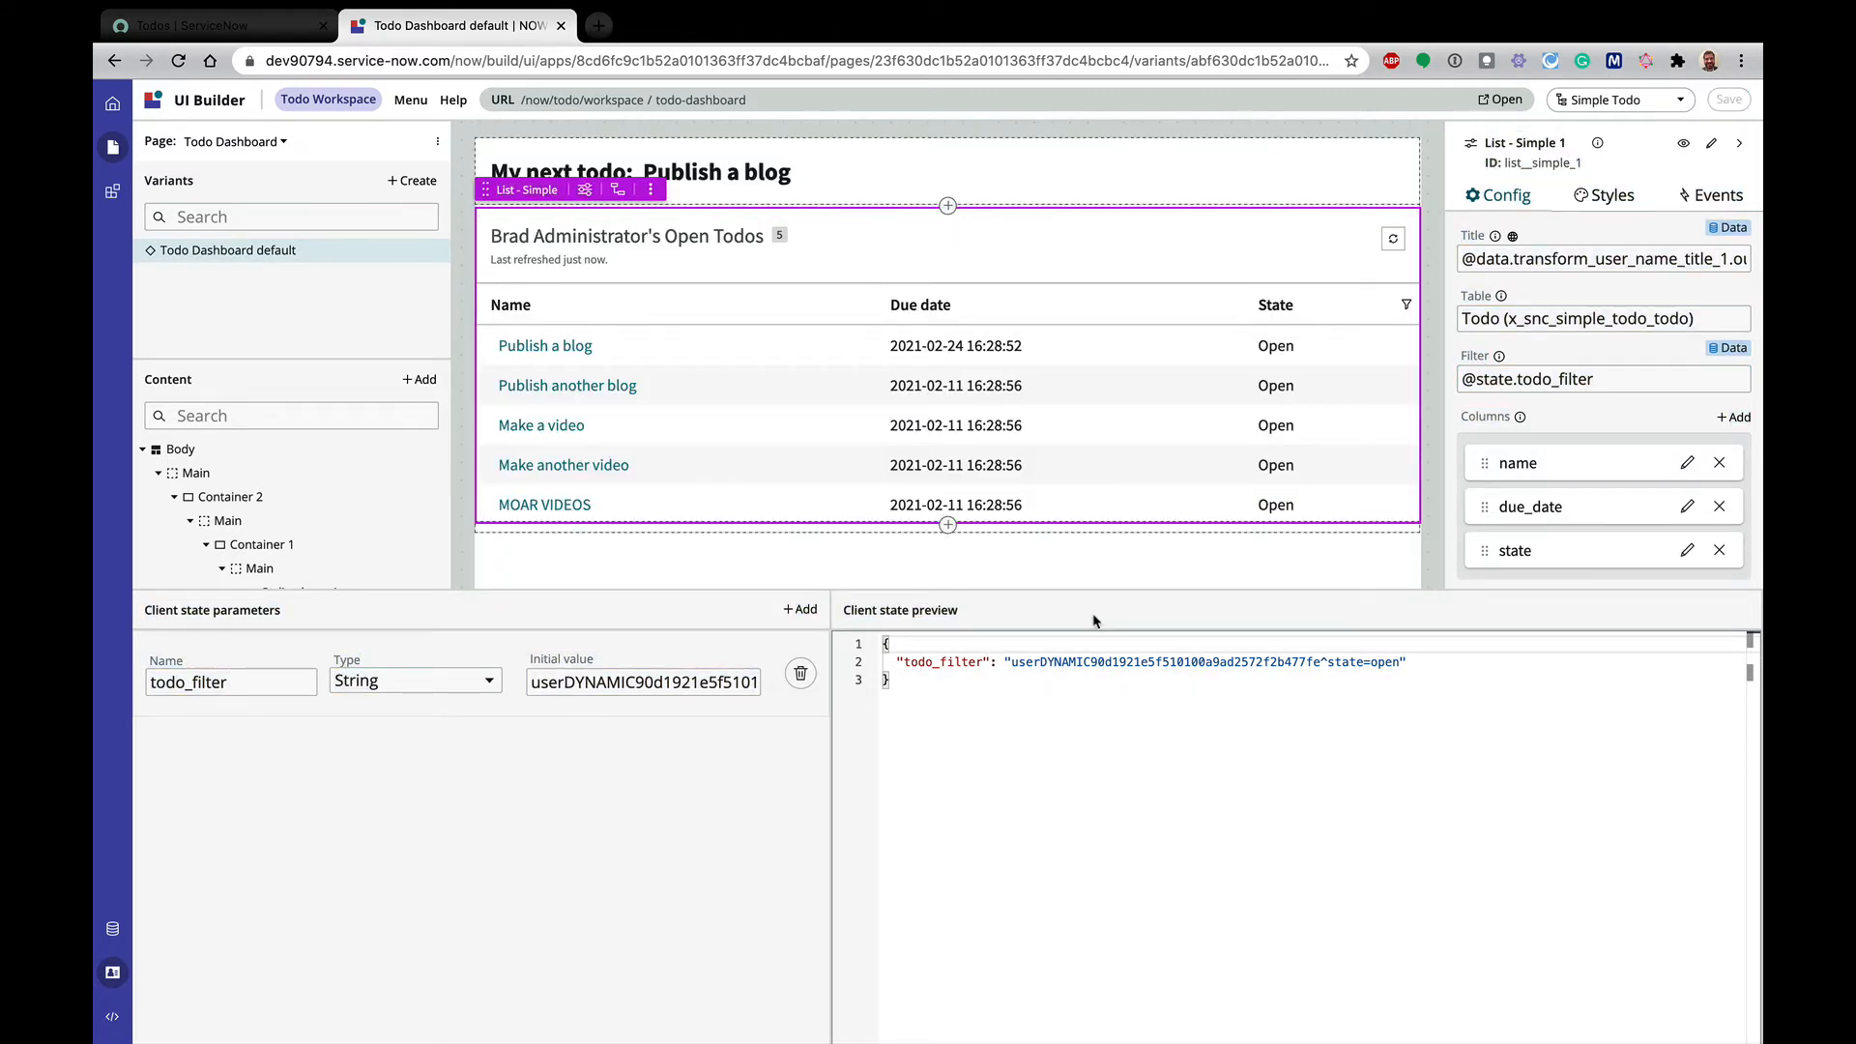
mouse_move(149, 874)
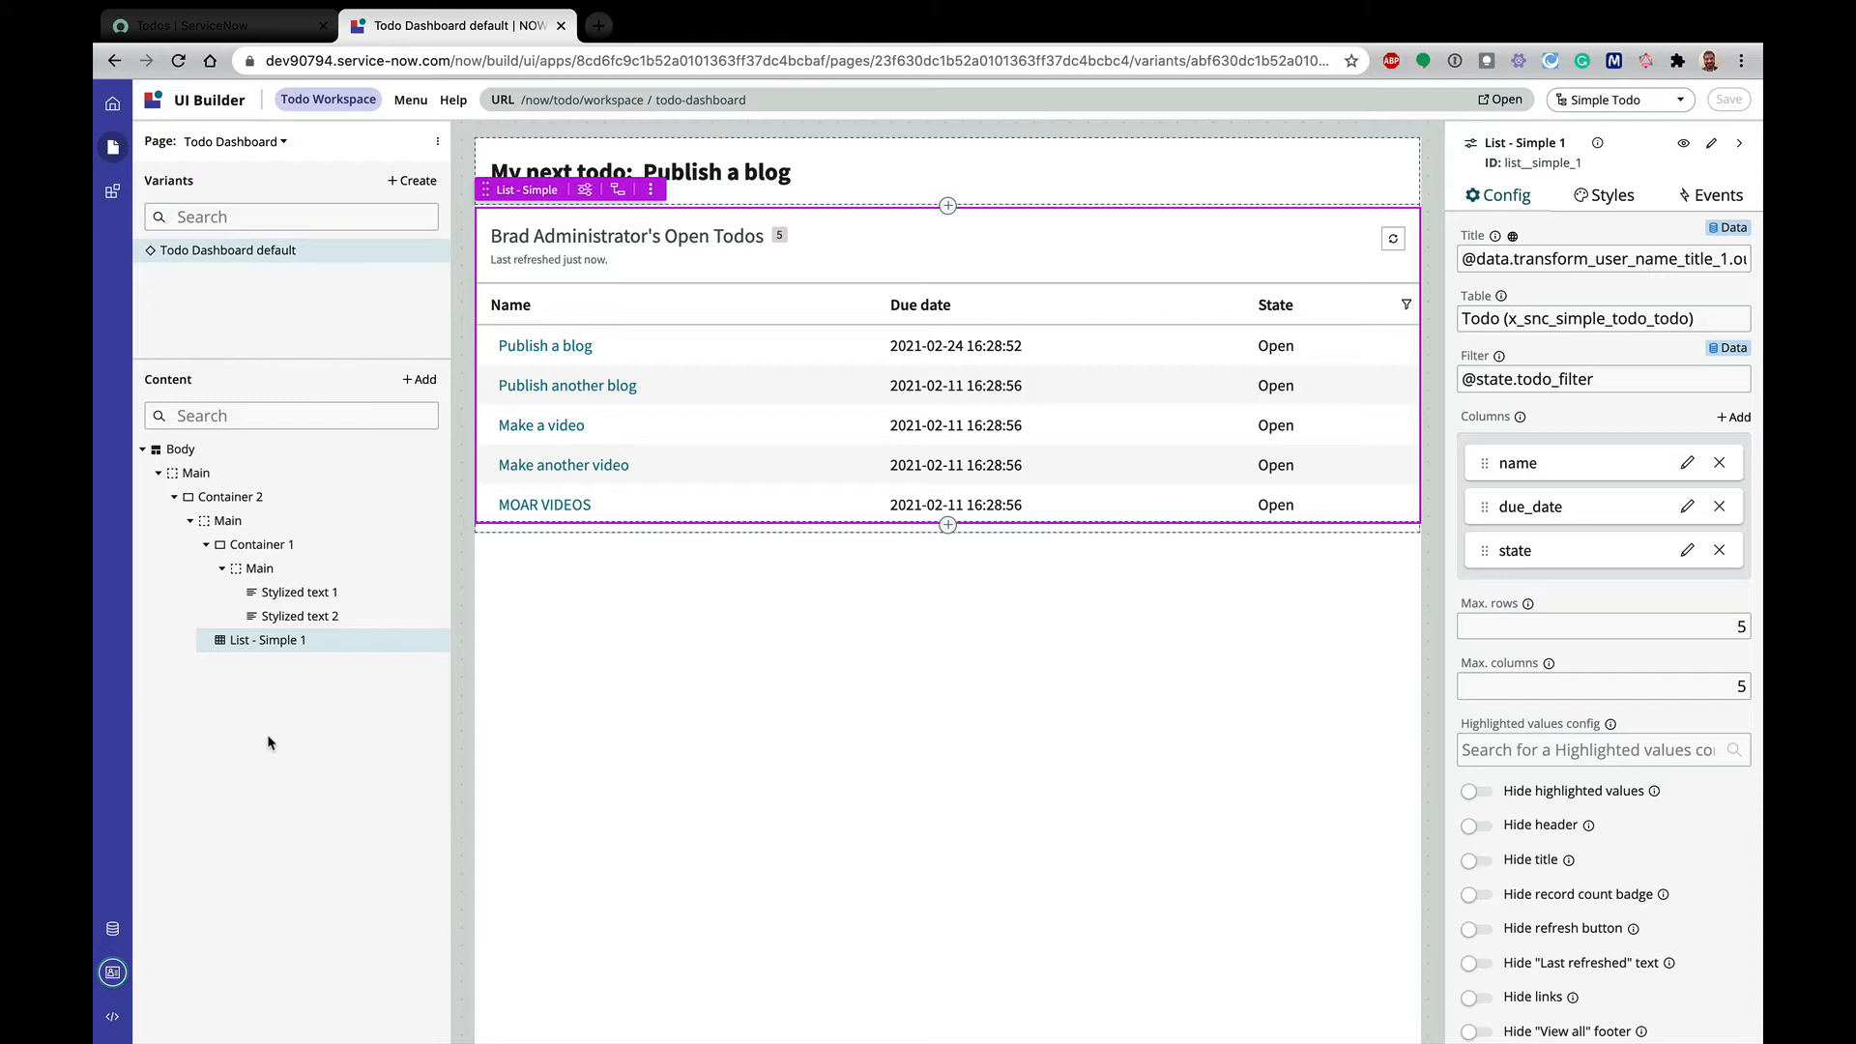
mouse_move(139, 938)
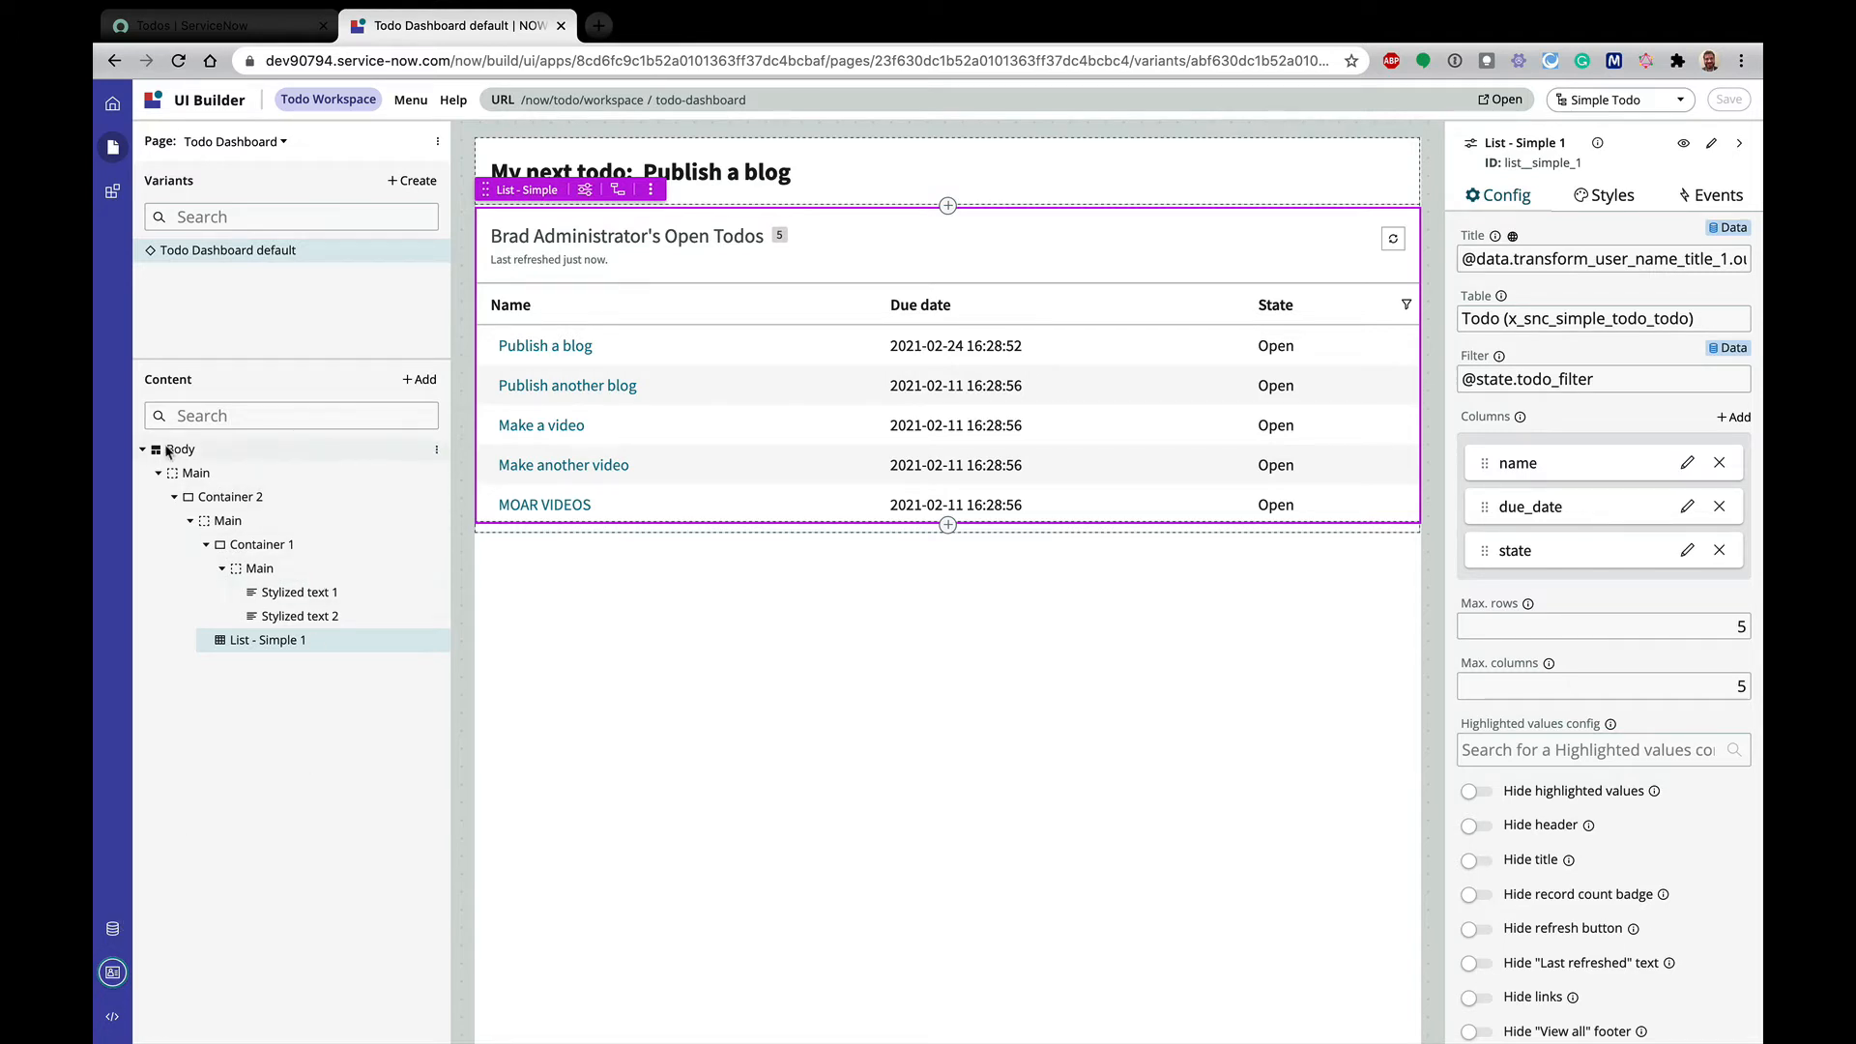
Start a new handled page event labelled Filter Todo
left_click(180, 449)
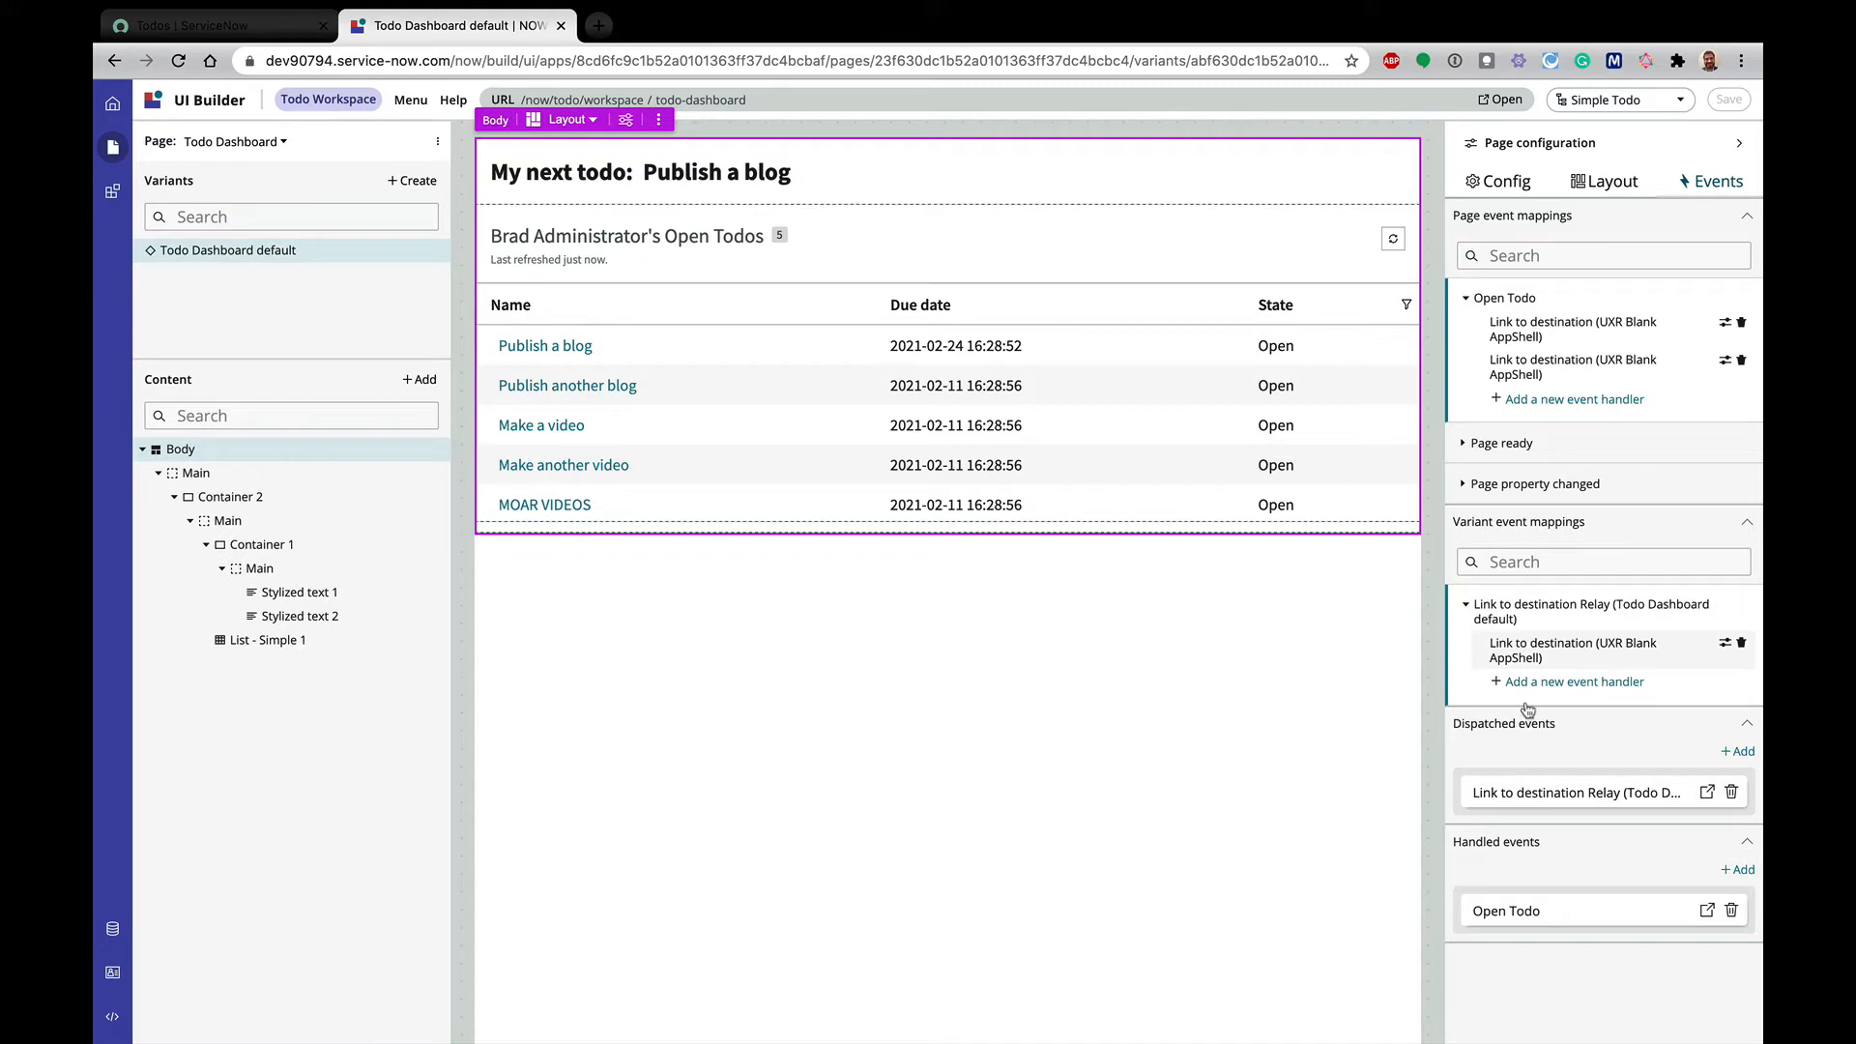
left_click(1737, 750)
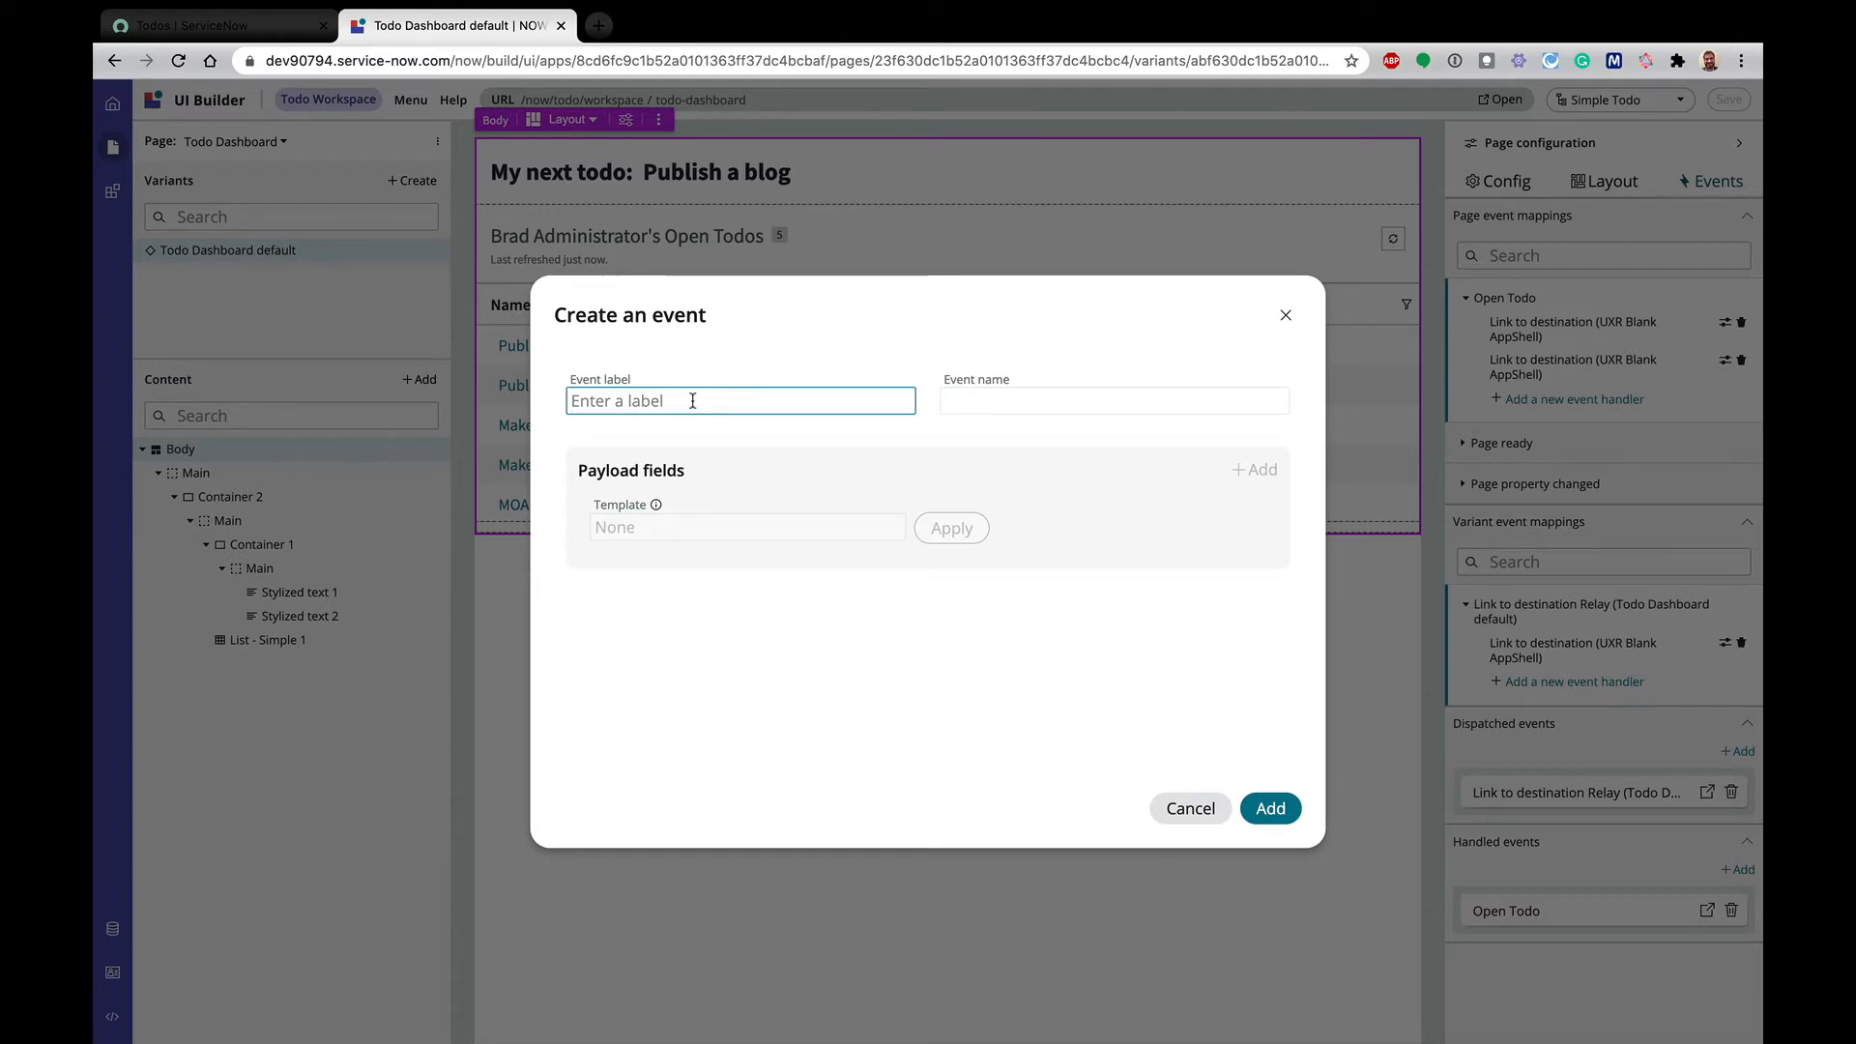
type("Filter")
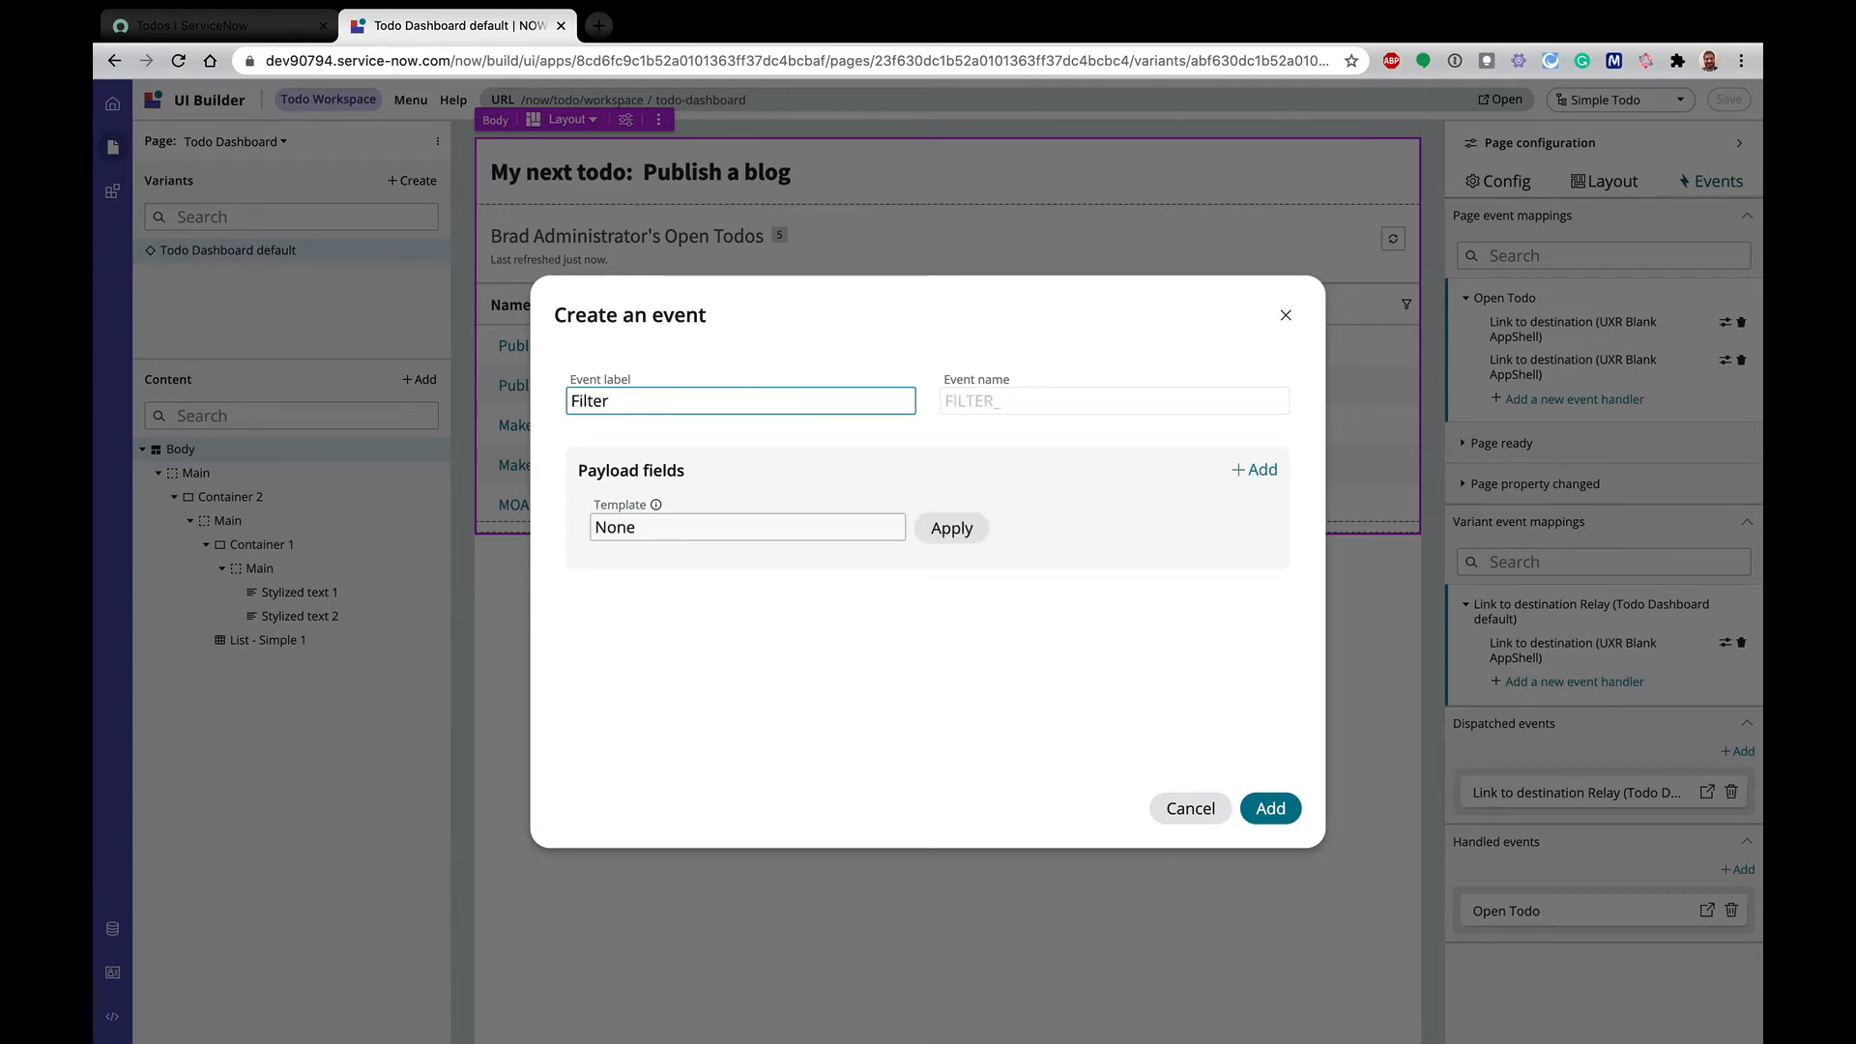
type("T")
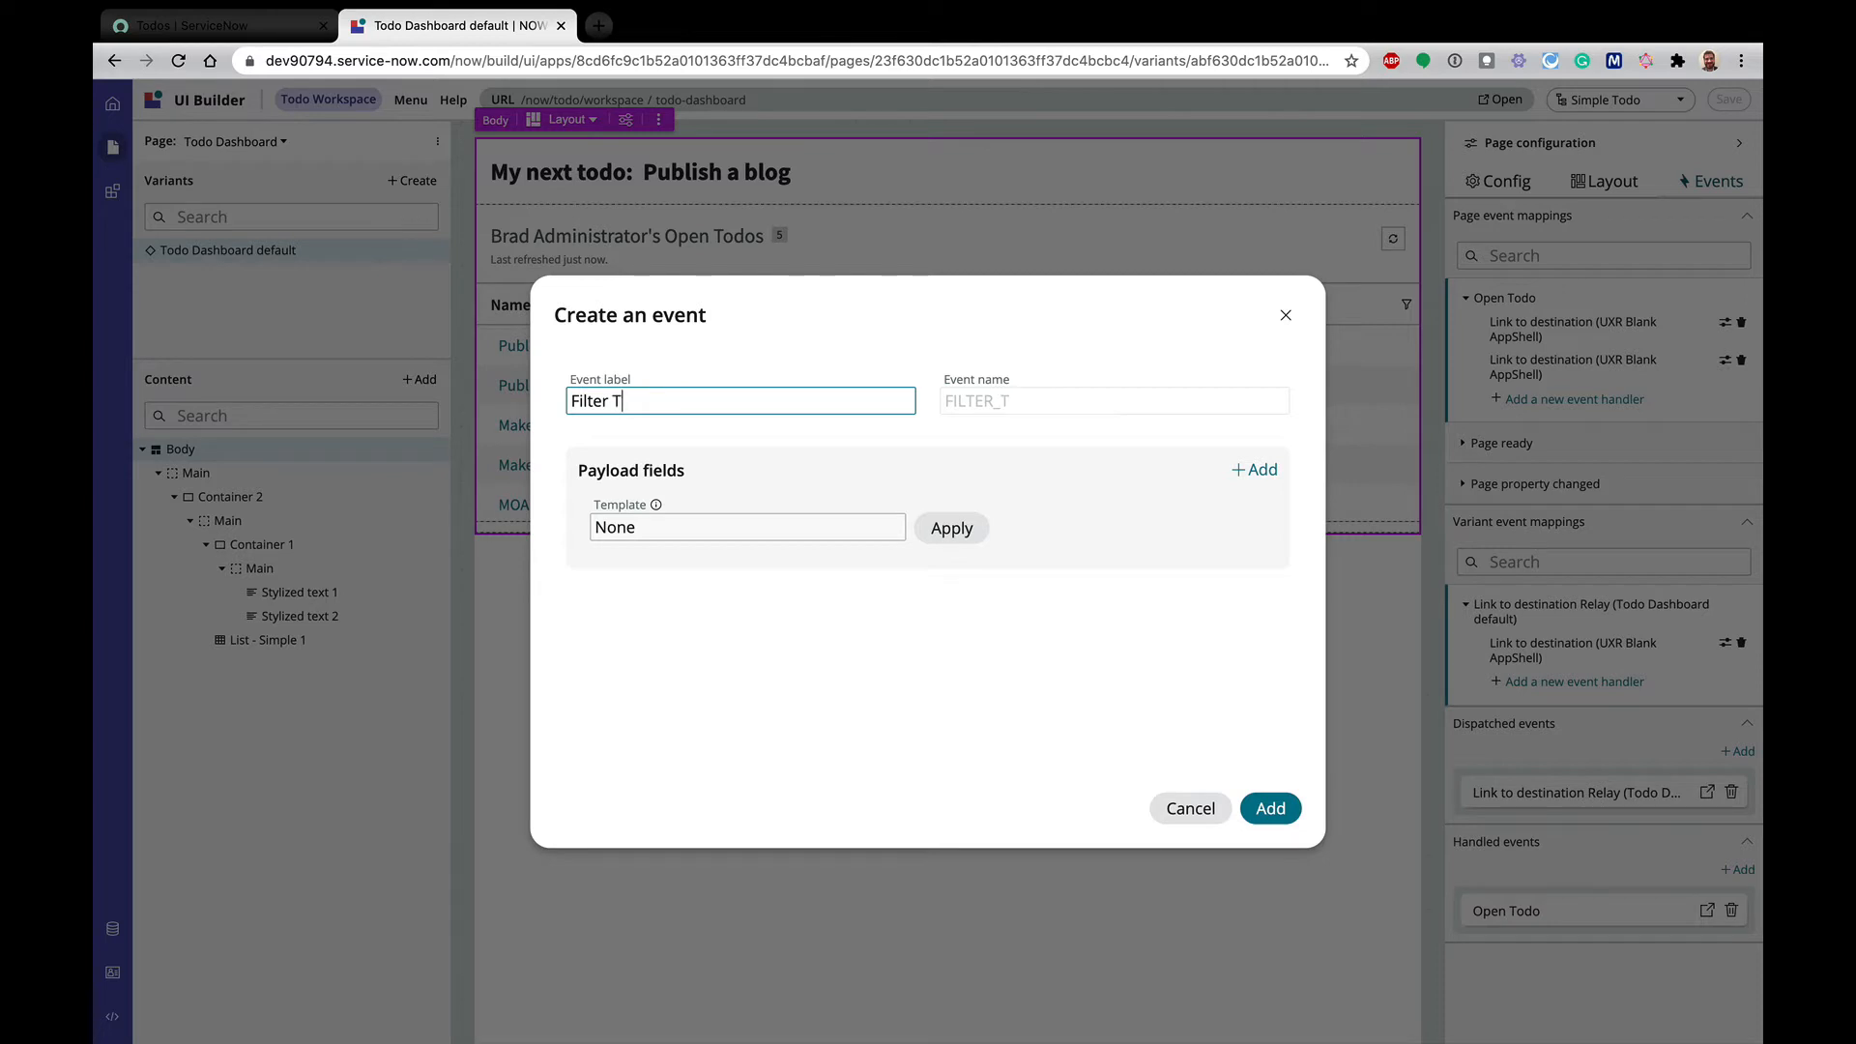
type("odo")
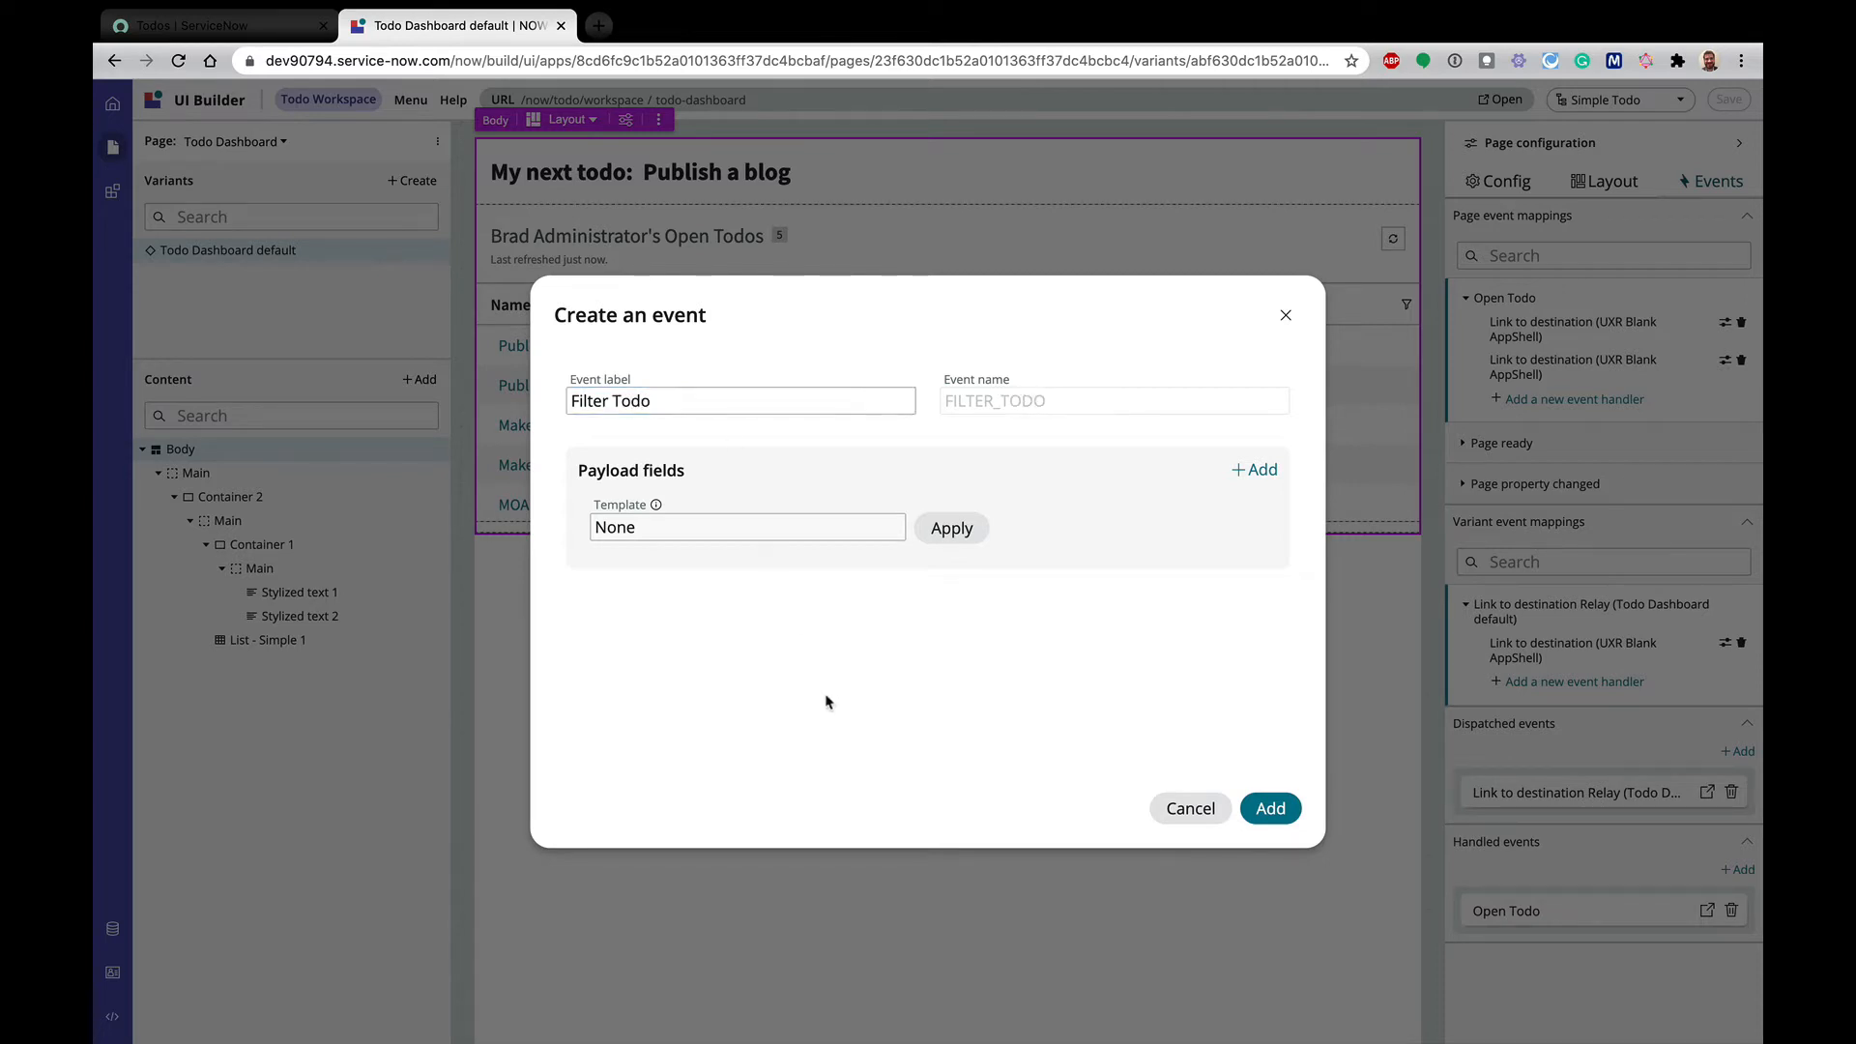
mouse_move(1128, 492)
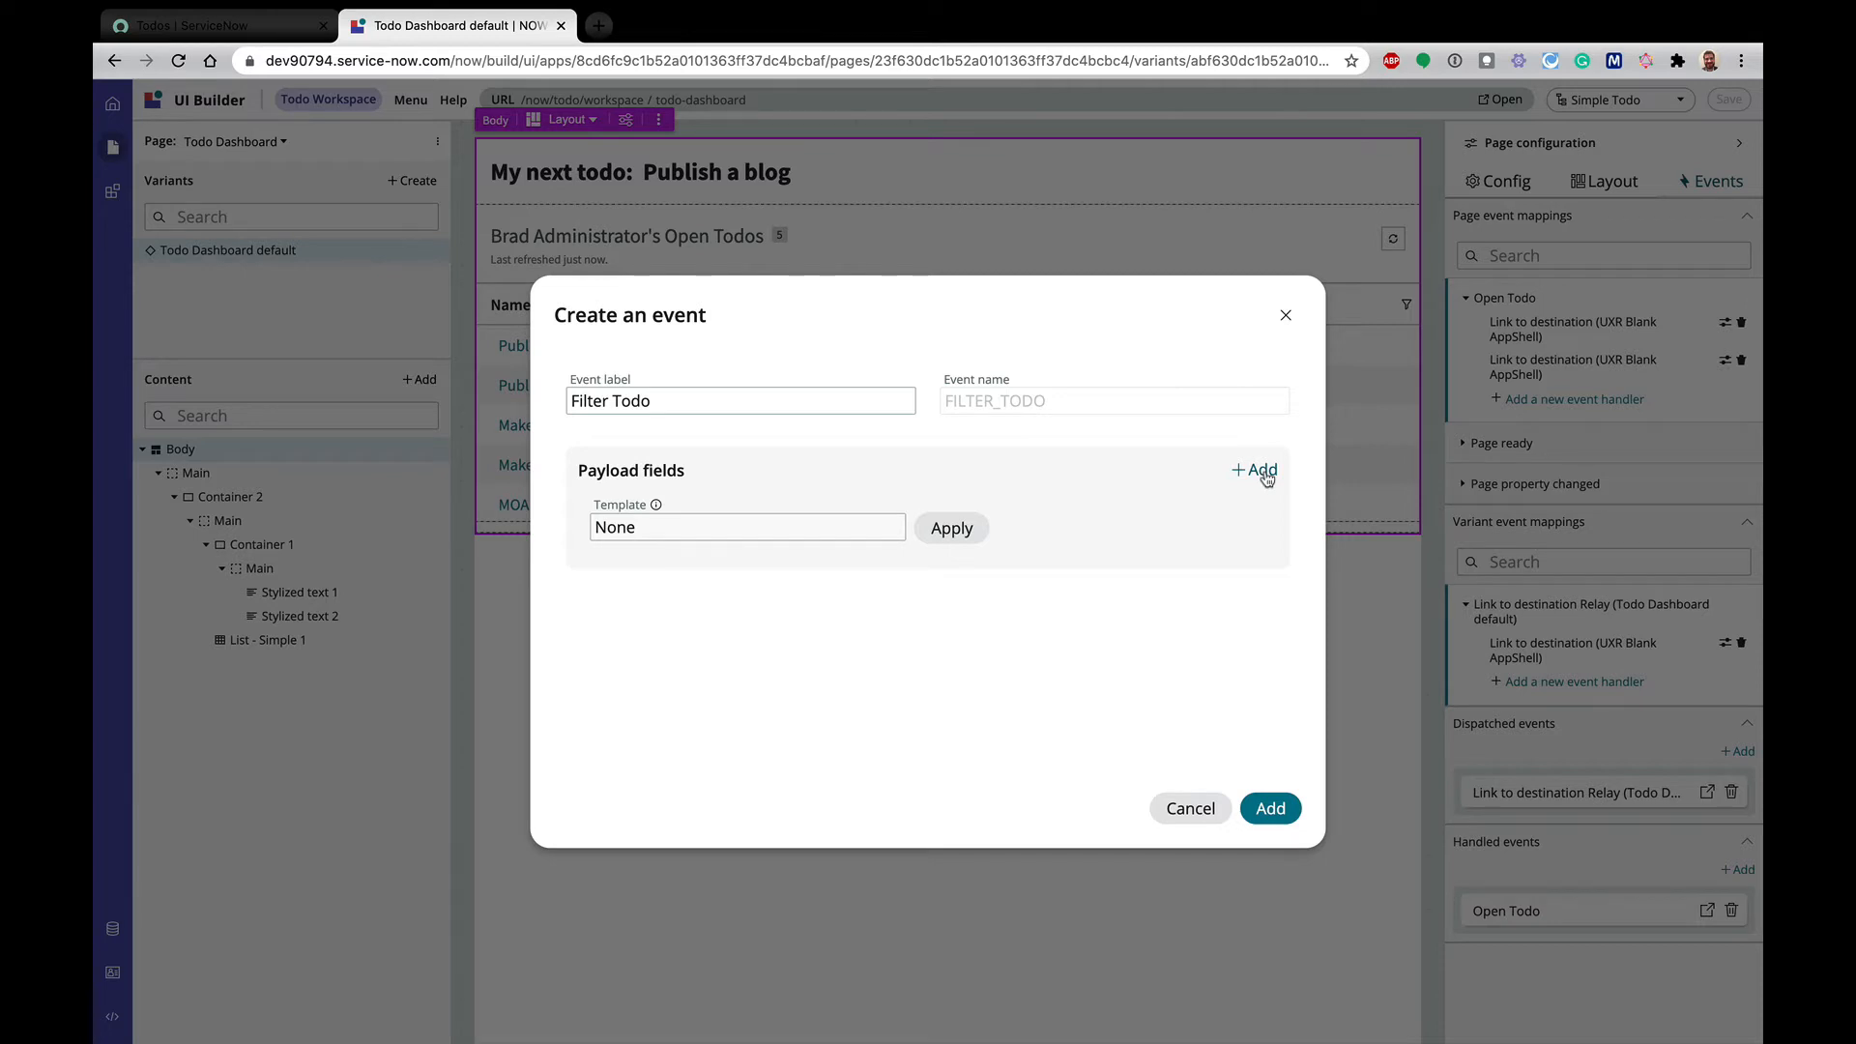
Give it a String payload field named state, labelled State, and create the event
left_click(1253, 470)
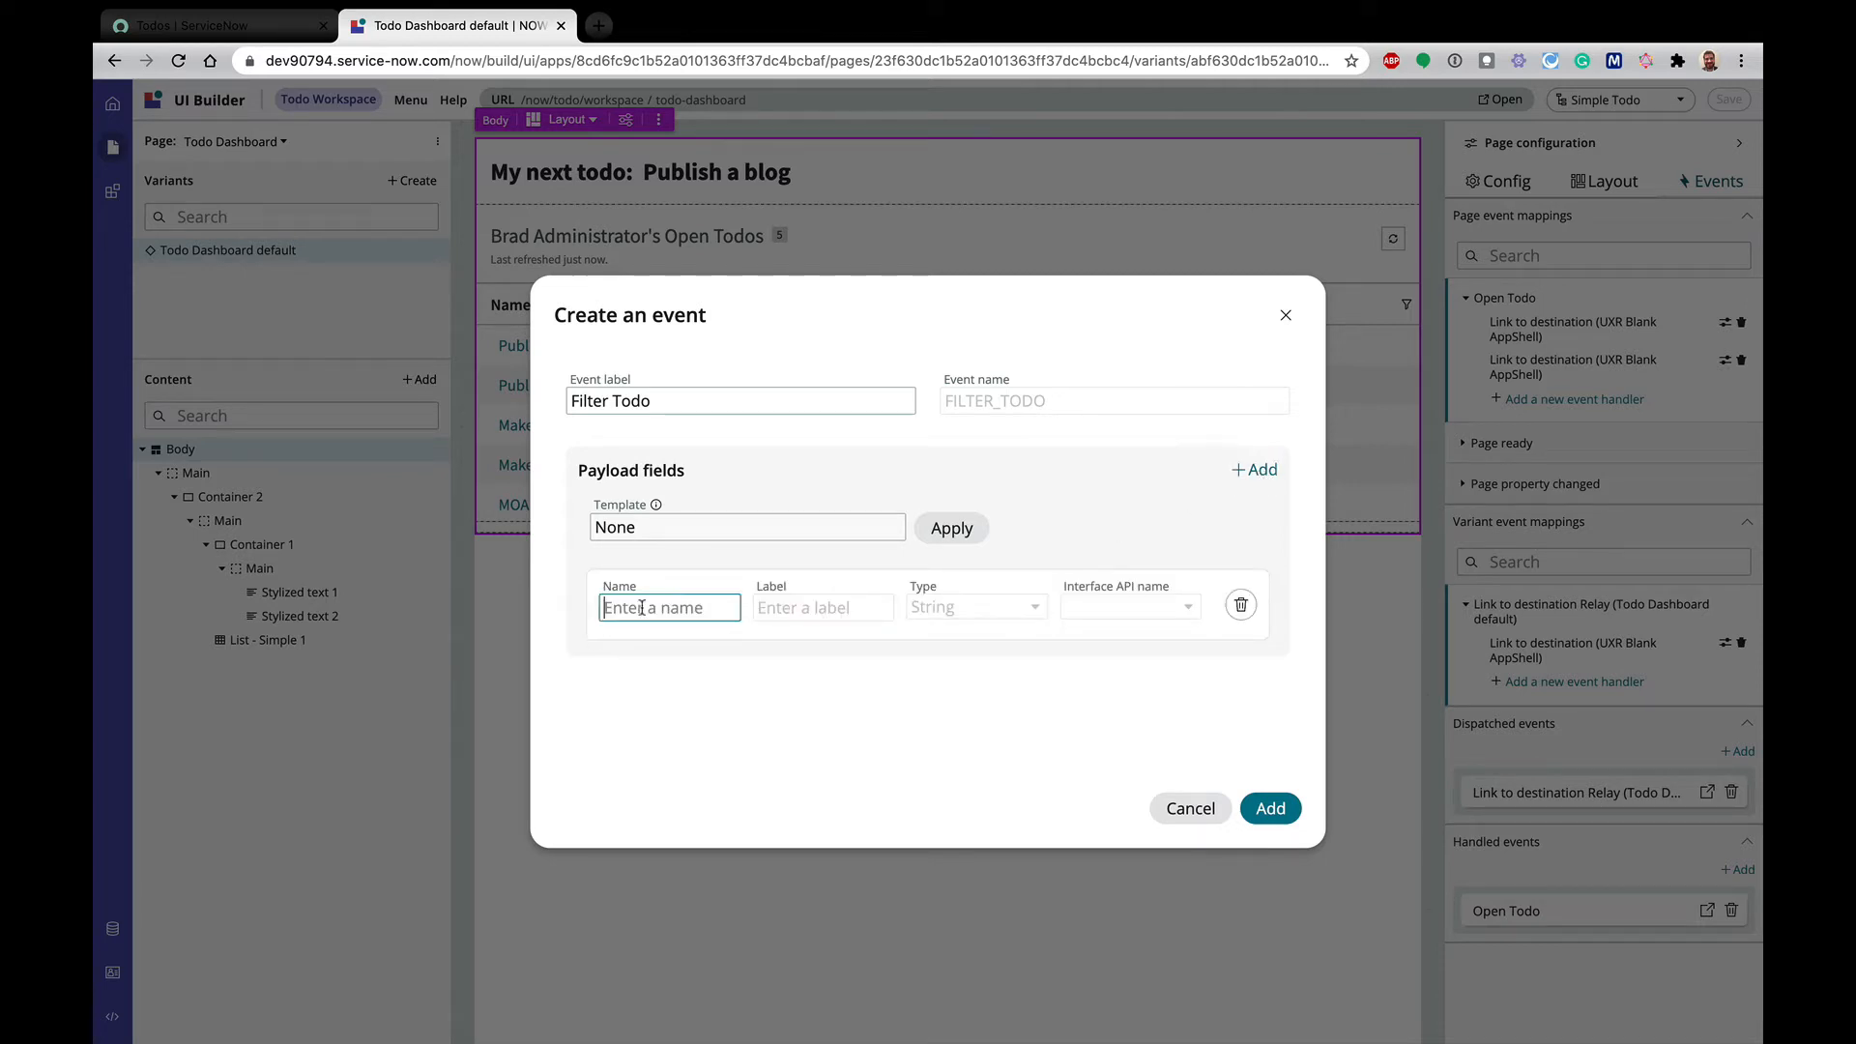
type("state")
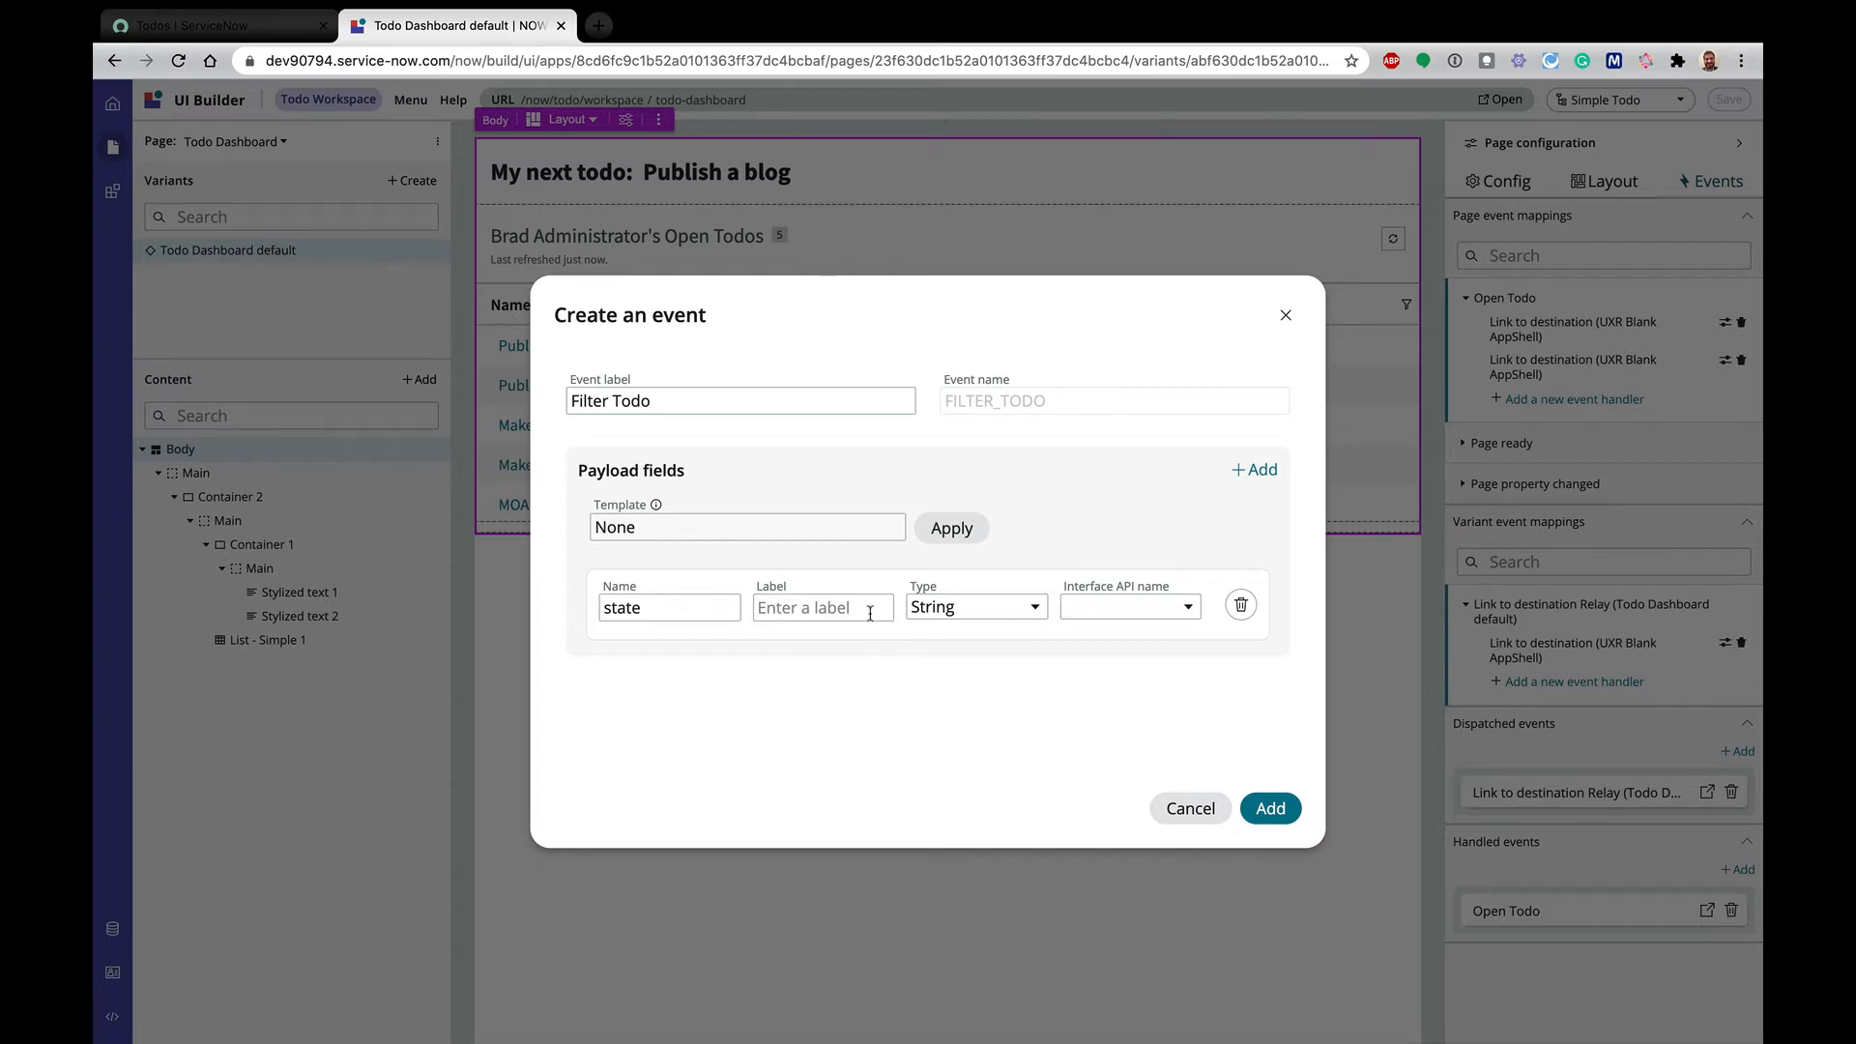
type("State")
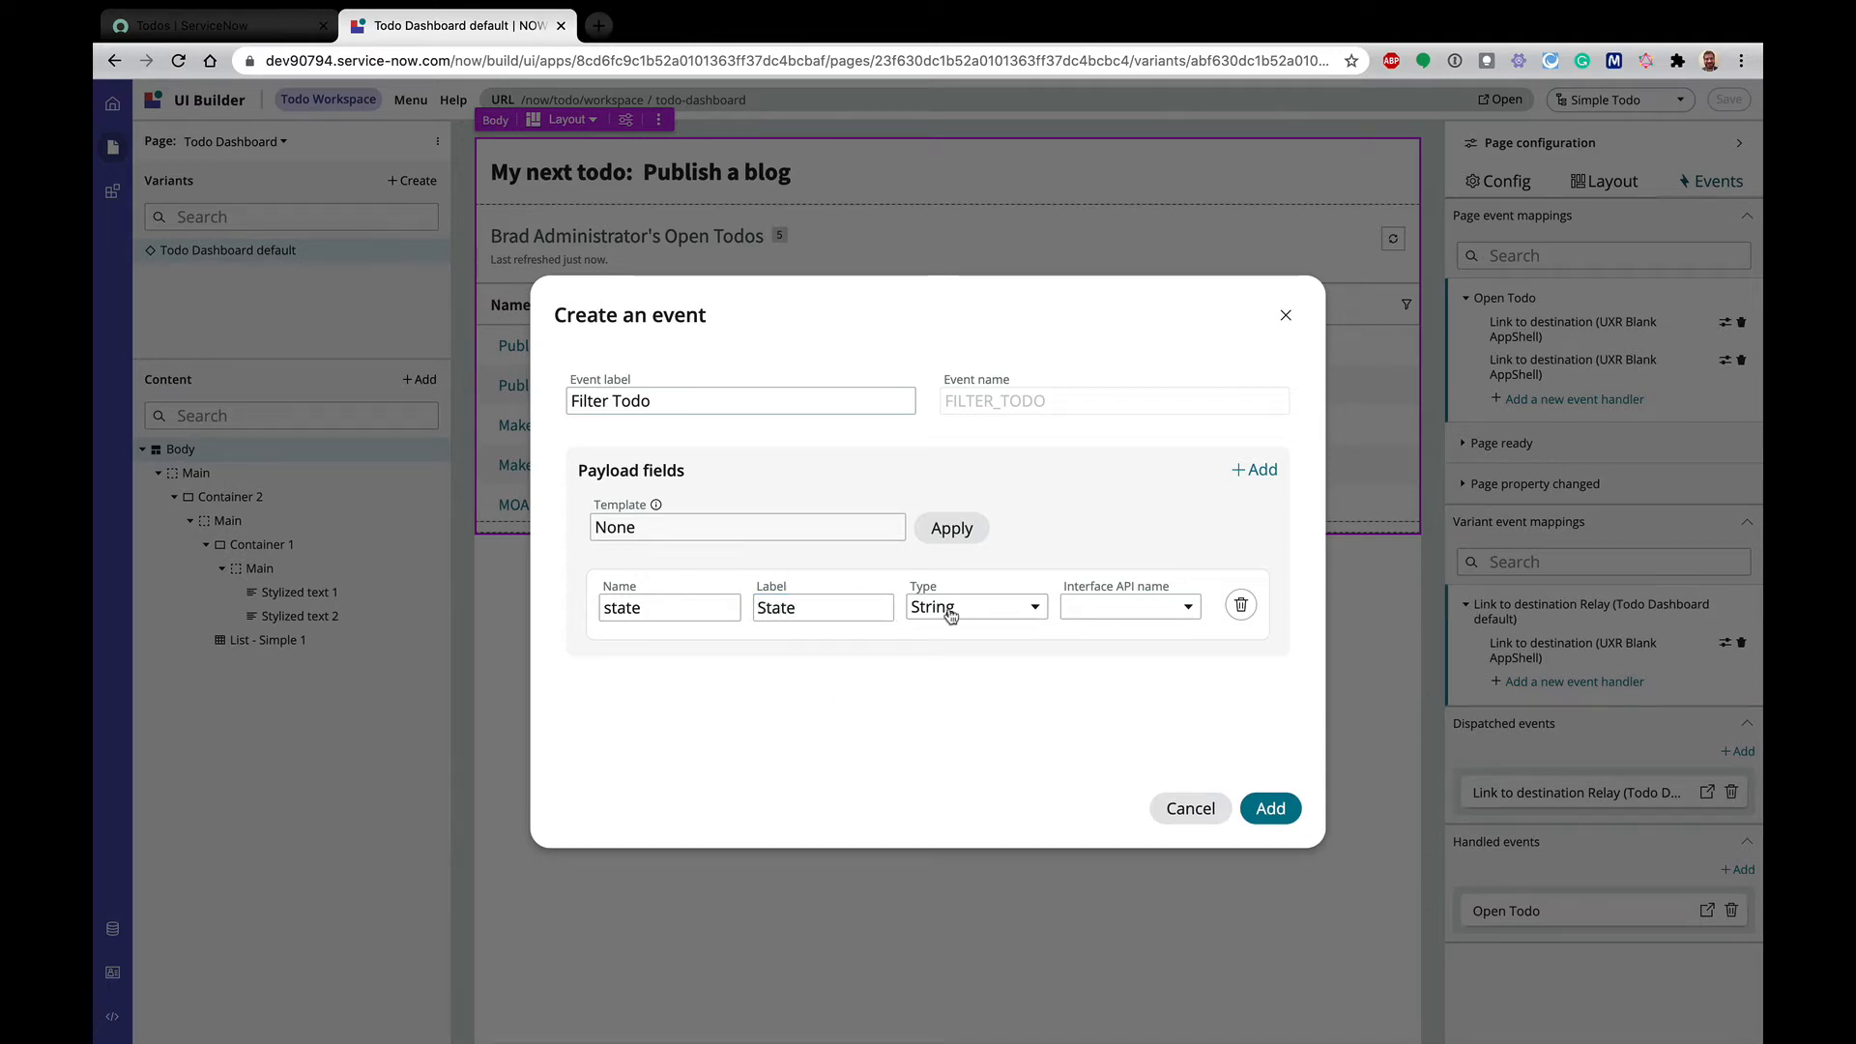
mouse_move(1063, 685)
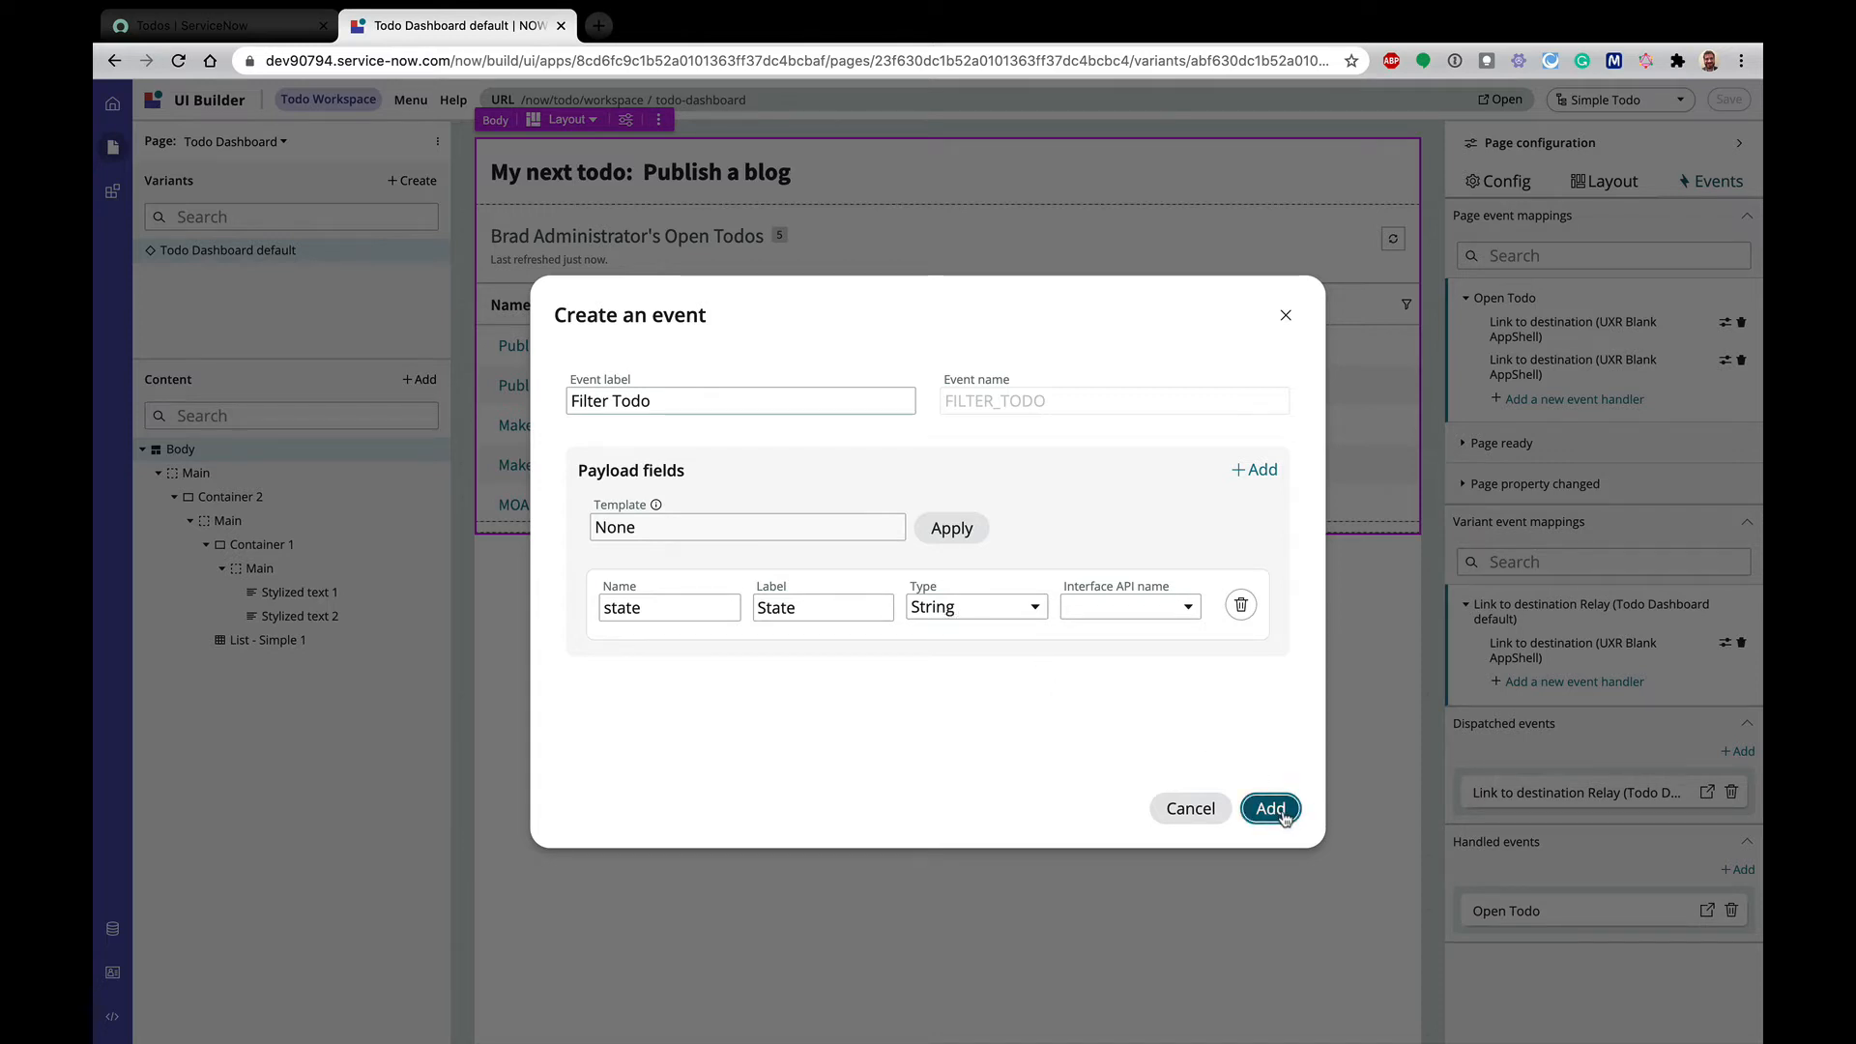
left_click(1269, 809)
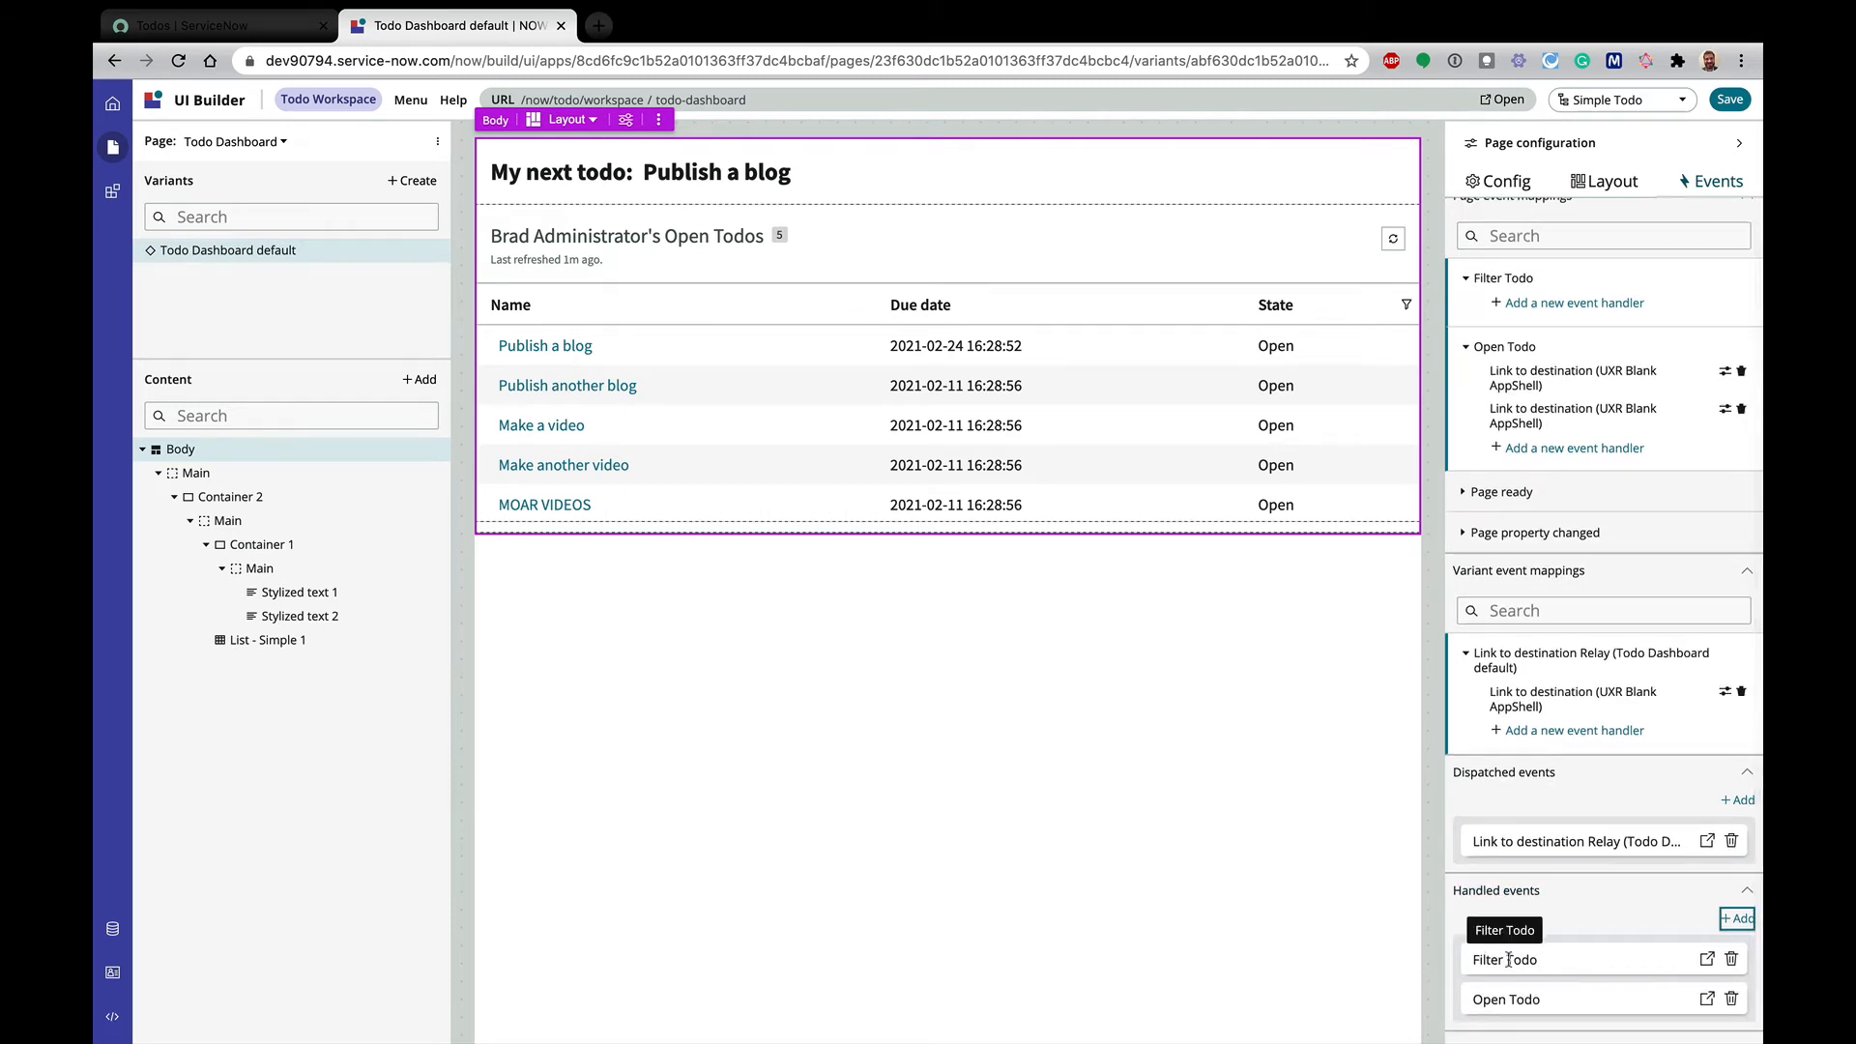
scroll("up", 3)
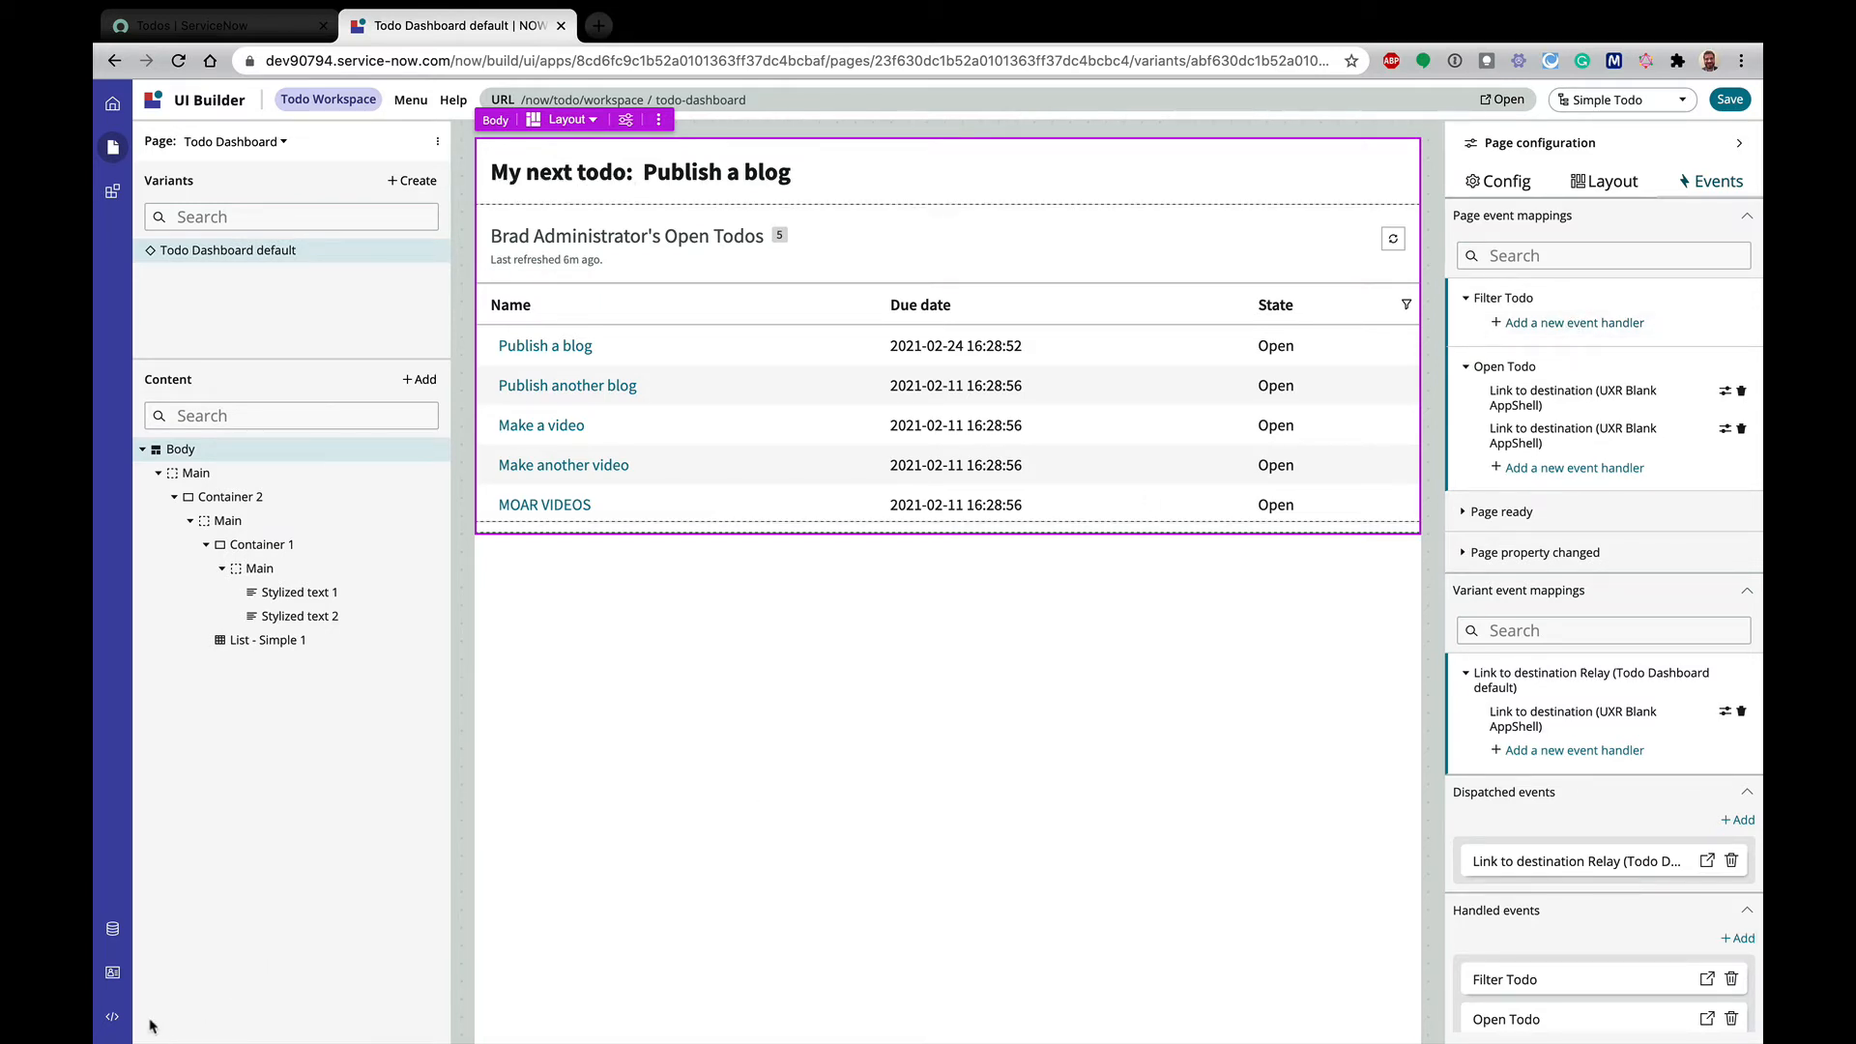
mouse_move(112, 1016)
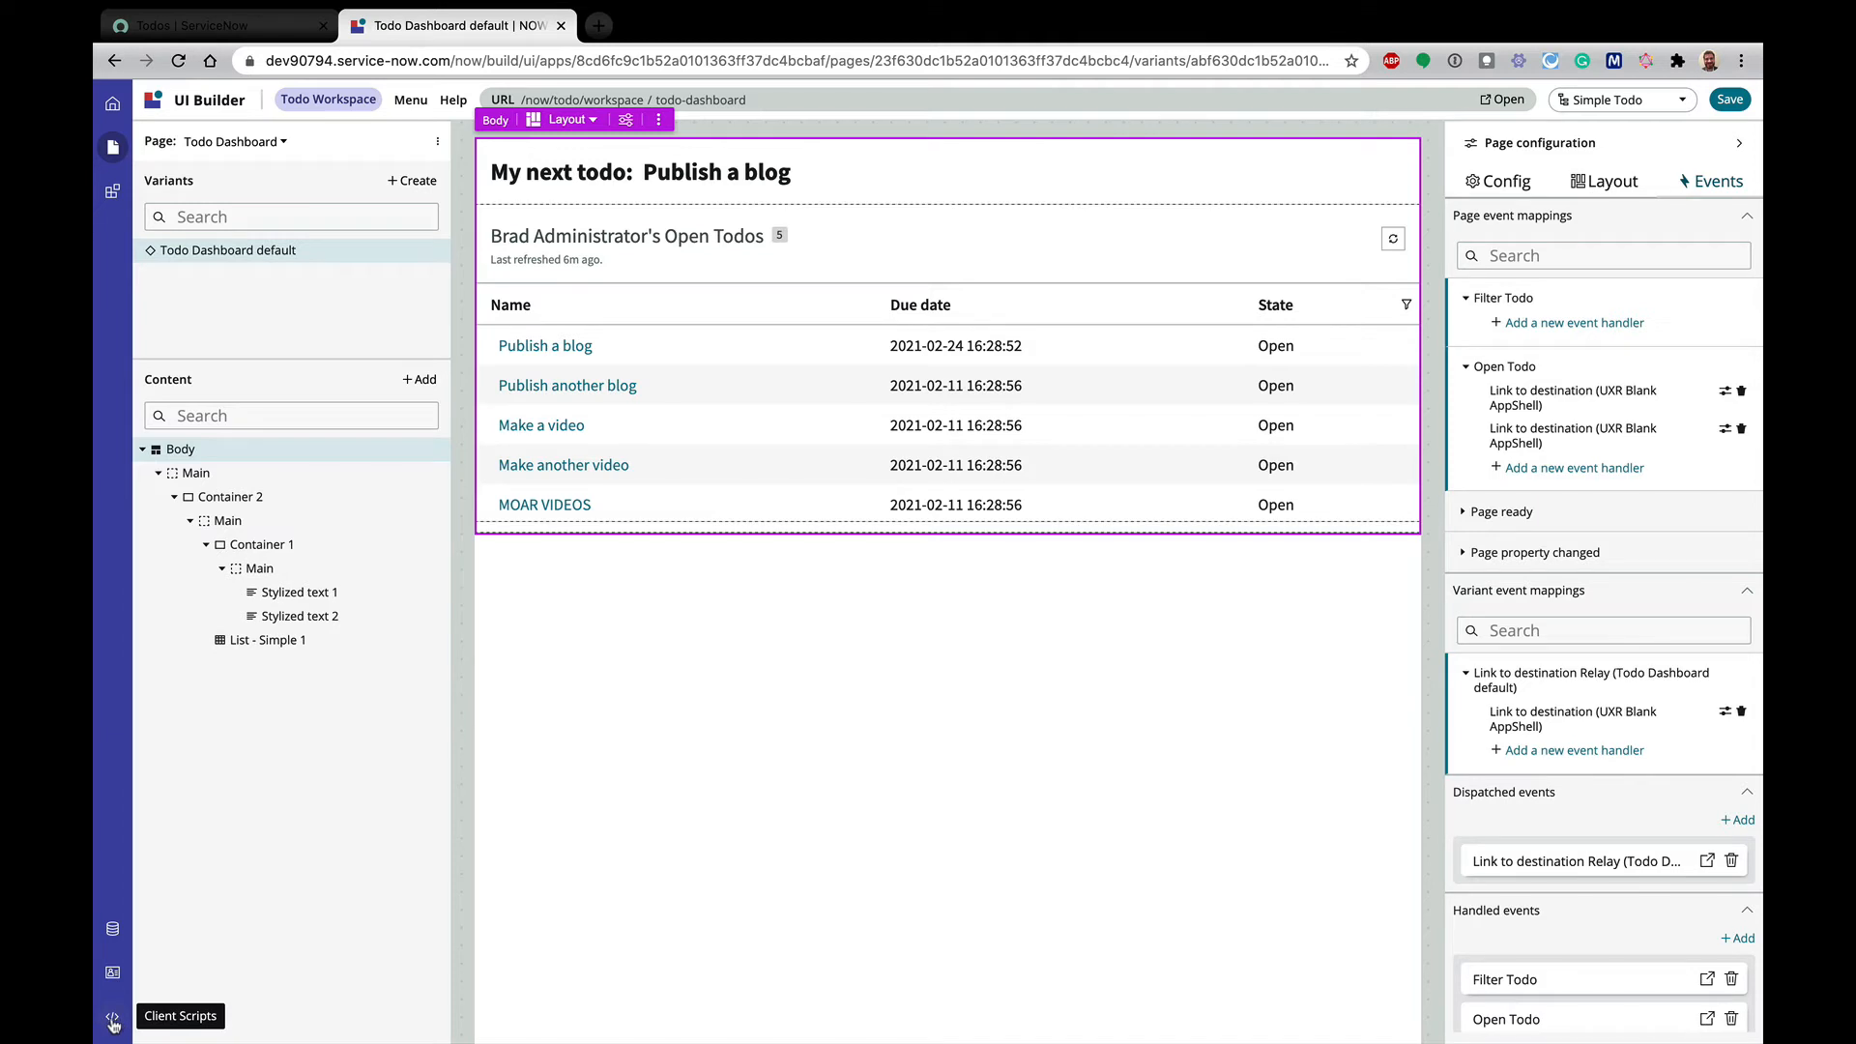
Create a new client script renamed Filter Todos with an empty line in its handler
left_click(112, 1021)
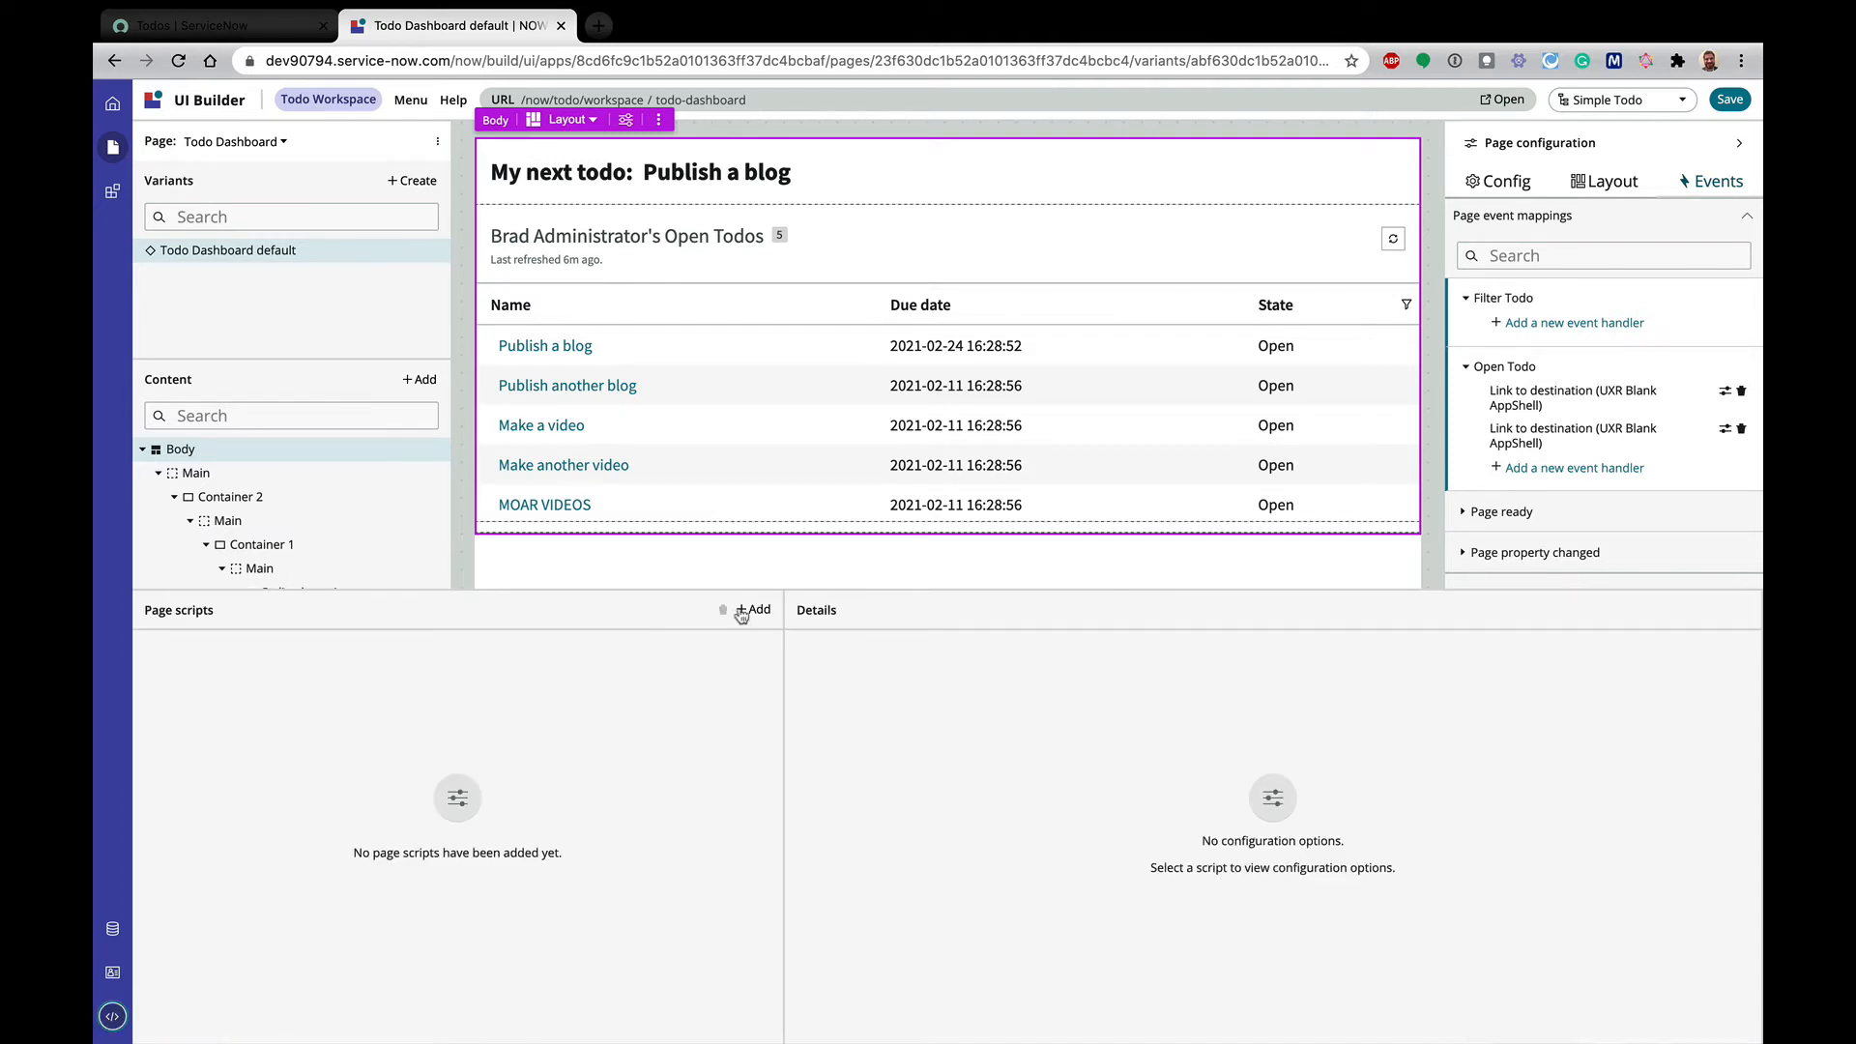
left_click(753, 609)
type("F")
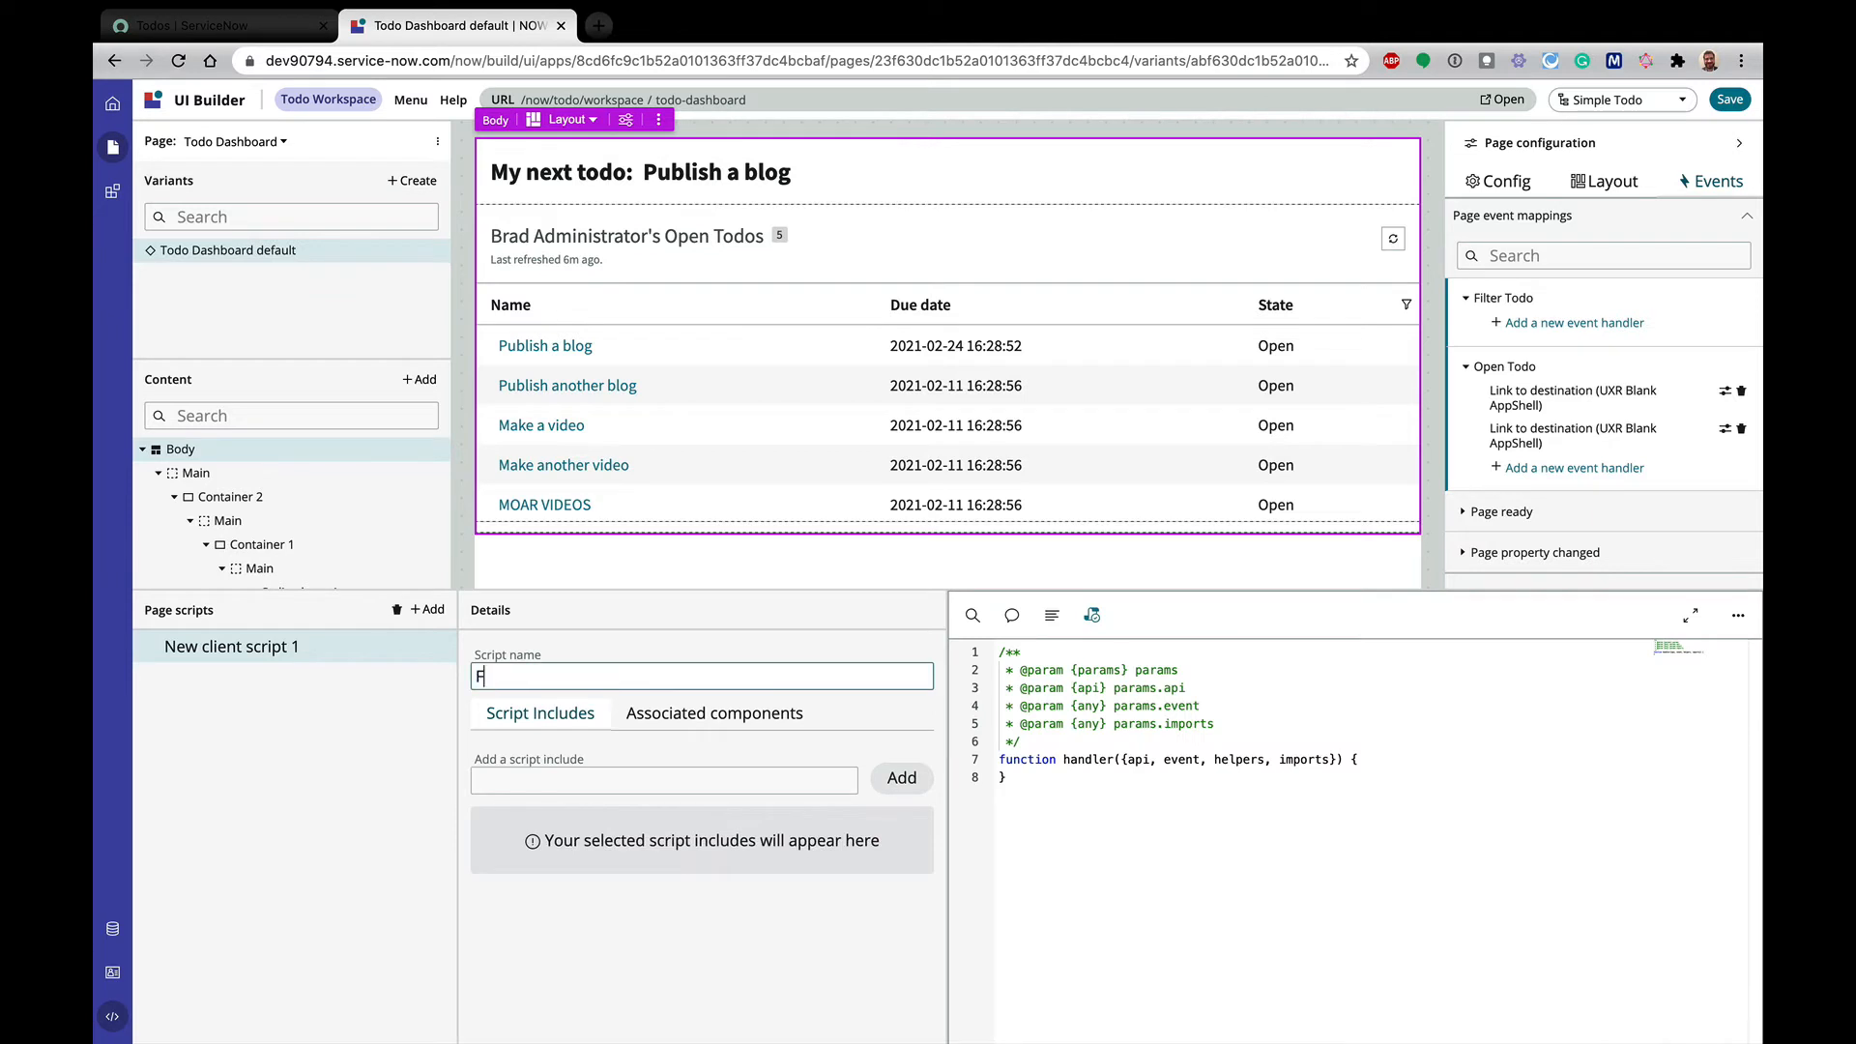
type("ilter Todo")
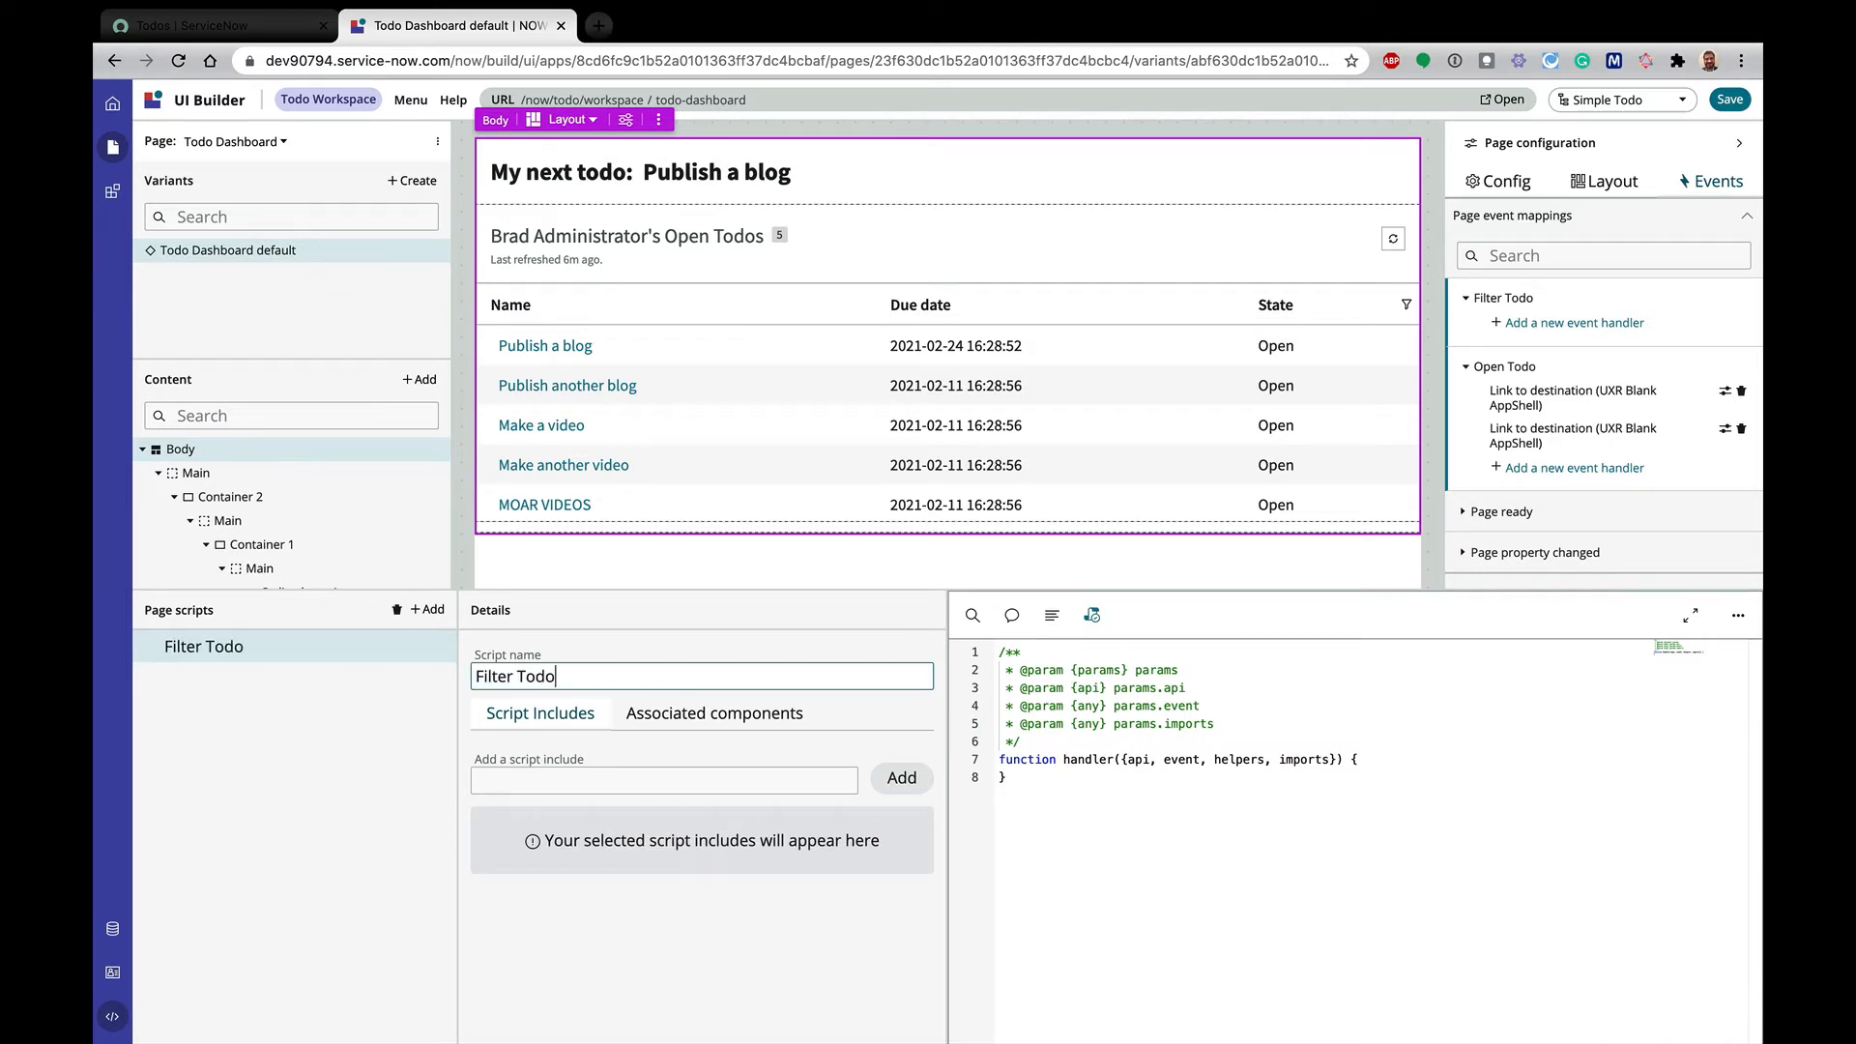
type("s")
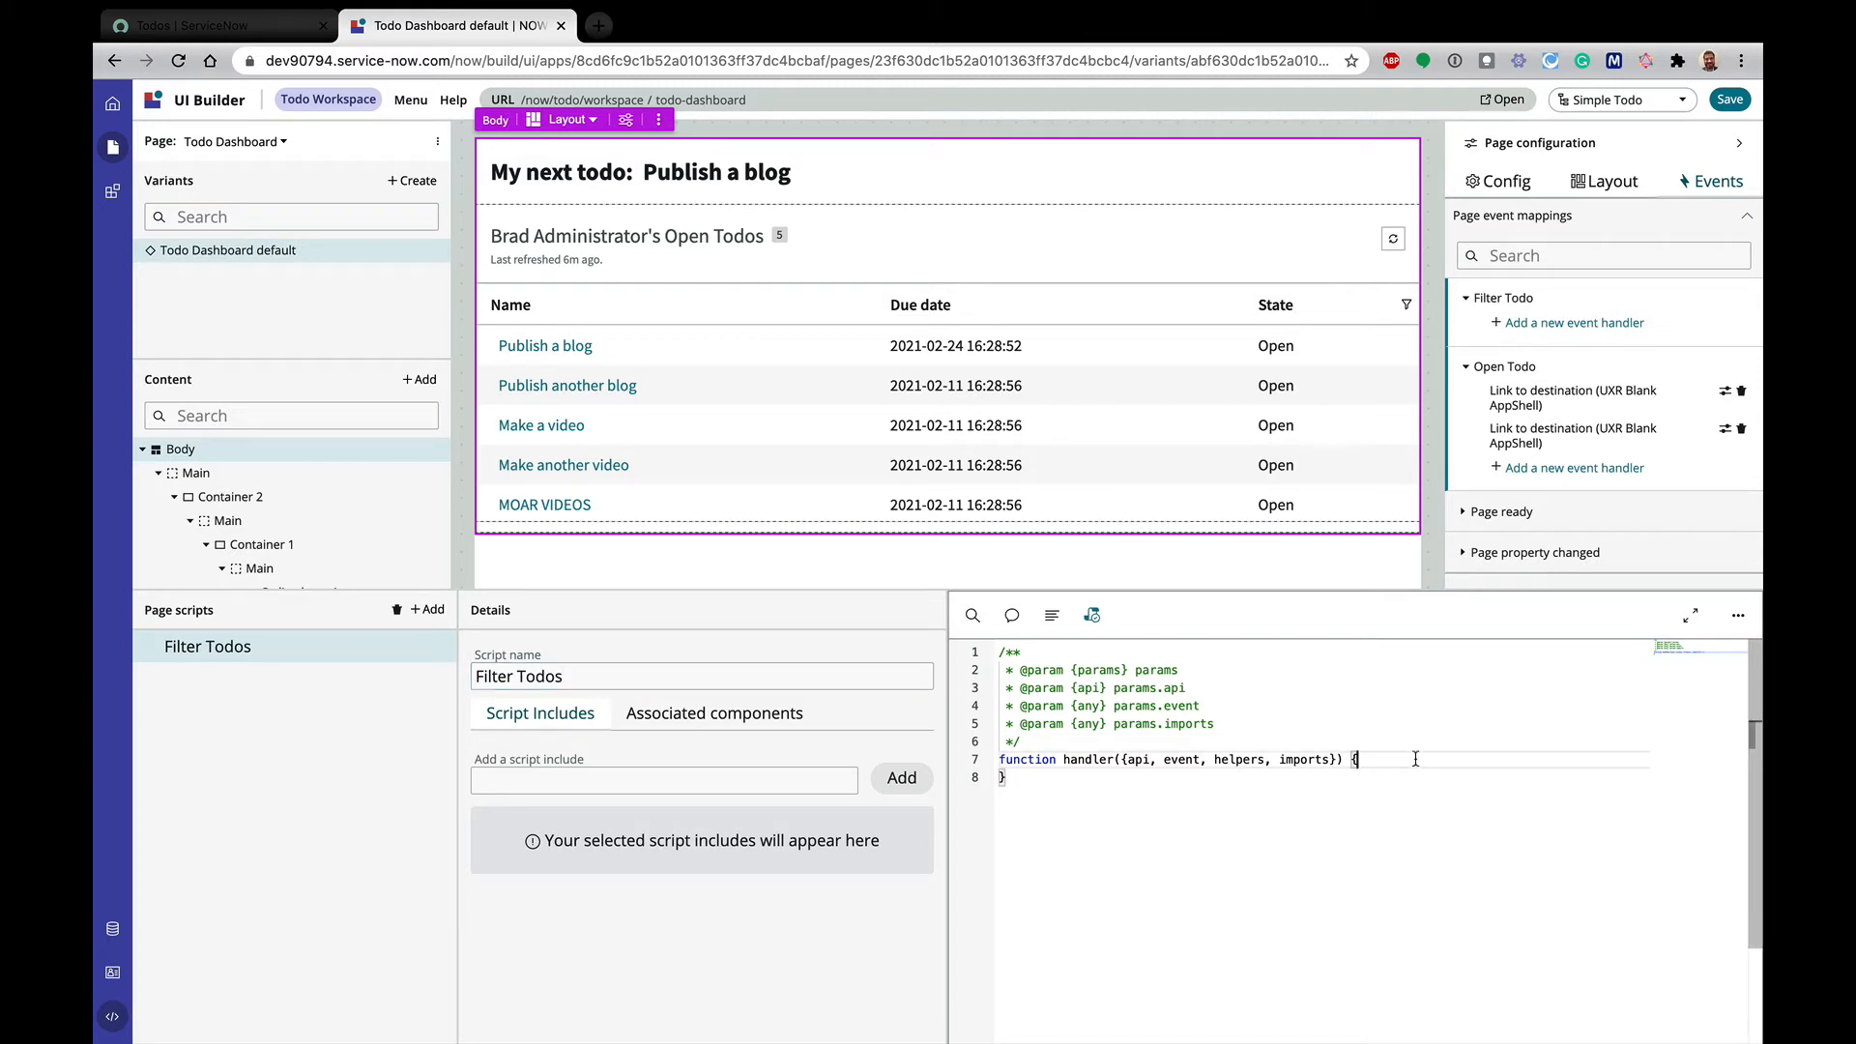
key("enter")
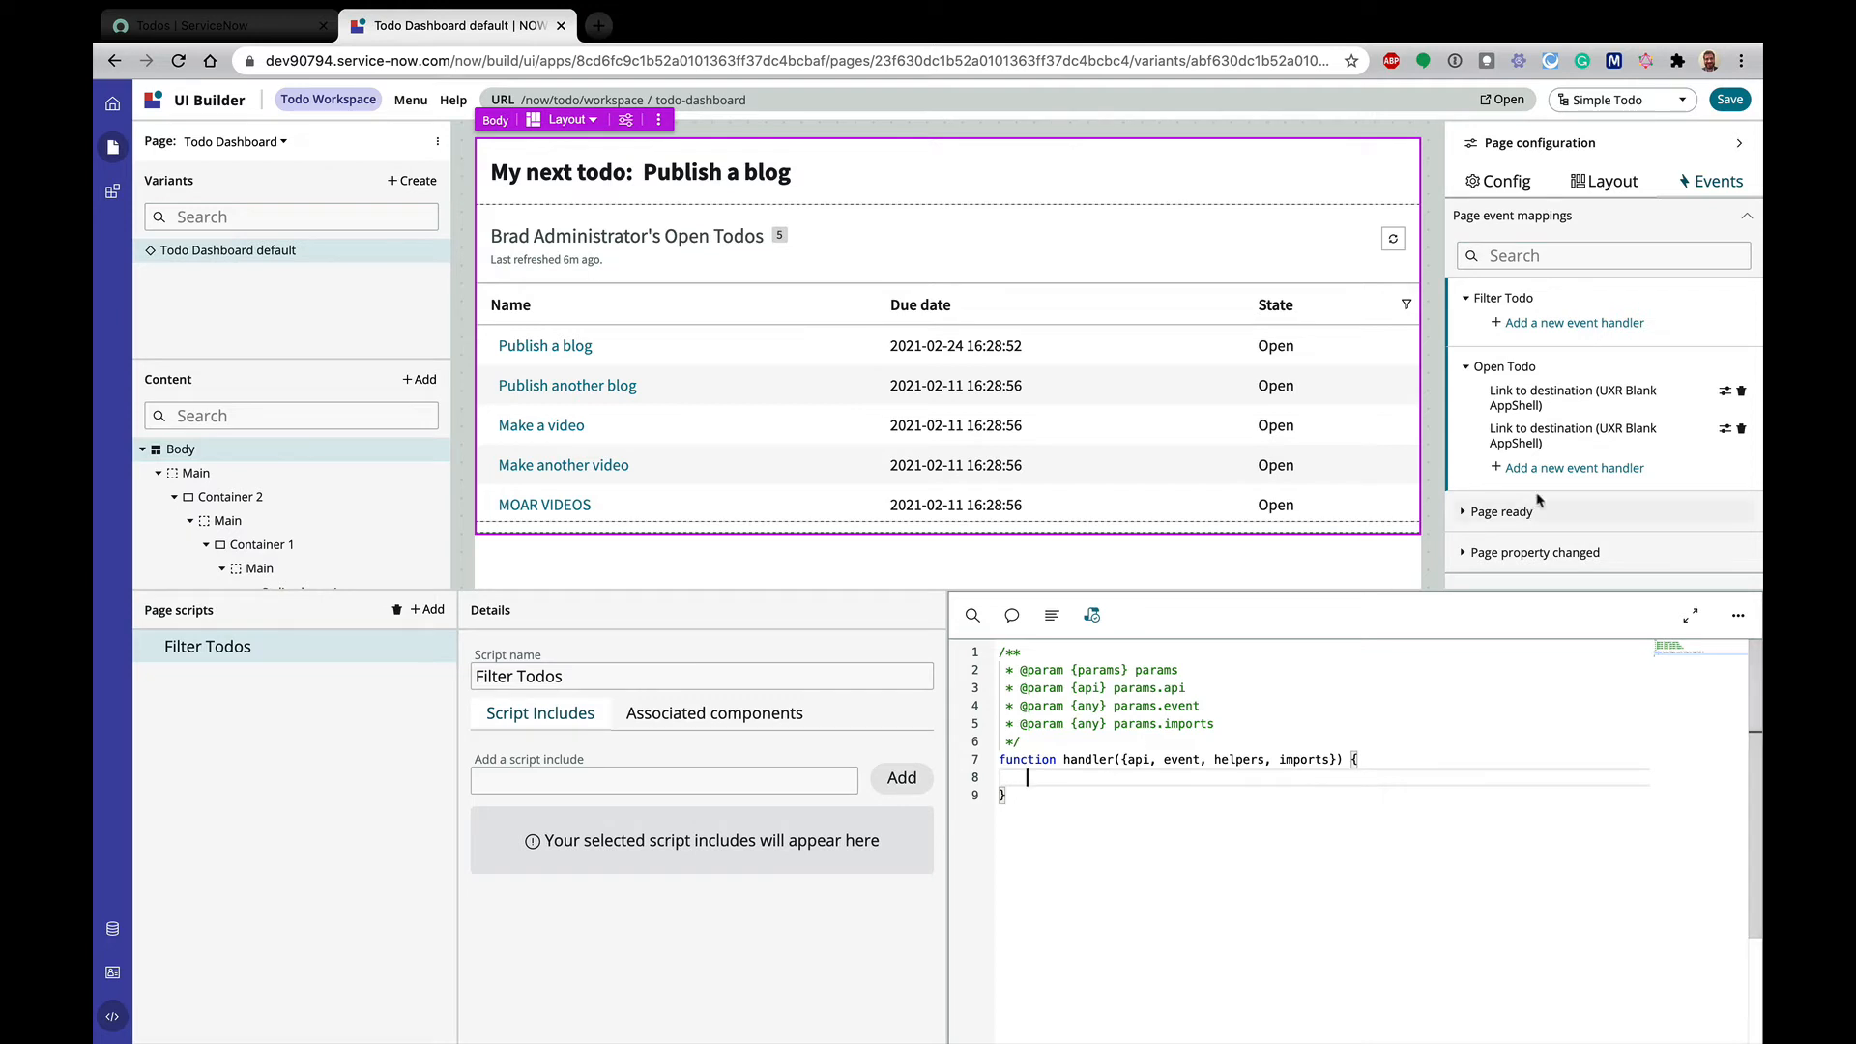
scroll("down", 3)
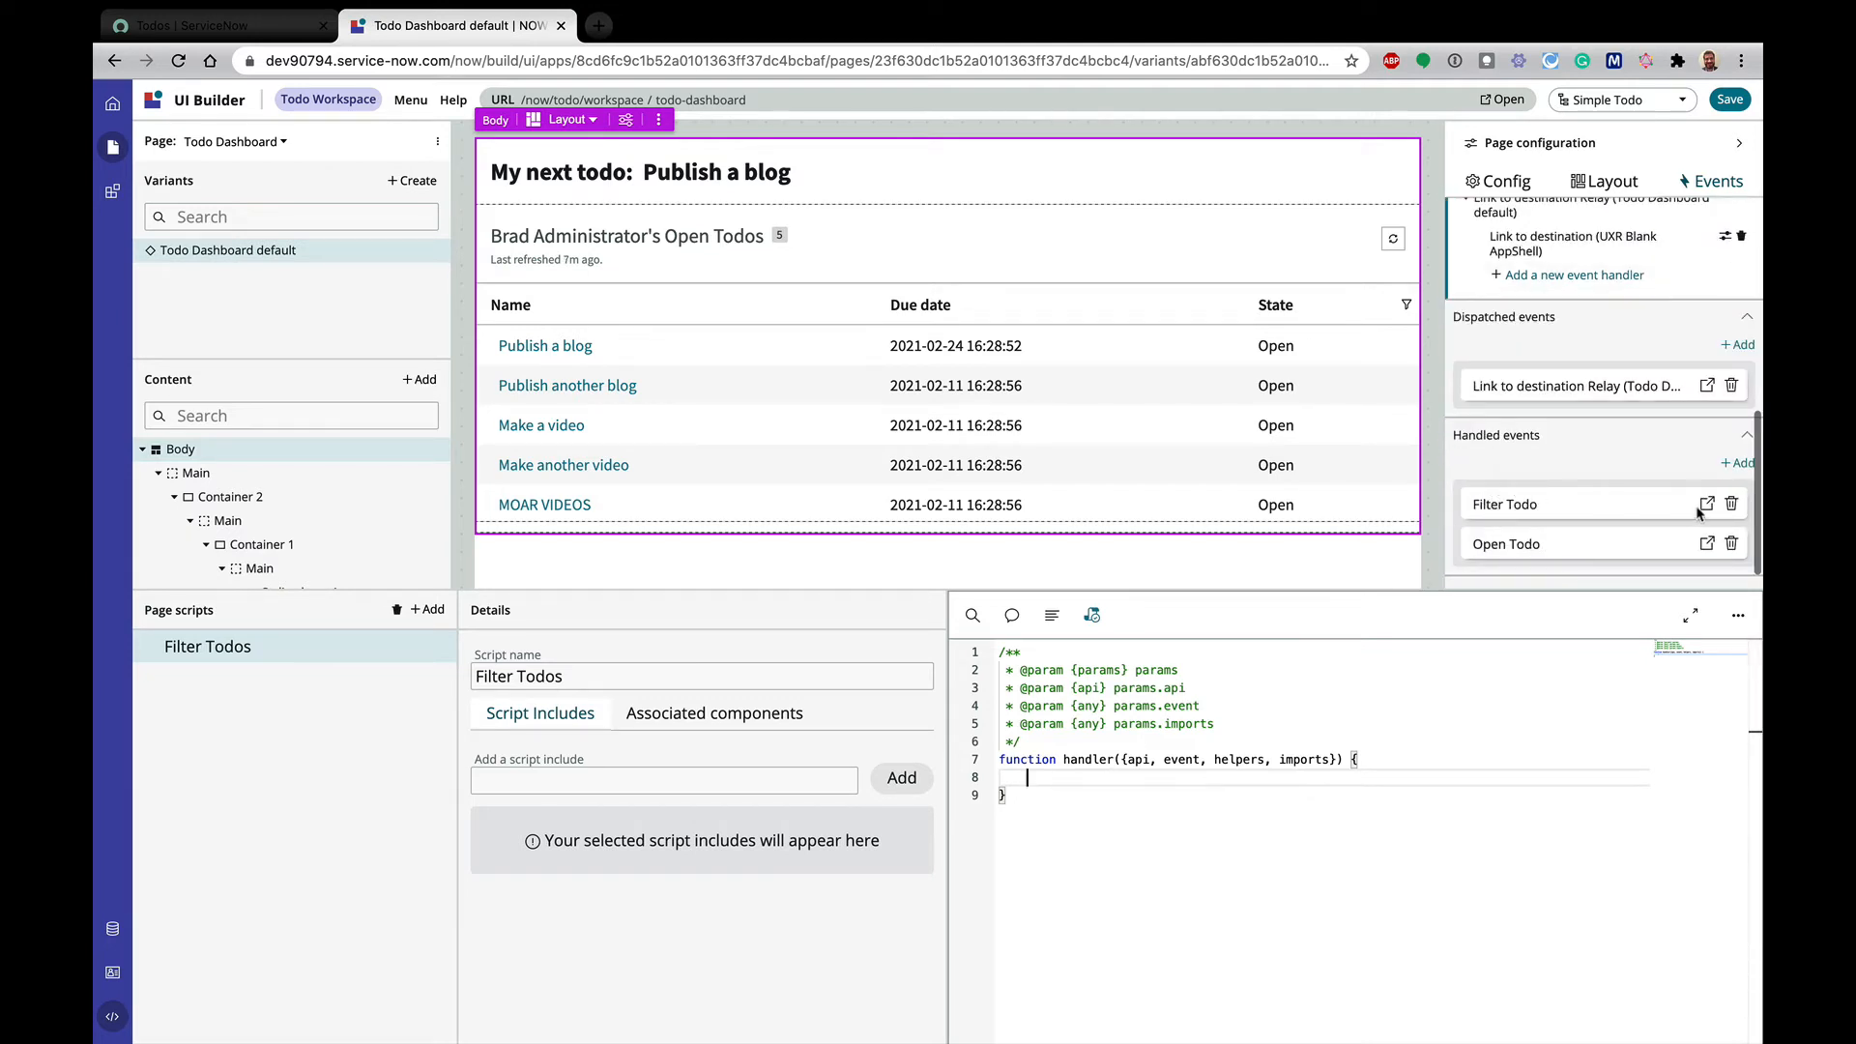
Check the Filter Todo payload, then declare const filterState from the event's state payload
left_click(1706, 503)
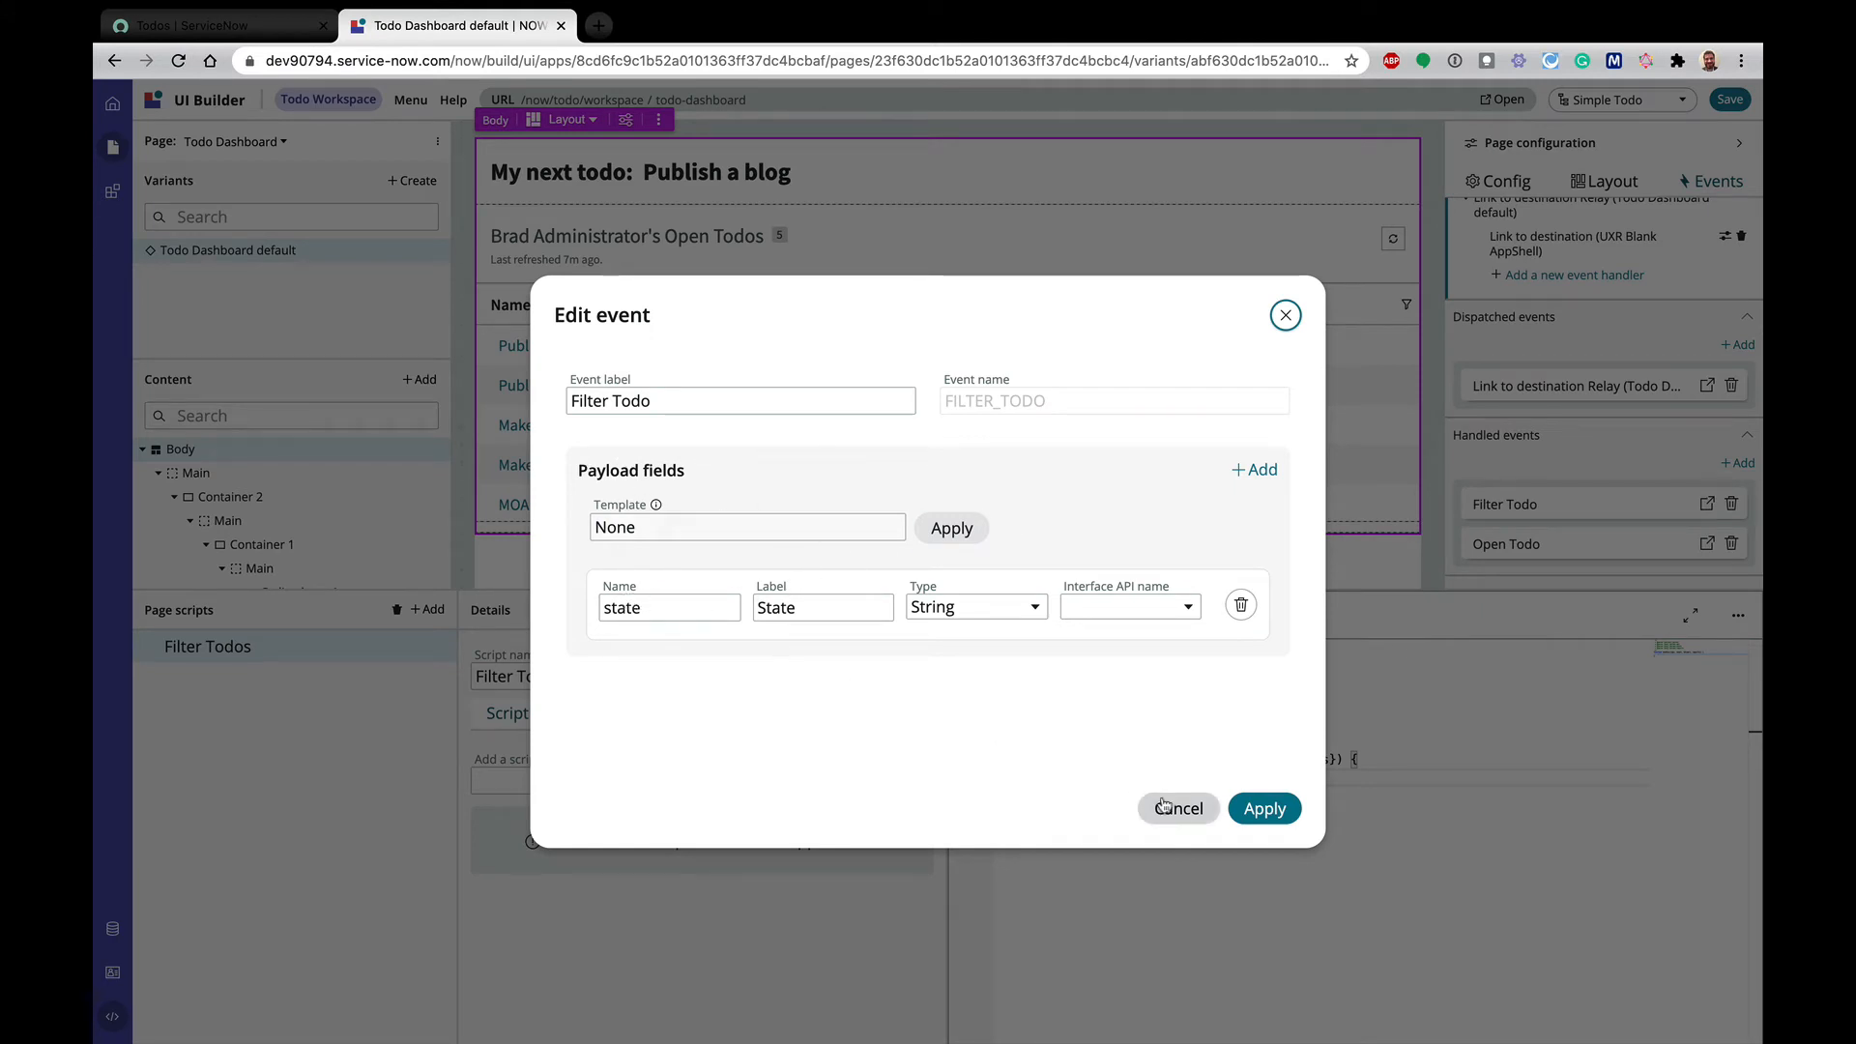
left_click(1177, 808)
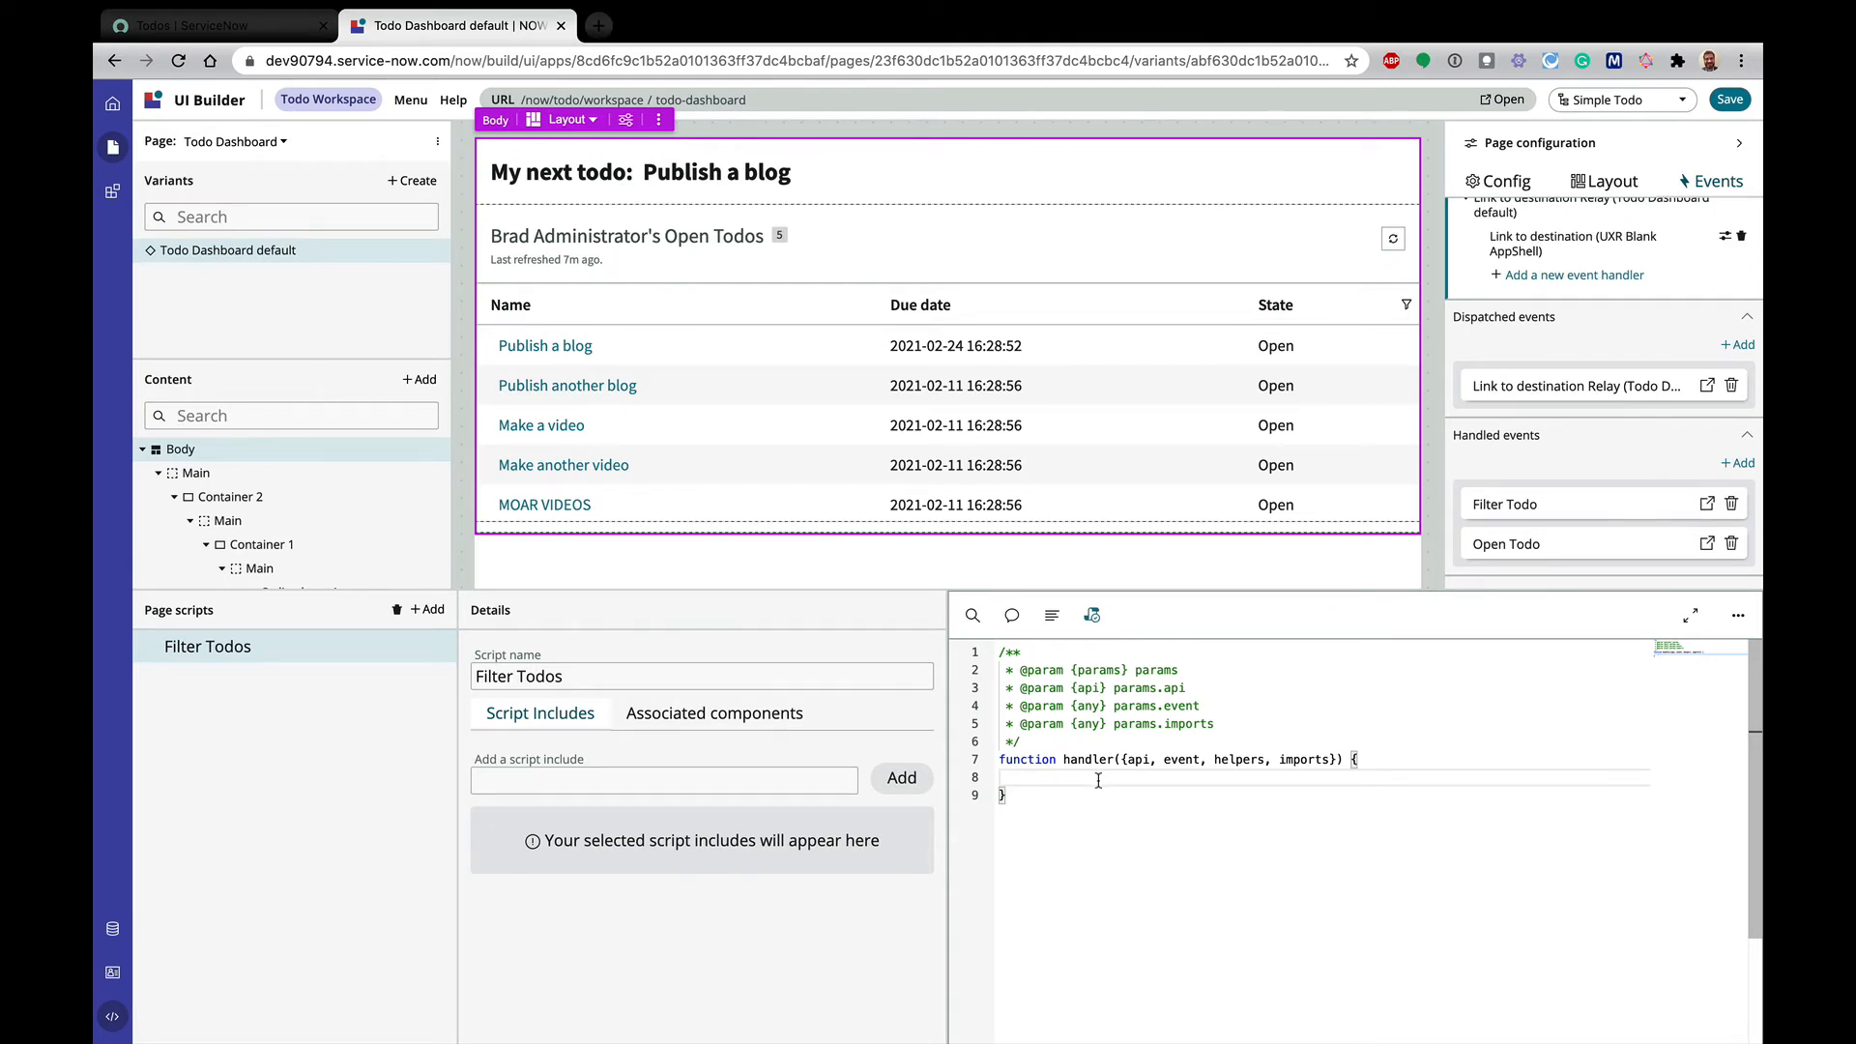
type("api.")
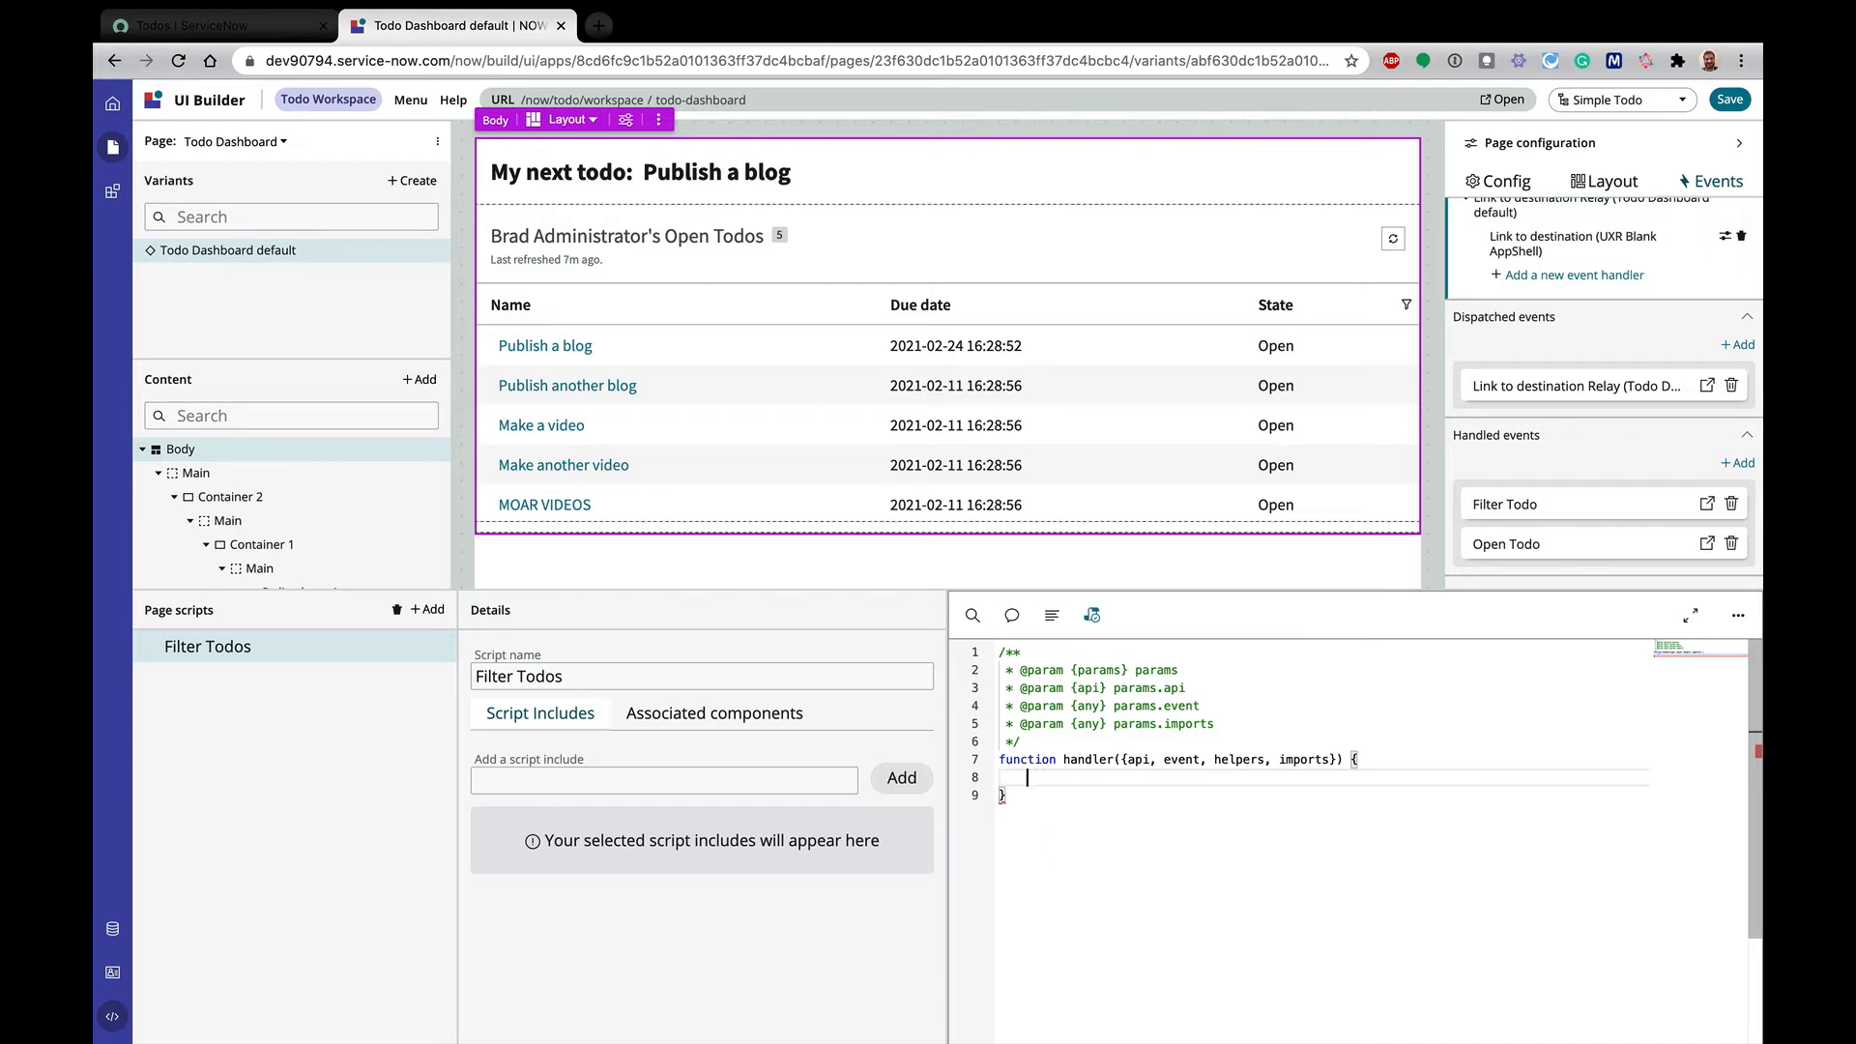
type("event.")
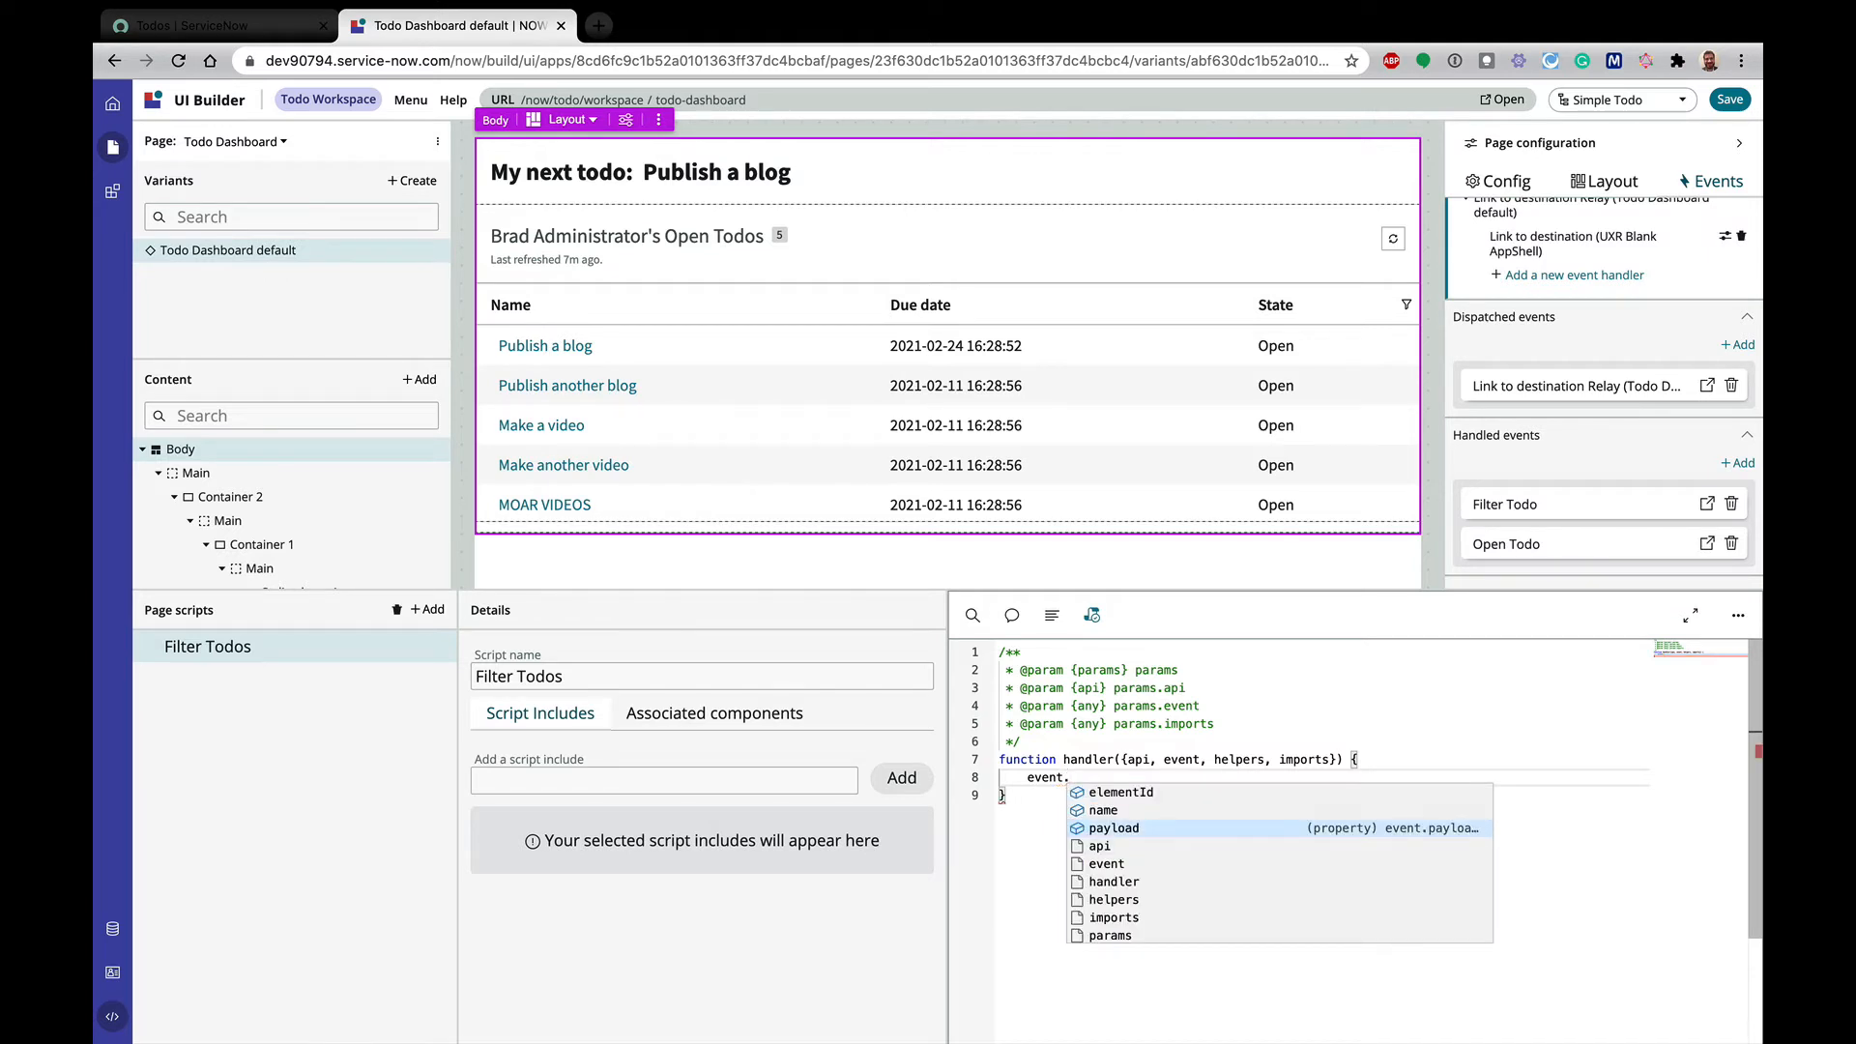
left_click(1112, 828)
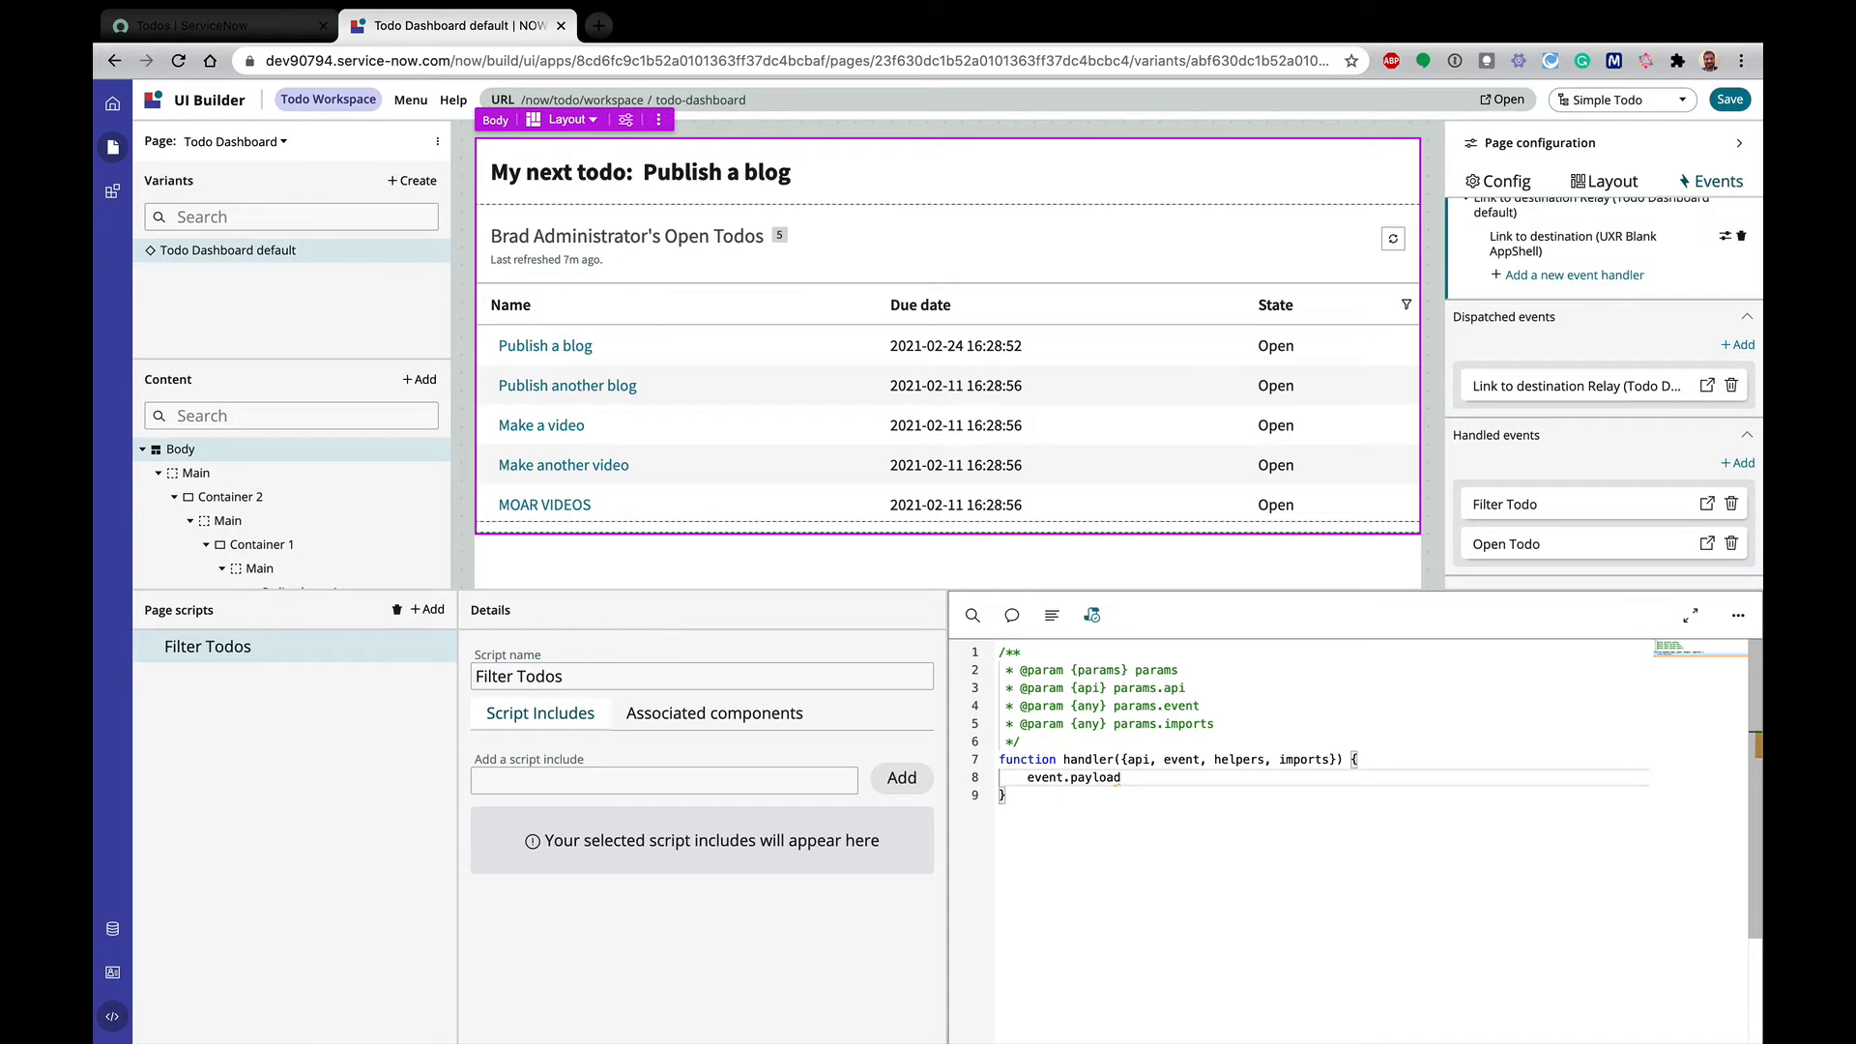
type(".state")
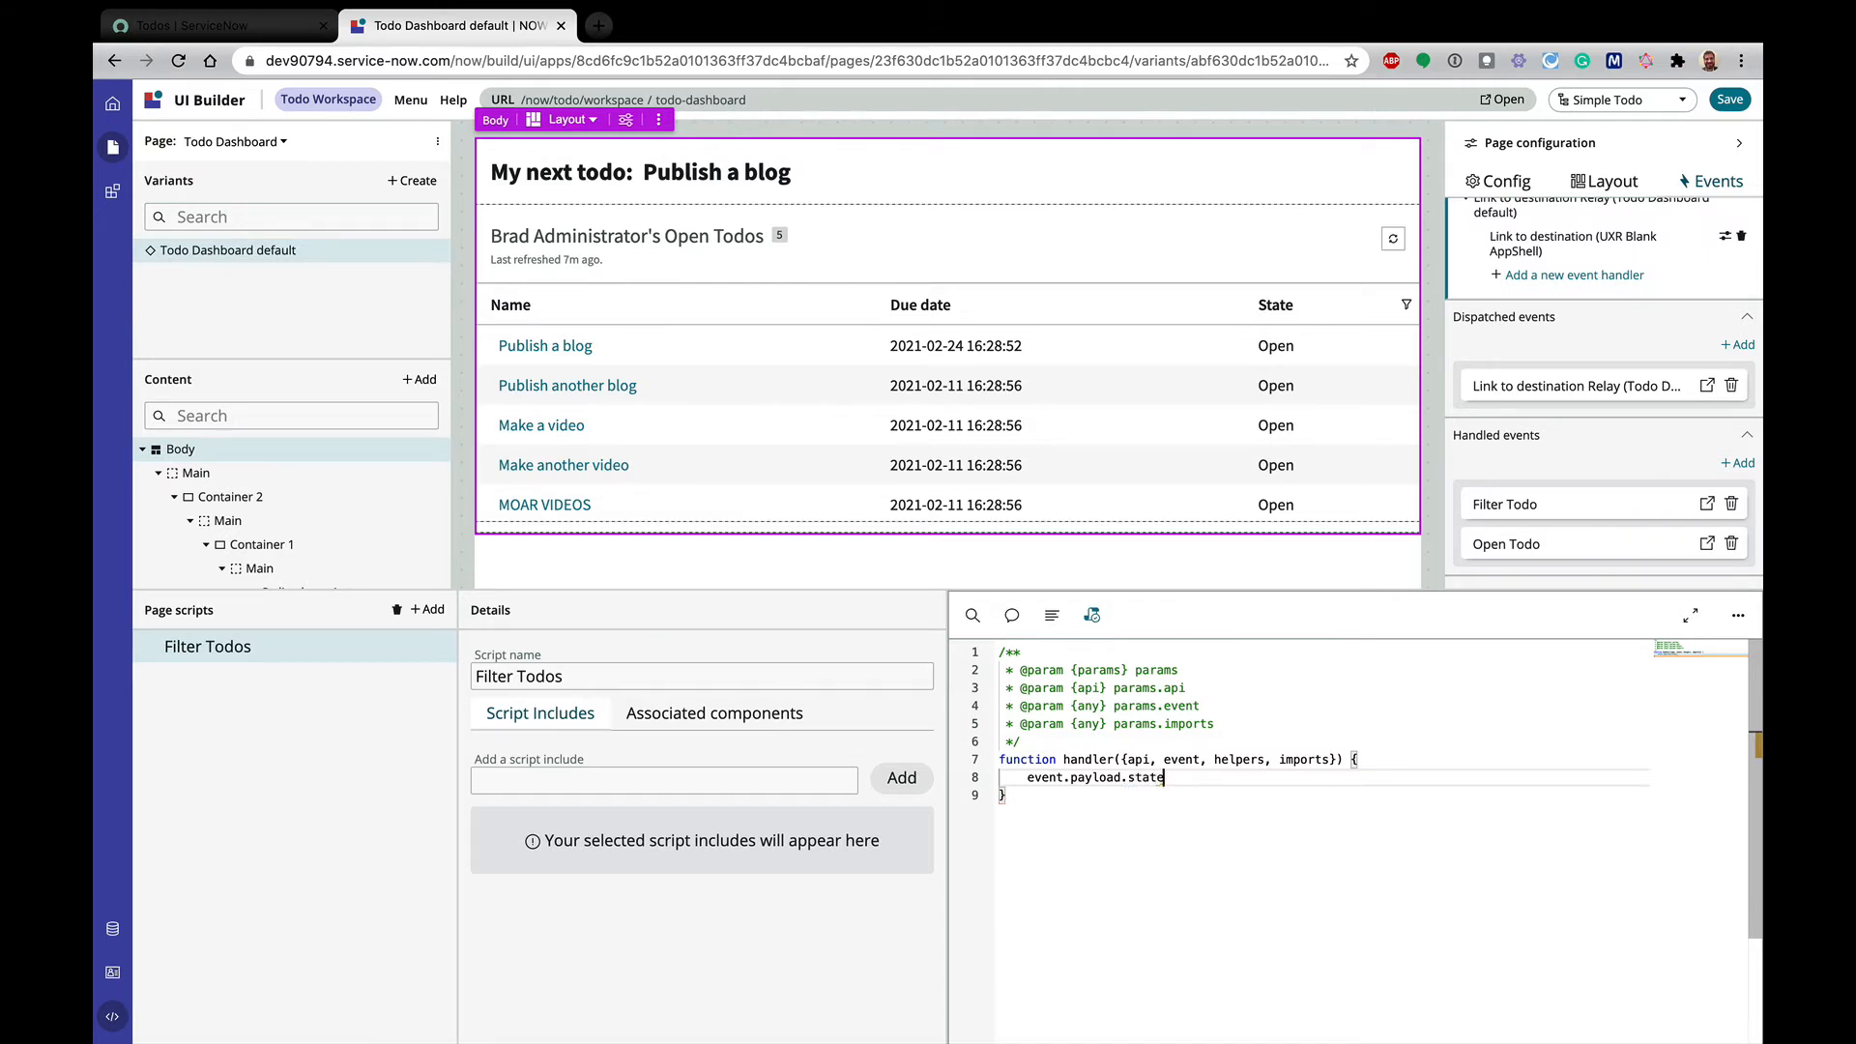
type(";")
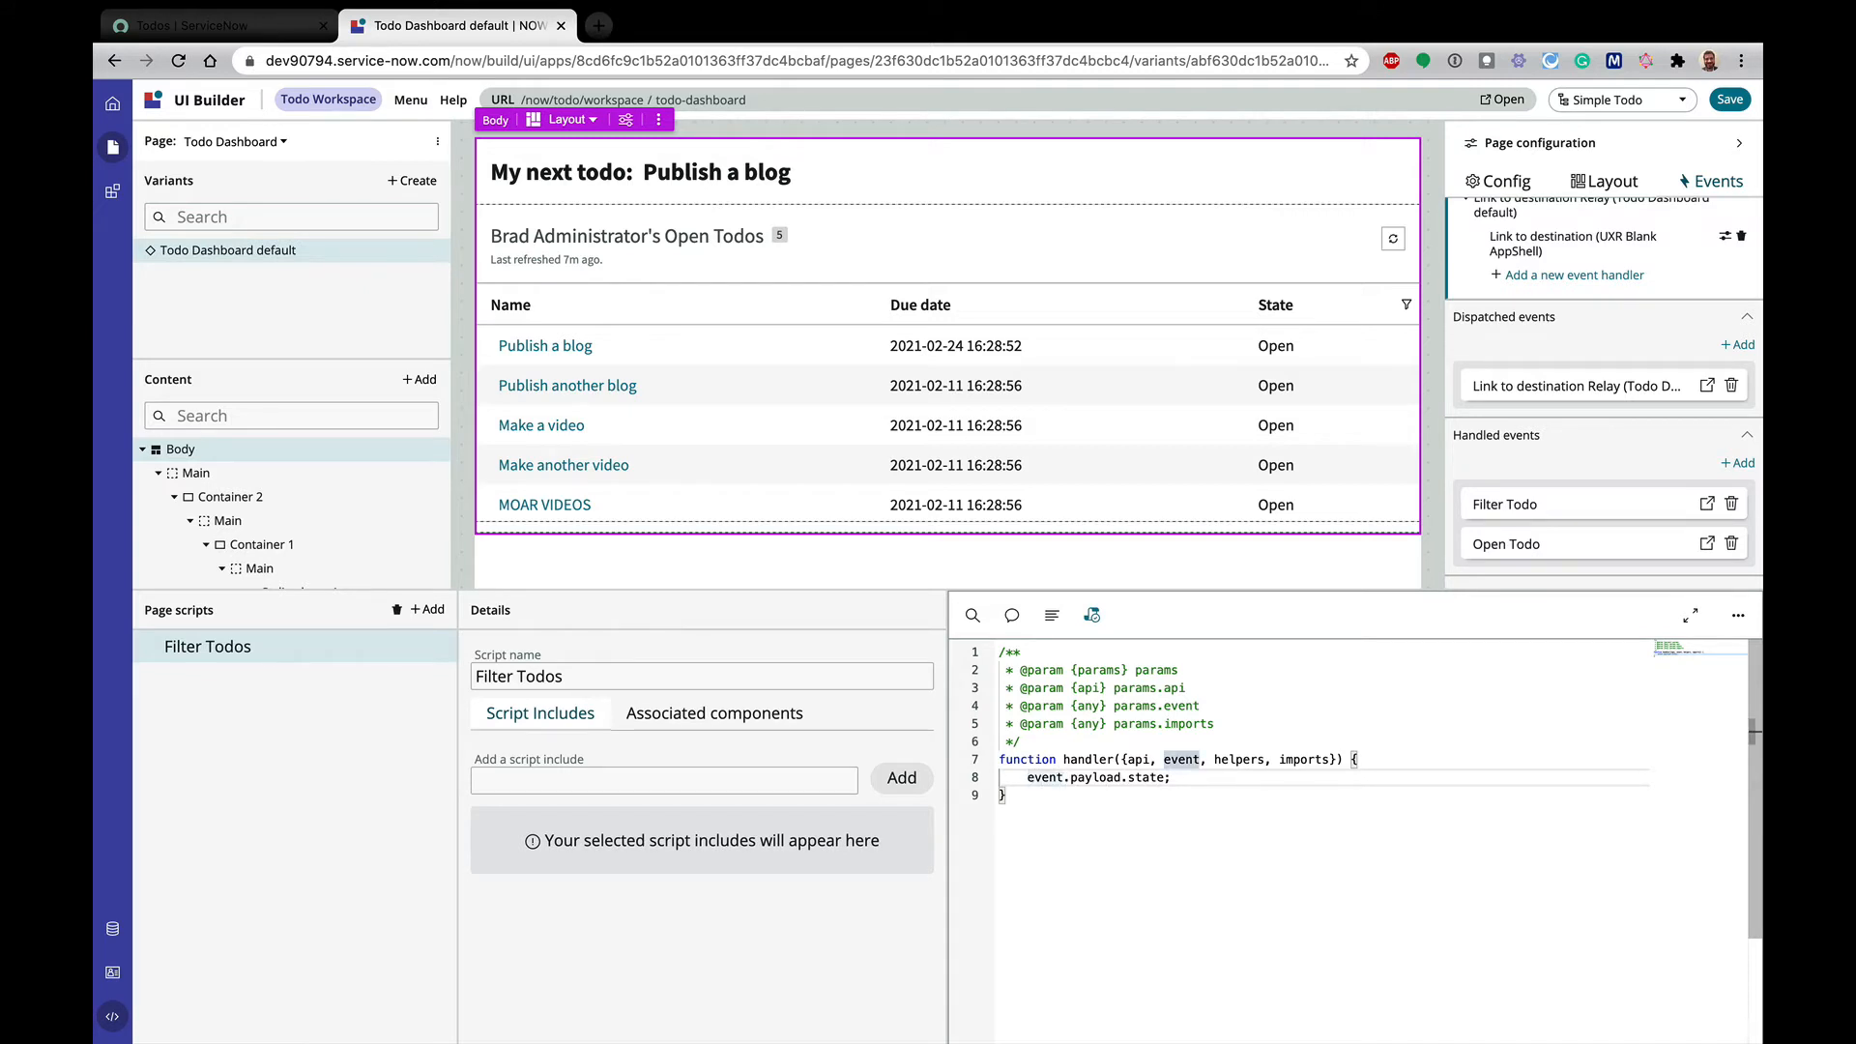
type("const")
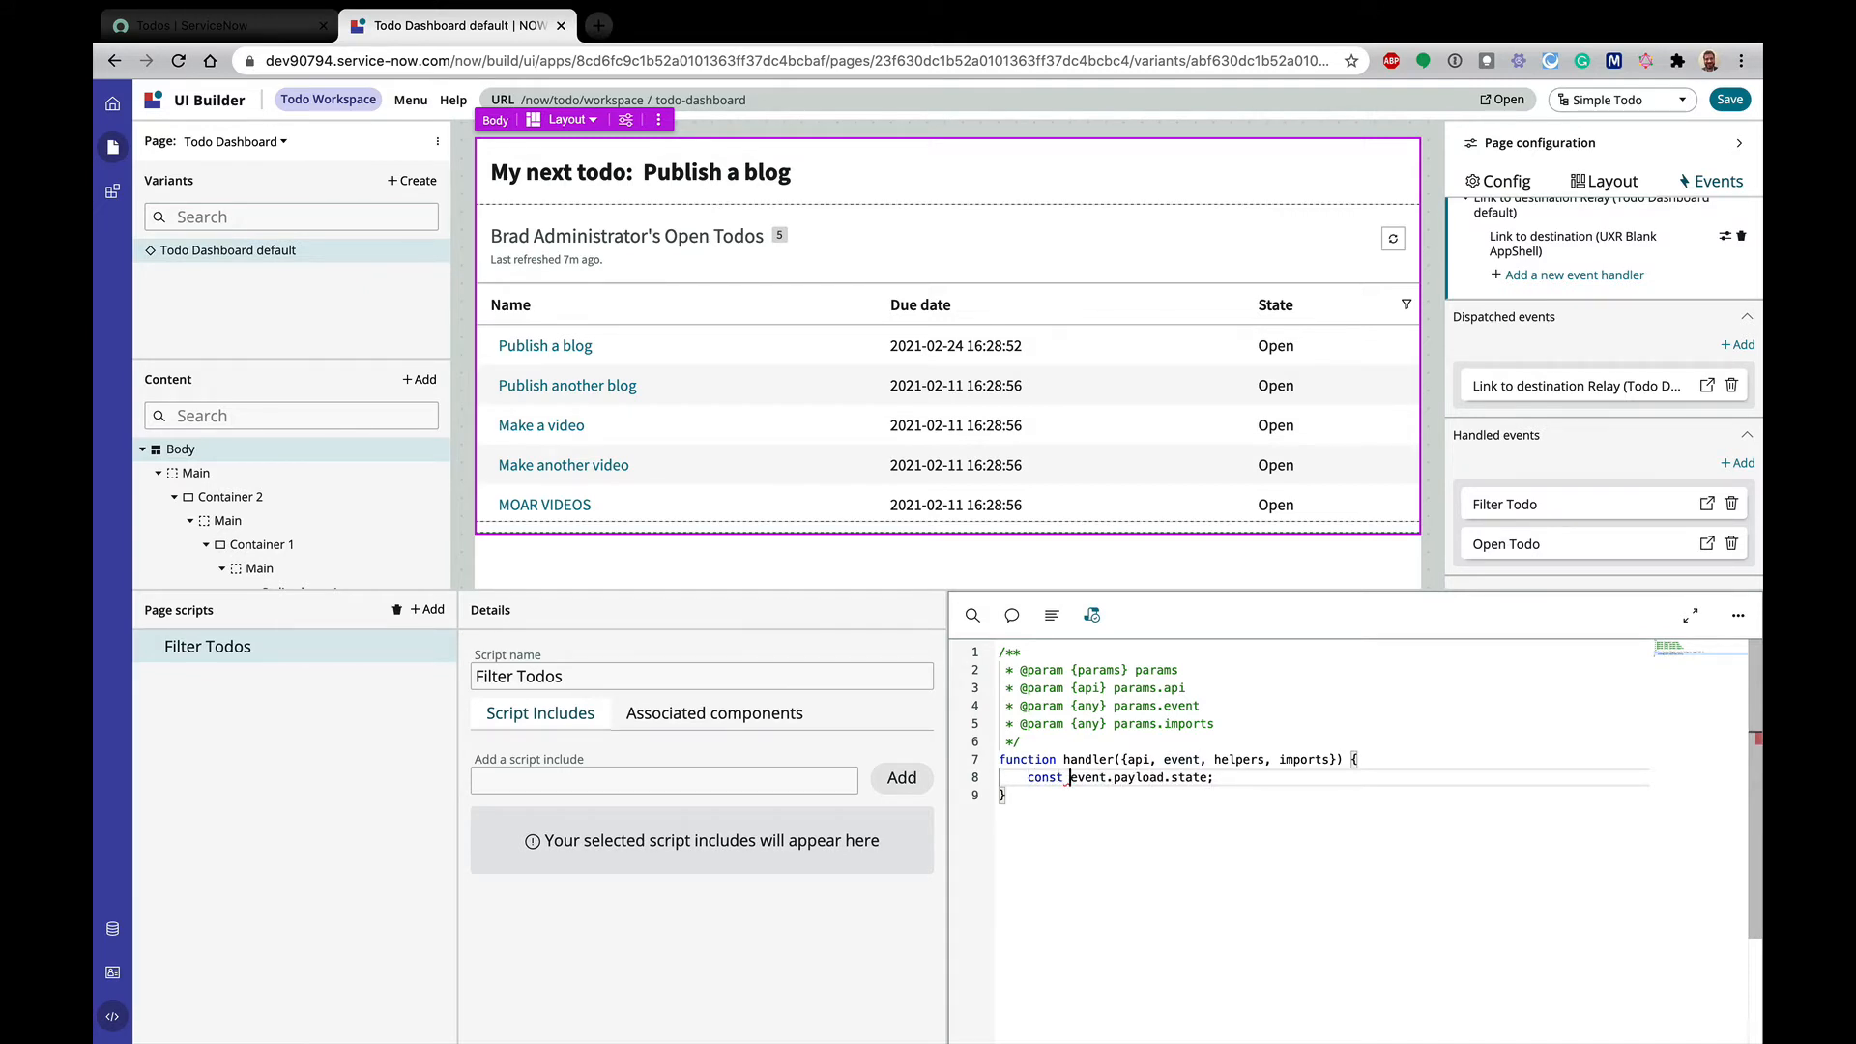
type("filterState =")
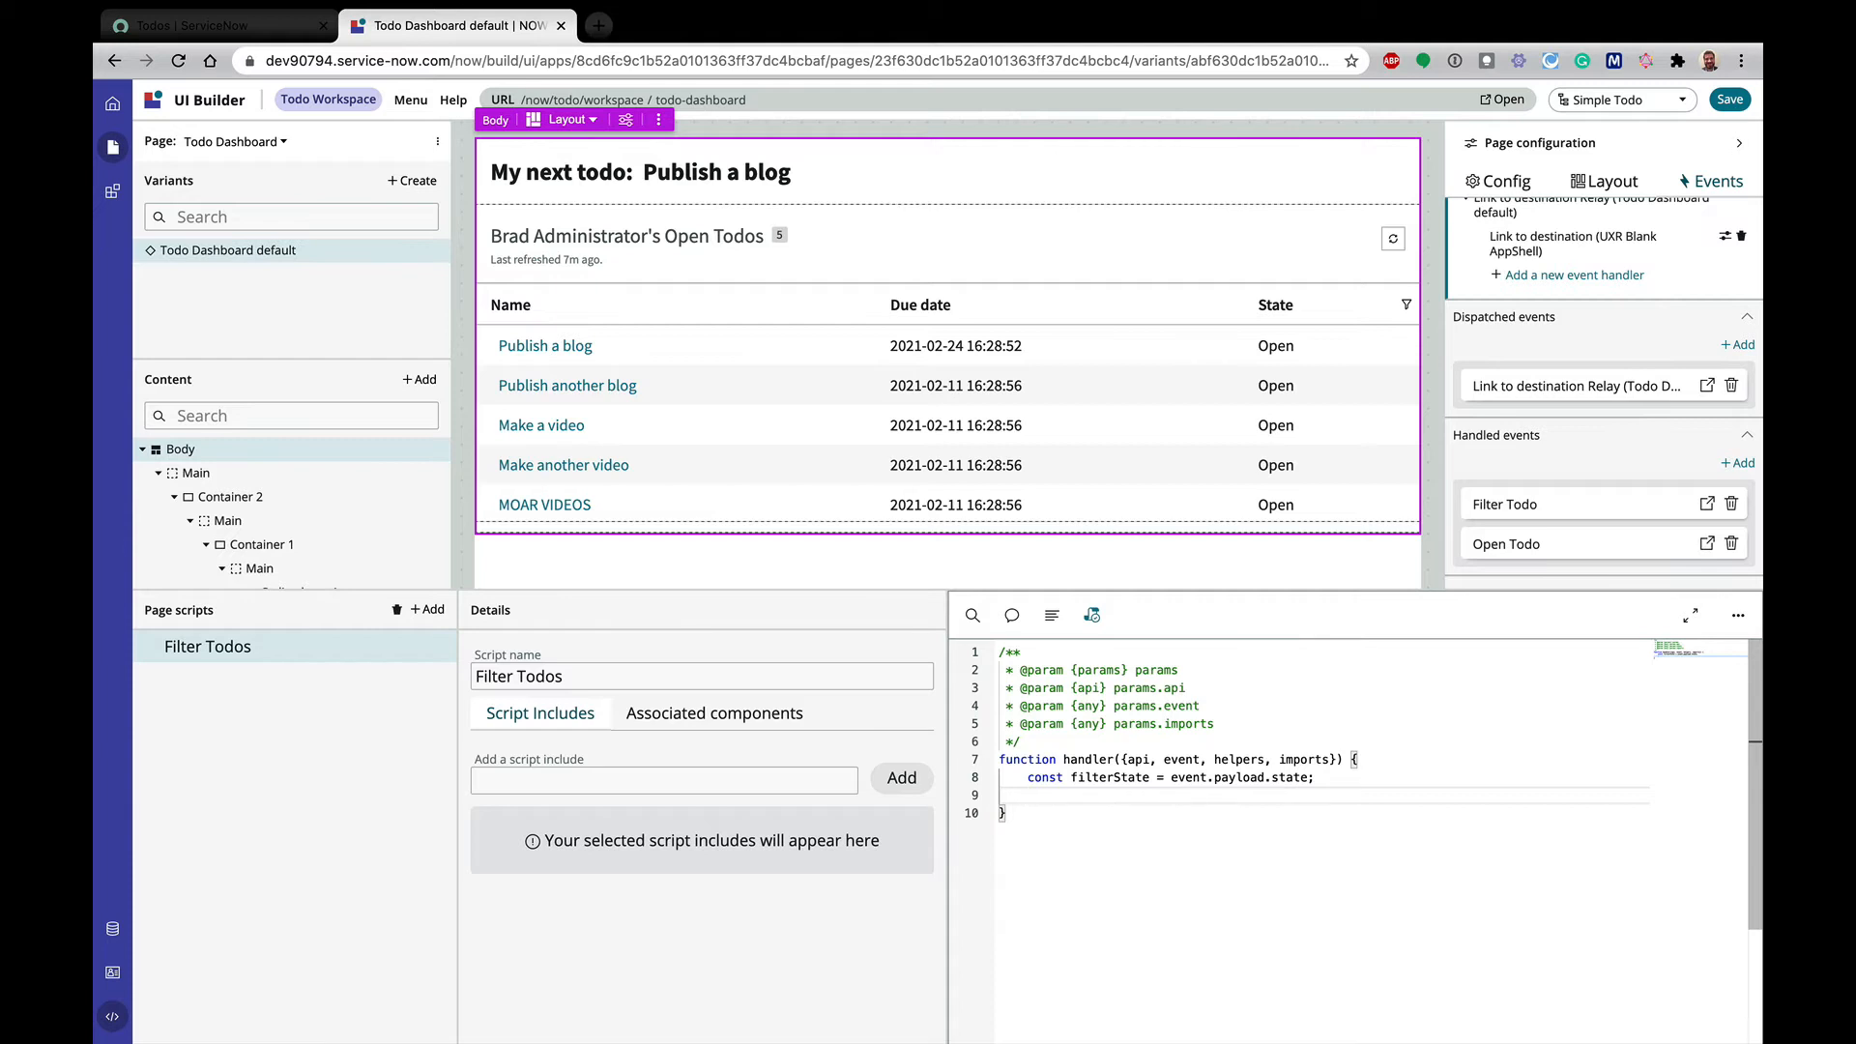
Write api.setState('TODO_FILTER', 'userDYNAMIC…^state=' + filterState)
type("api.setState")
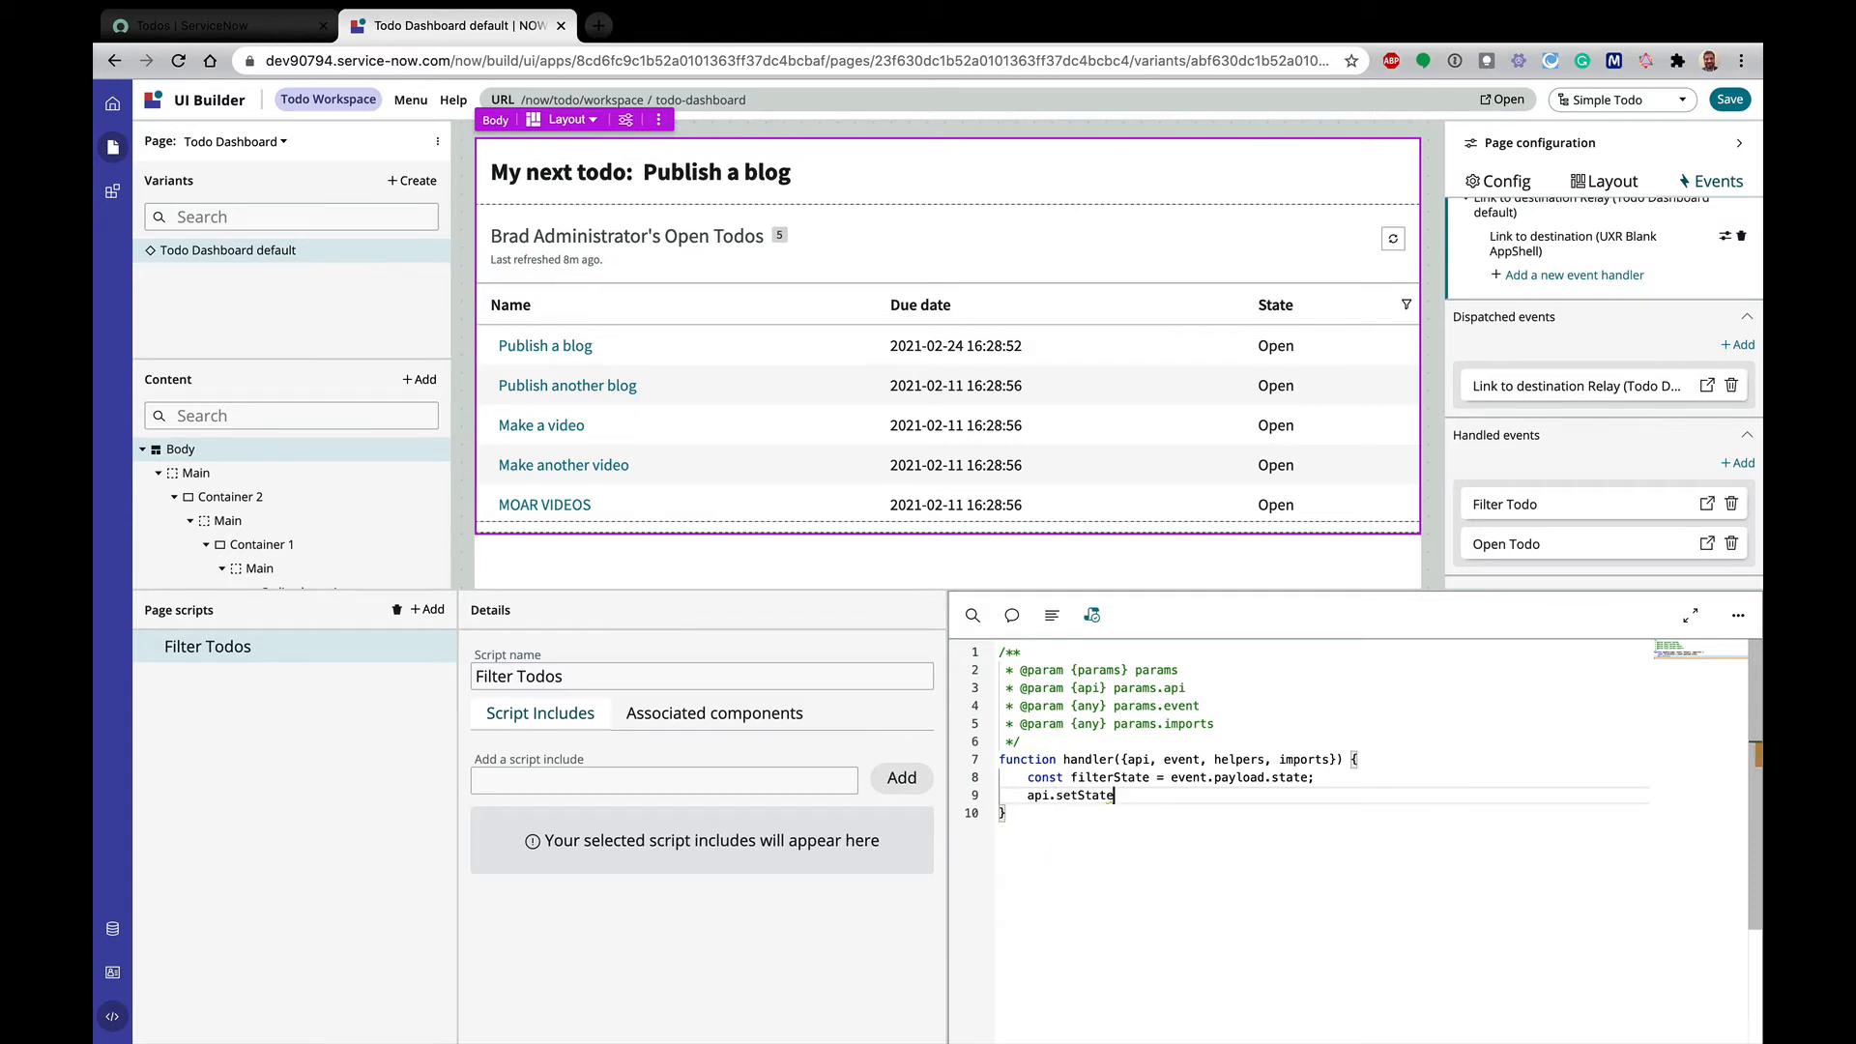
type("(")
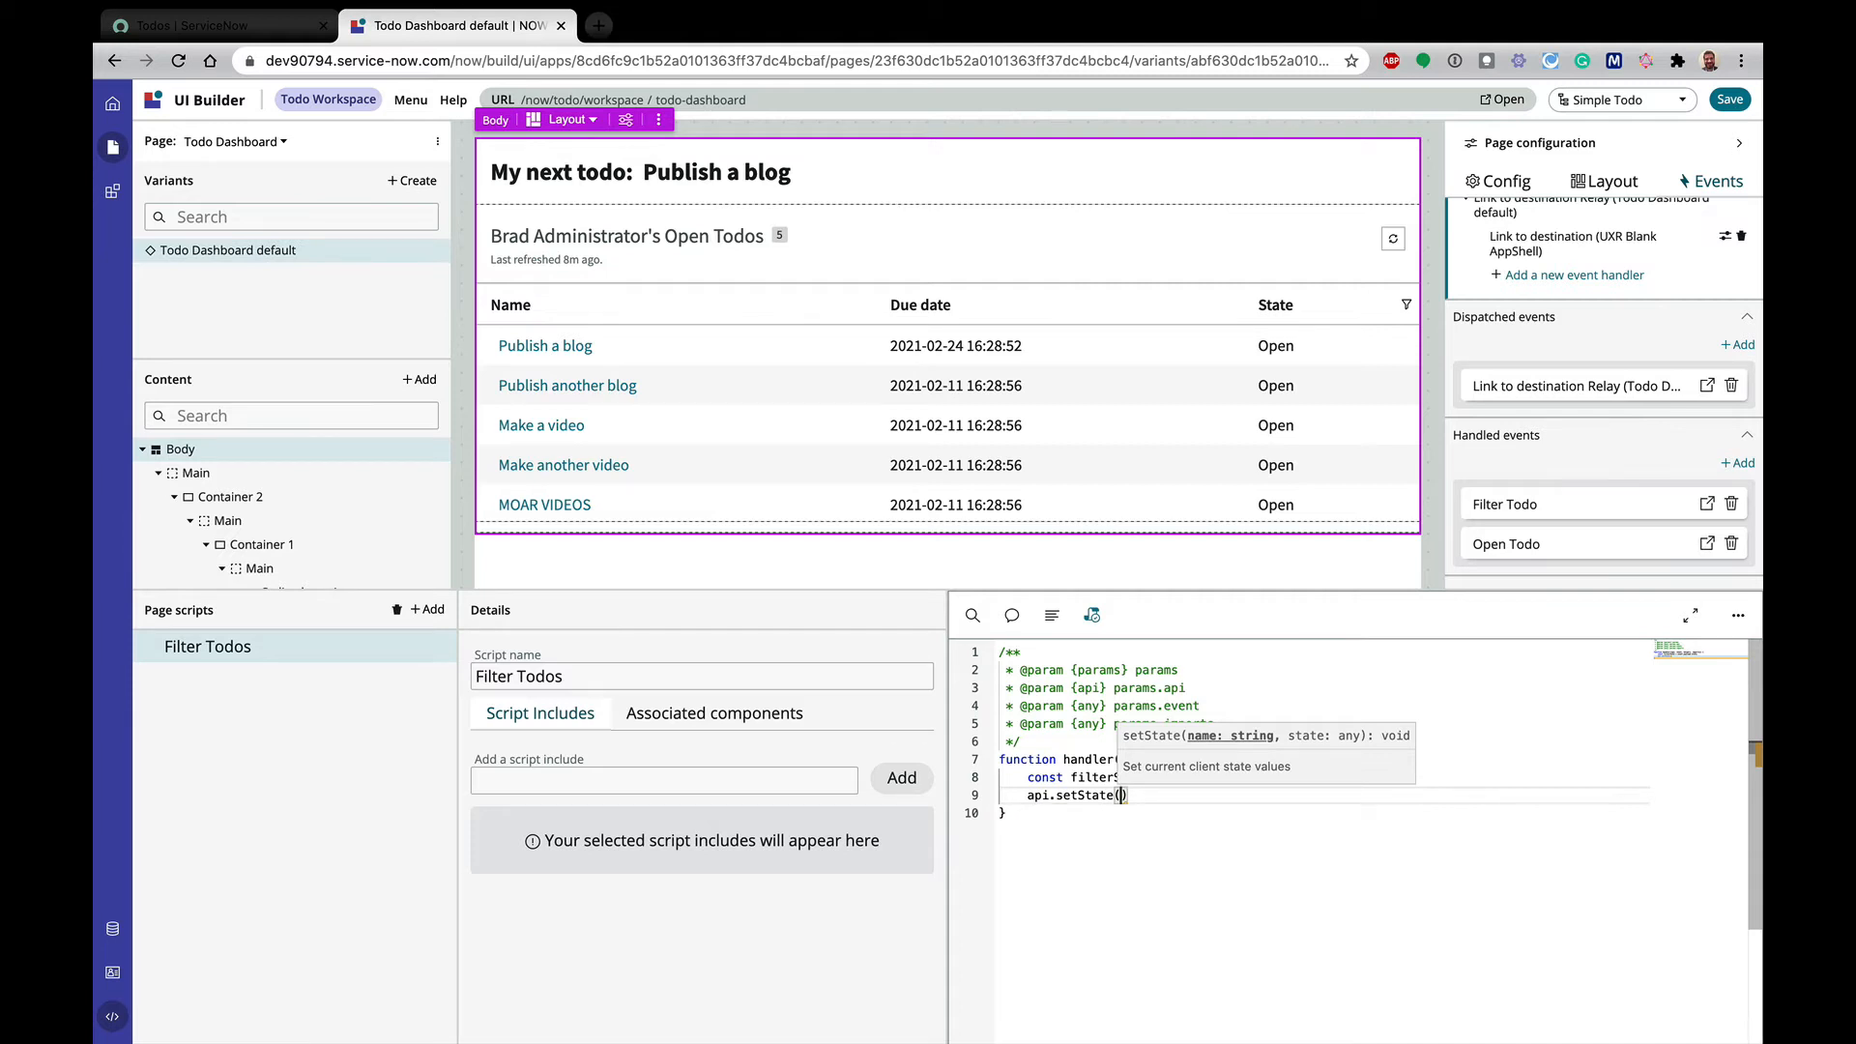
type("''")
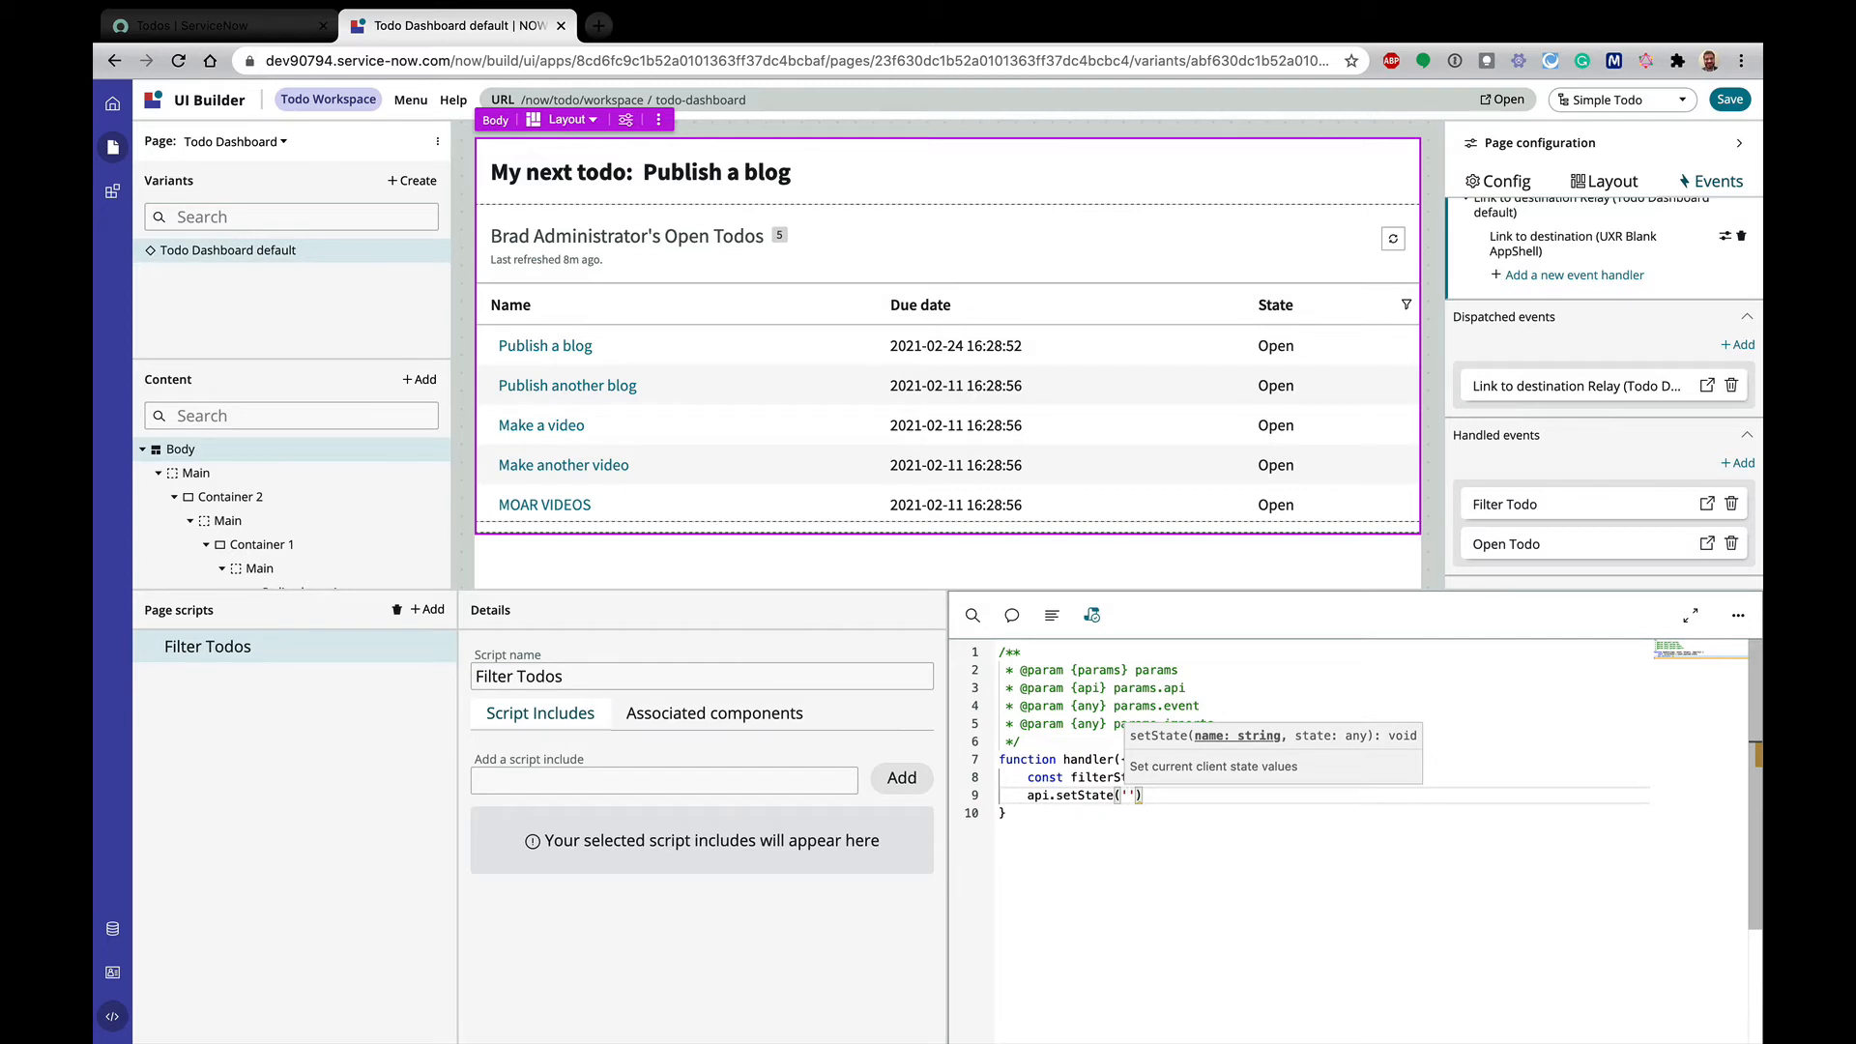
type("FILT")
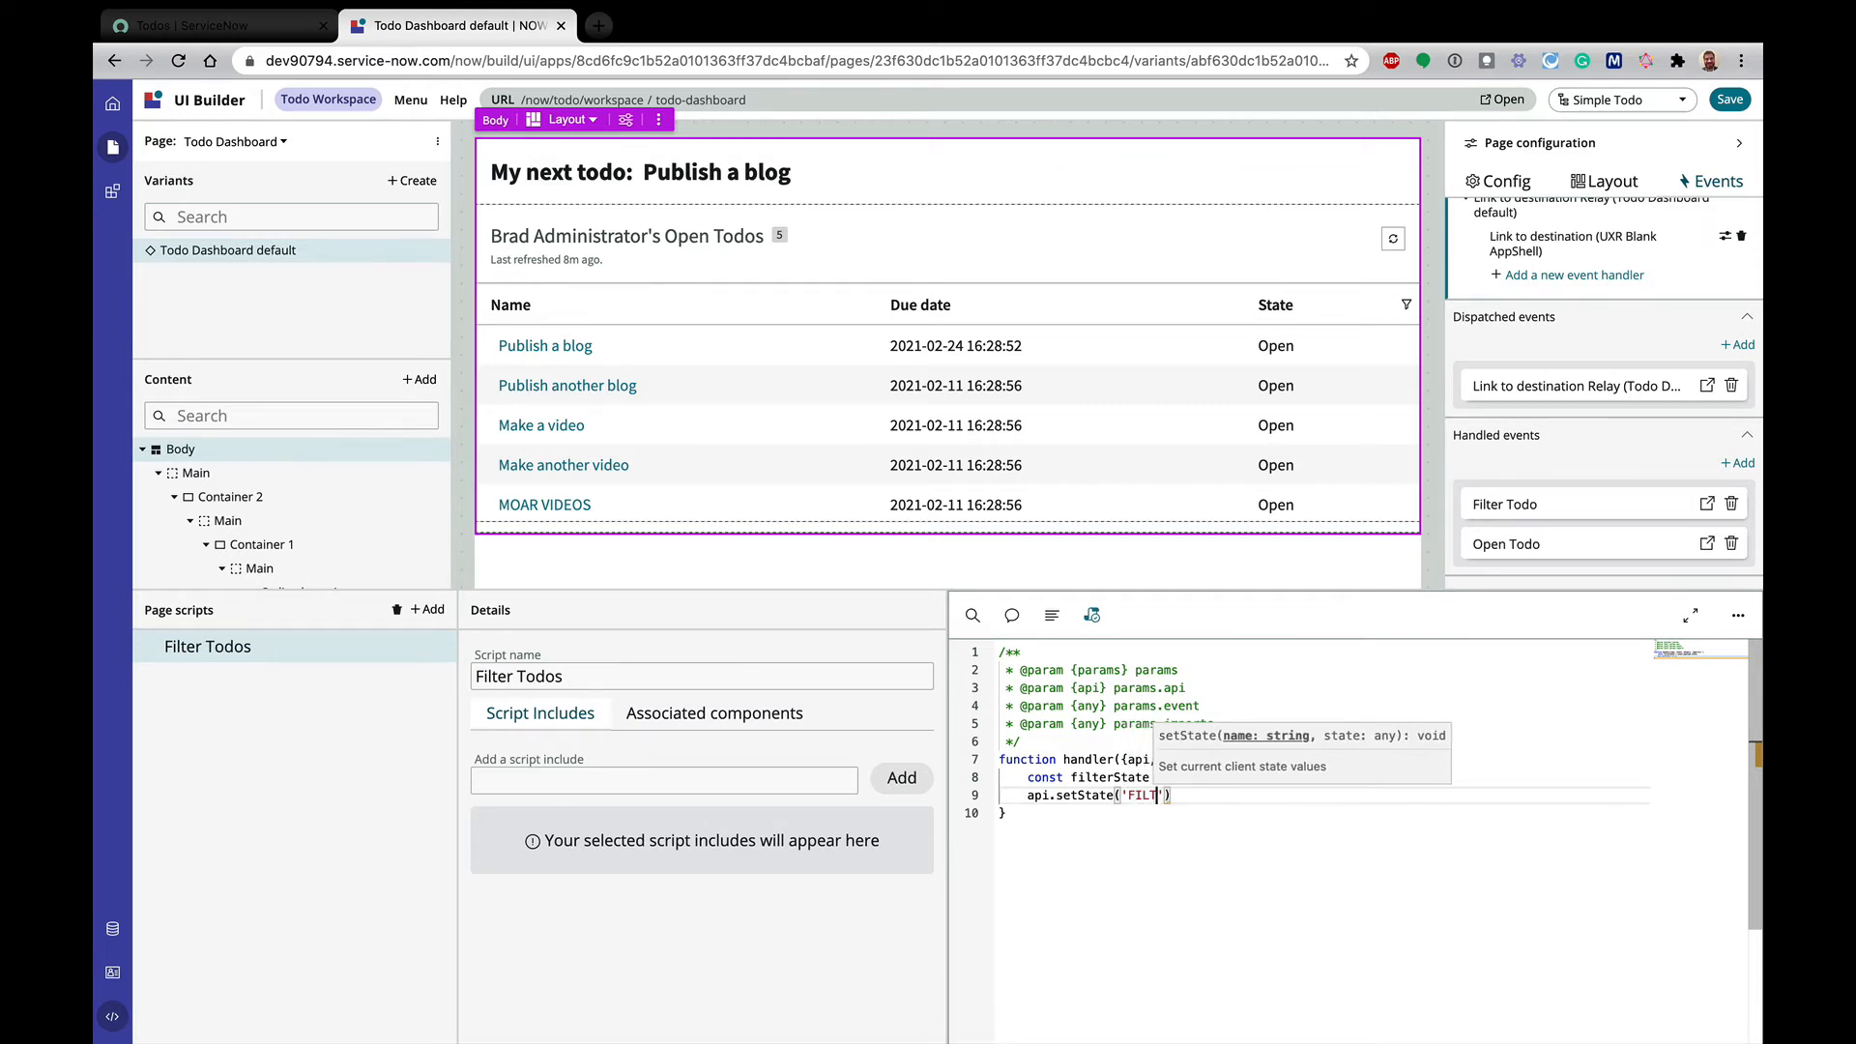
type("ER")
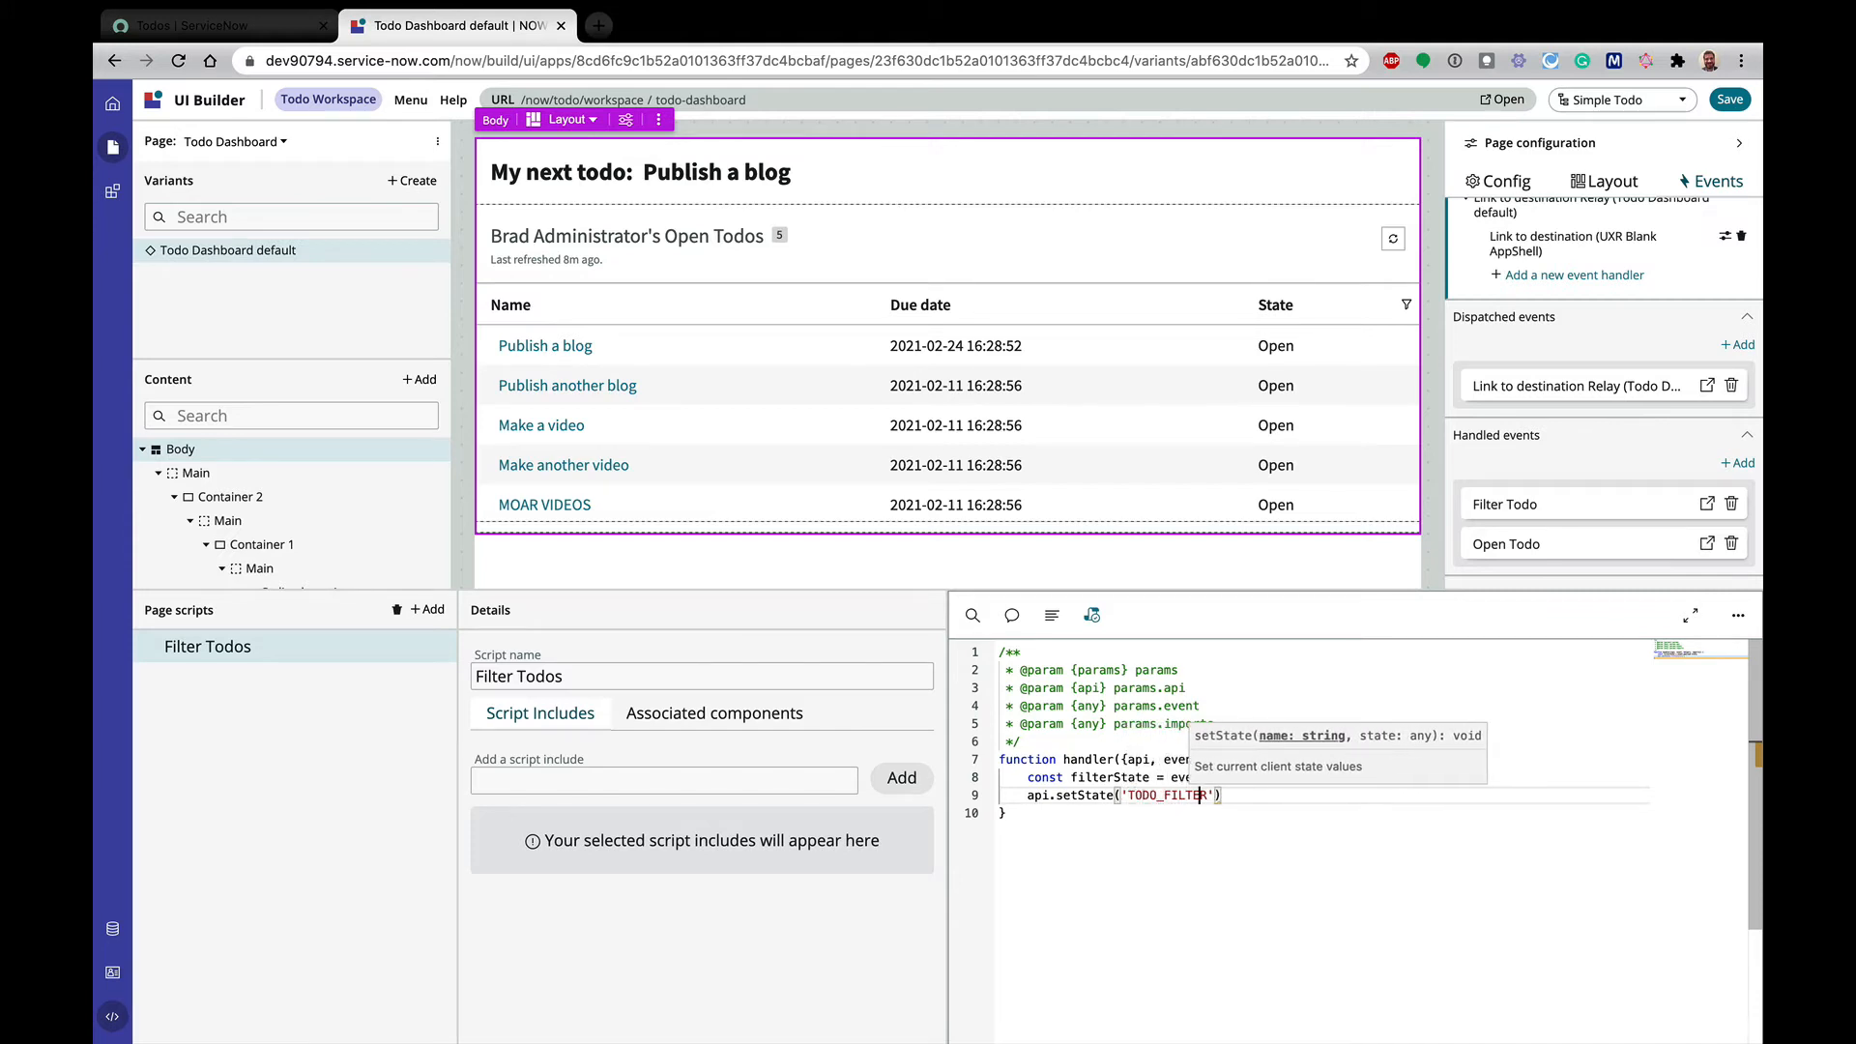
type(",")
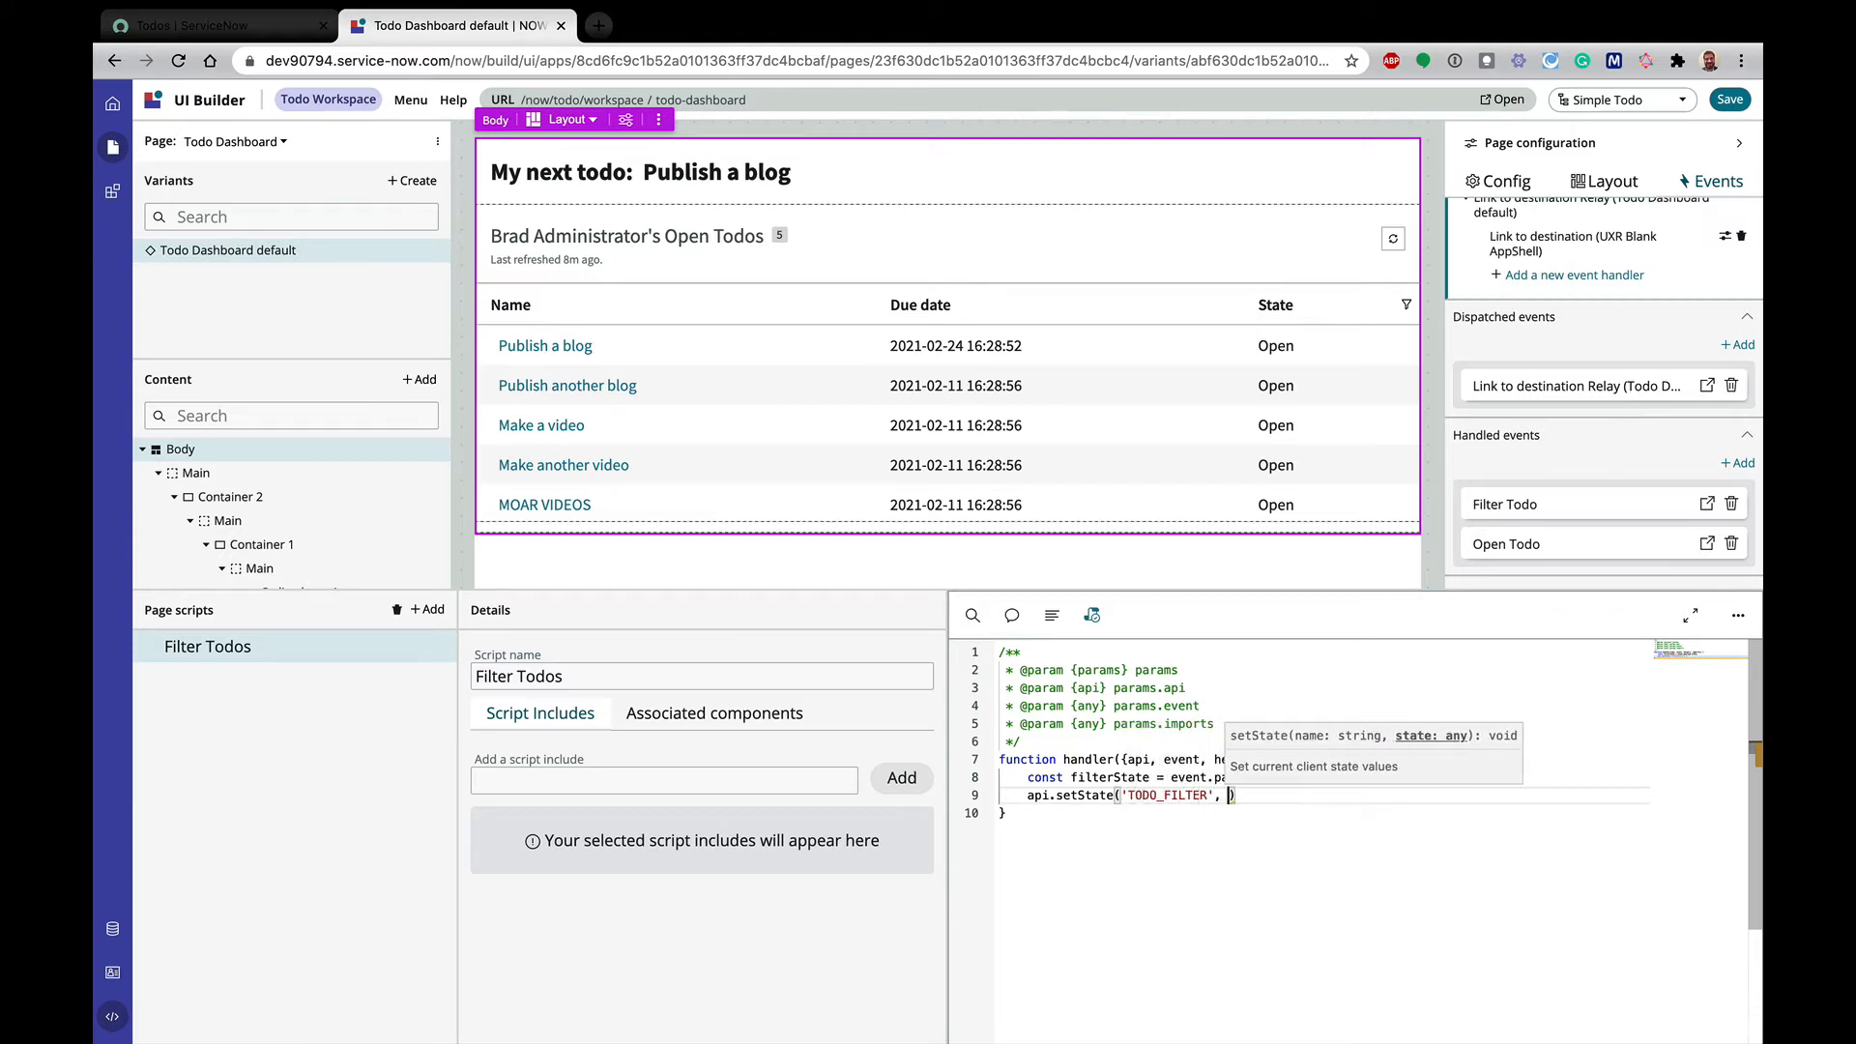
type("'")
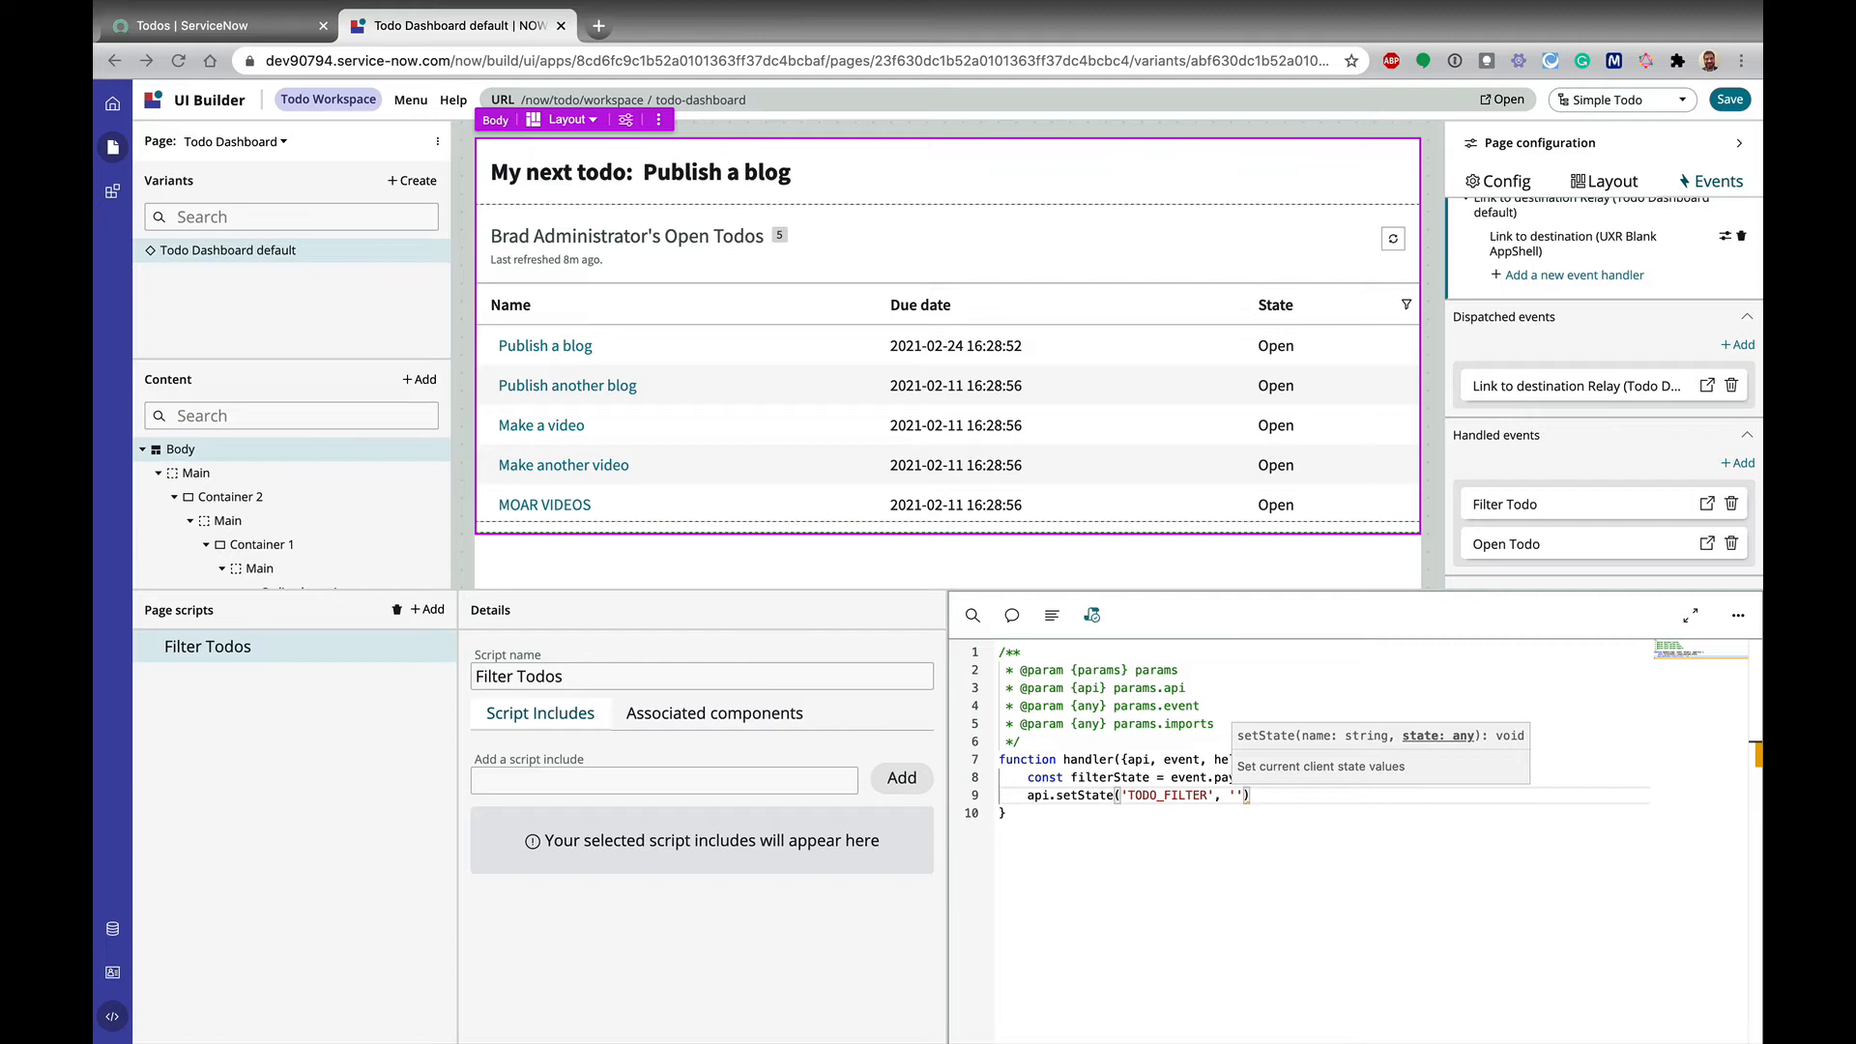
mouse_move(1241, 818)
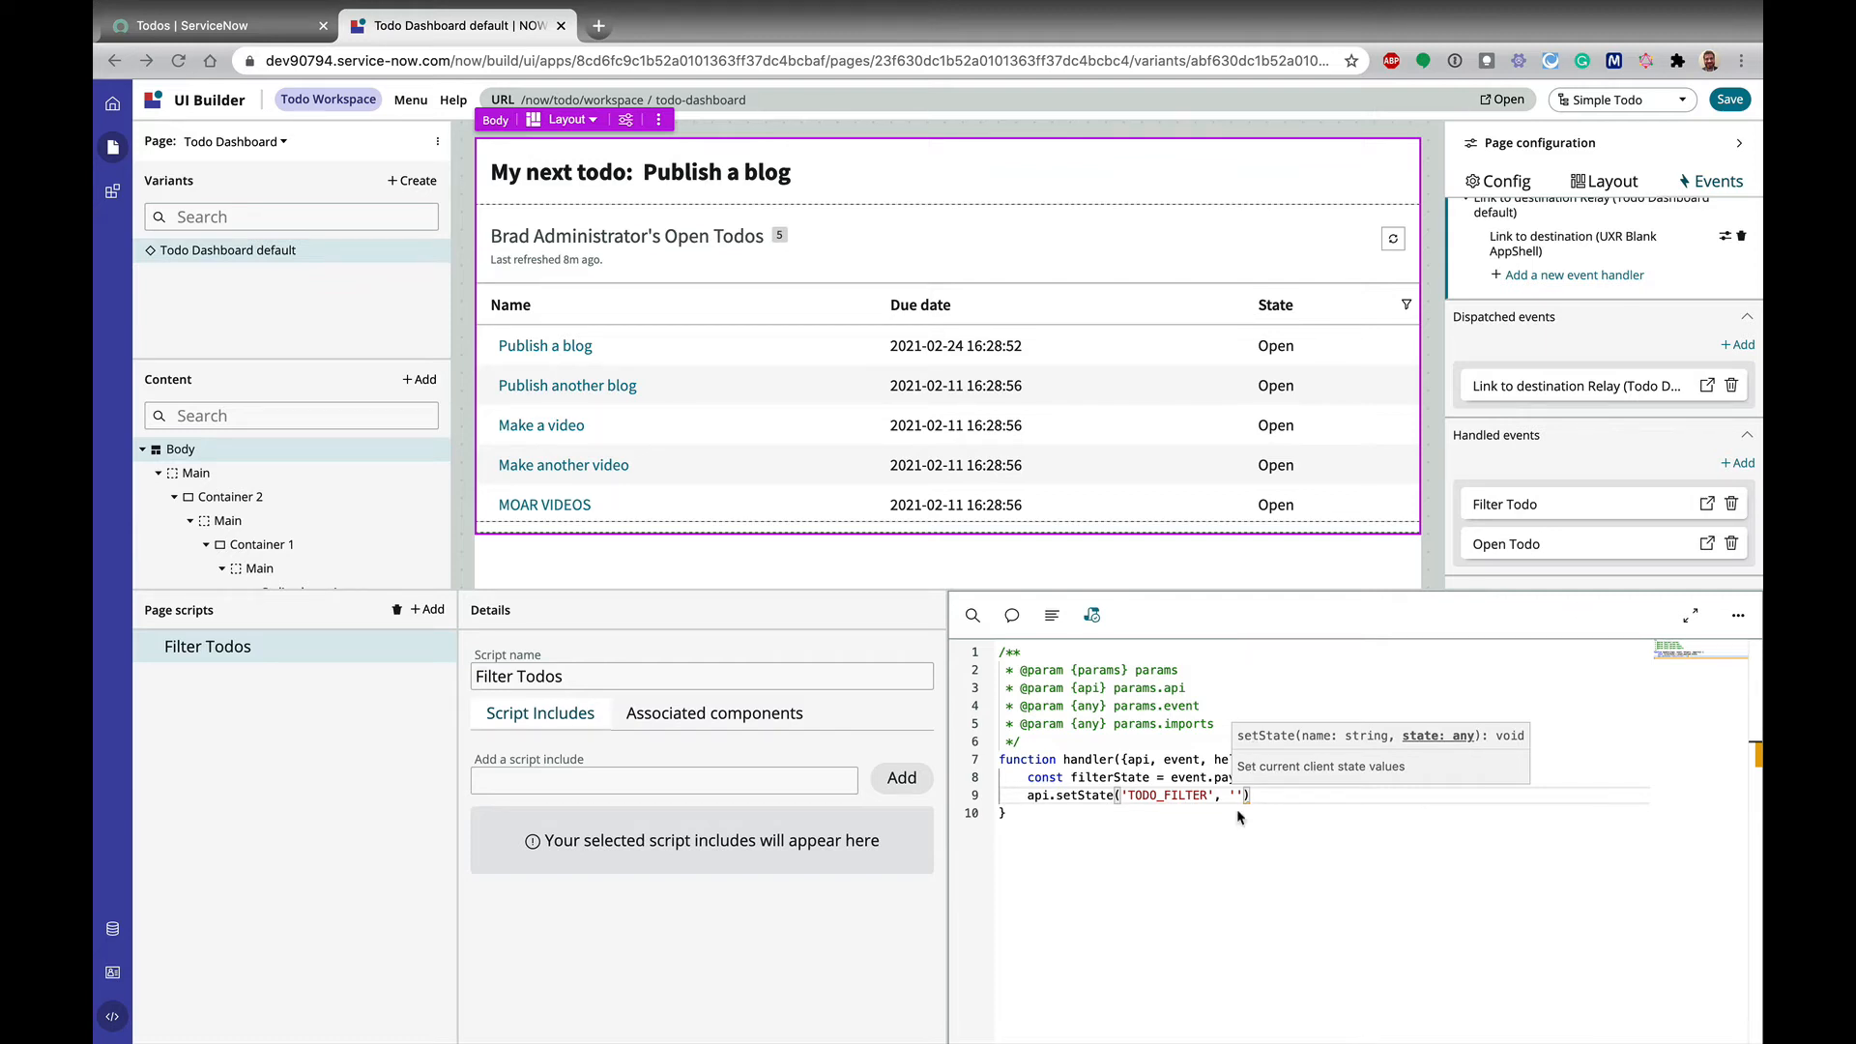
type("userDYNAMIC90d1921e5f510100a9ad2572f2b477fe^state=")
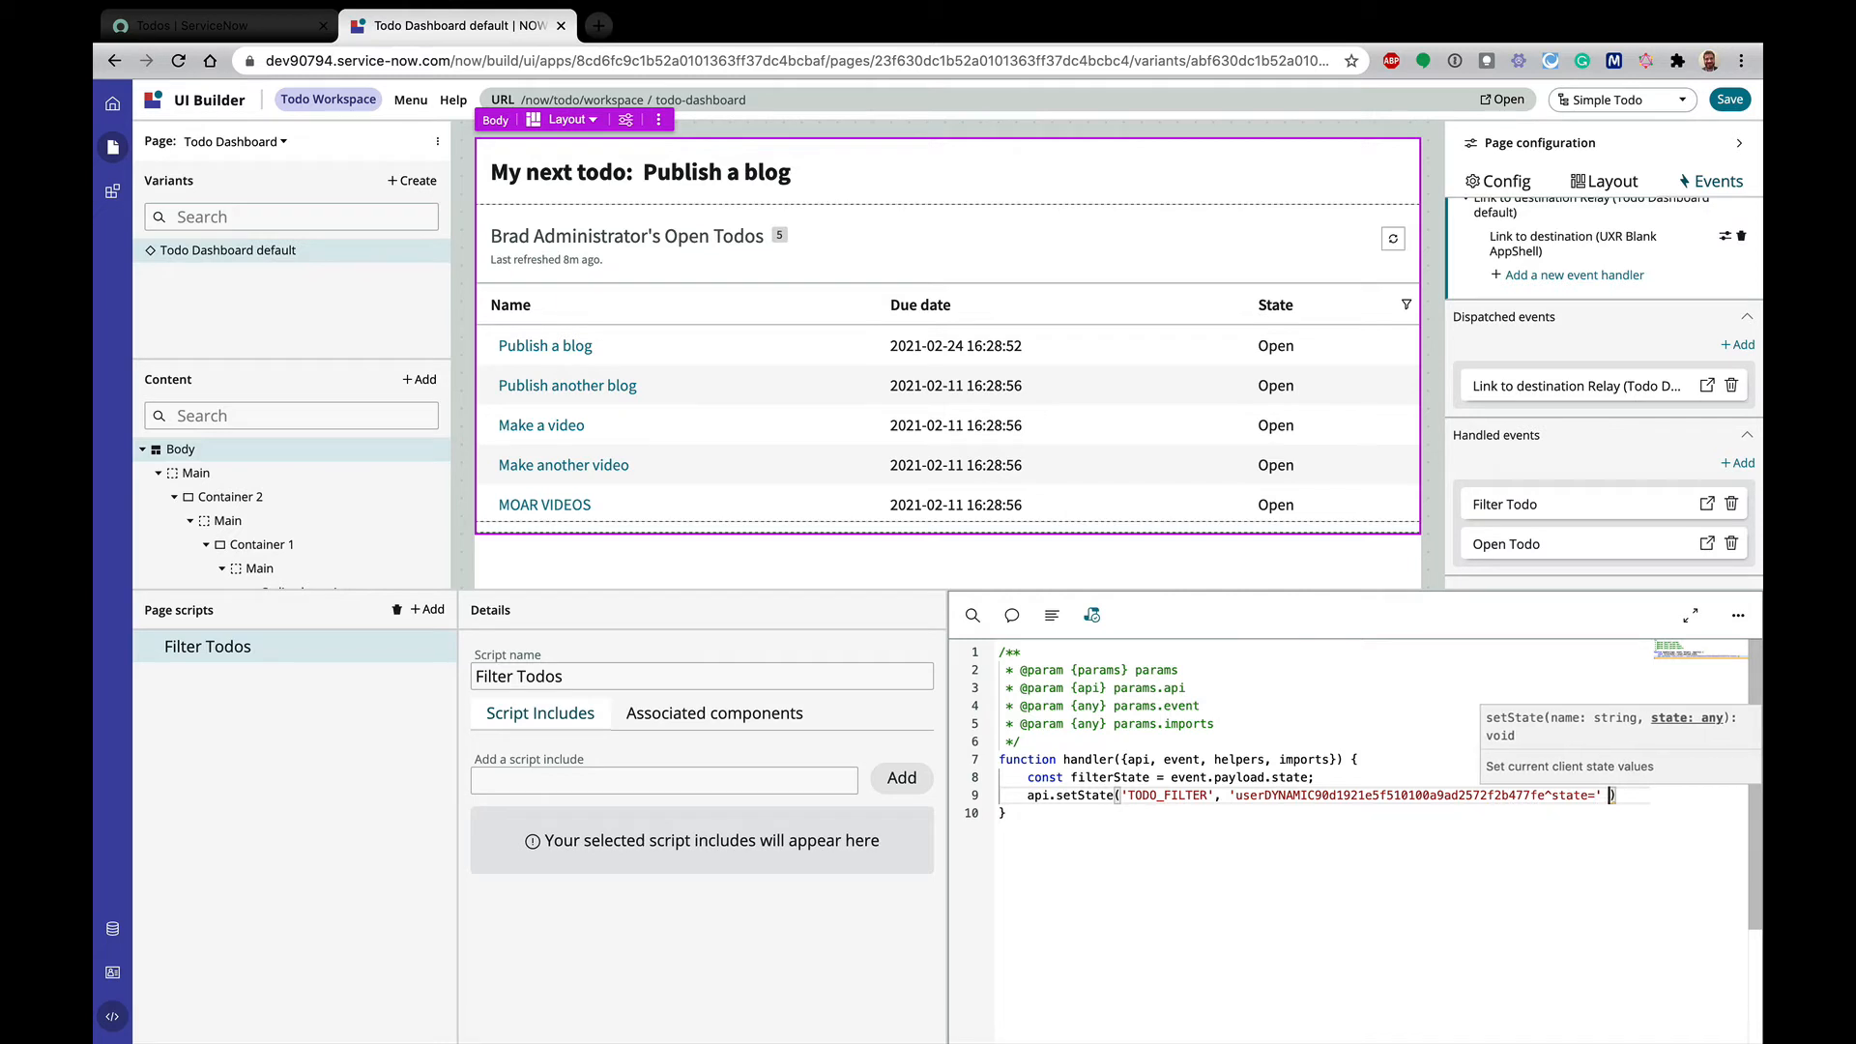
type("+ filte")
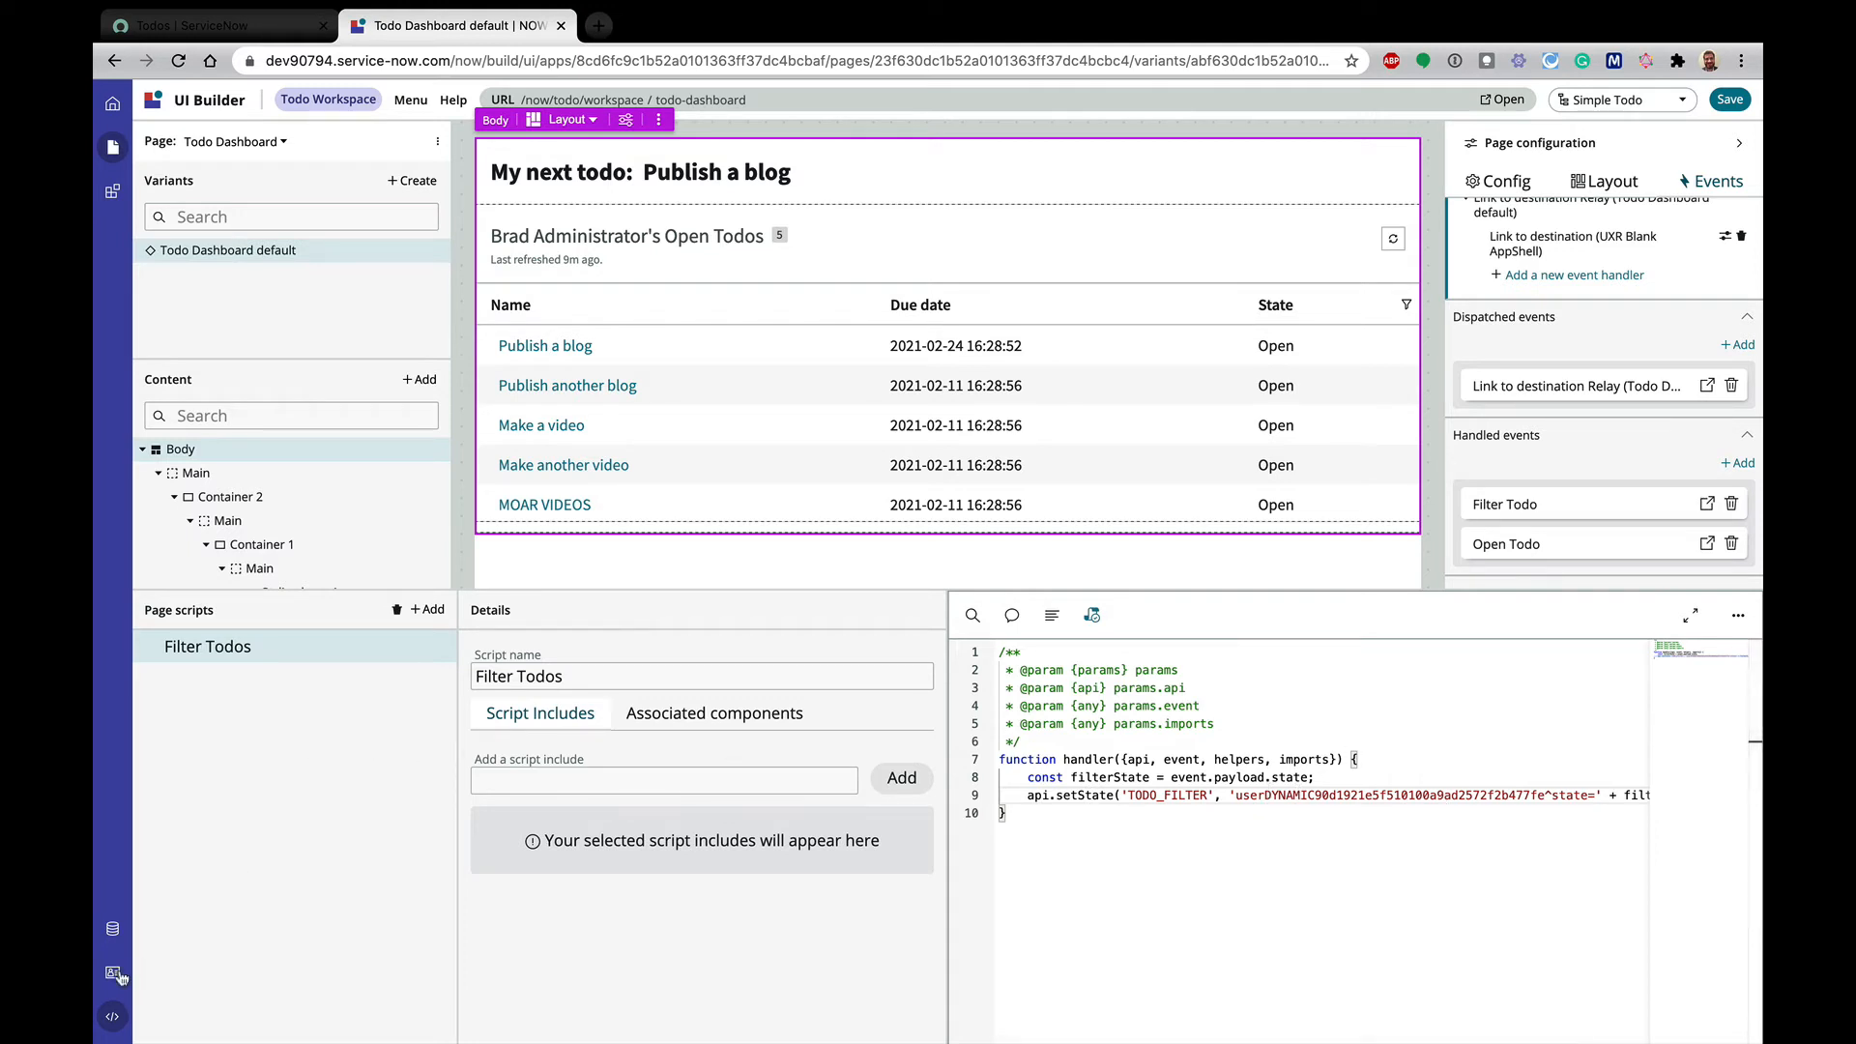
Select the todo_filter parameter name in Client state parameters to copy it
left_click(112, 973)
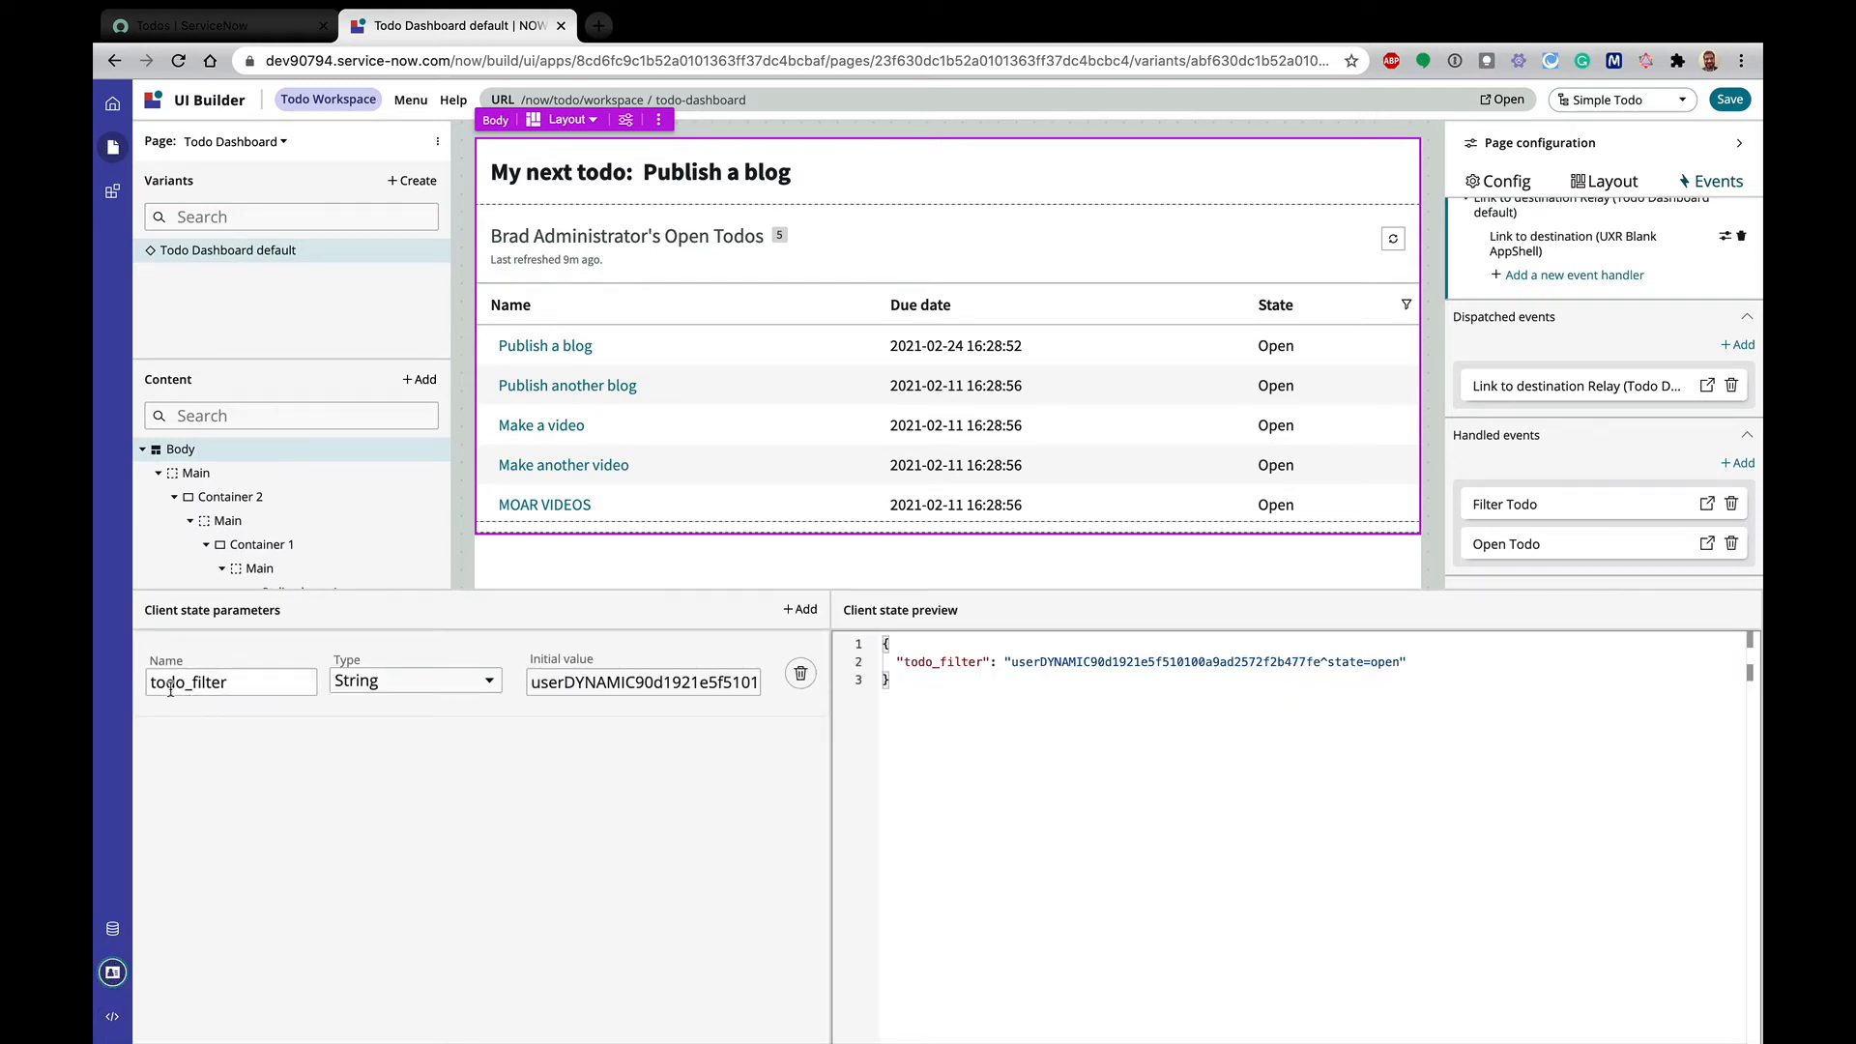
triple_click(188, 683)
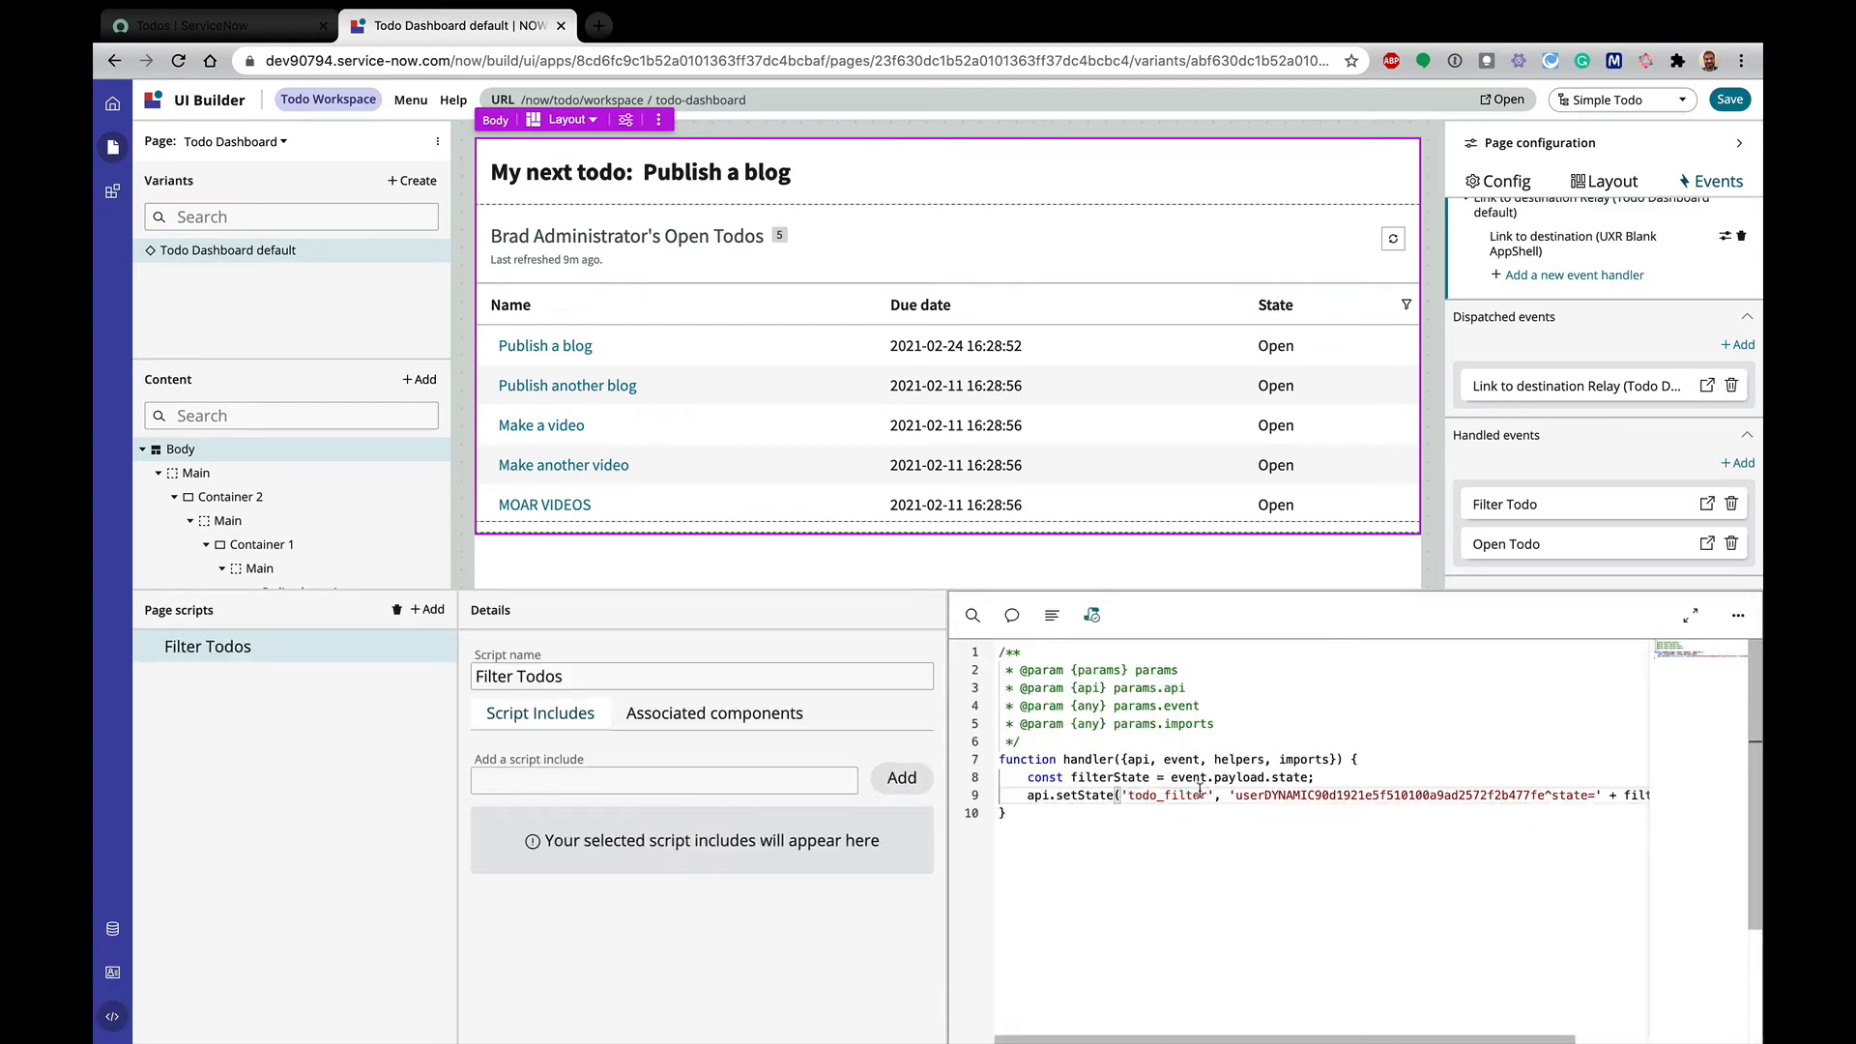
mouse_move(1047, 795)
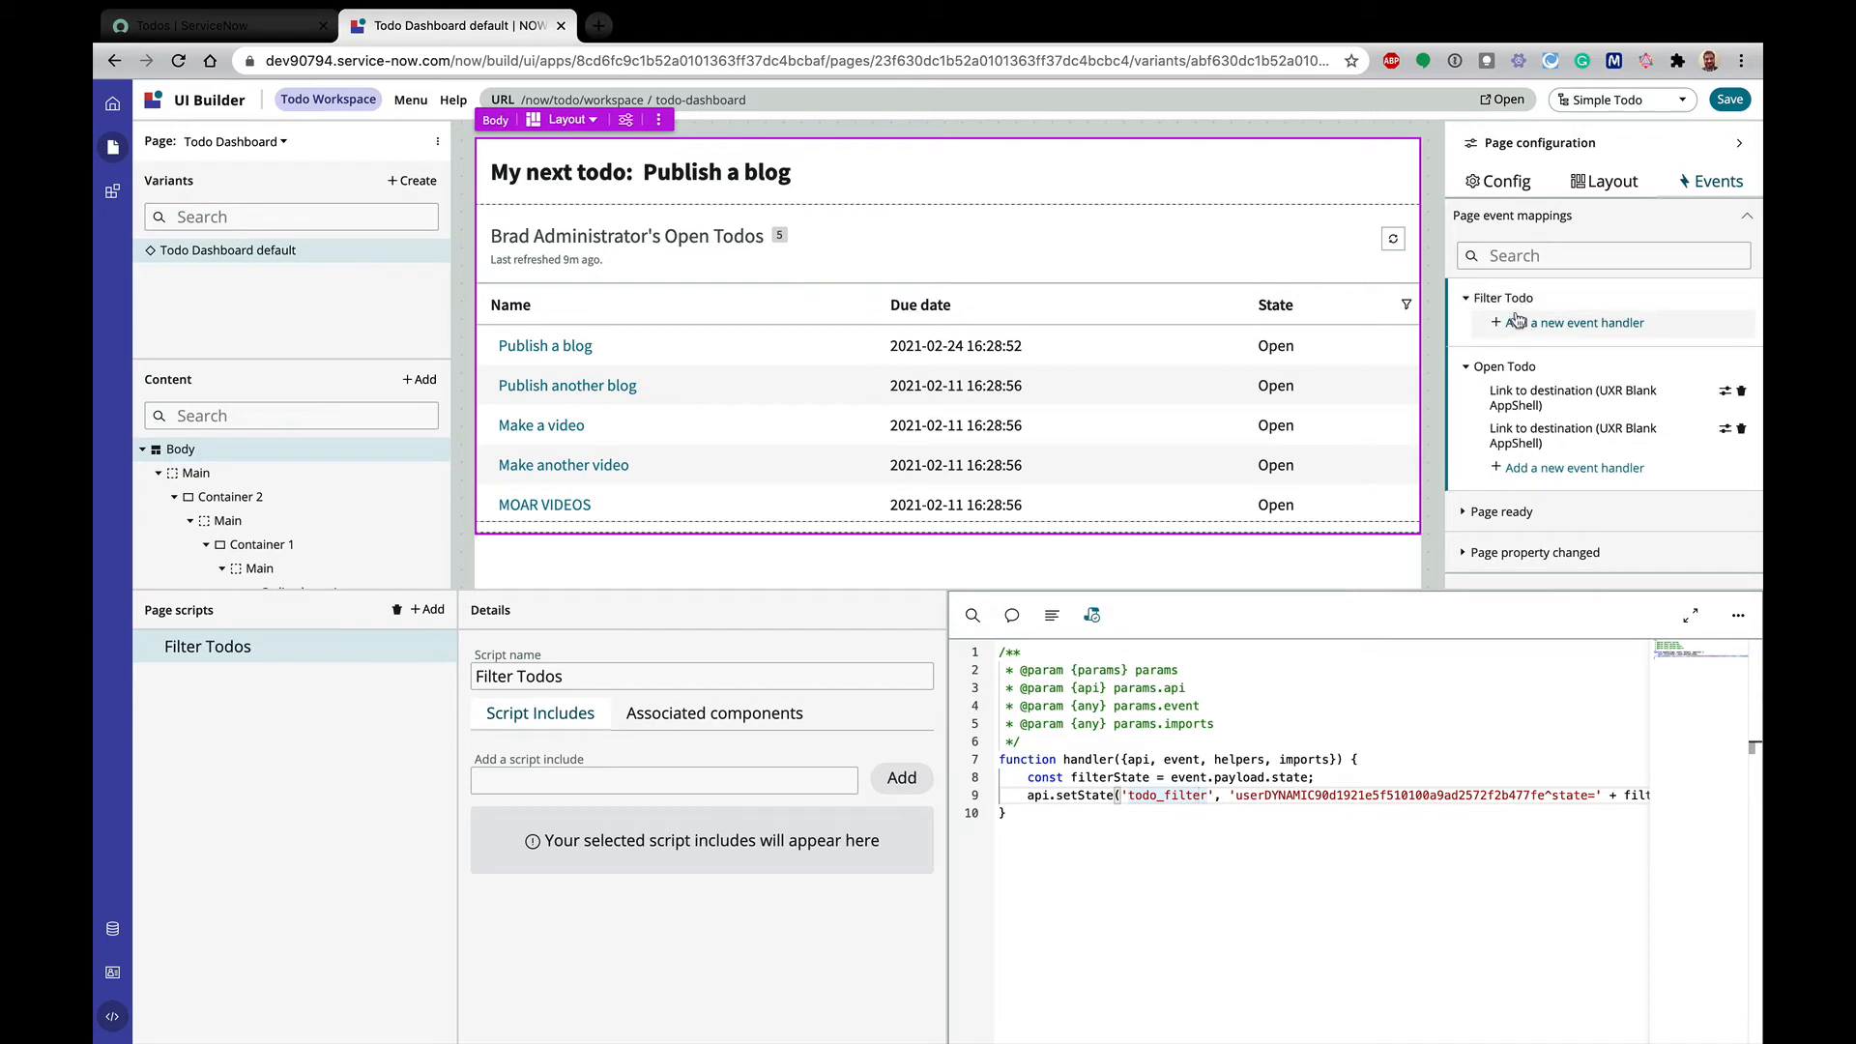
mouse_move(1510, 323)
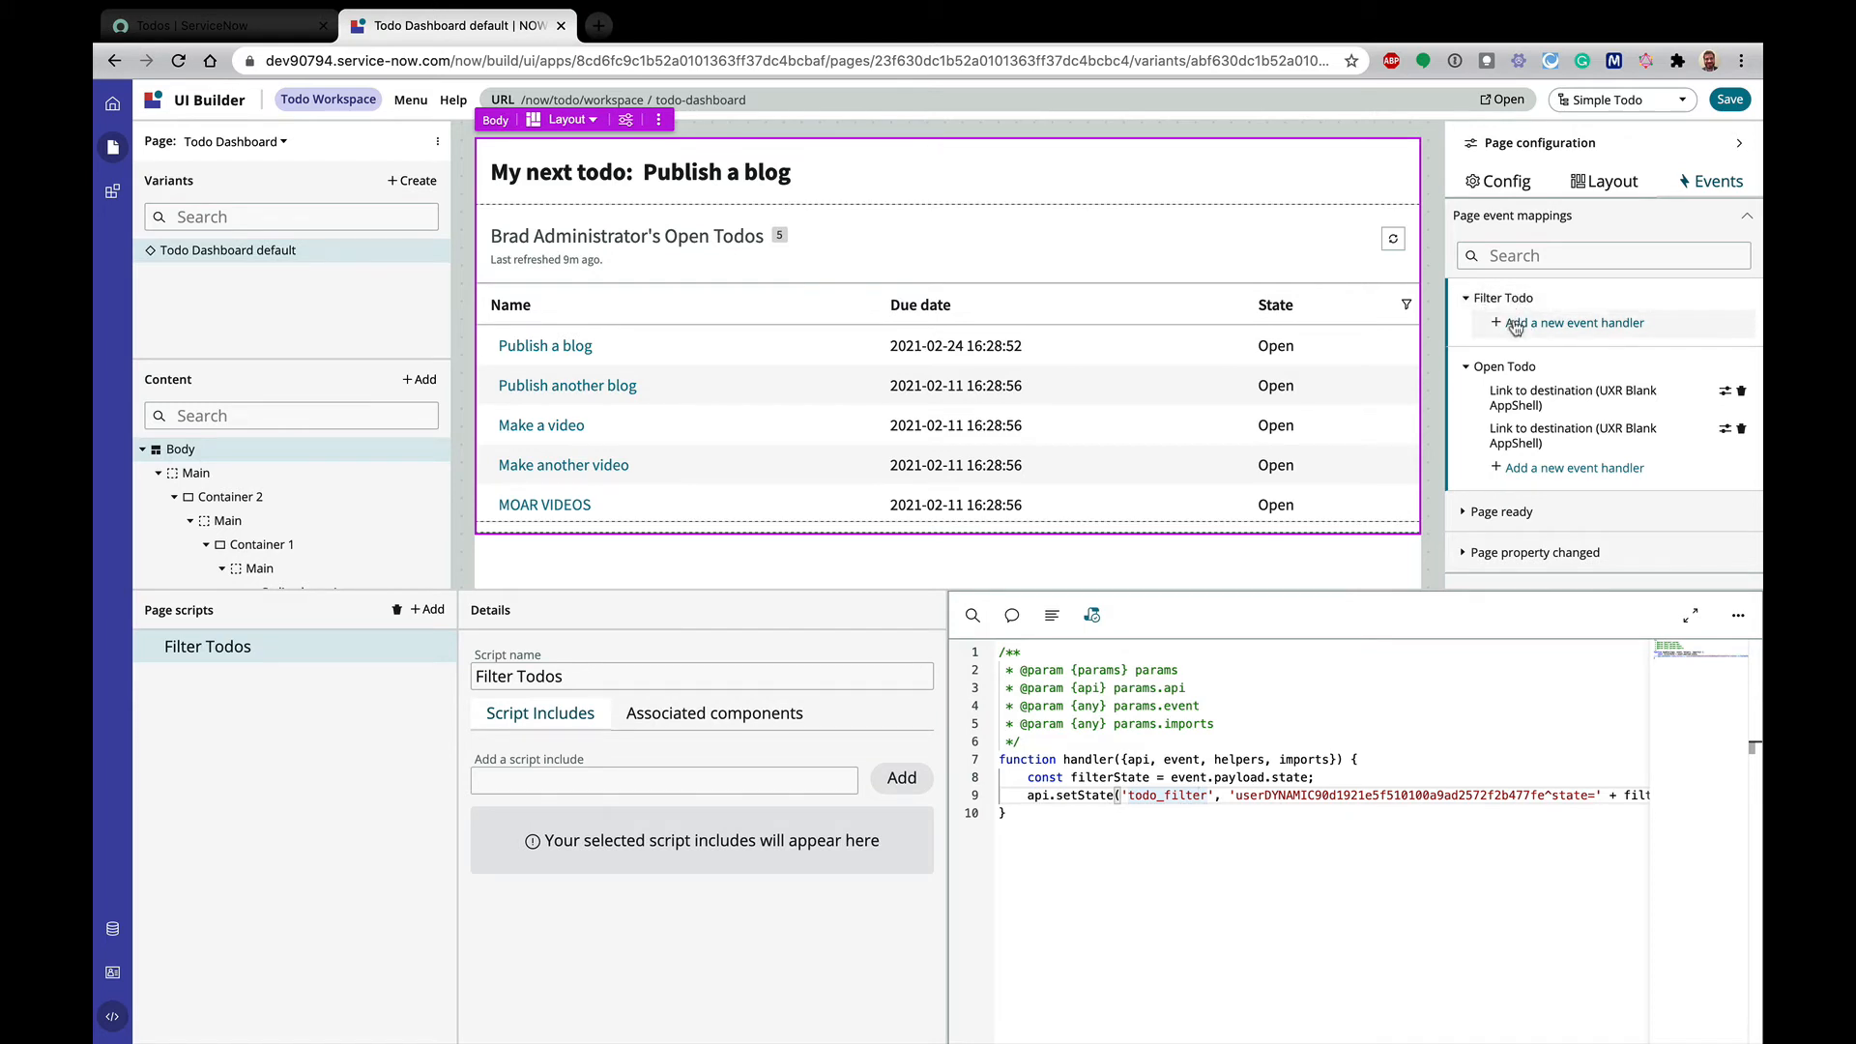
Add the Filter Todos script as the Filter Todo event's handler
left_click(1574, 323)
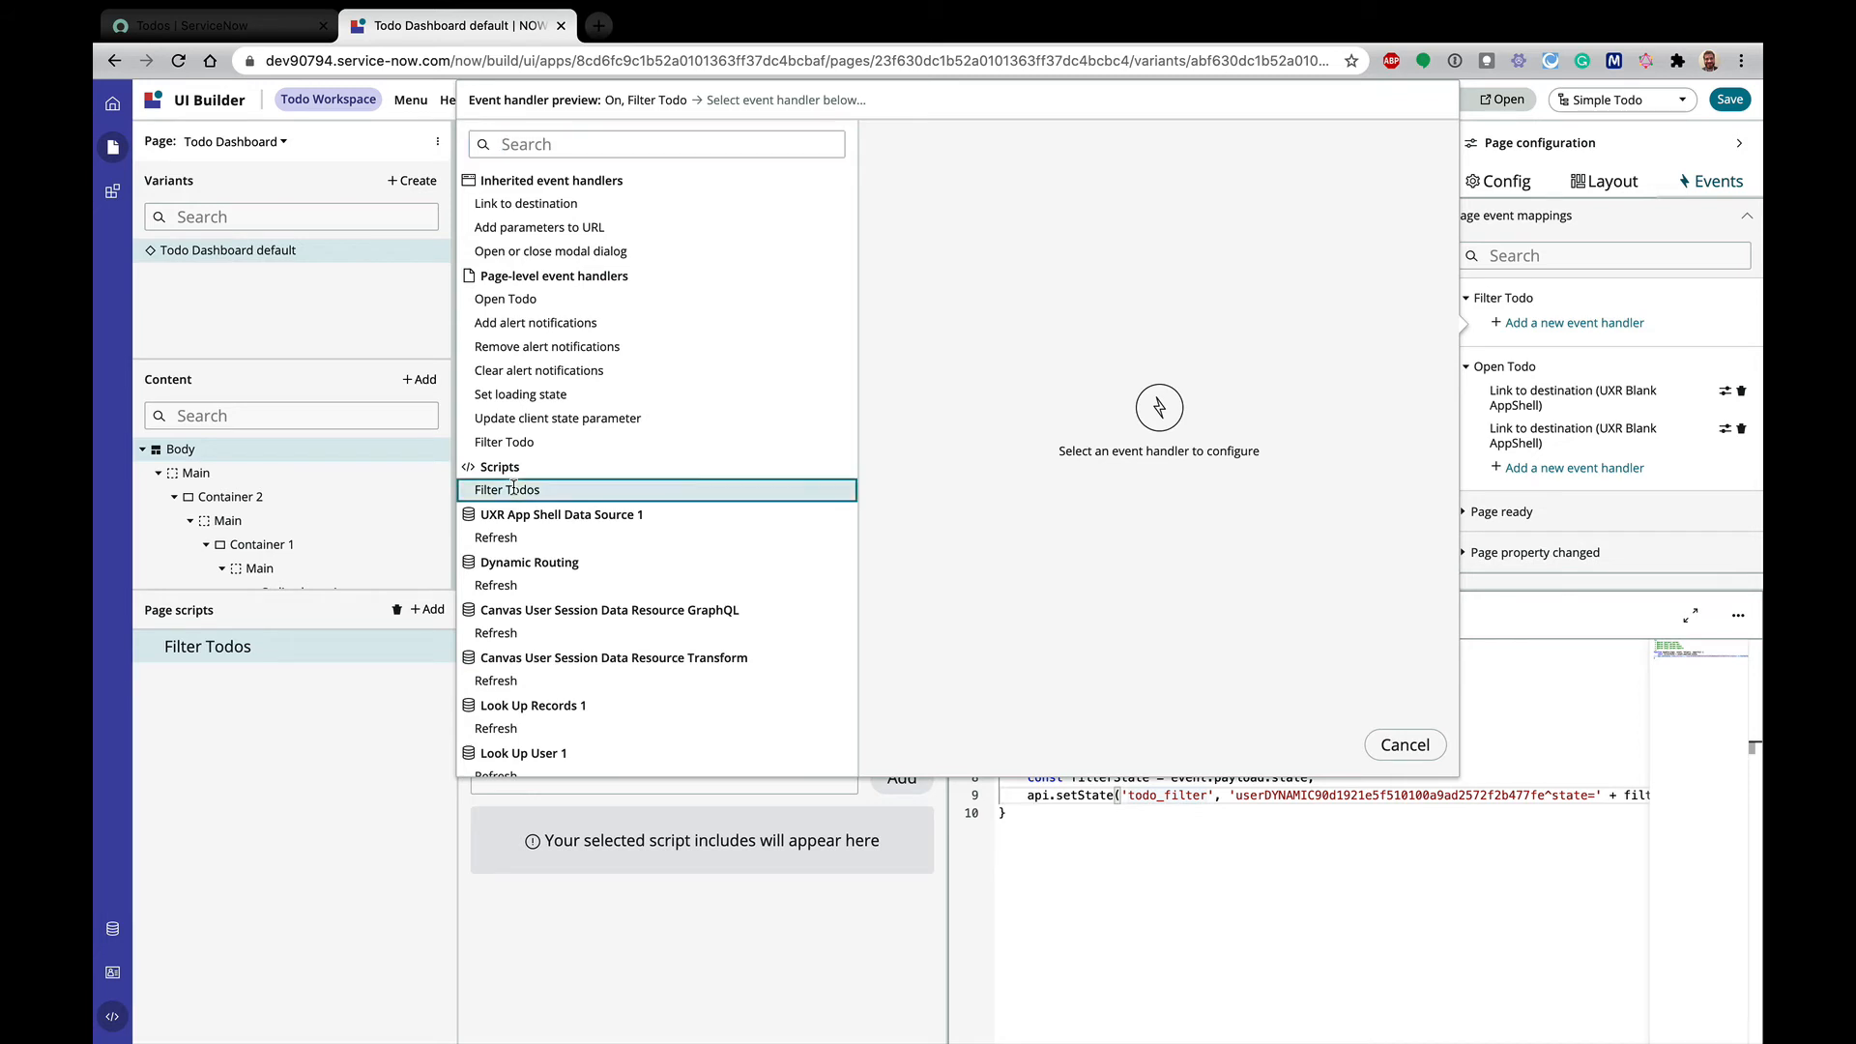
left_click(506, 489)
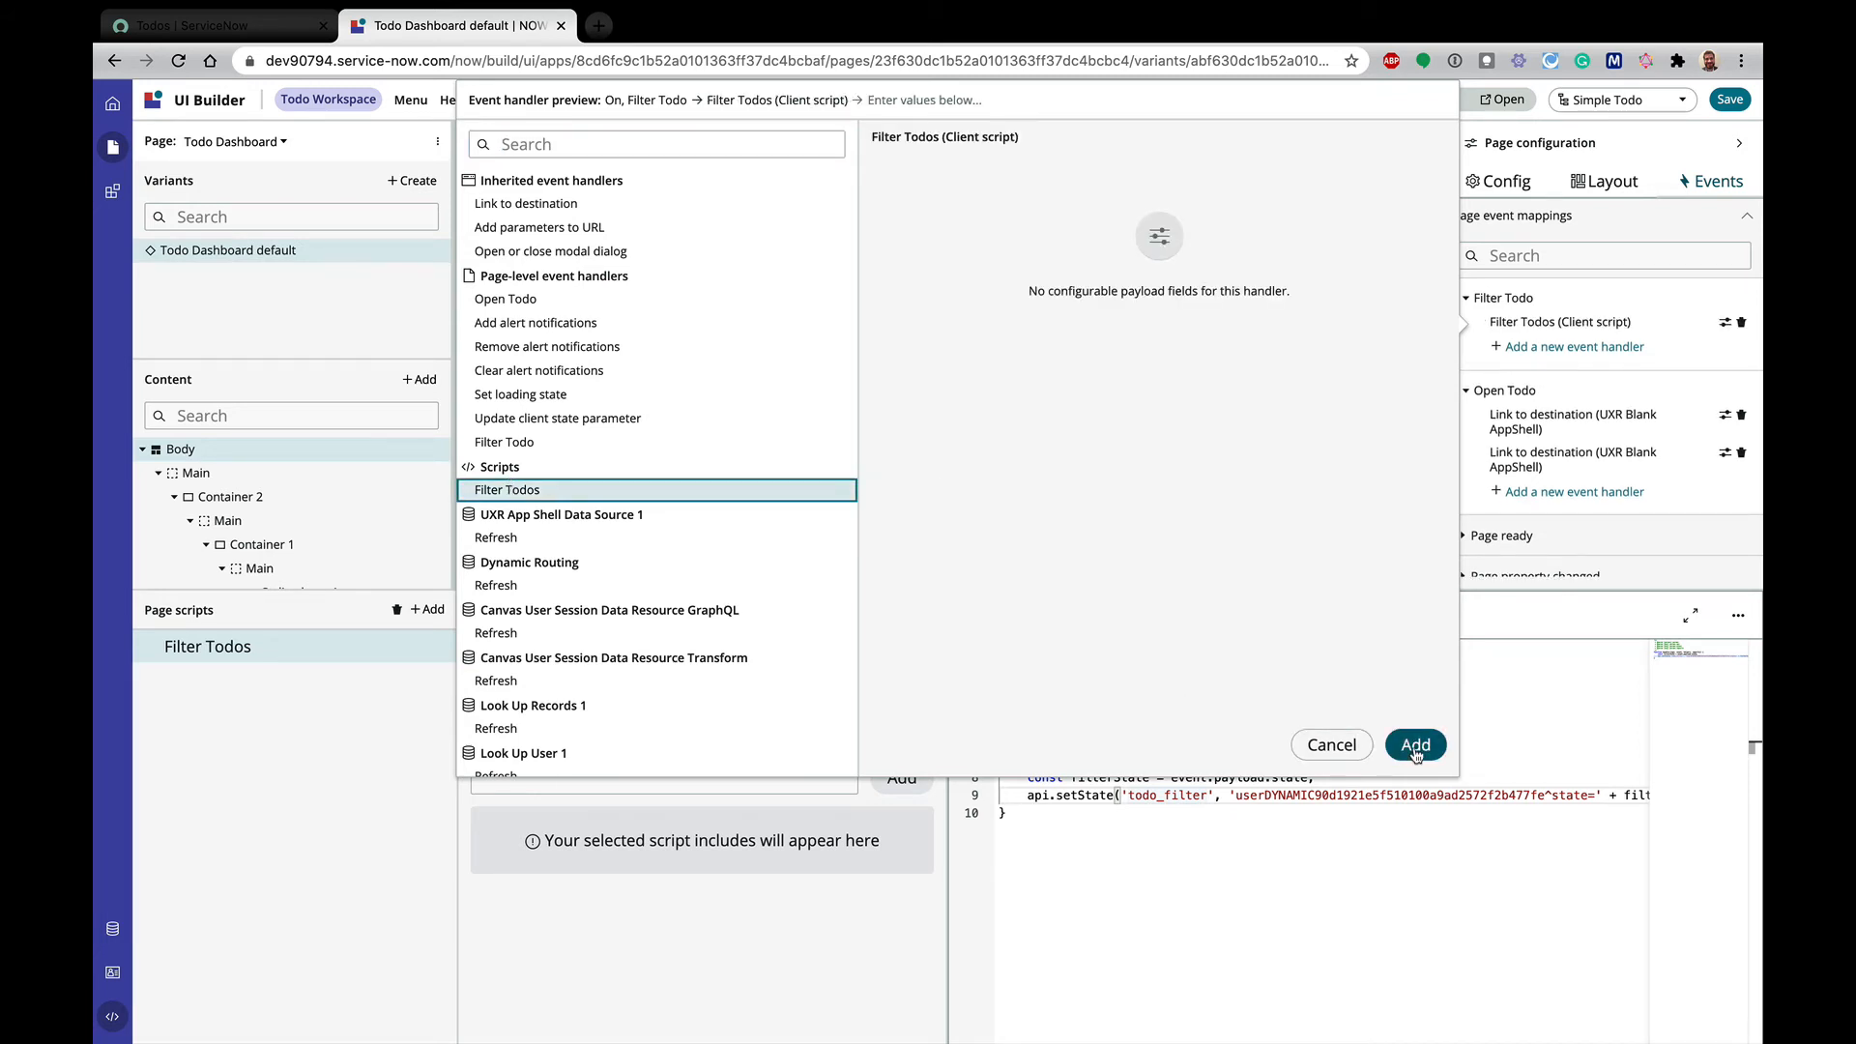
left_click(1415, 744)
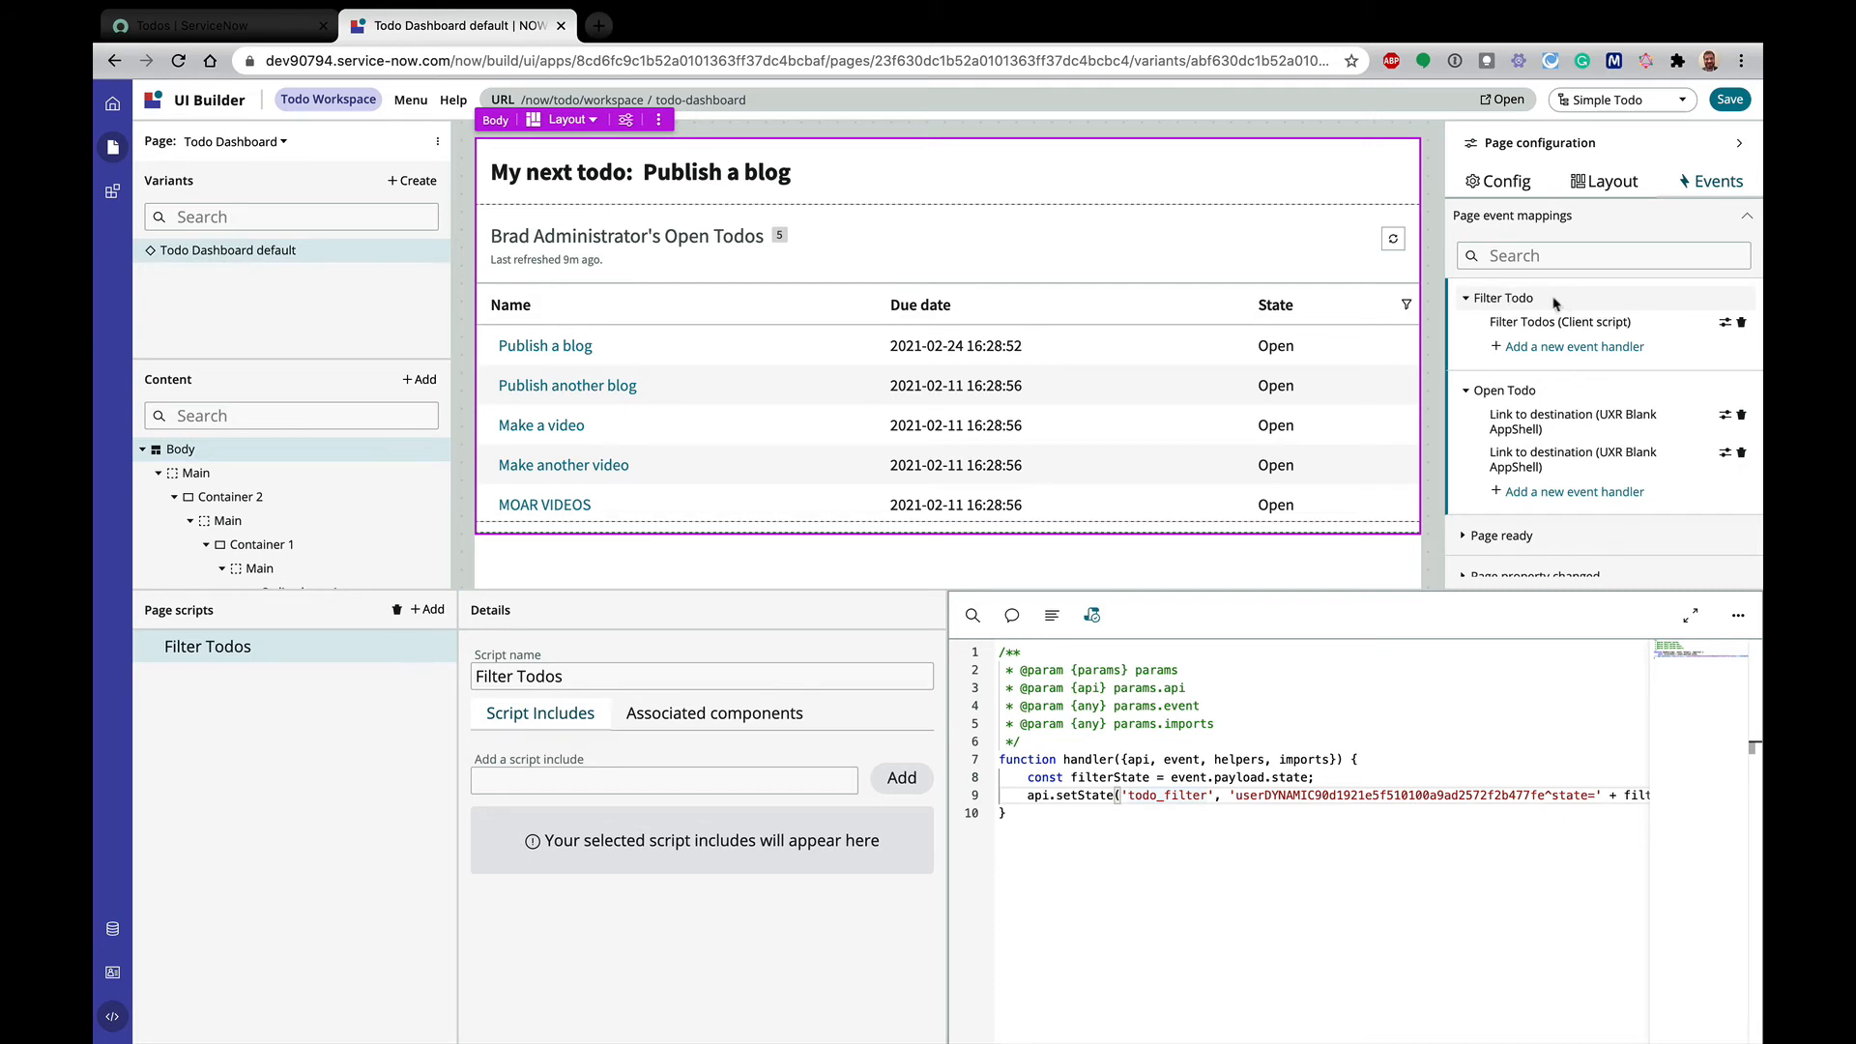
mouse_move(1505, 298)
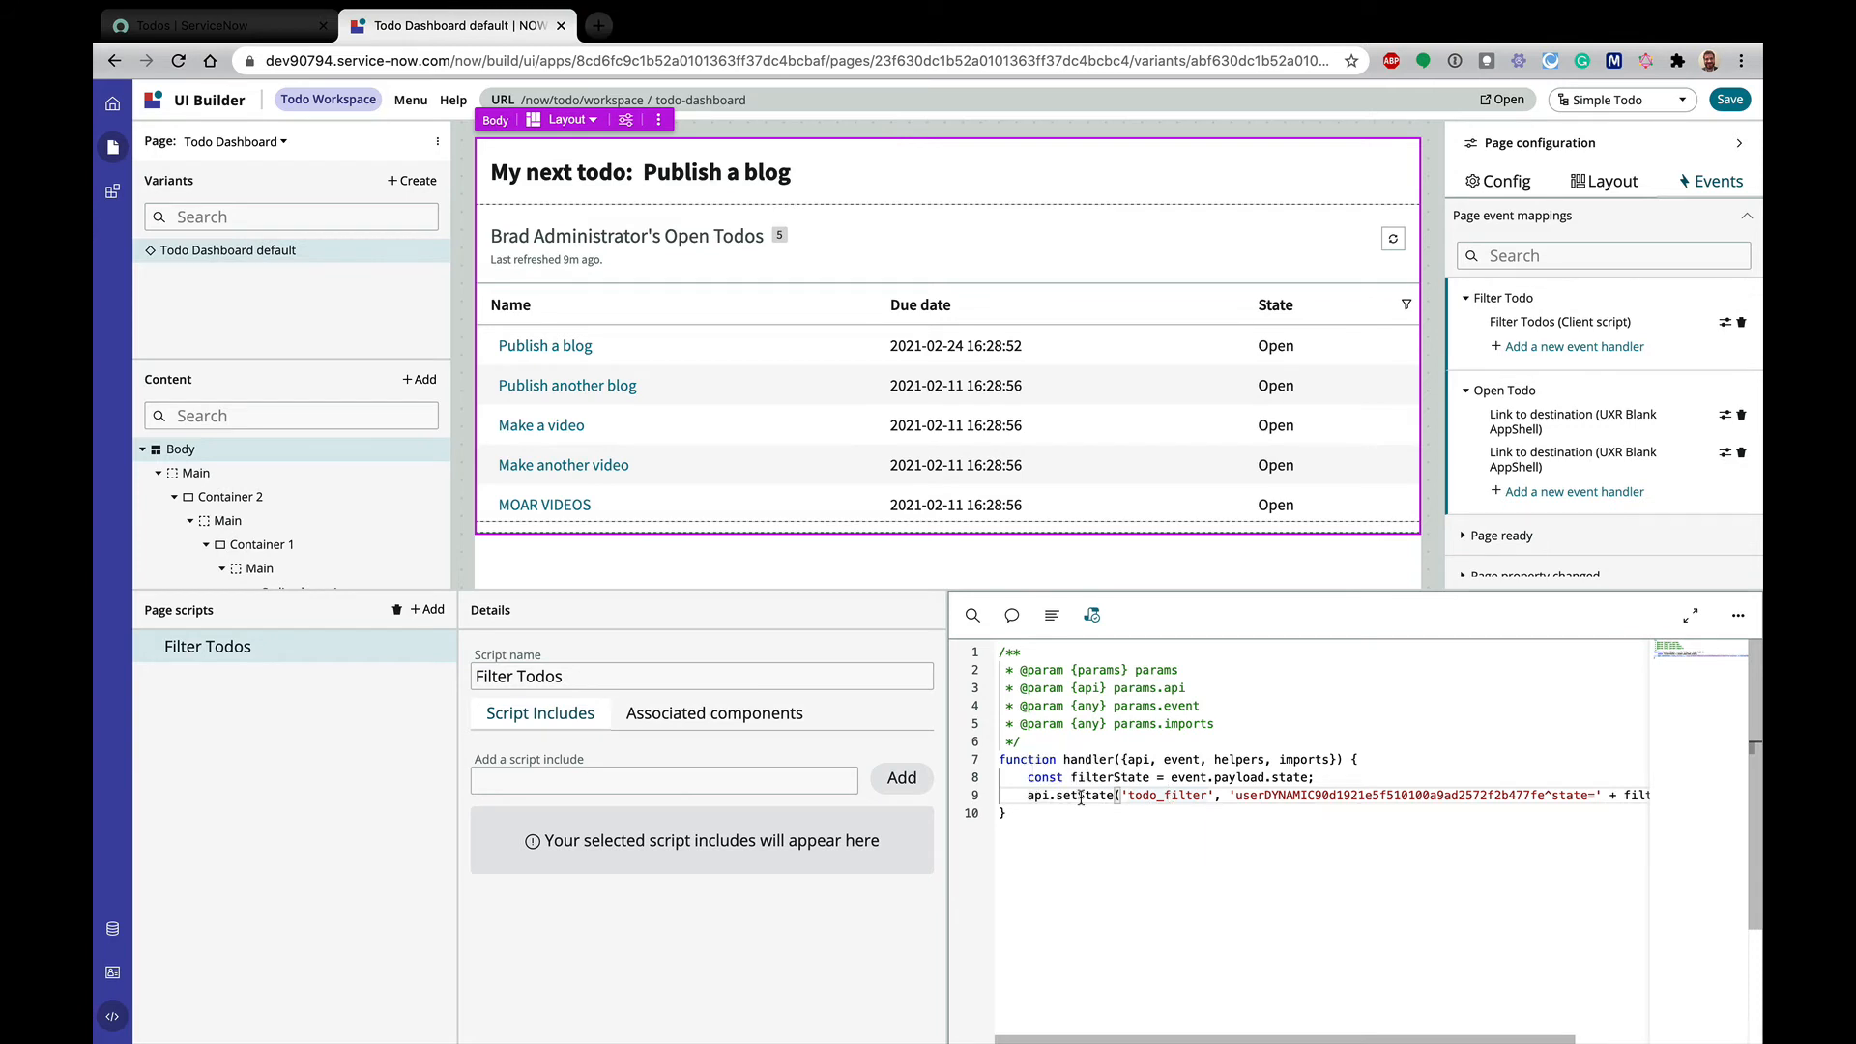
mouse_move(215, 838)
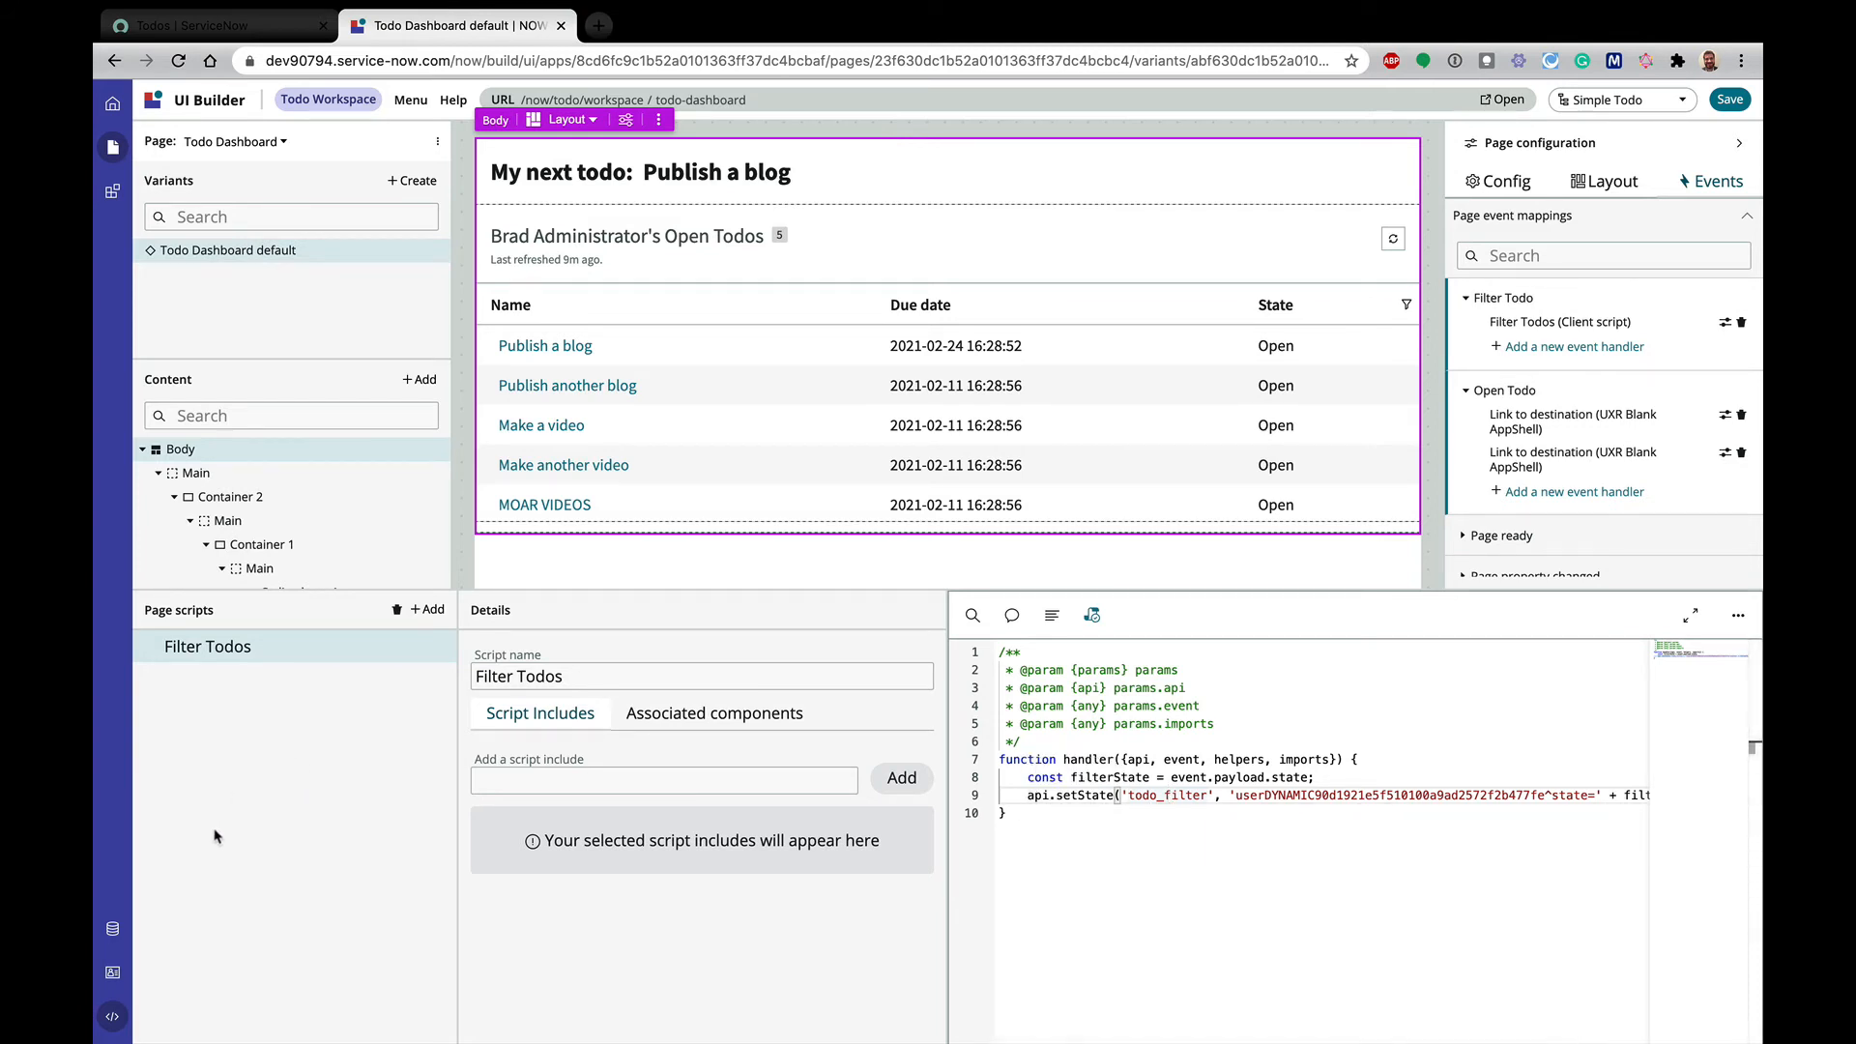
mouse_move(275, 709)
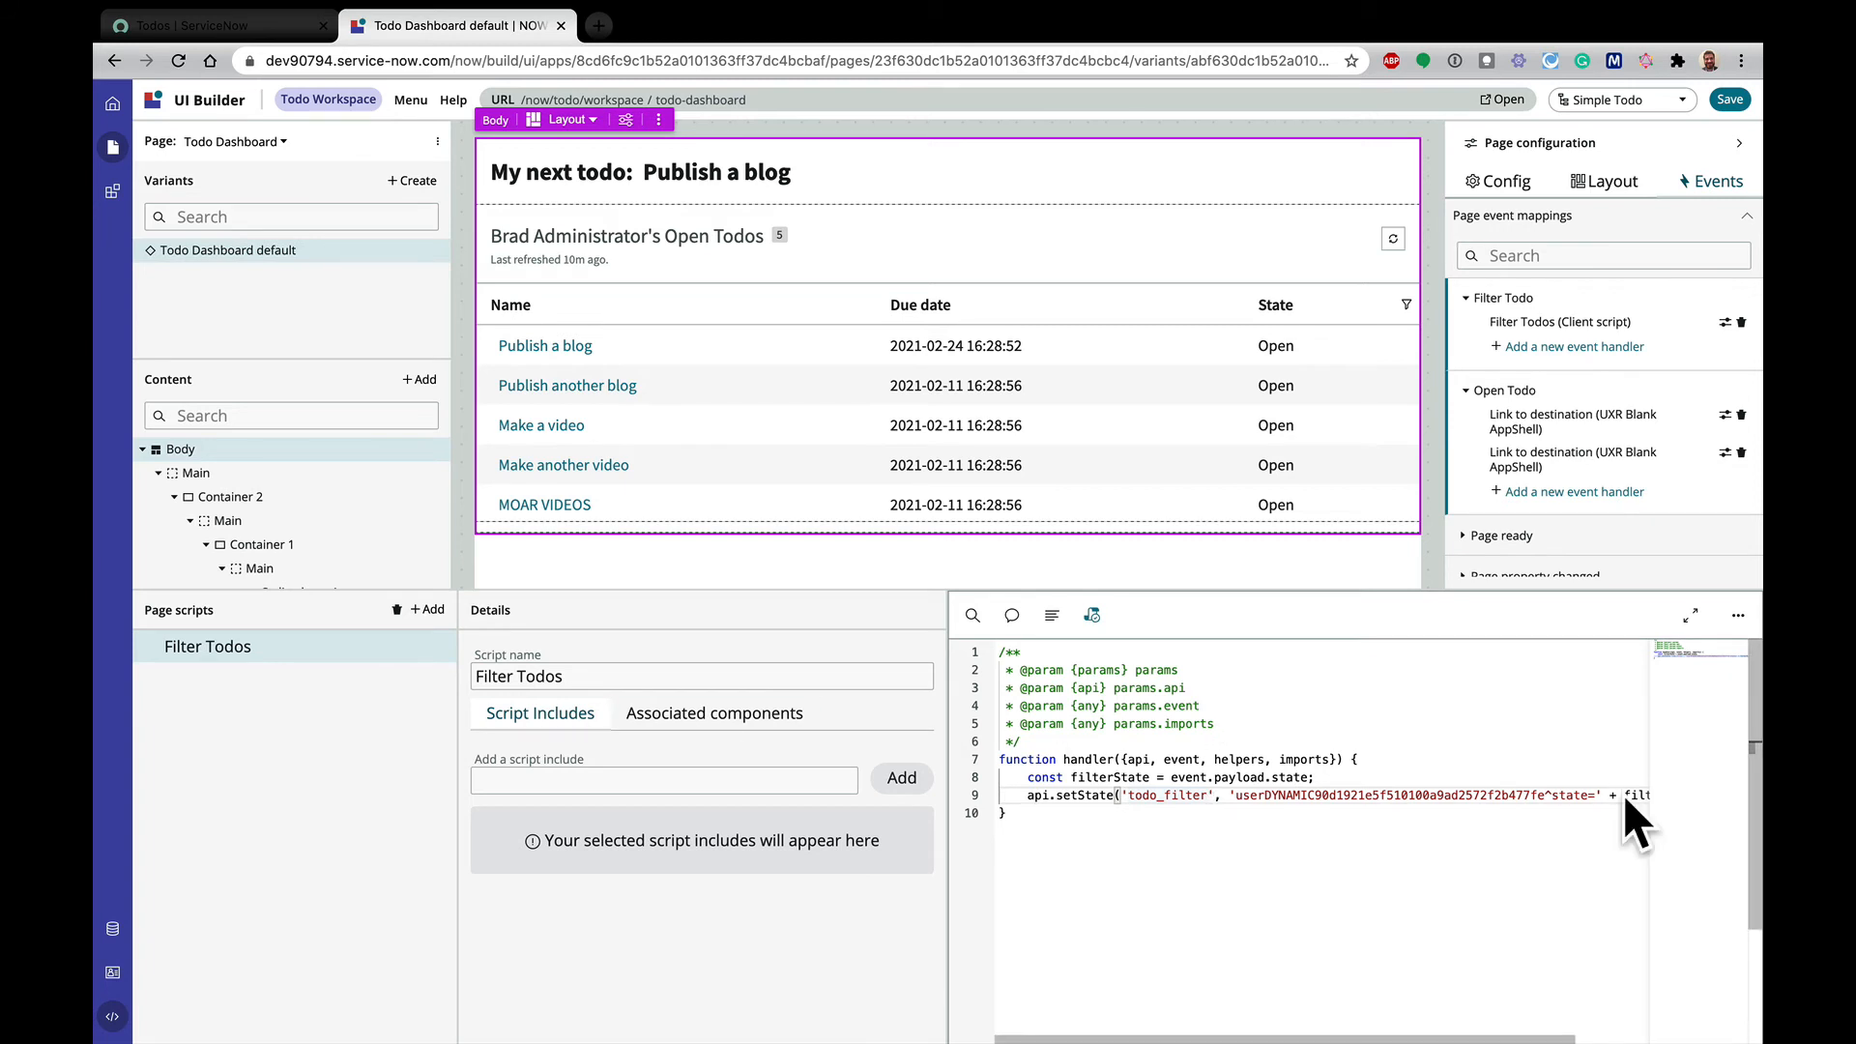
mouse_move(346, 880)
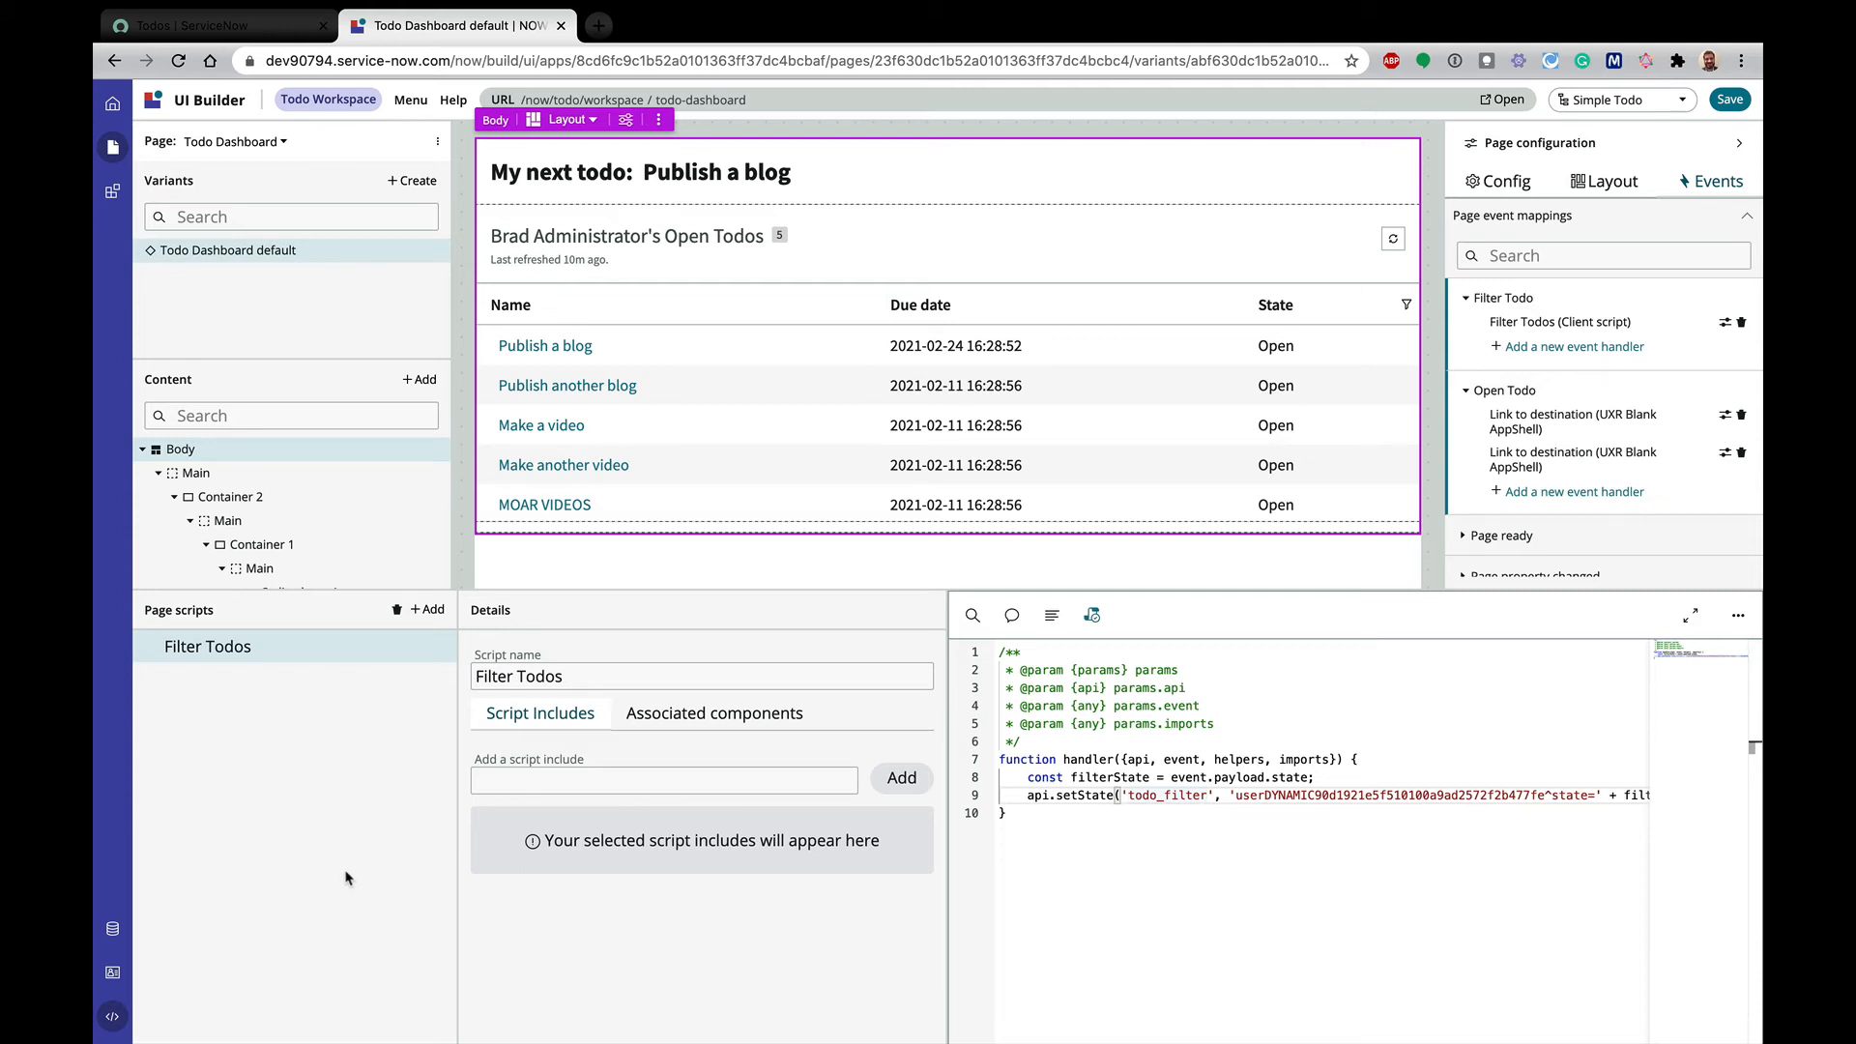
mouse_move(108, 1021)
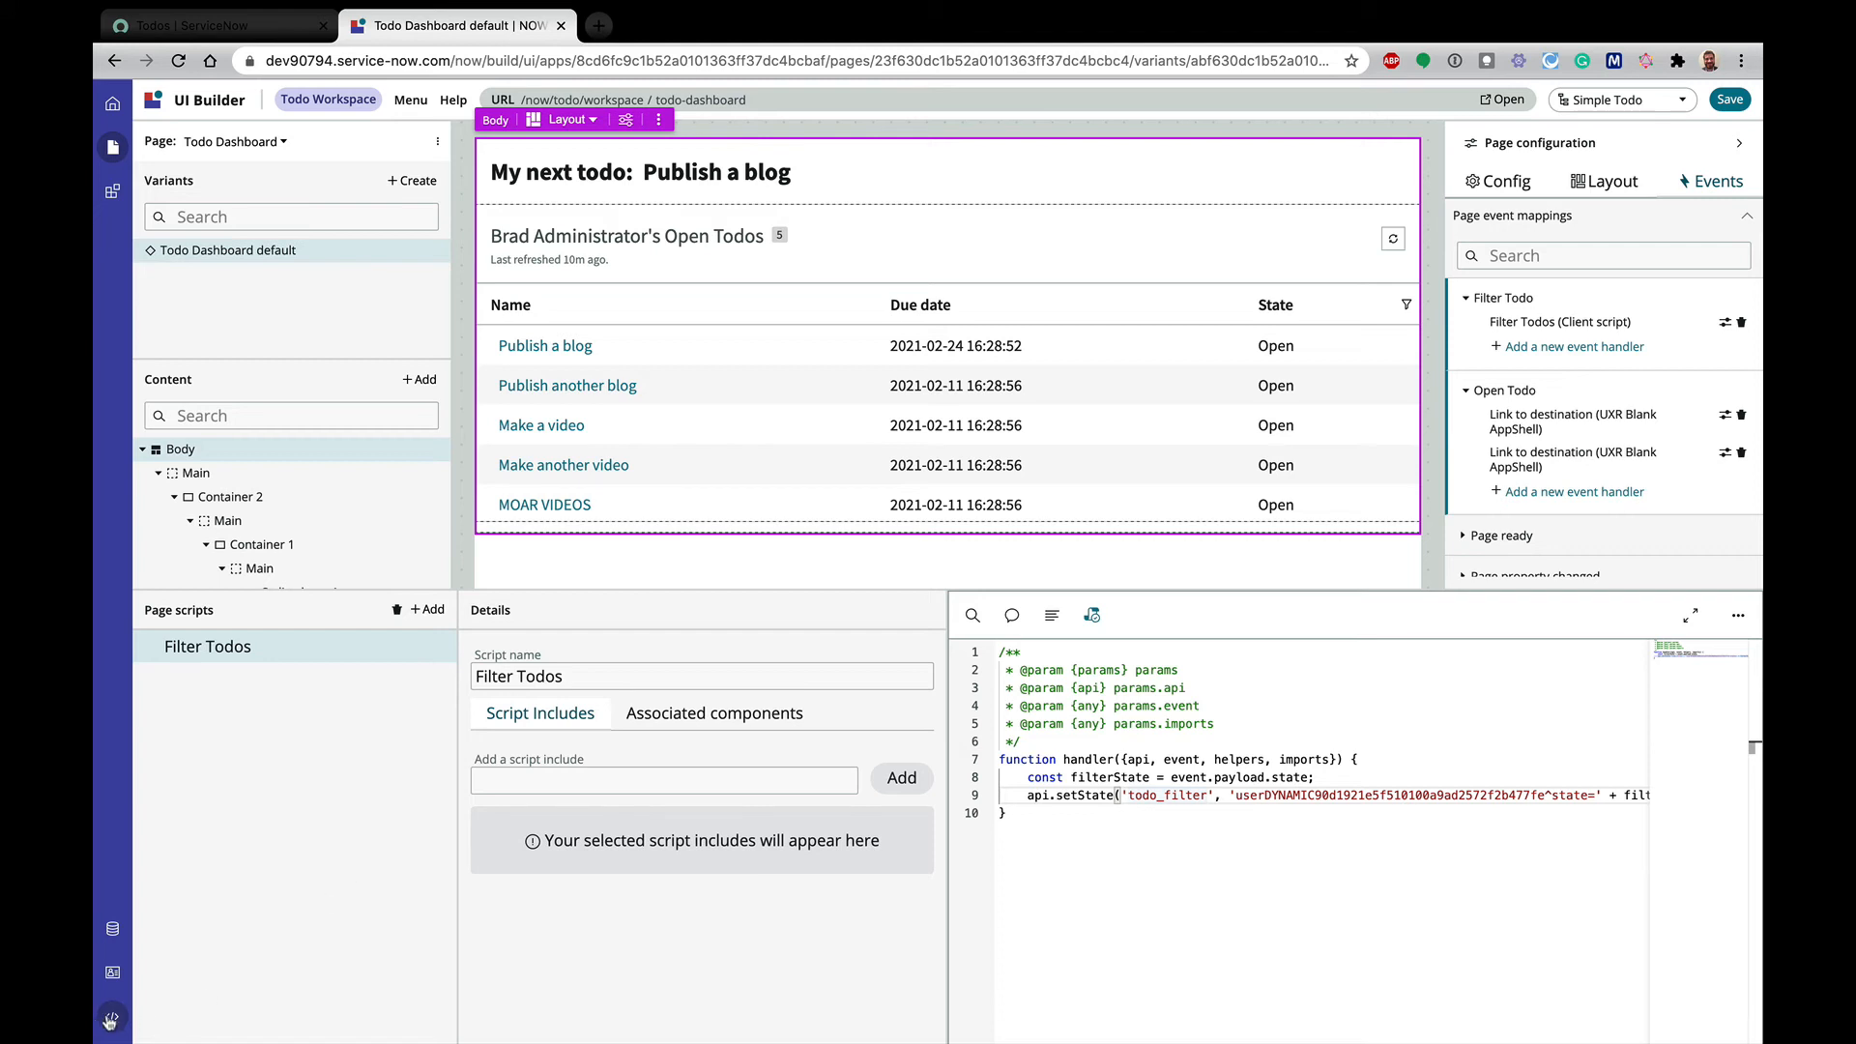
Add a container below the heading's Container 1 and give it the two-column layout
left_click(1729, 98)
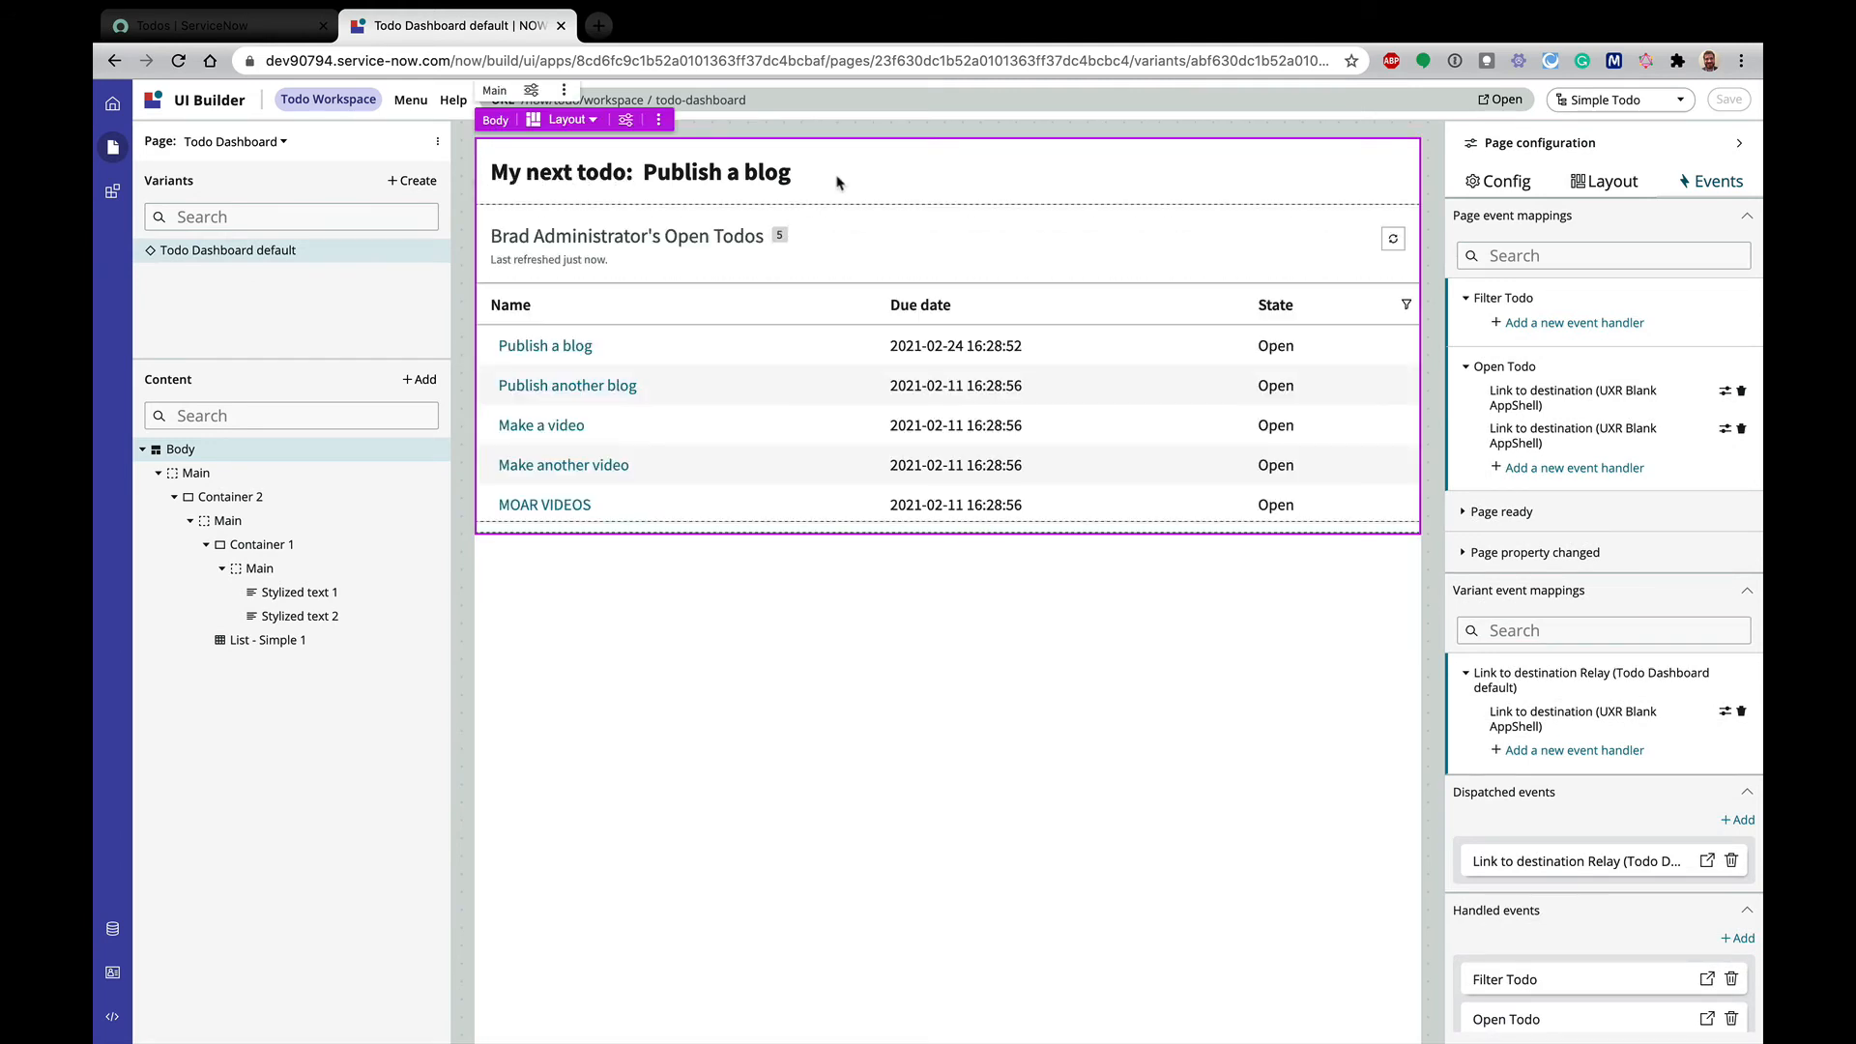
mouse_move(261, 544)
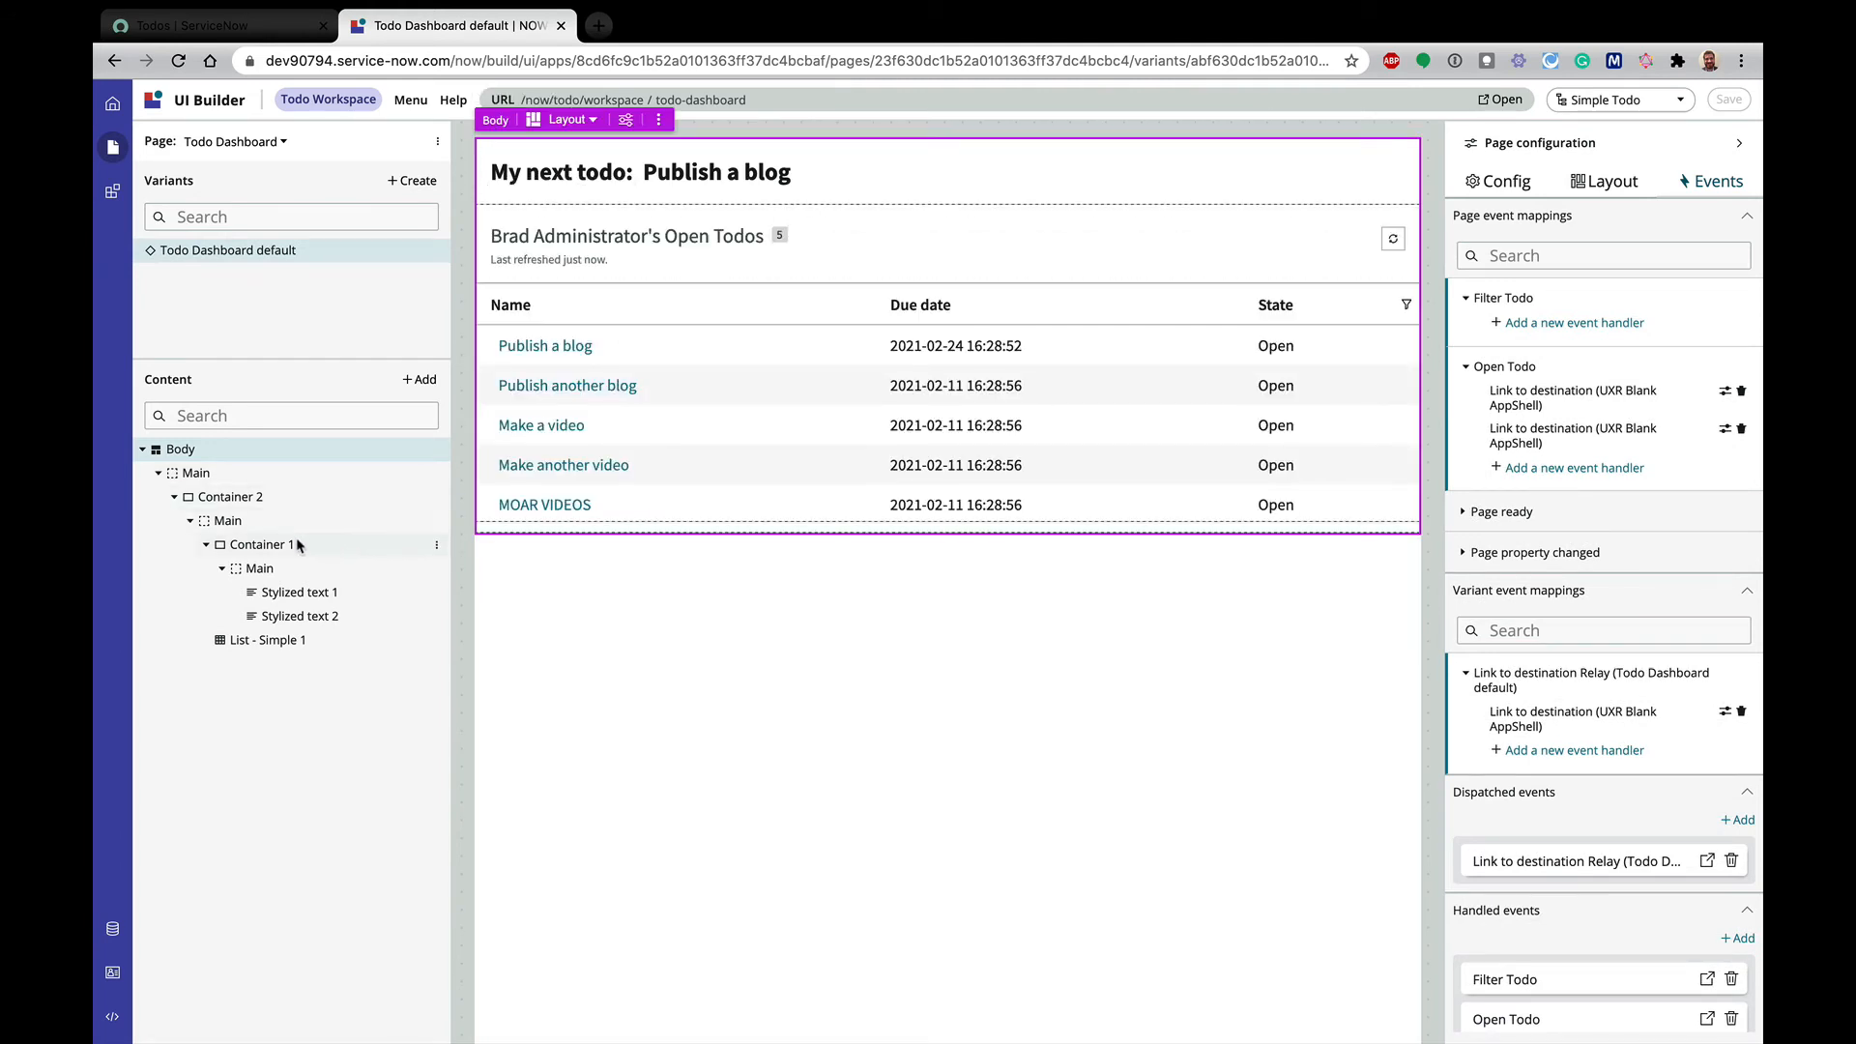
left_click(257, 544)
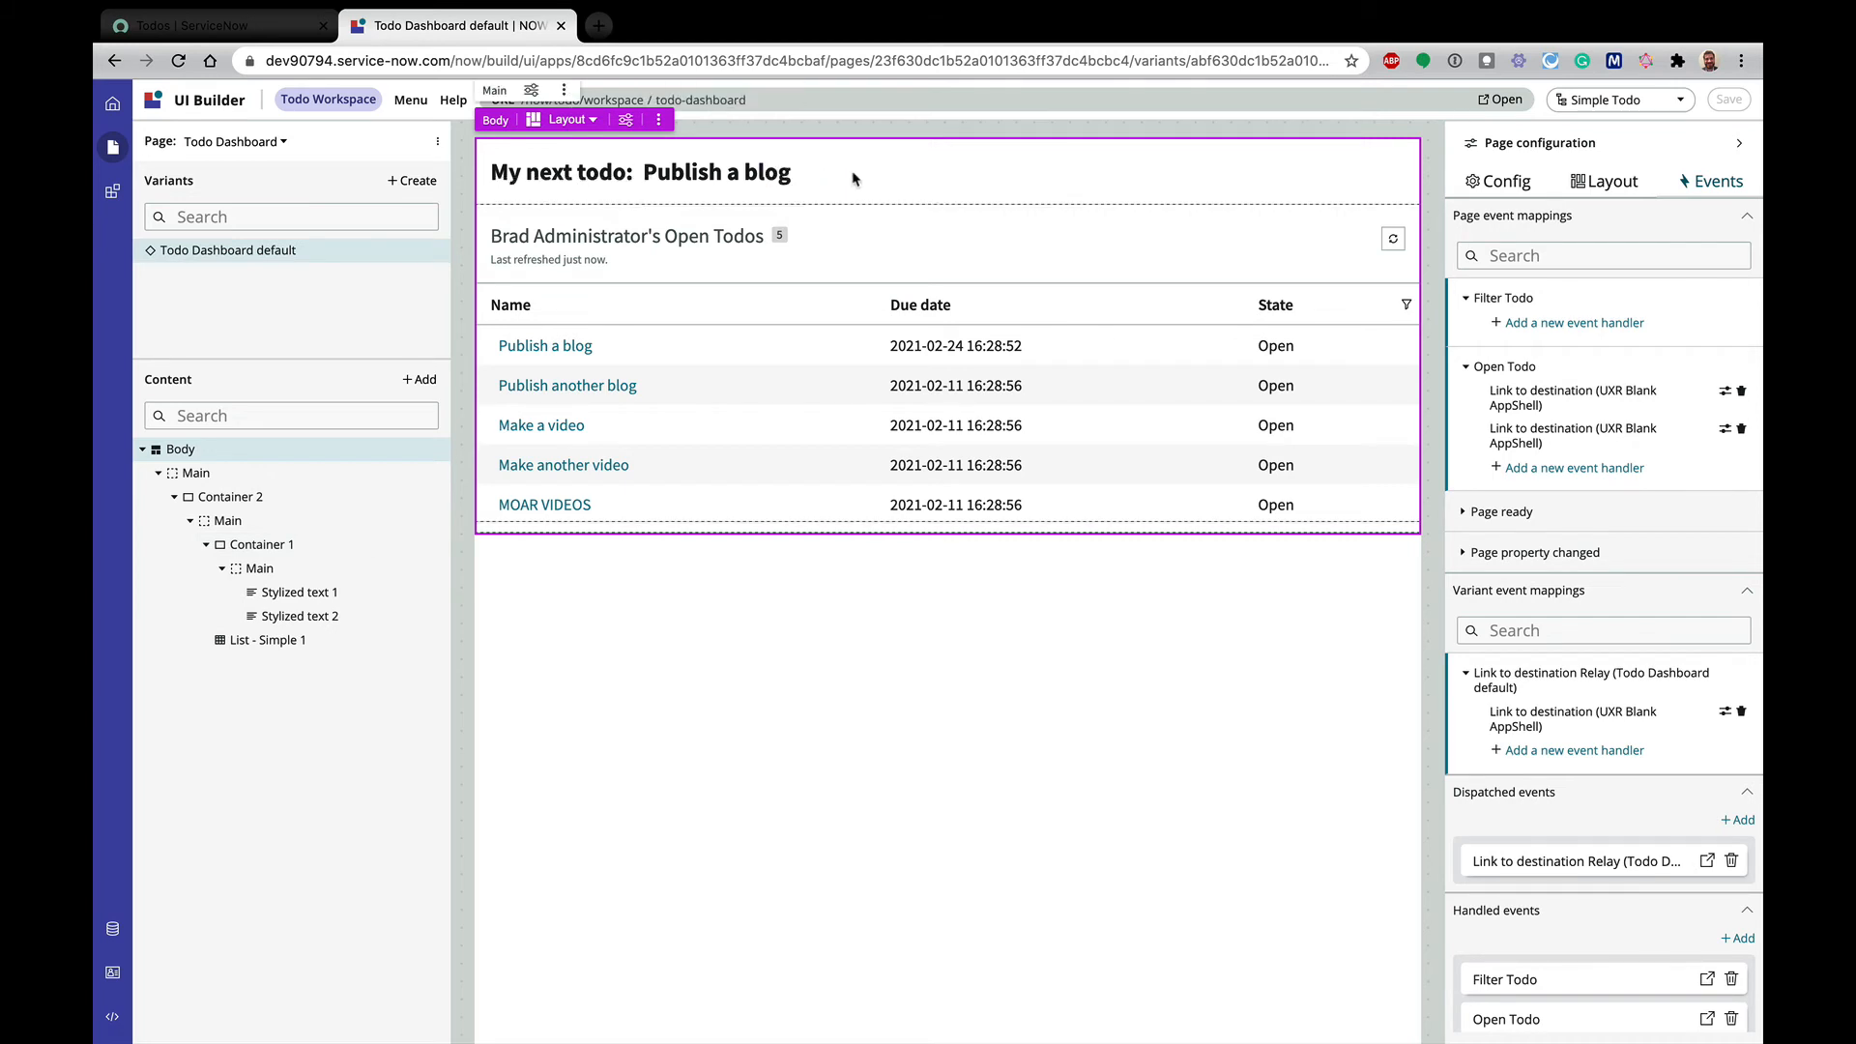
left_click(258, 544)
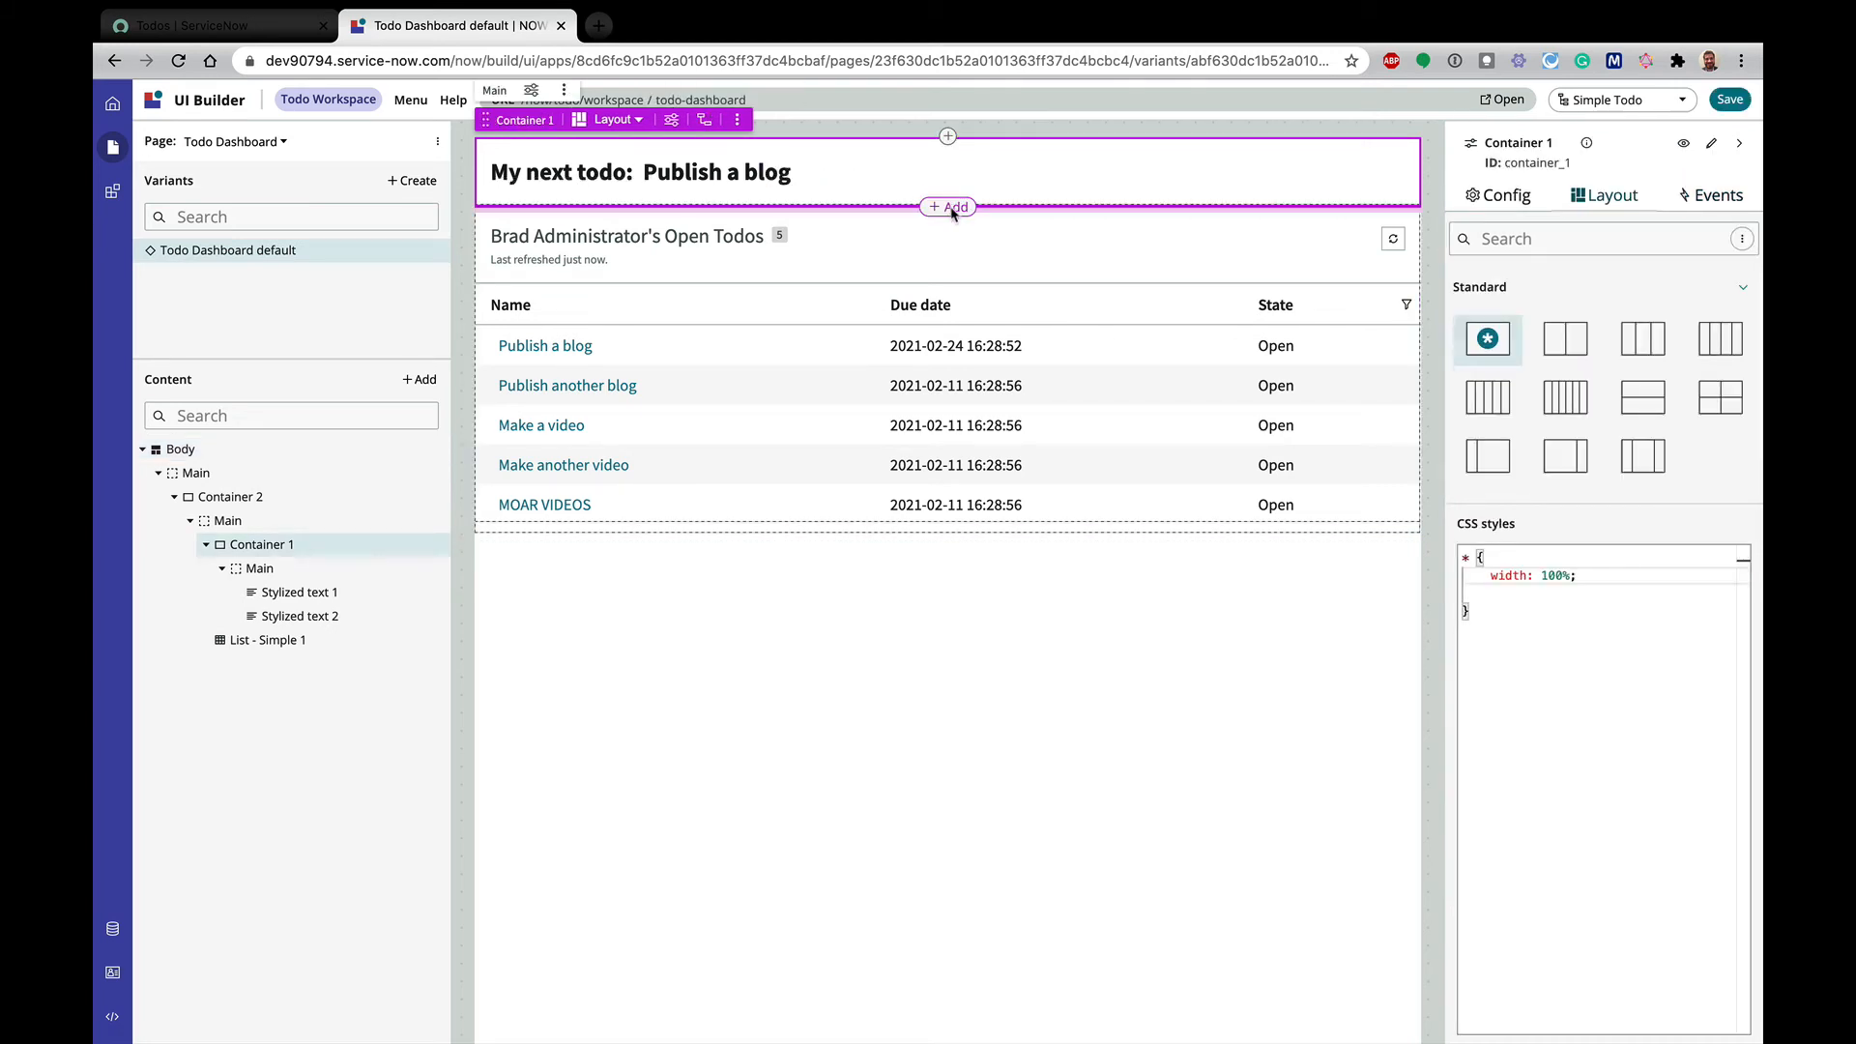
left_click(948, 207)
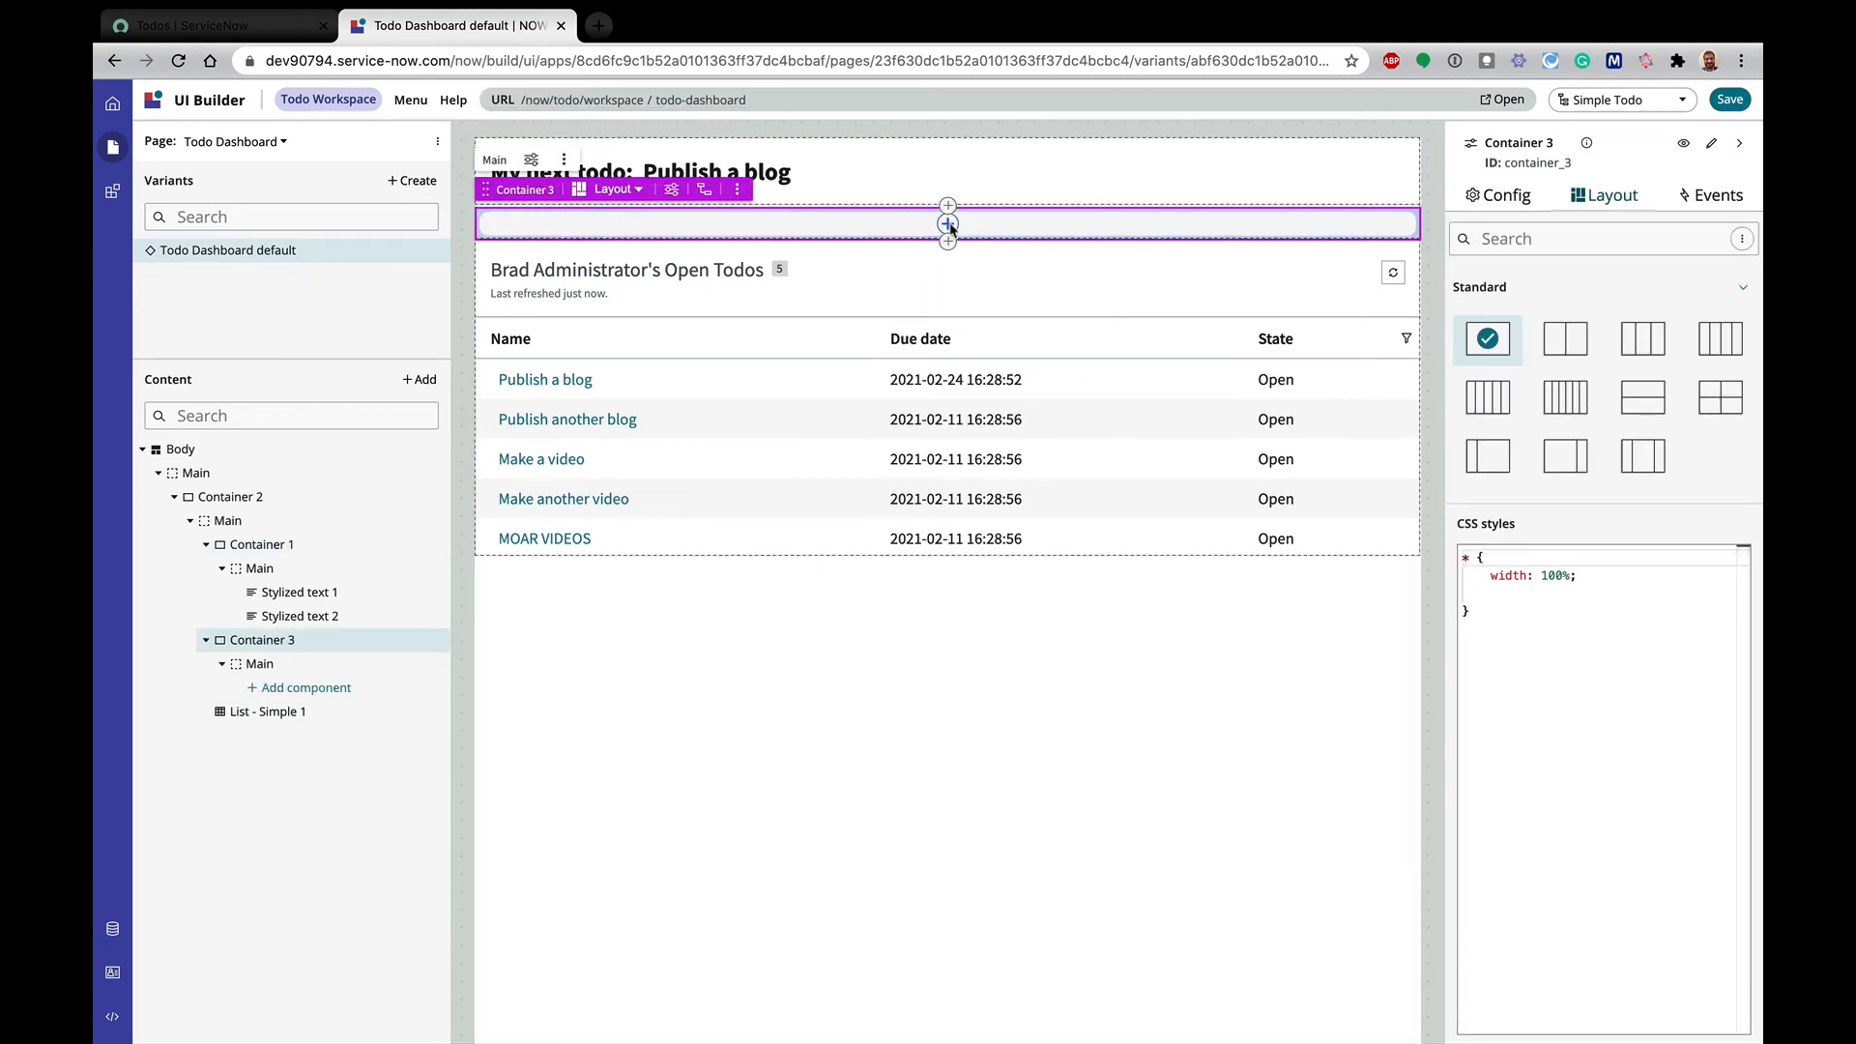
left_click(1565, 340)
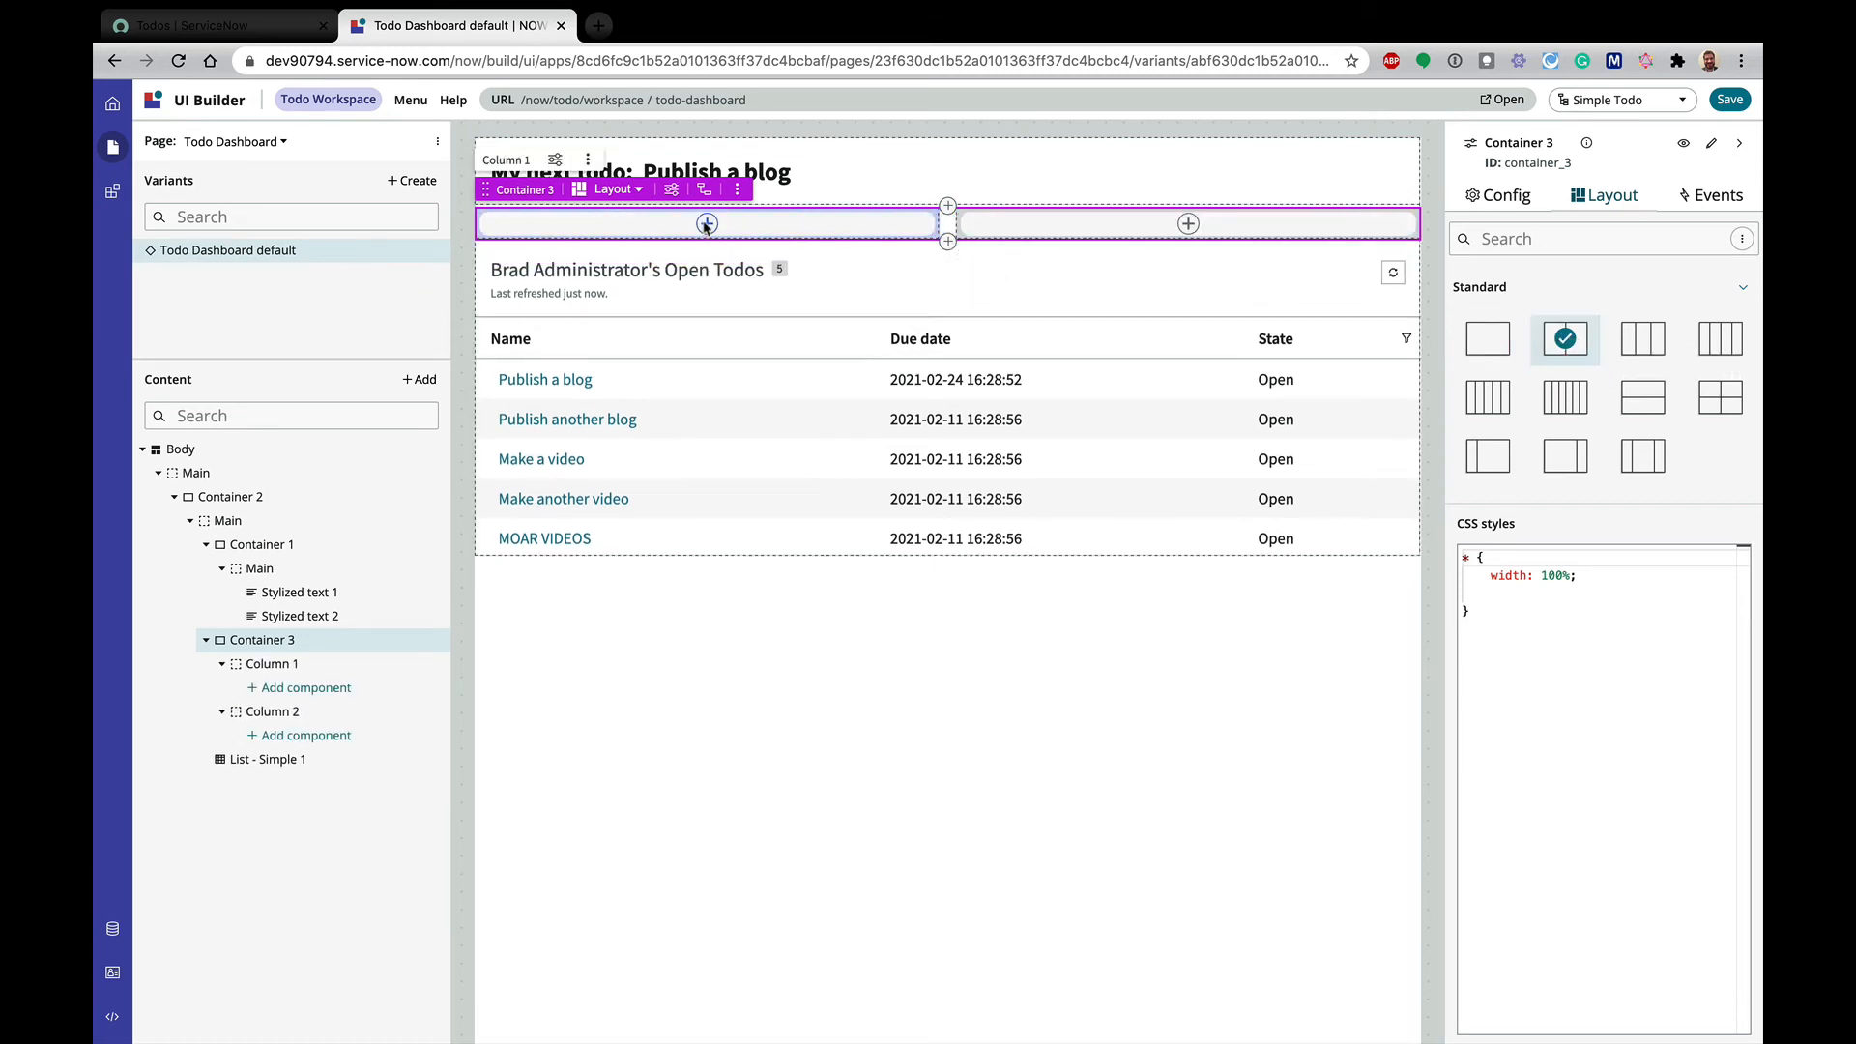
left_click(707, 224)
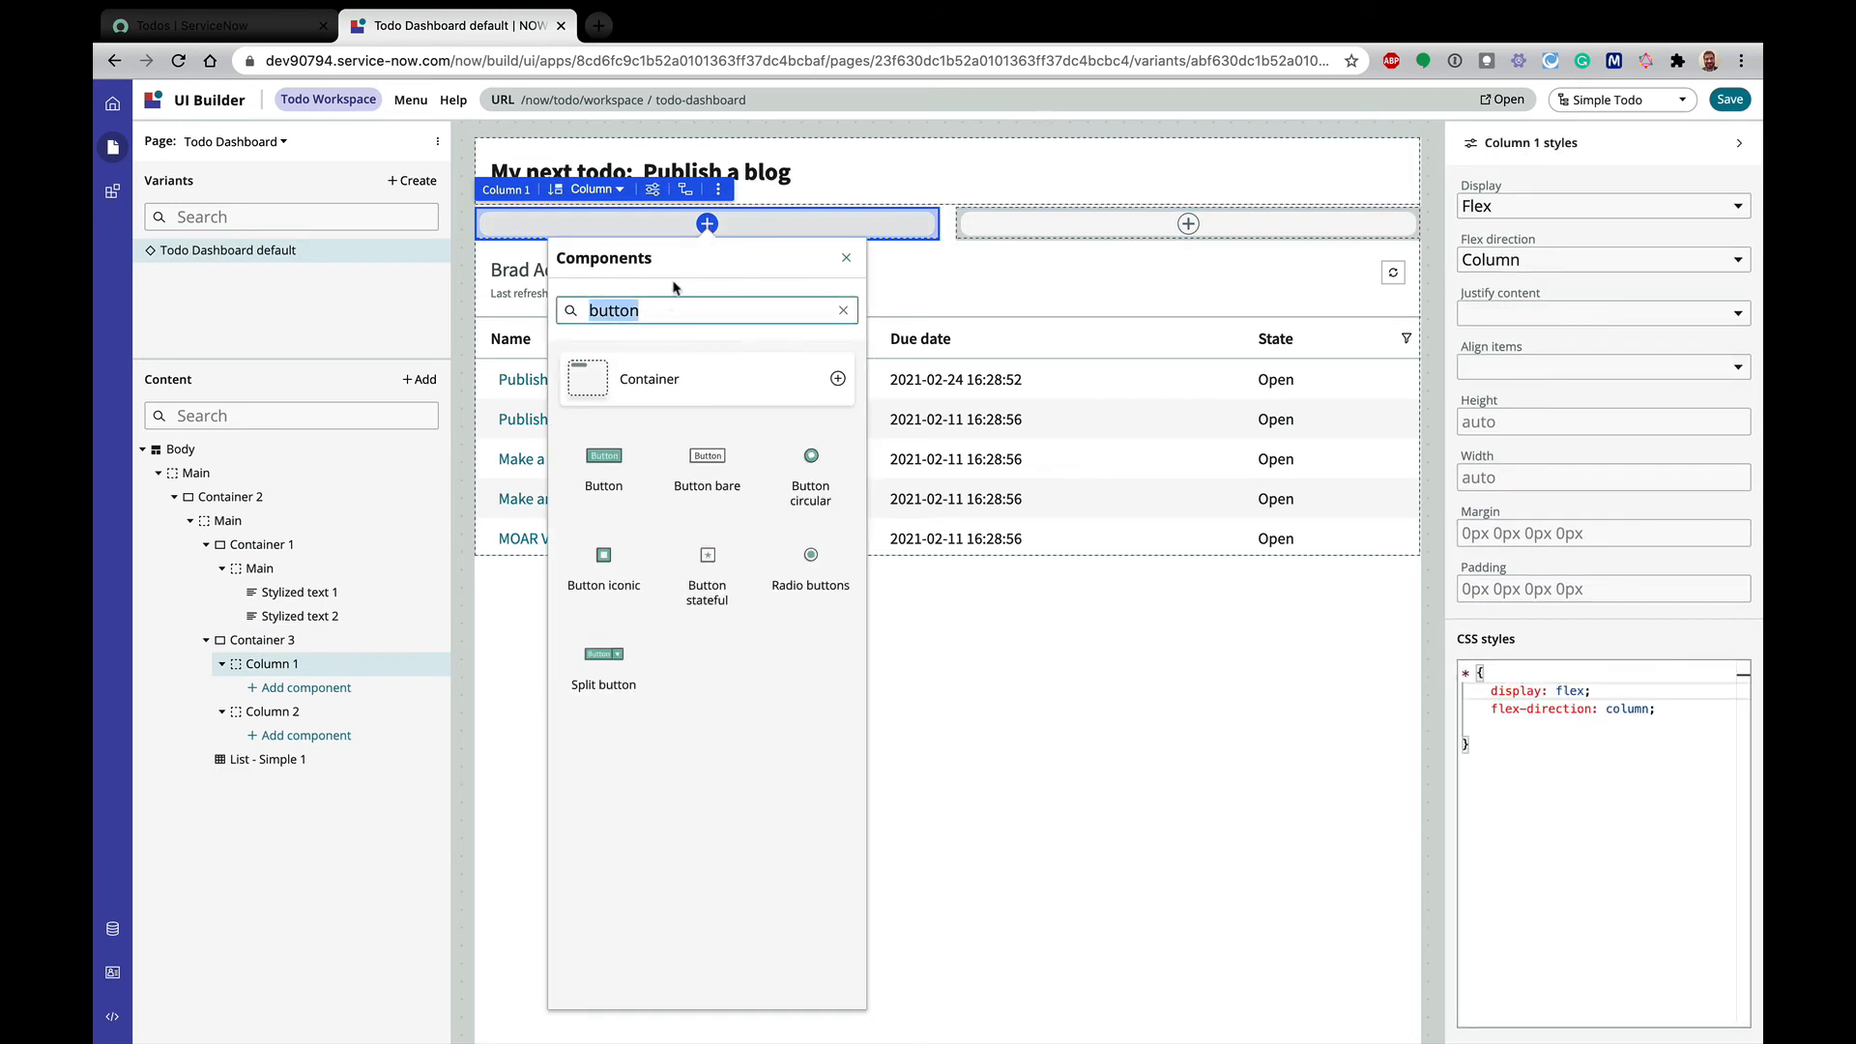
Insert a Button in Column 1 and label it 'Show completed todos'
left_click(604, 454)
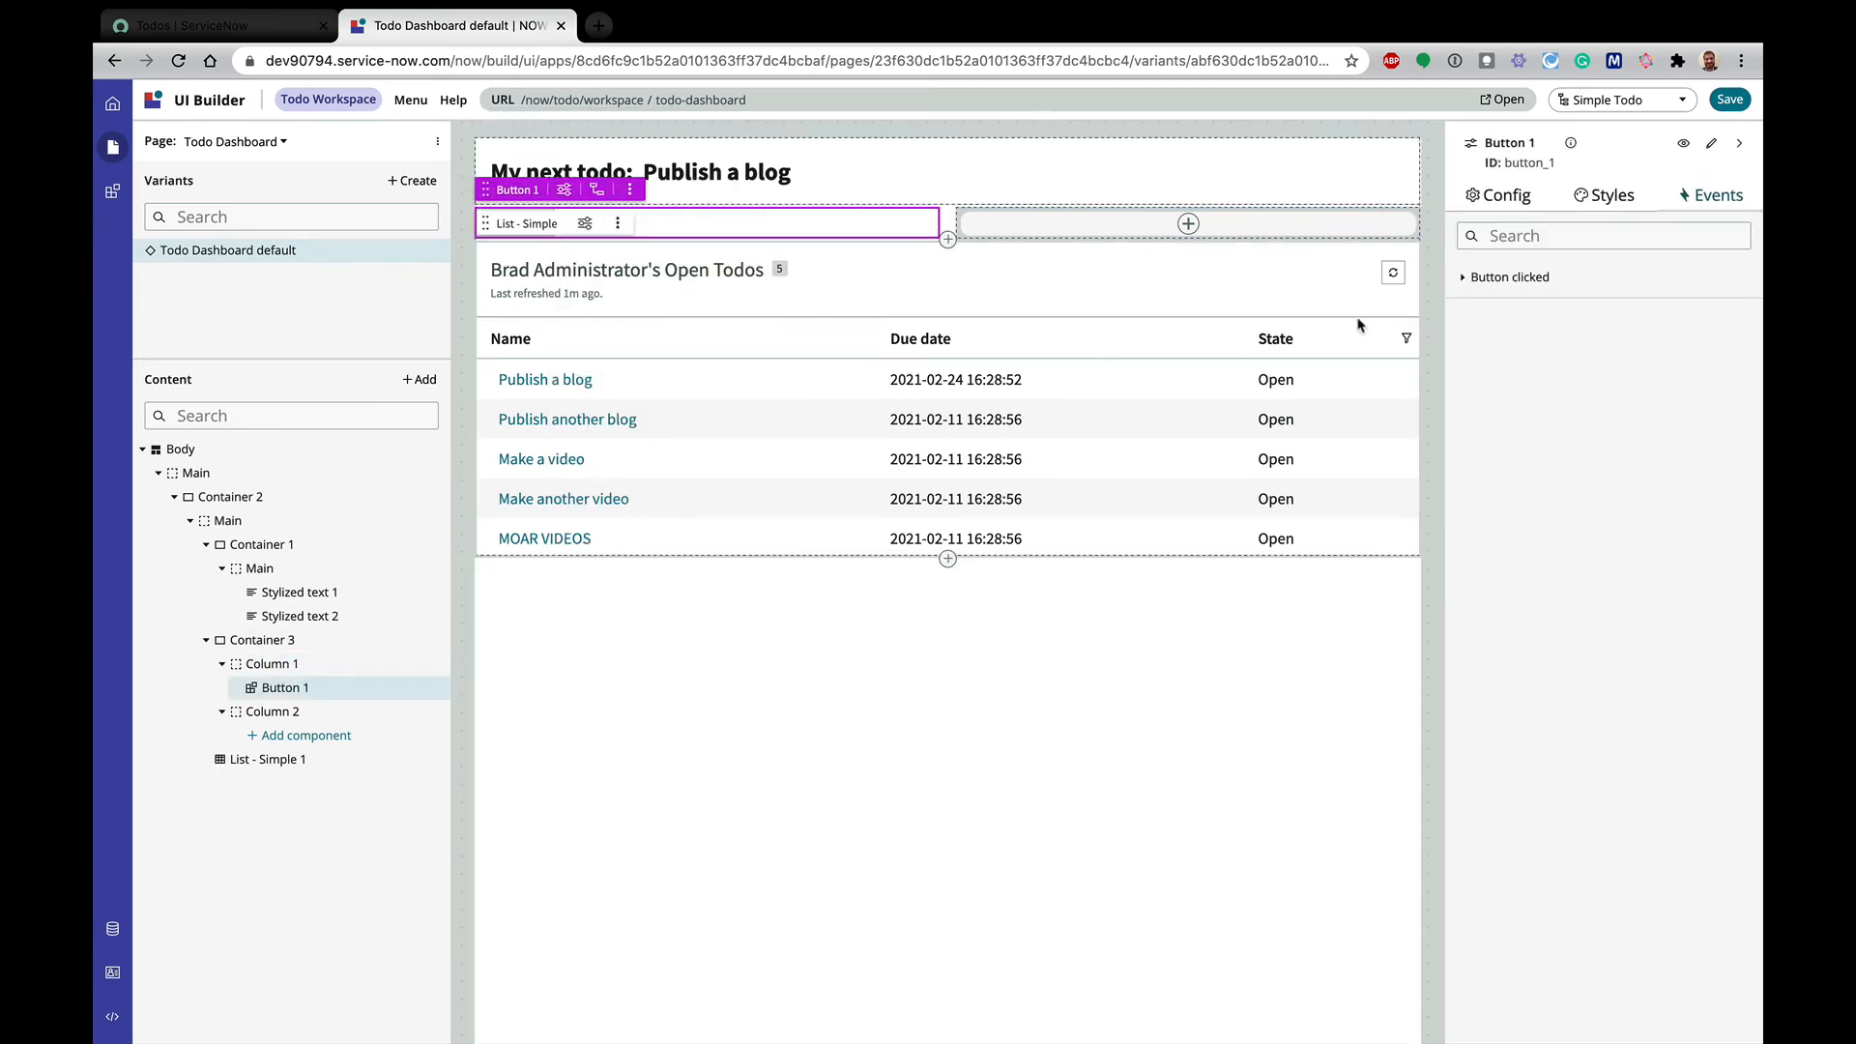
left_click(1496, 193)
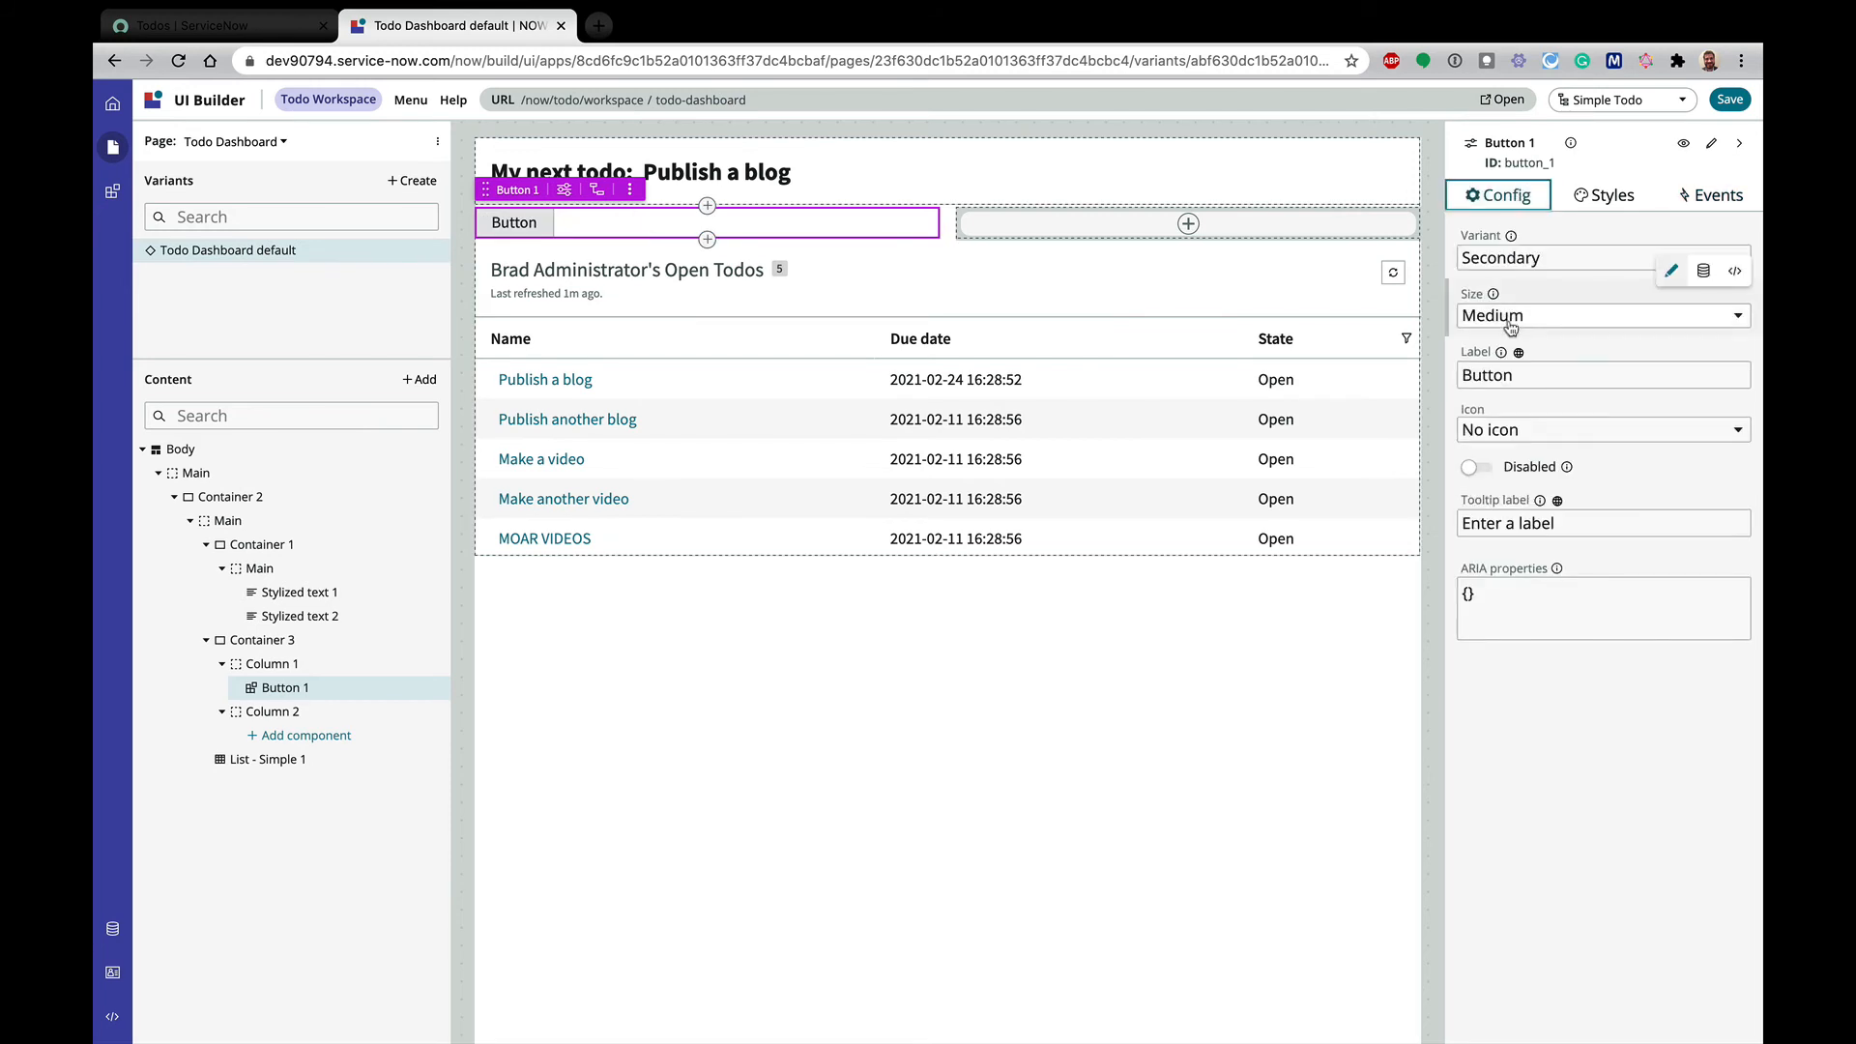
left_click(1601, 375)
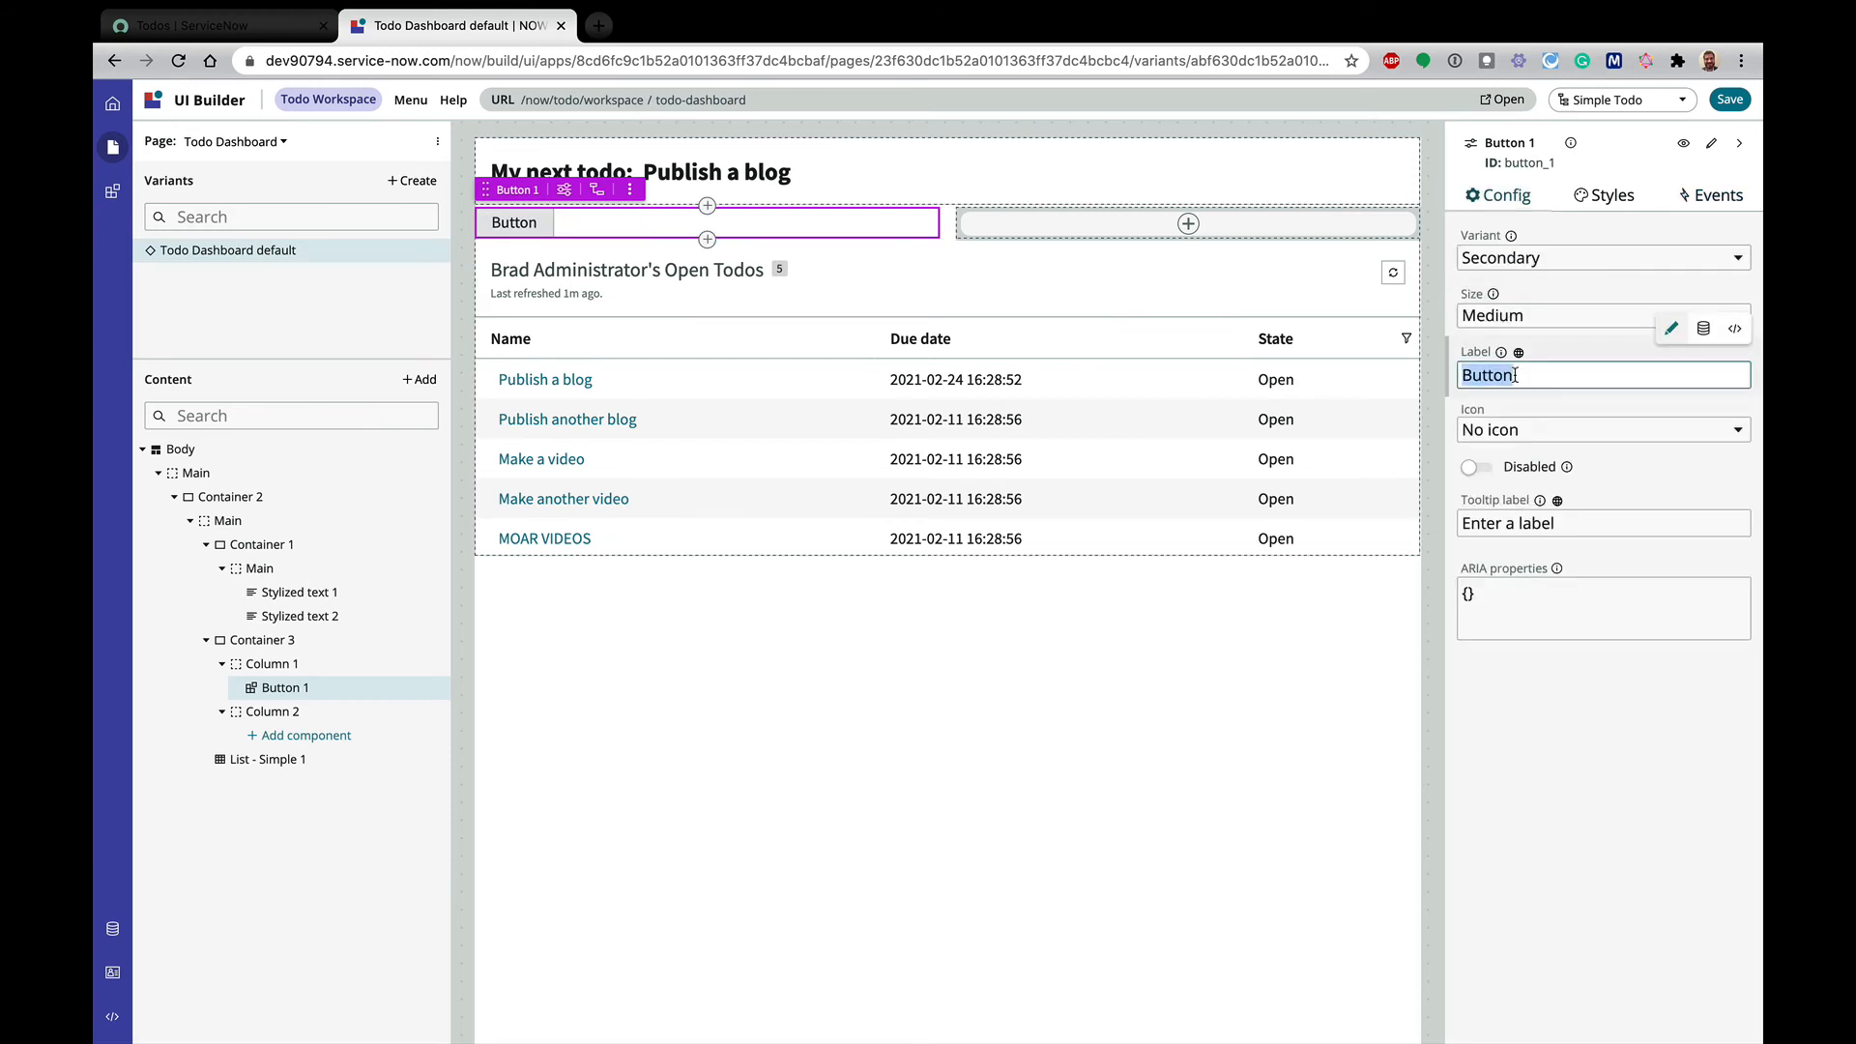
type("Show com")
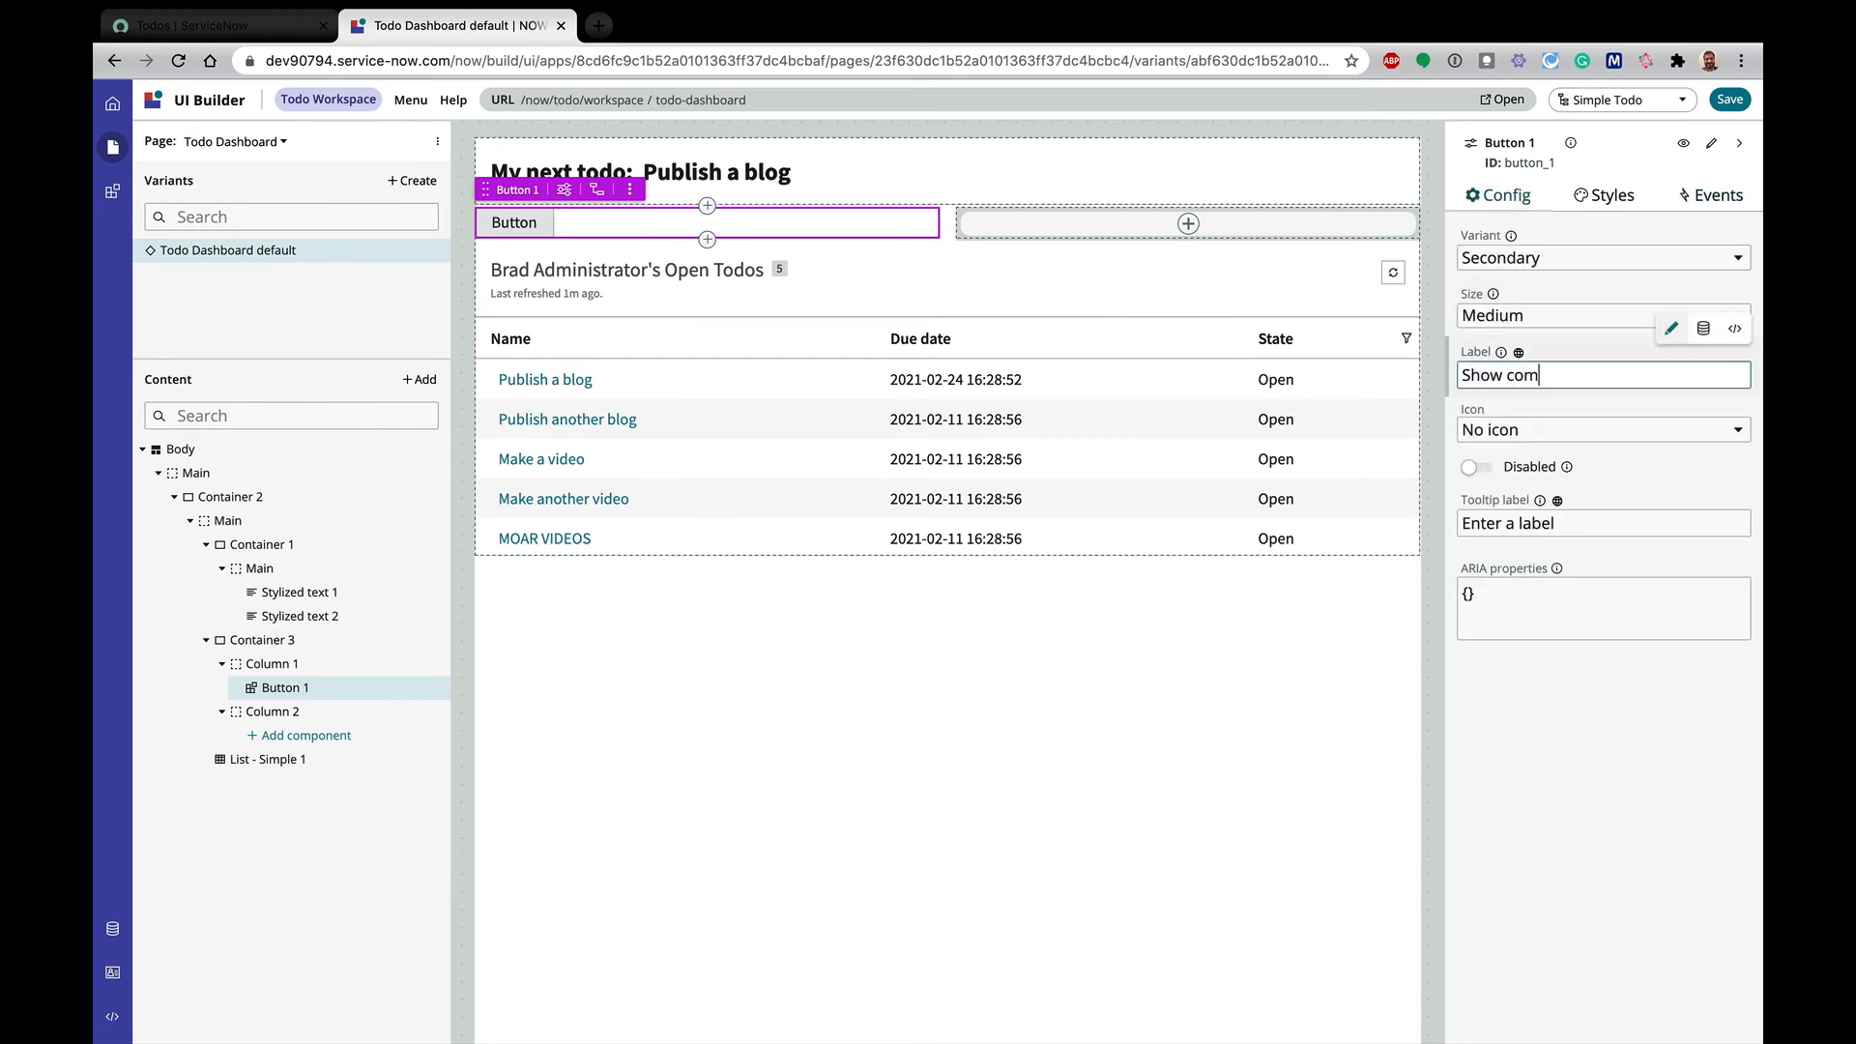
type("pleted todos")
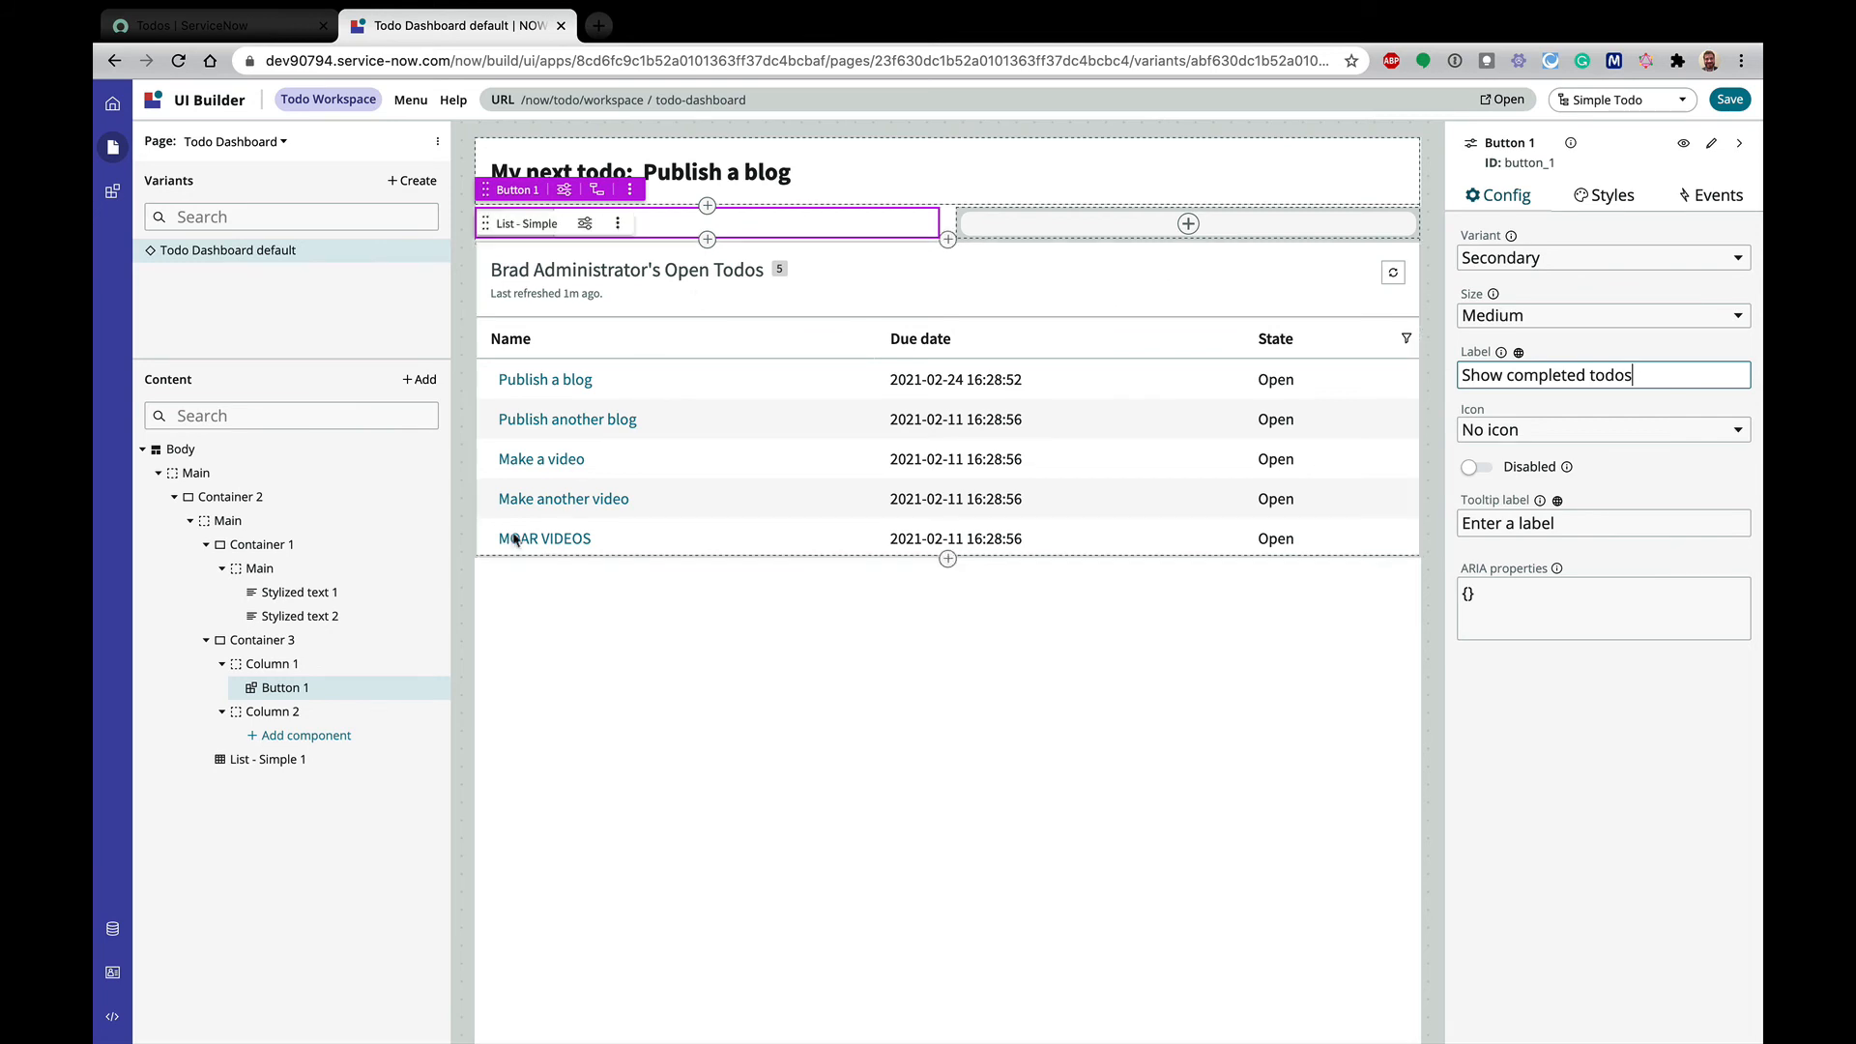
Set Column 1's Justify content to Space-evenly and Align items to Center
left_click(271, 663)
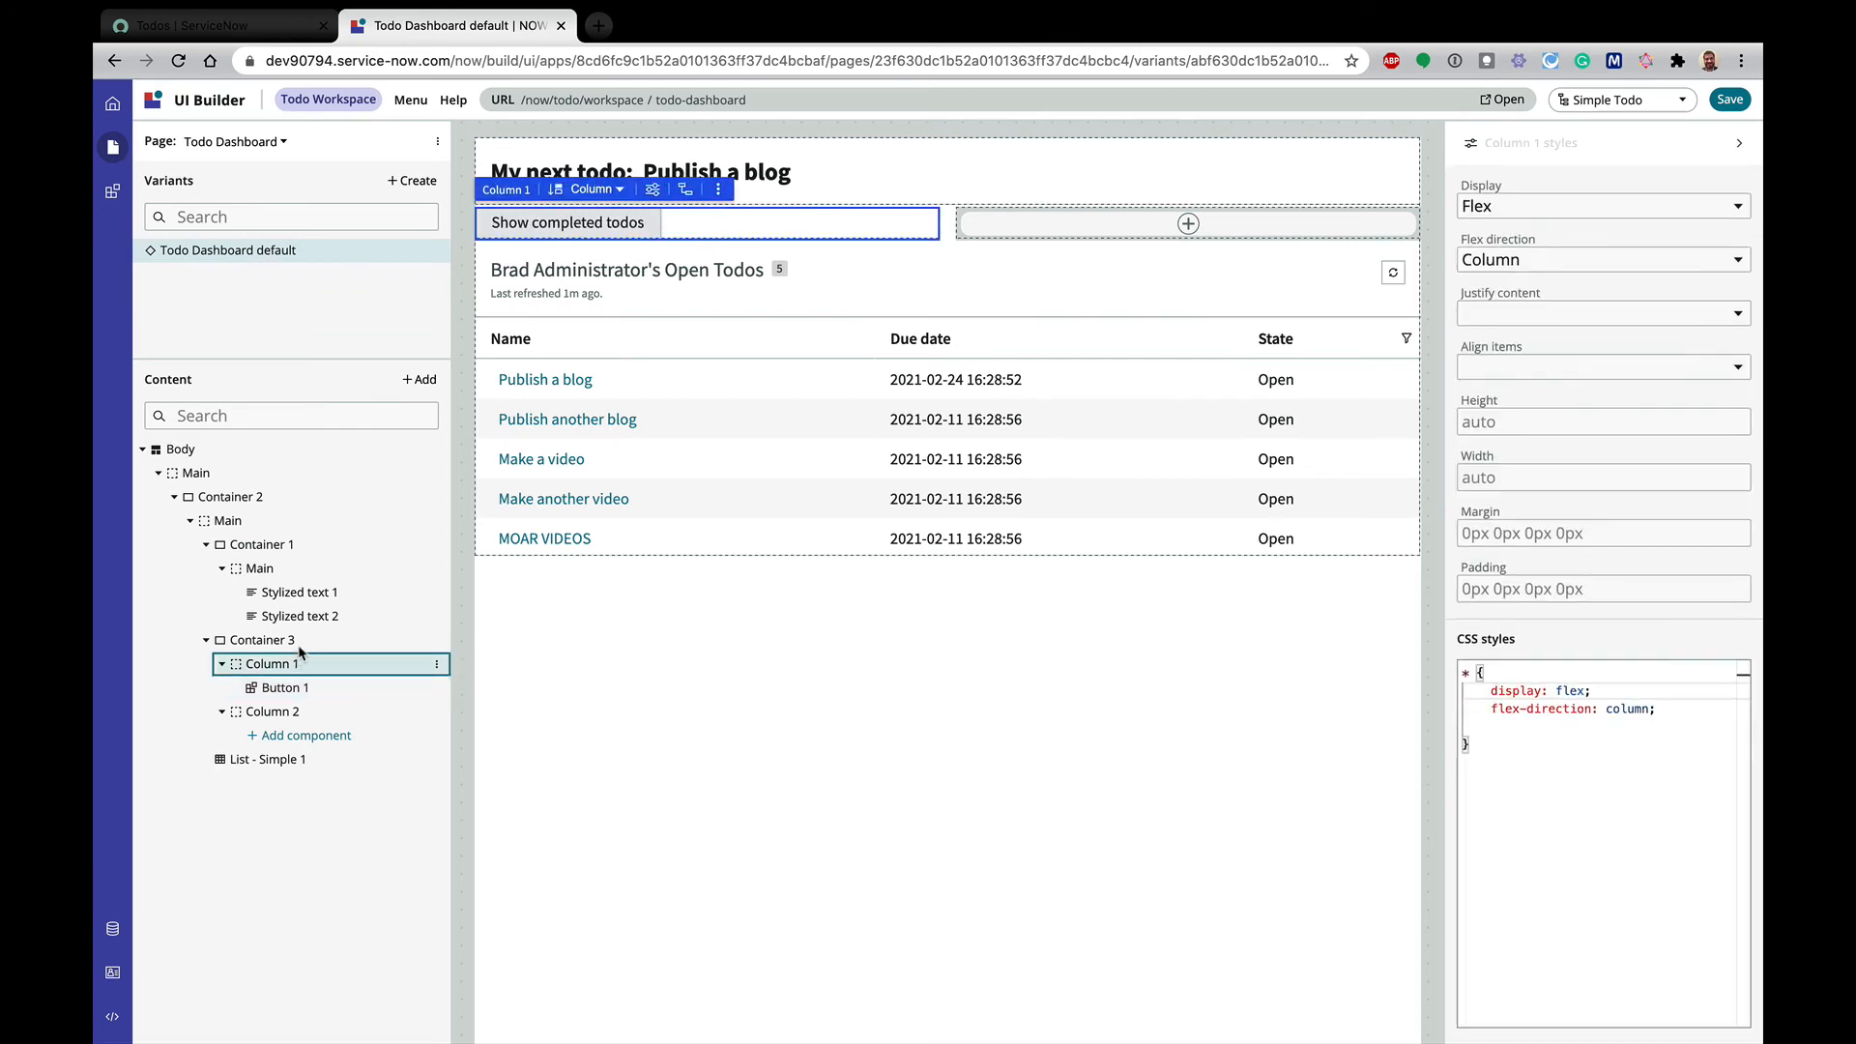
left_click(1601, 313)
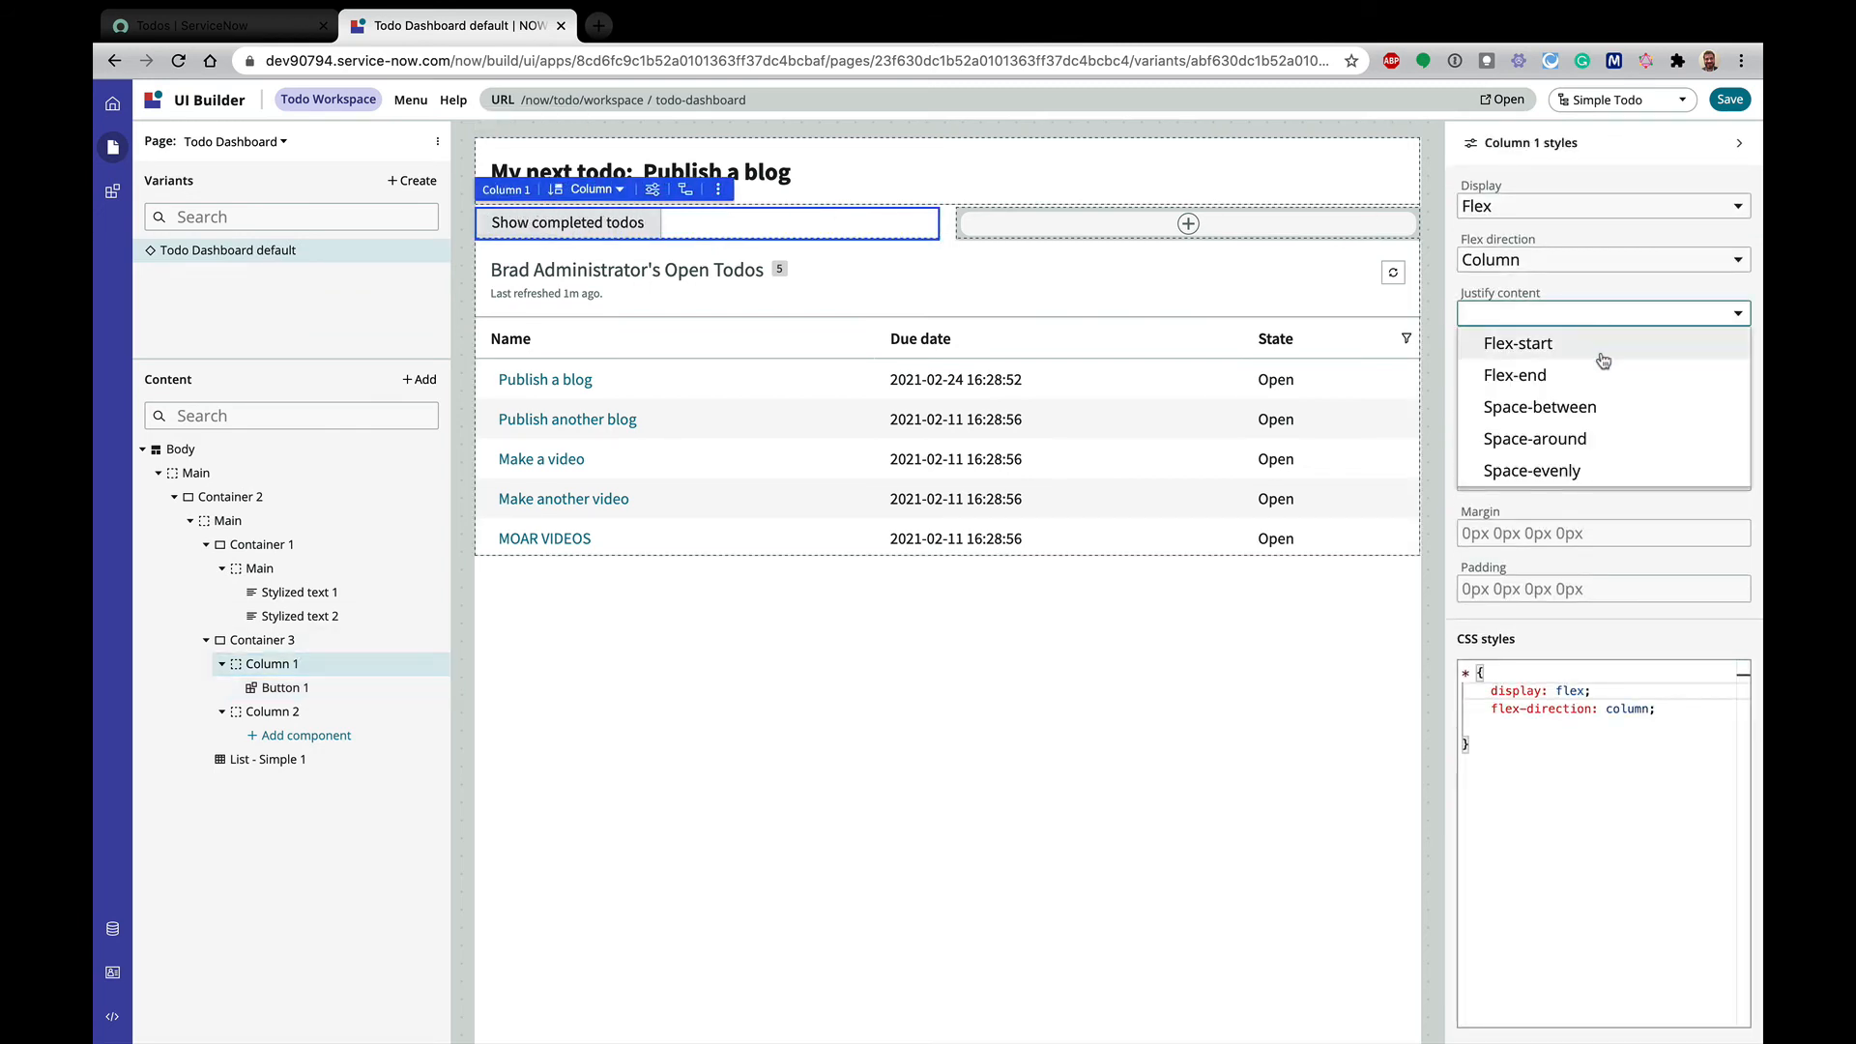
mouse_move(1542, 406)
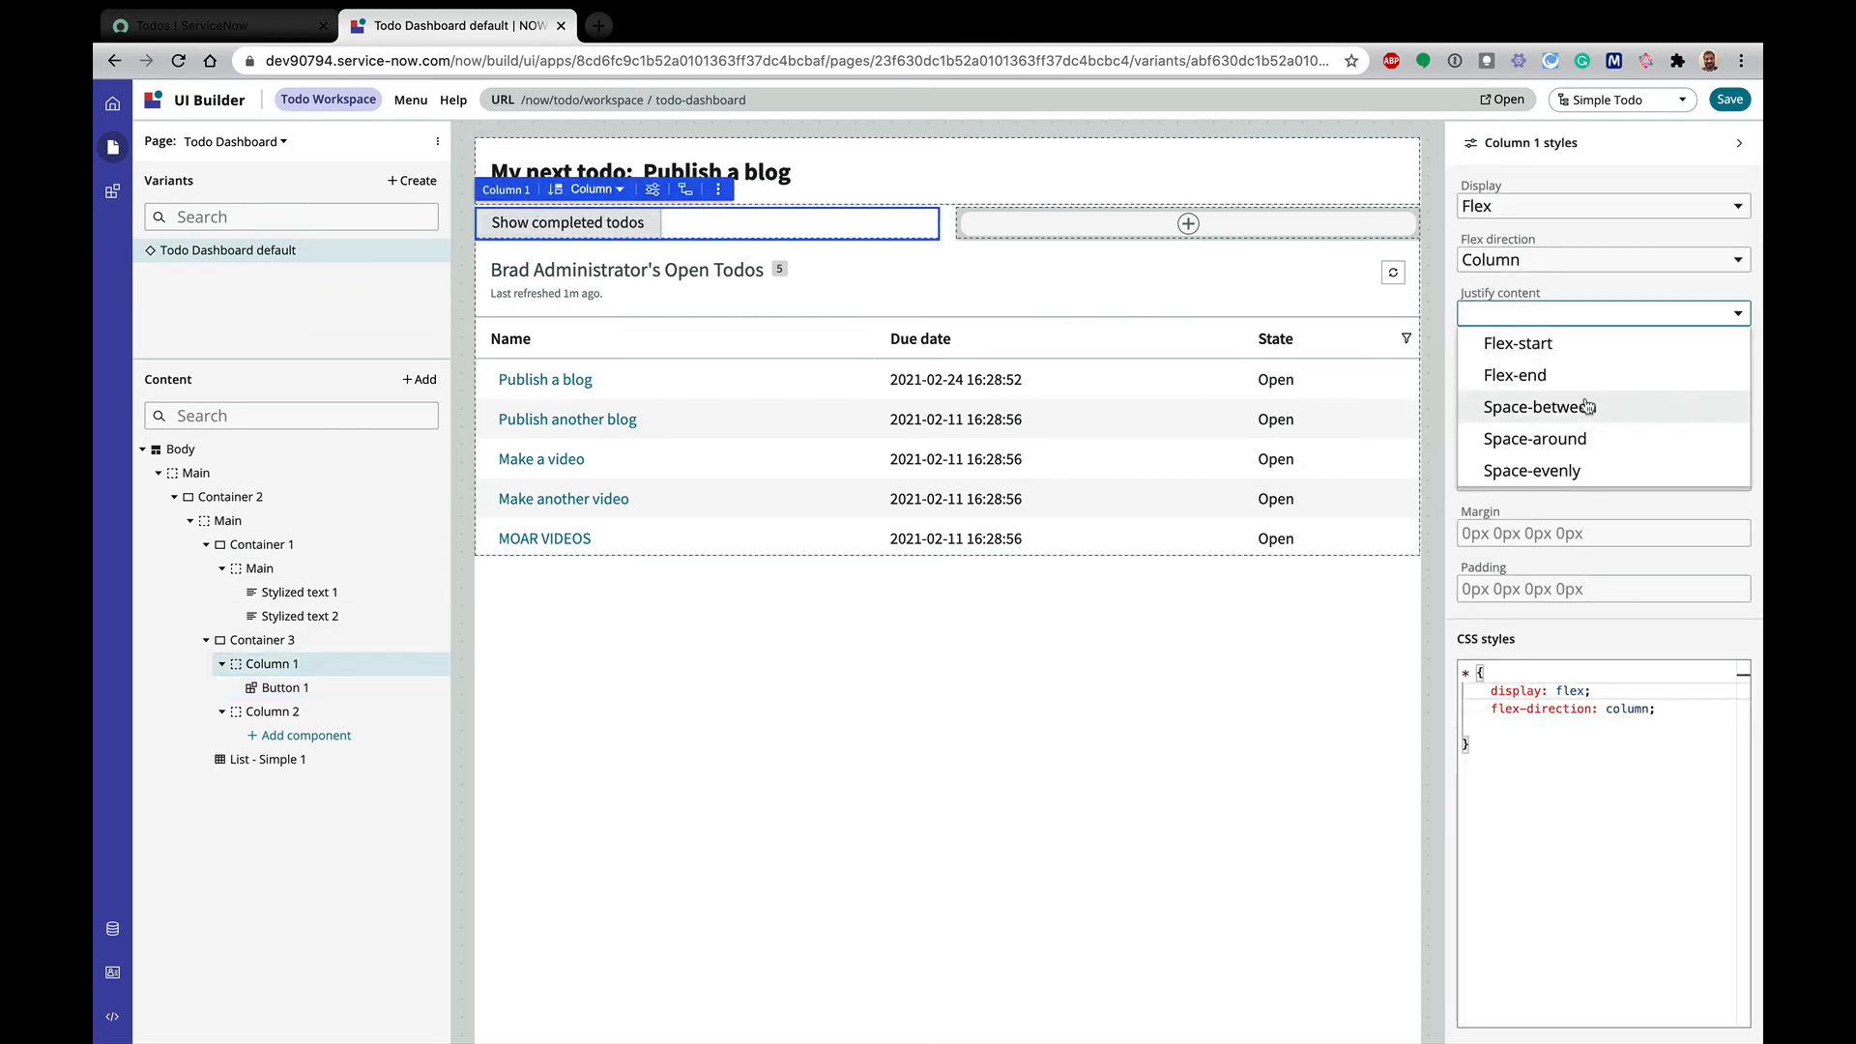
left_click(1532, 470)
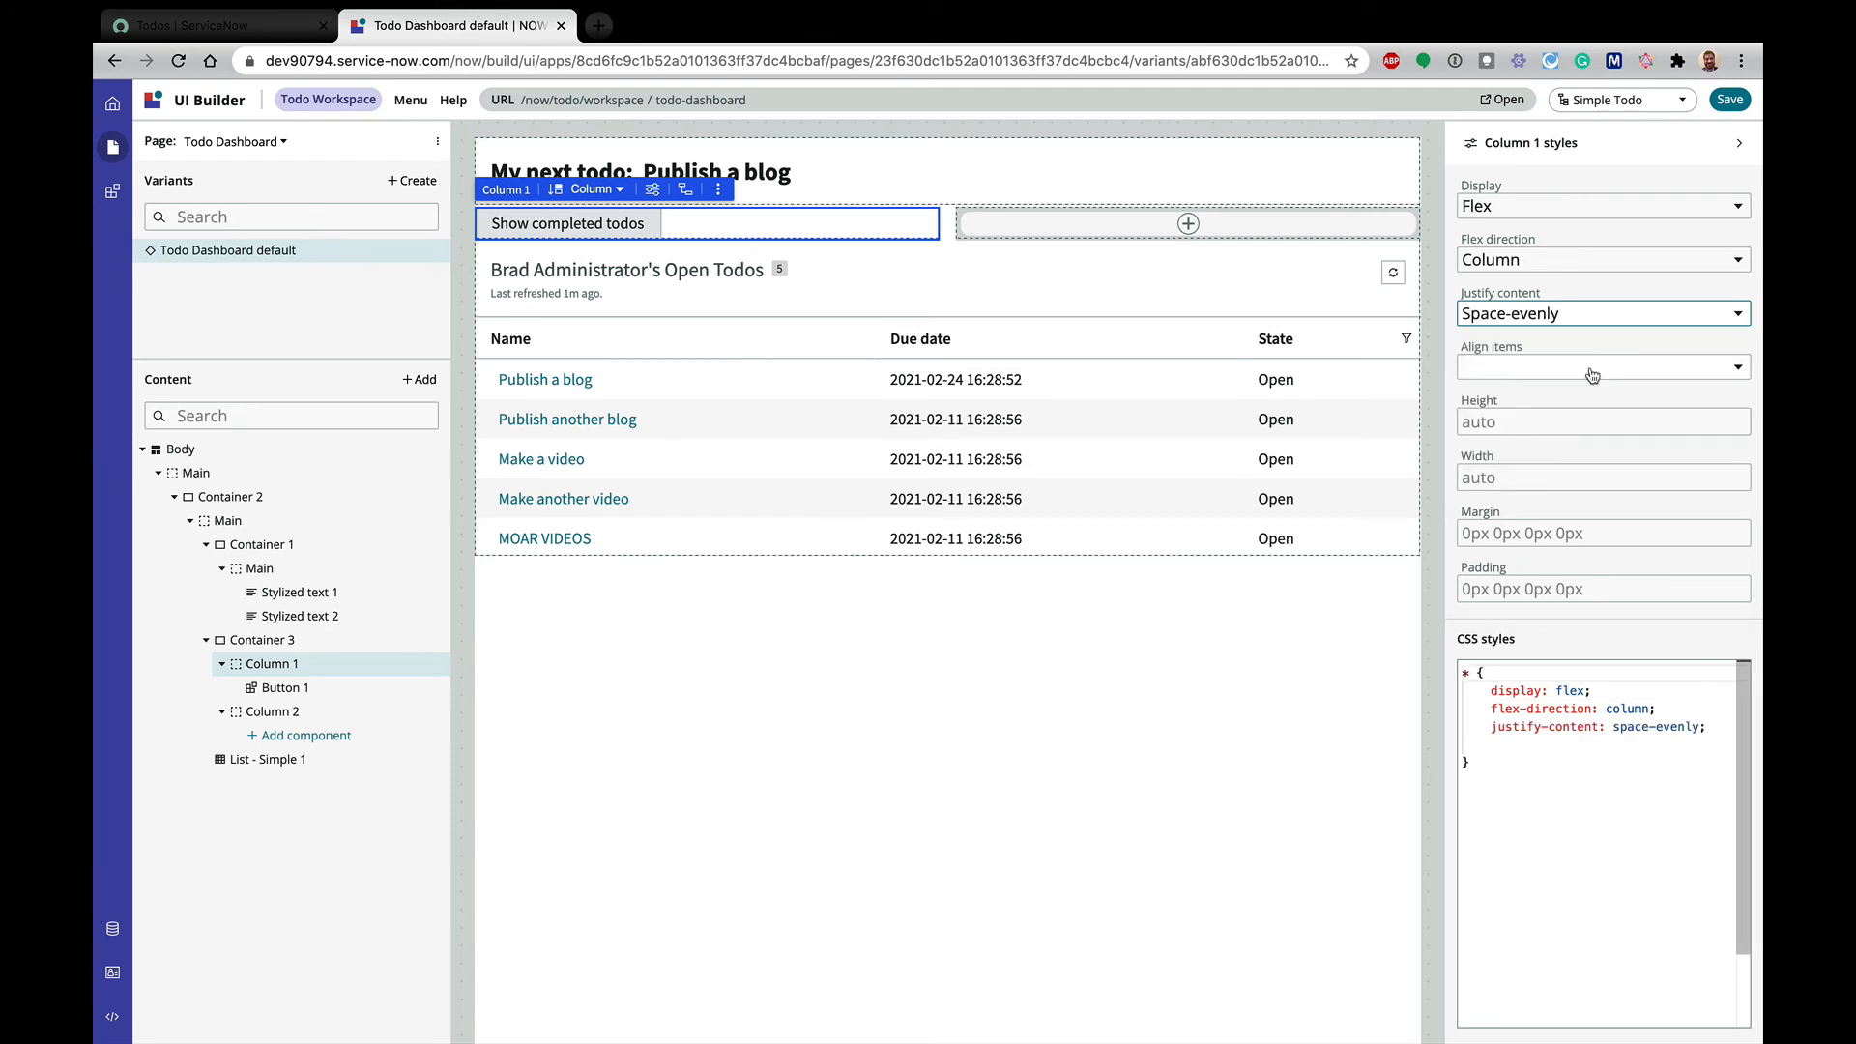
left_click(1601, 366)
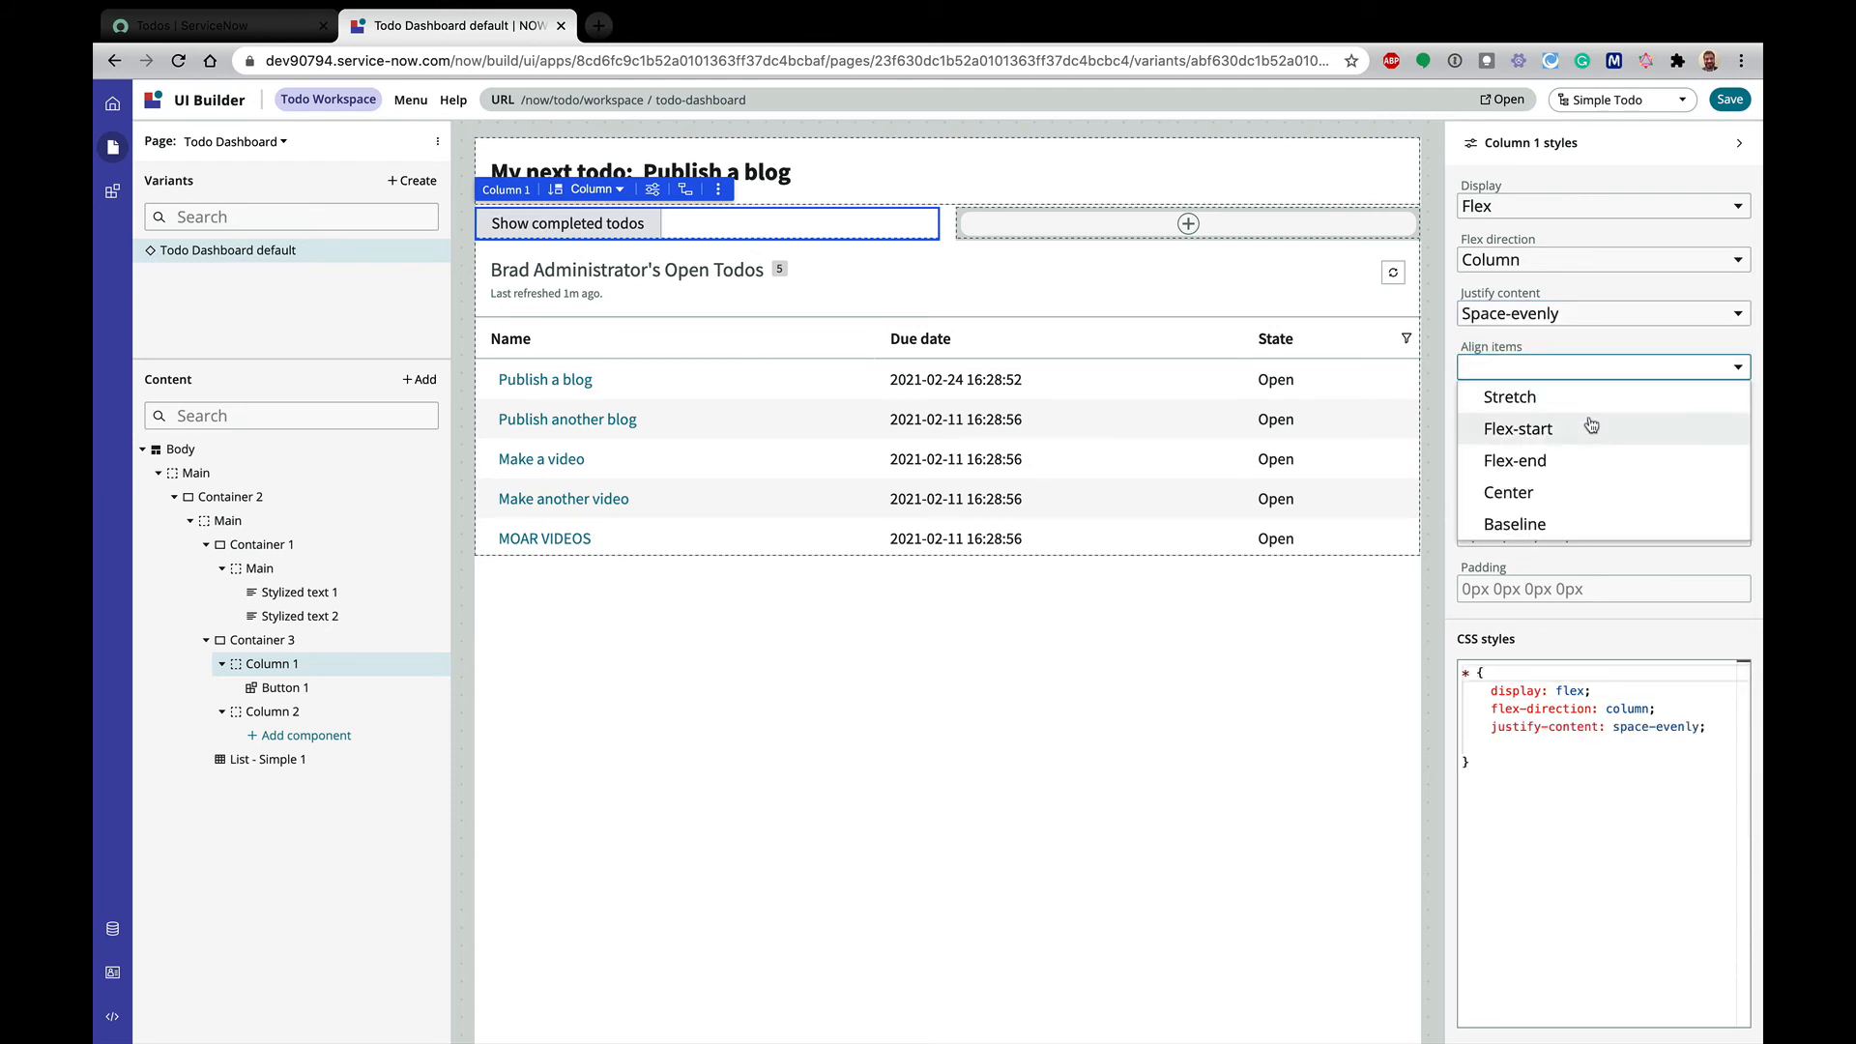
left_click(1509, 492)
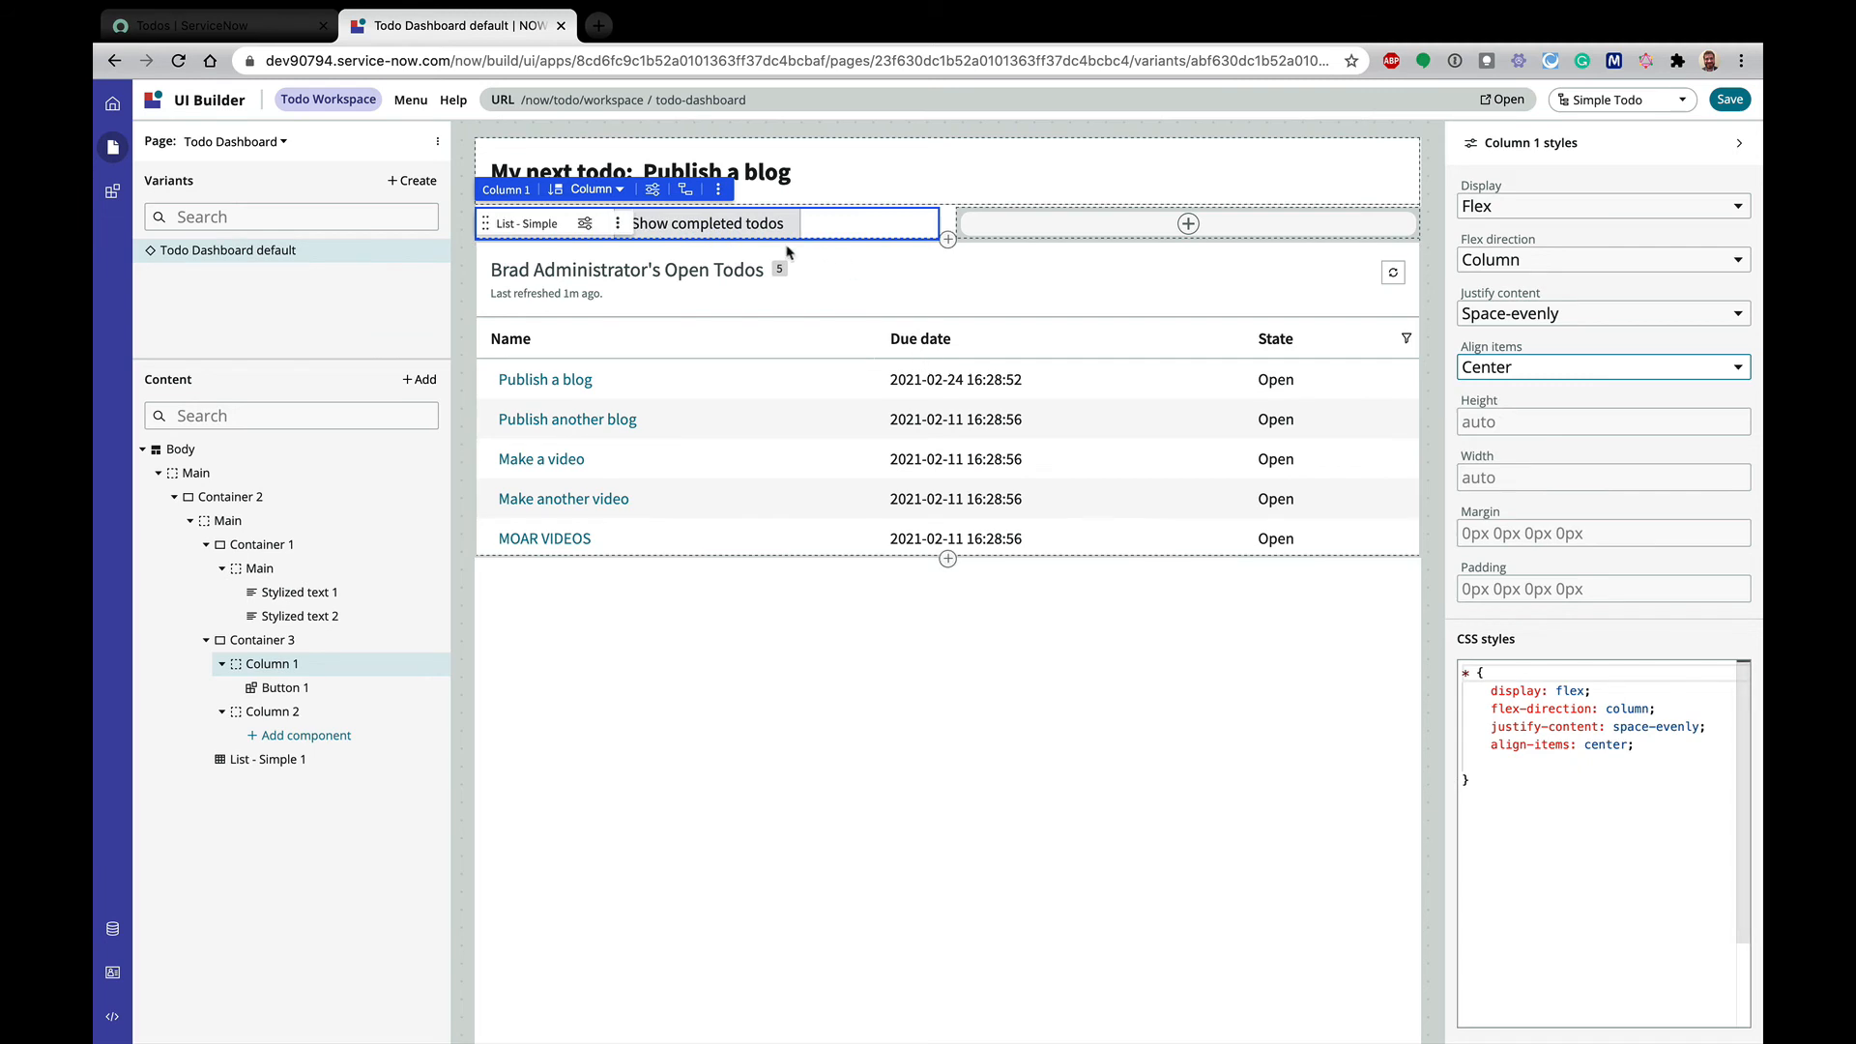
left_click(708, 224)
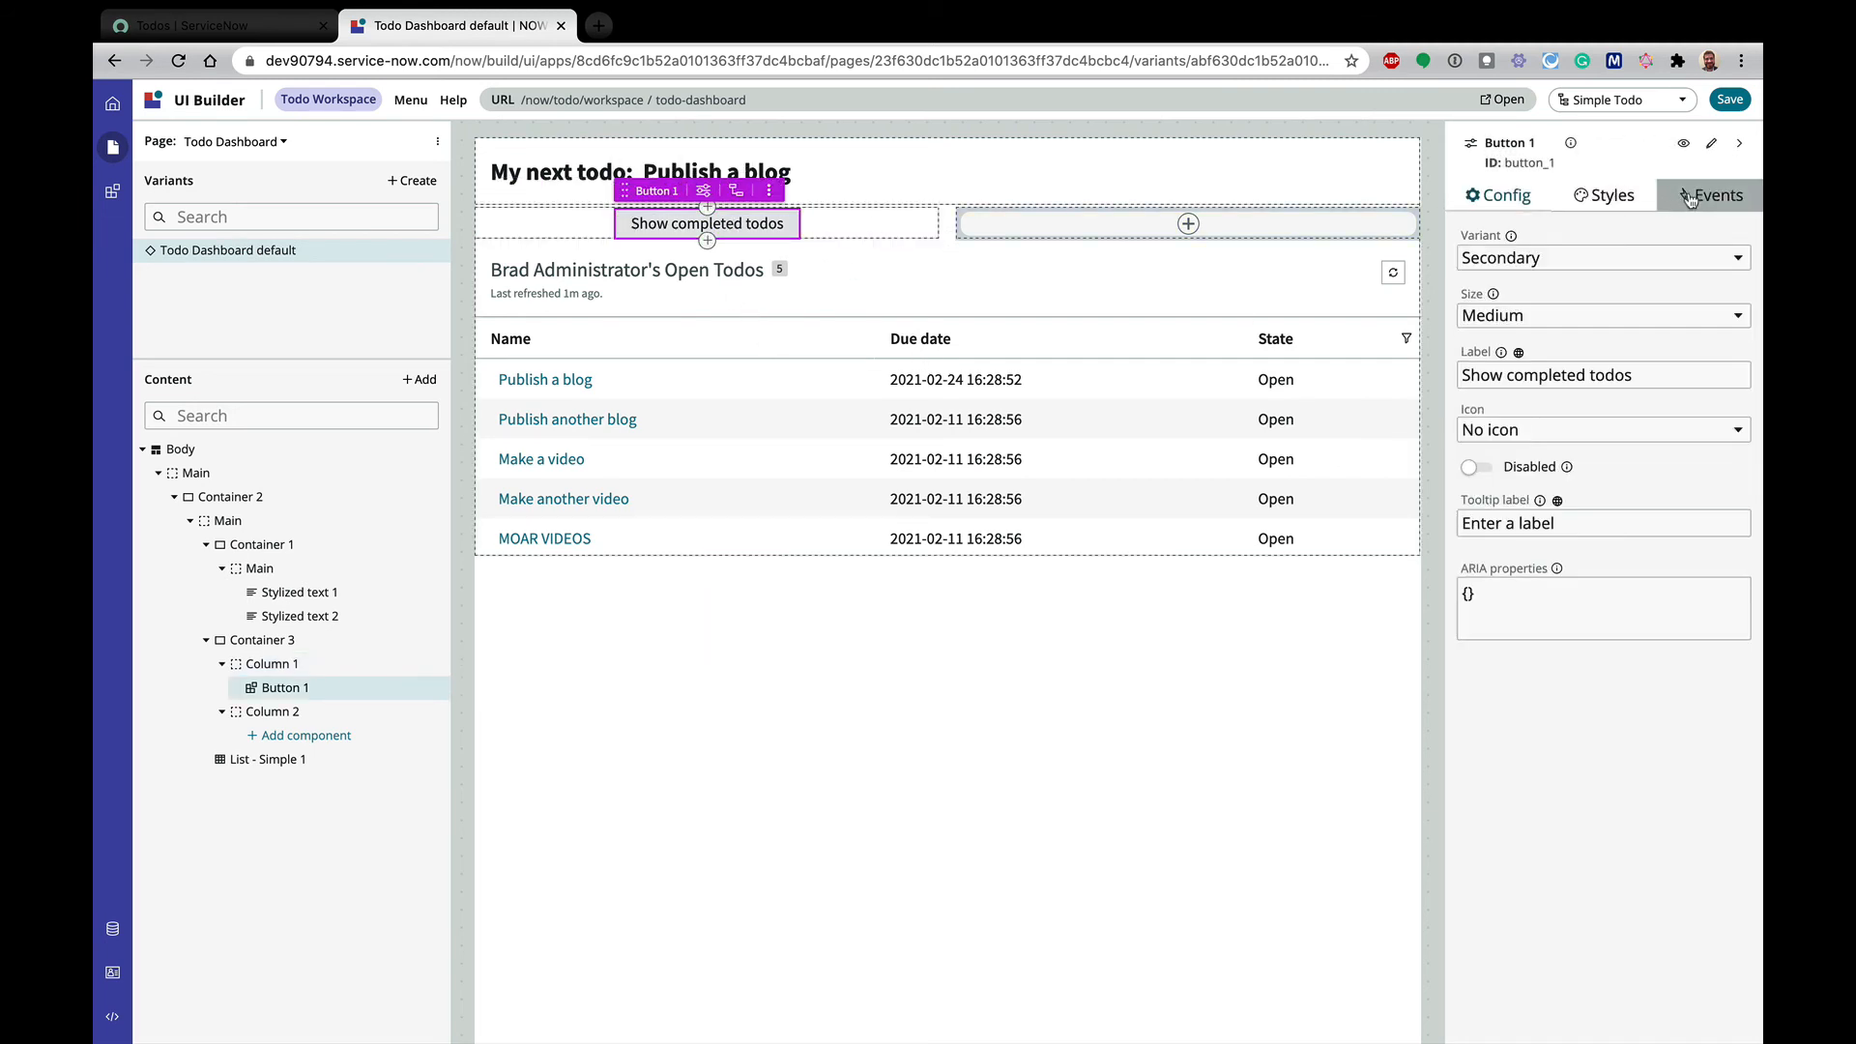
Add a click event handler running Filter Todo with State 'complete' on the first button
left_click(1715, 195)
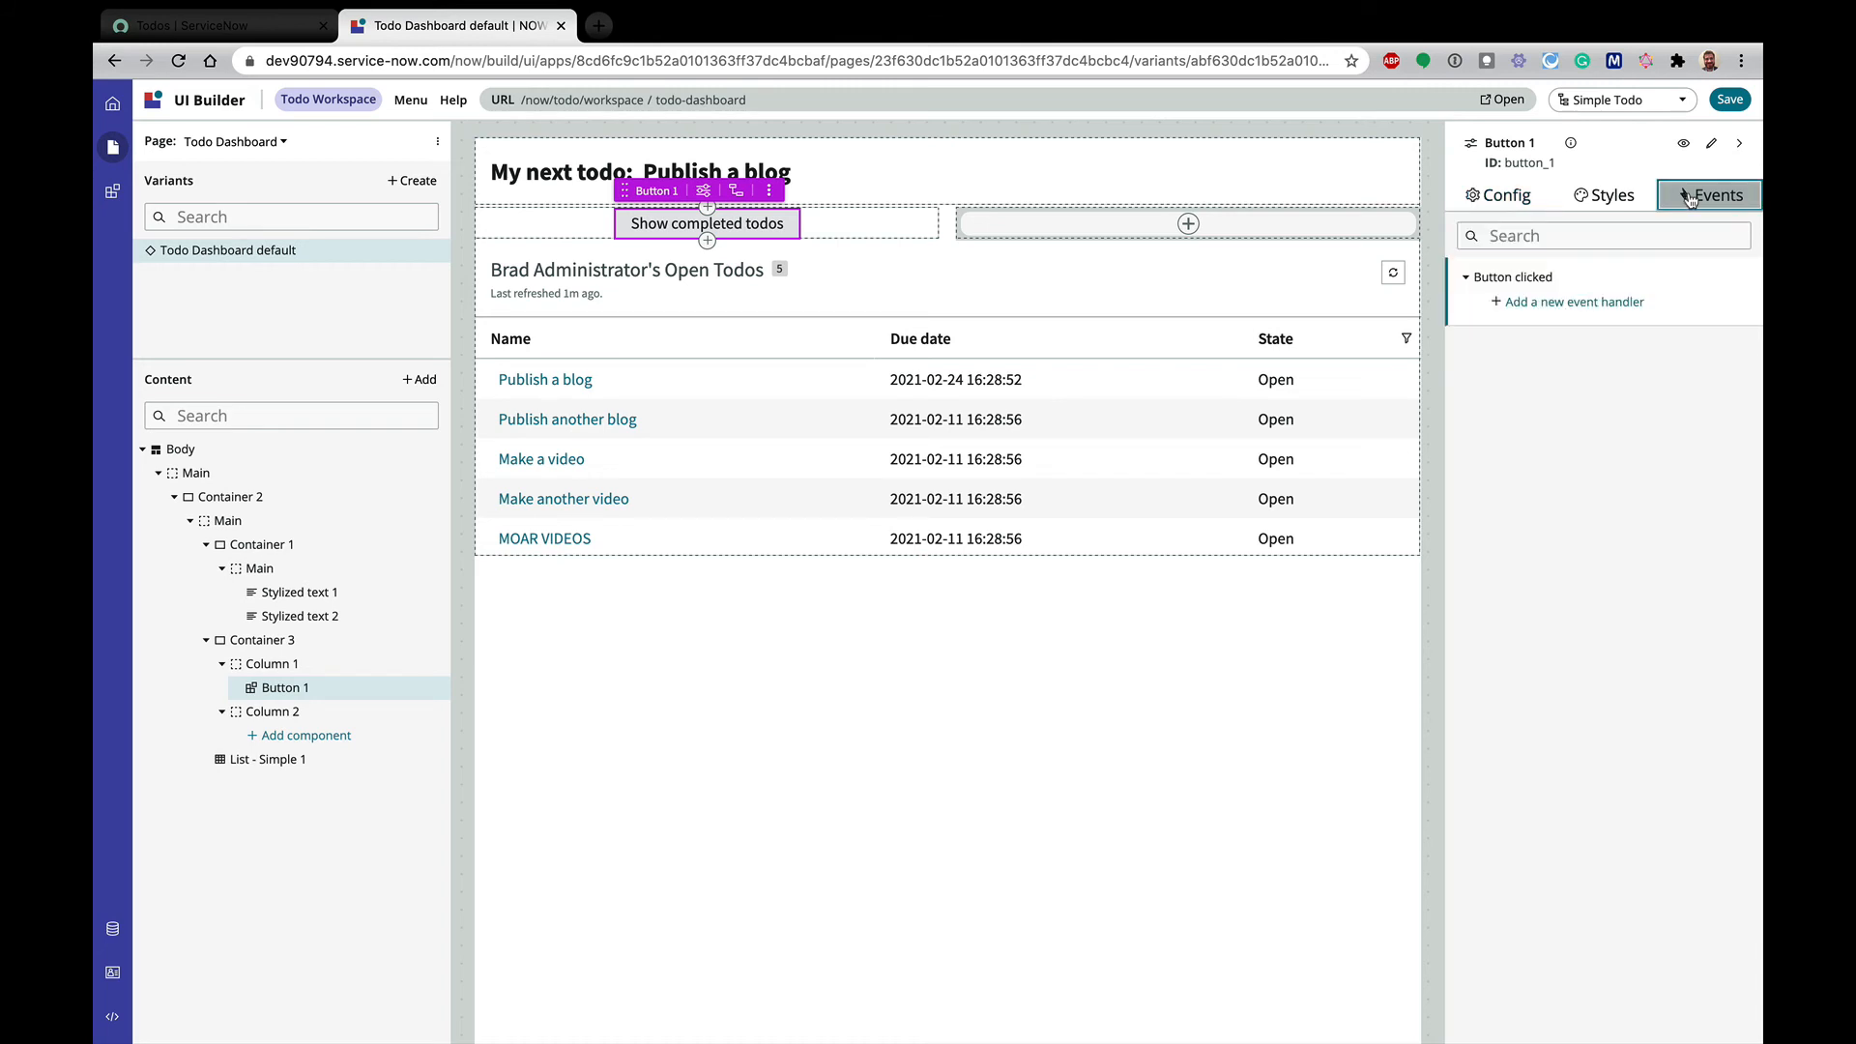
left_click(1576, 302)
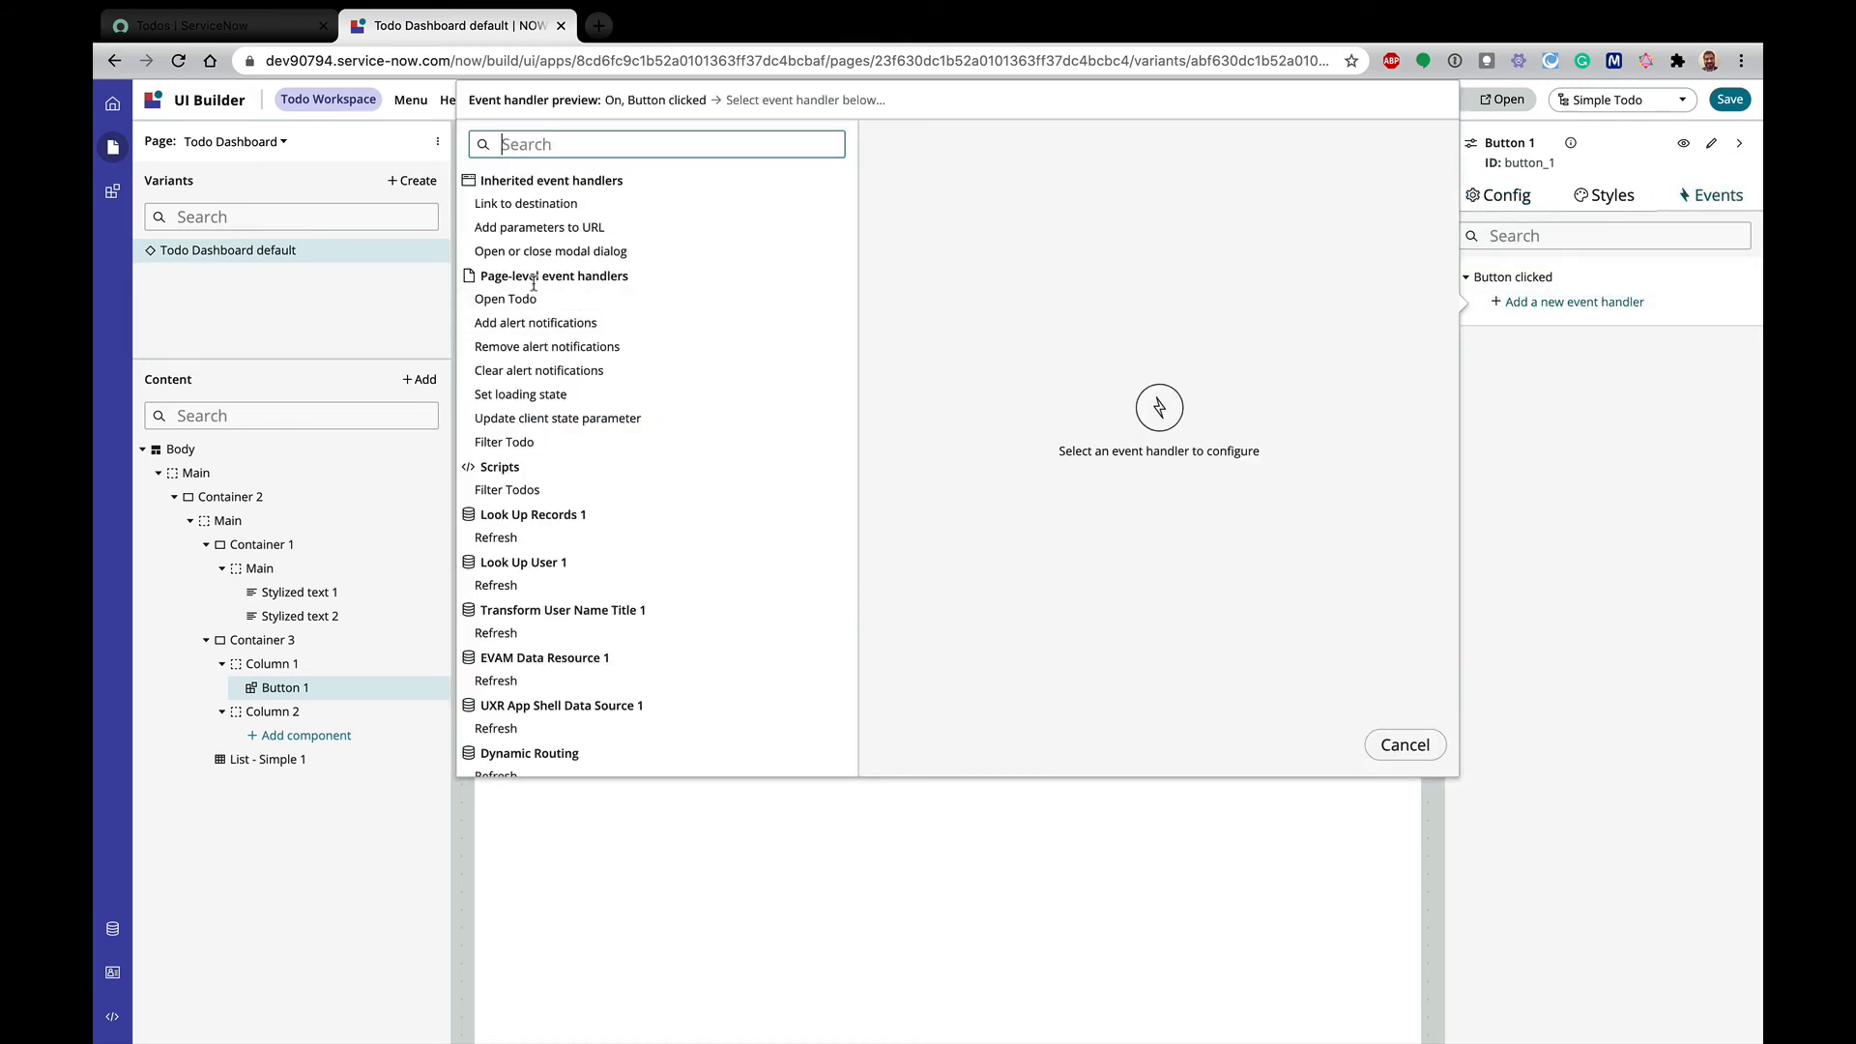
mouse_move(505, 441)
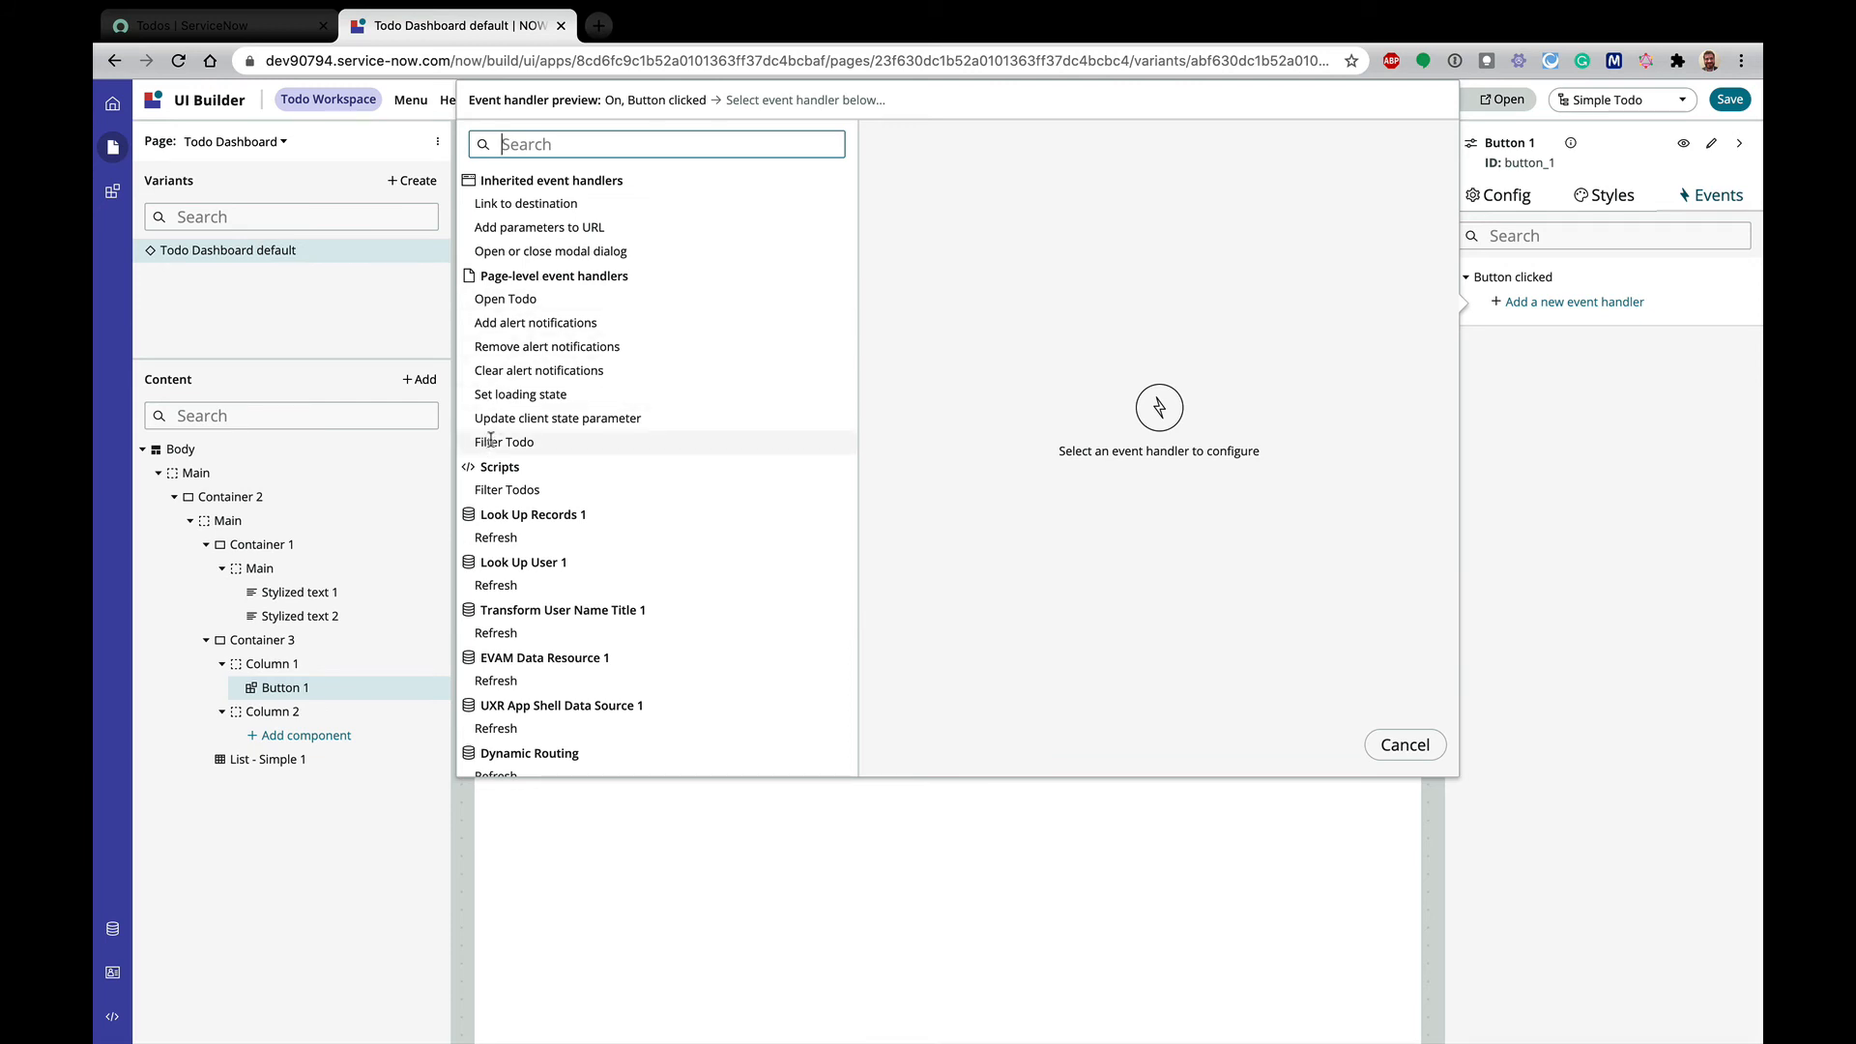
left_click(504, 441)
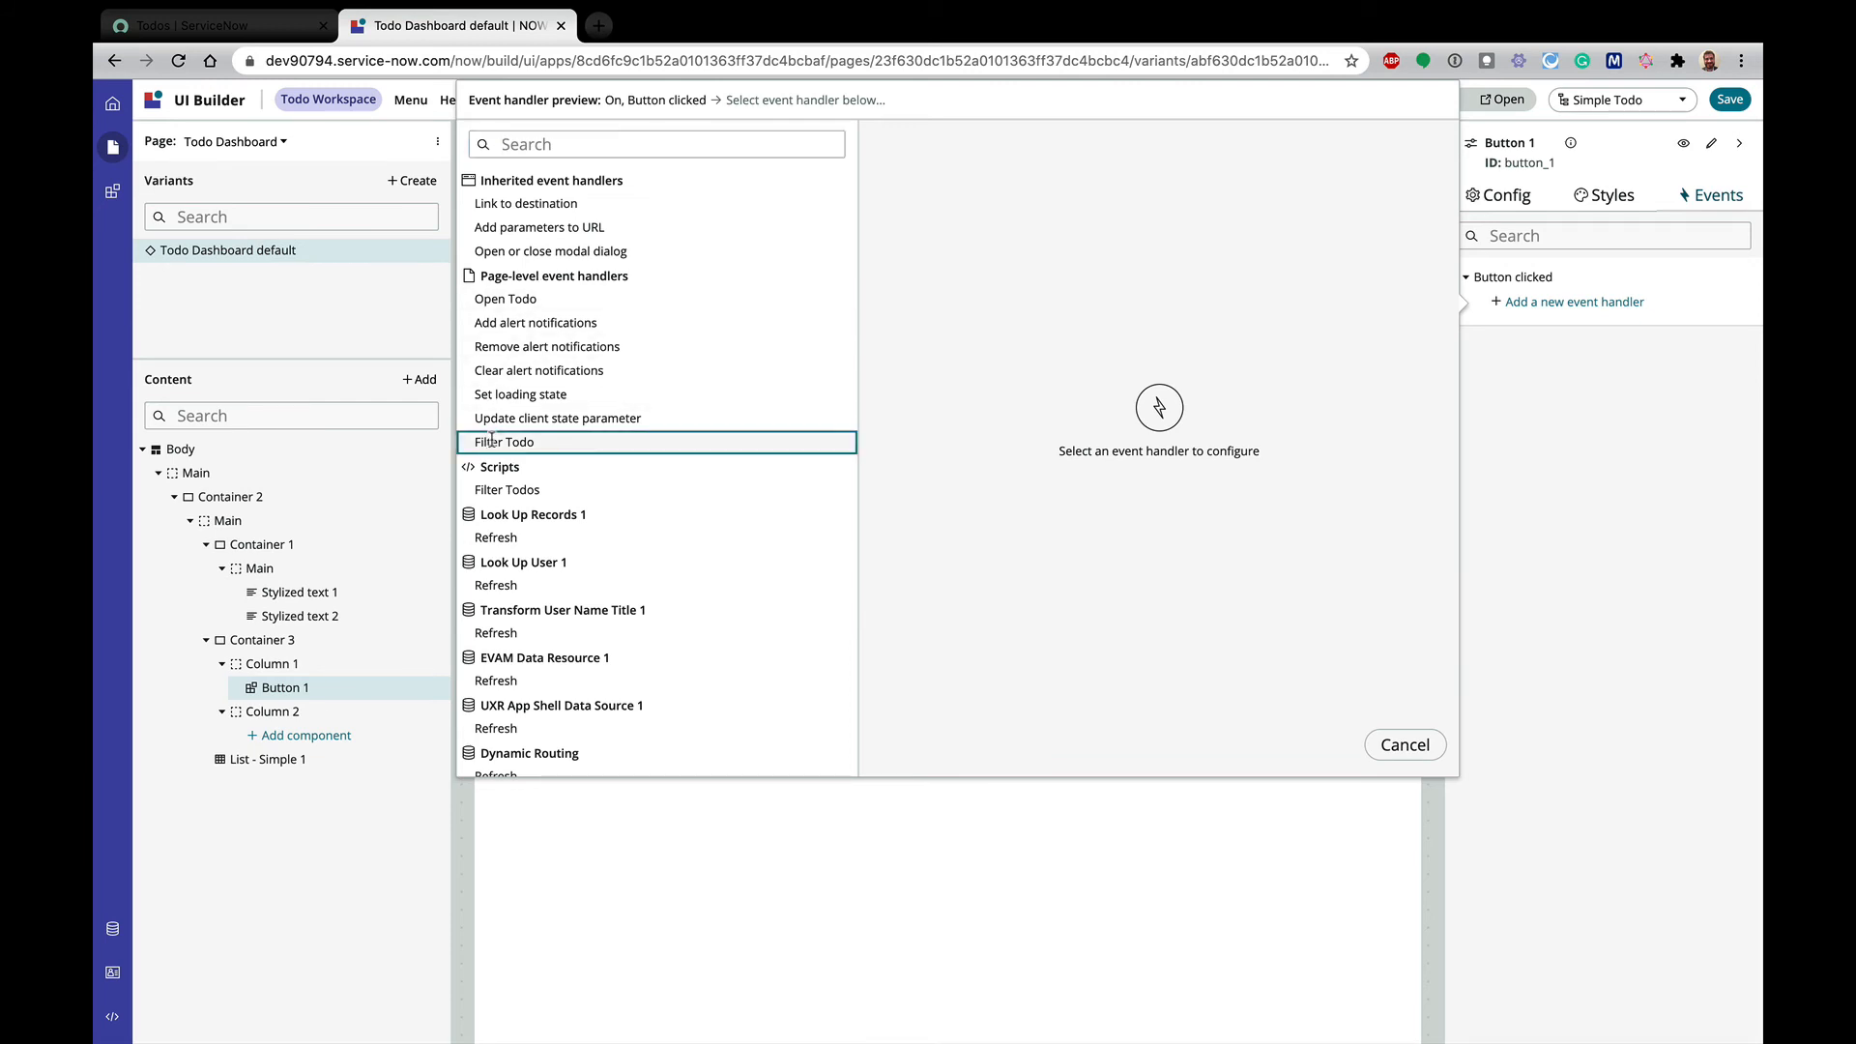
left_click(504, 441)
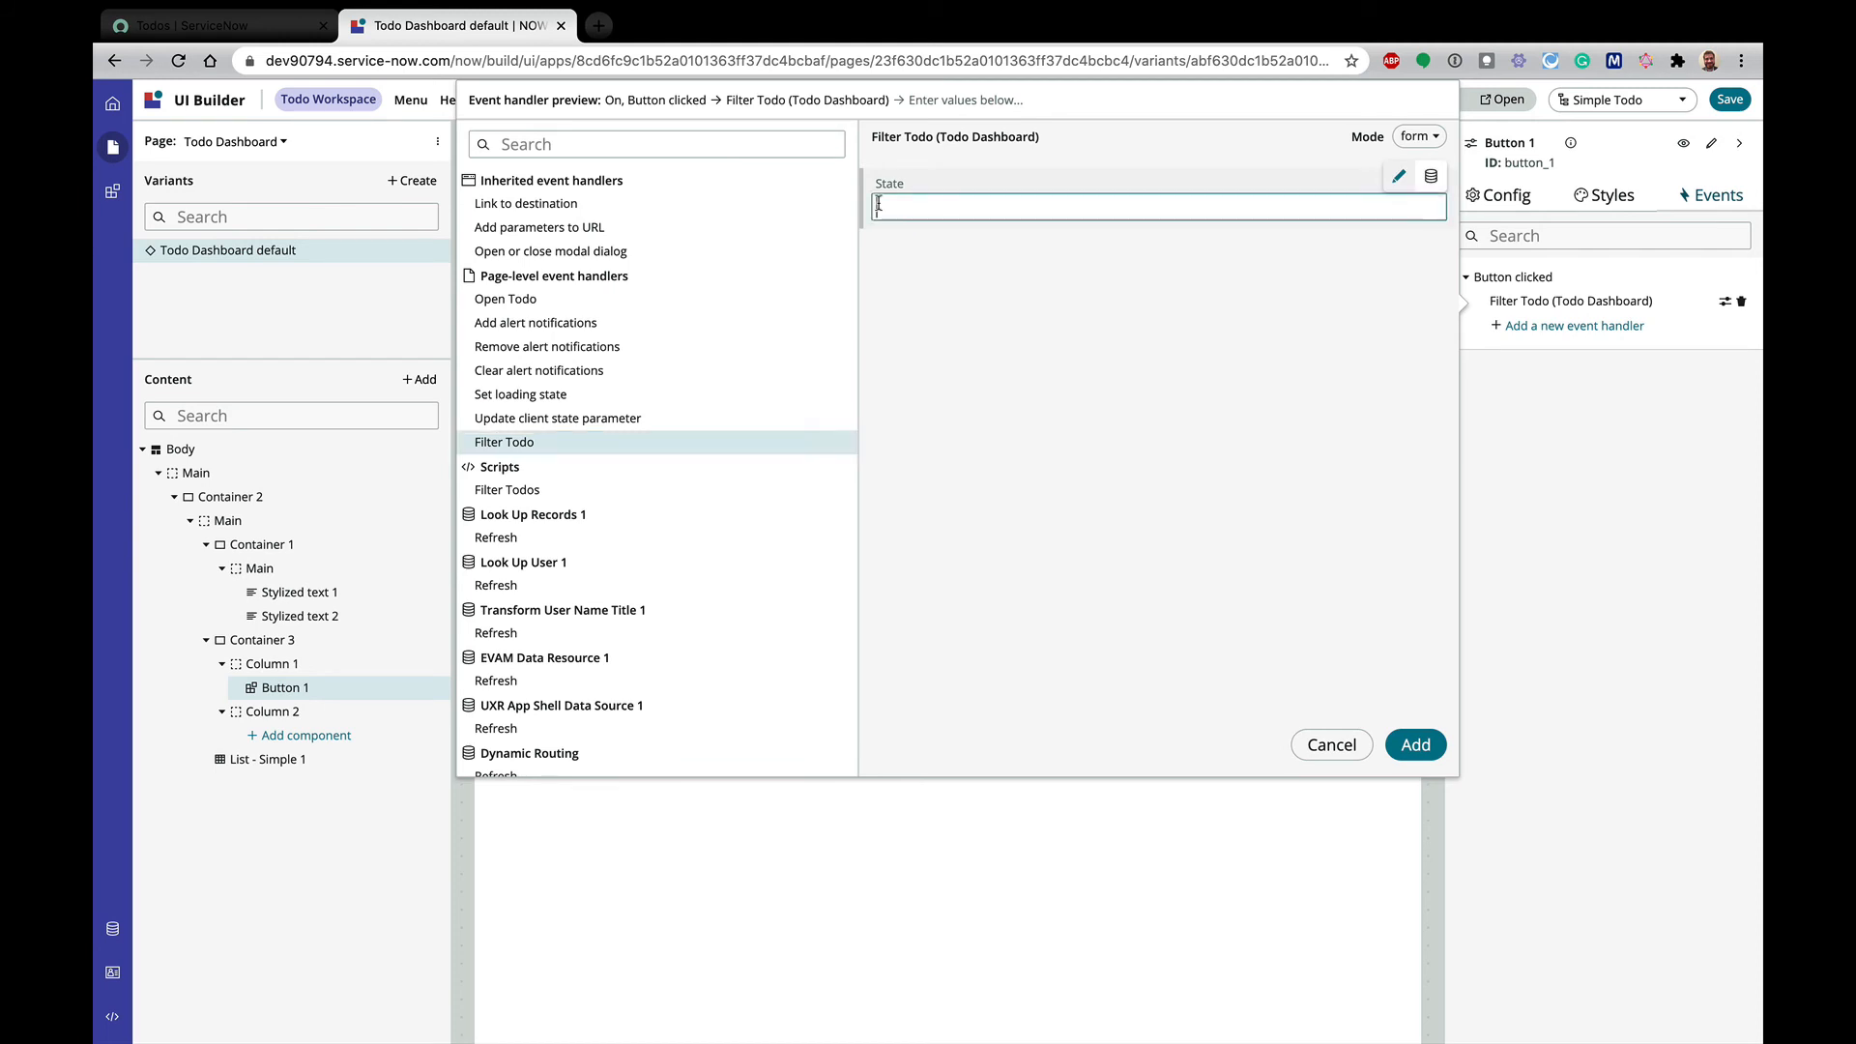
type("c")
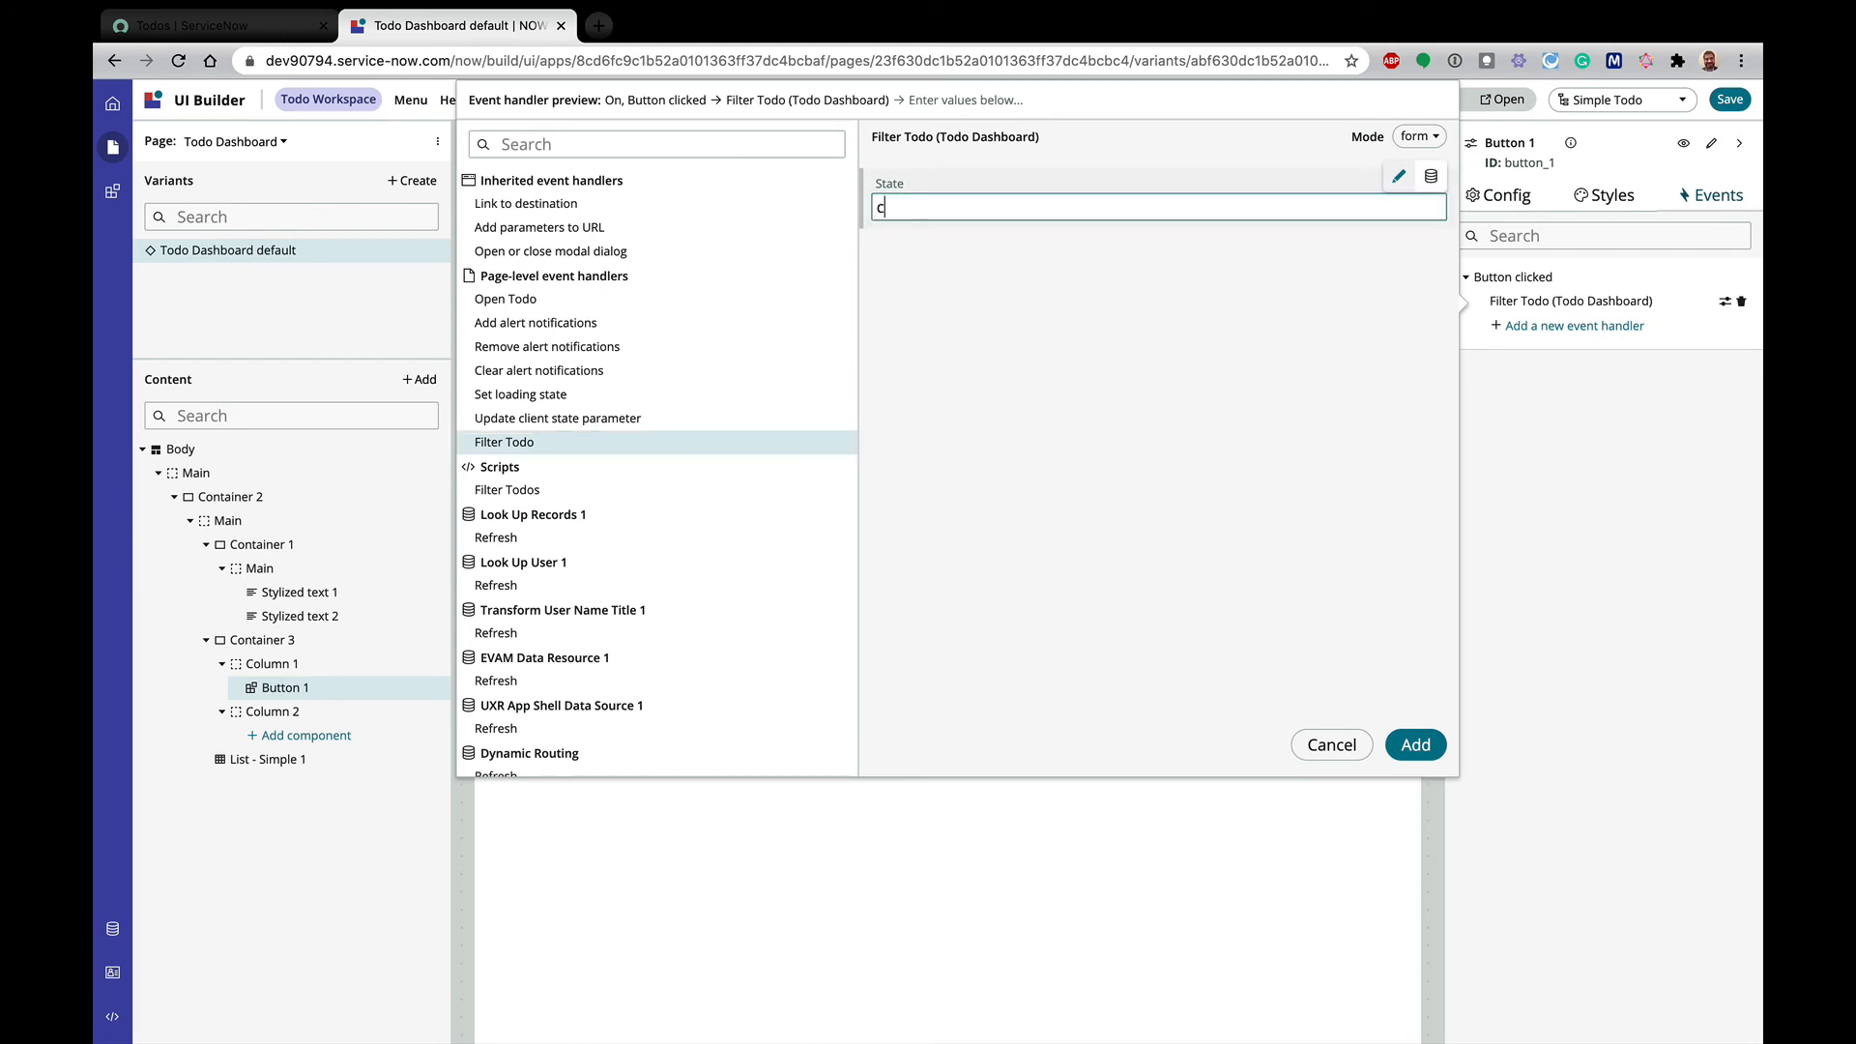
type("omplete")
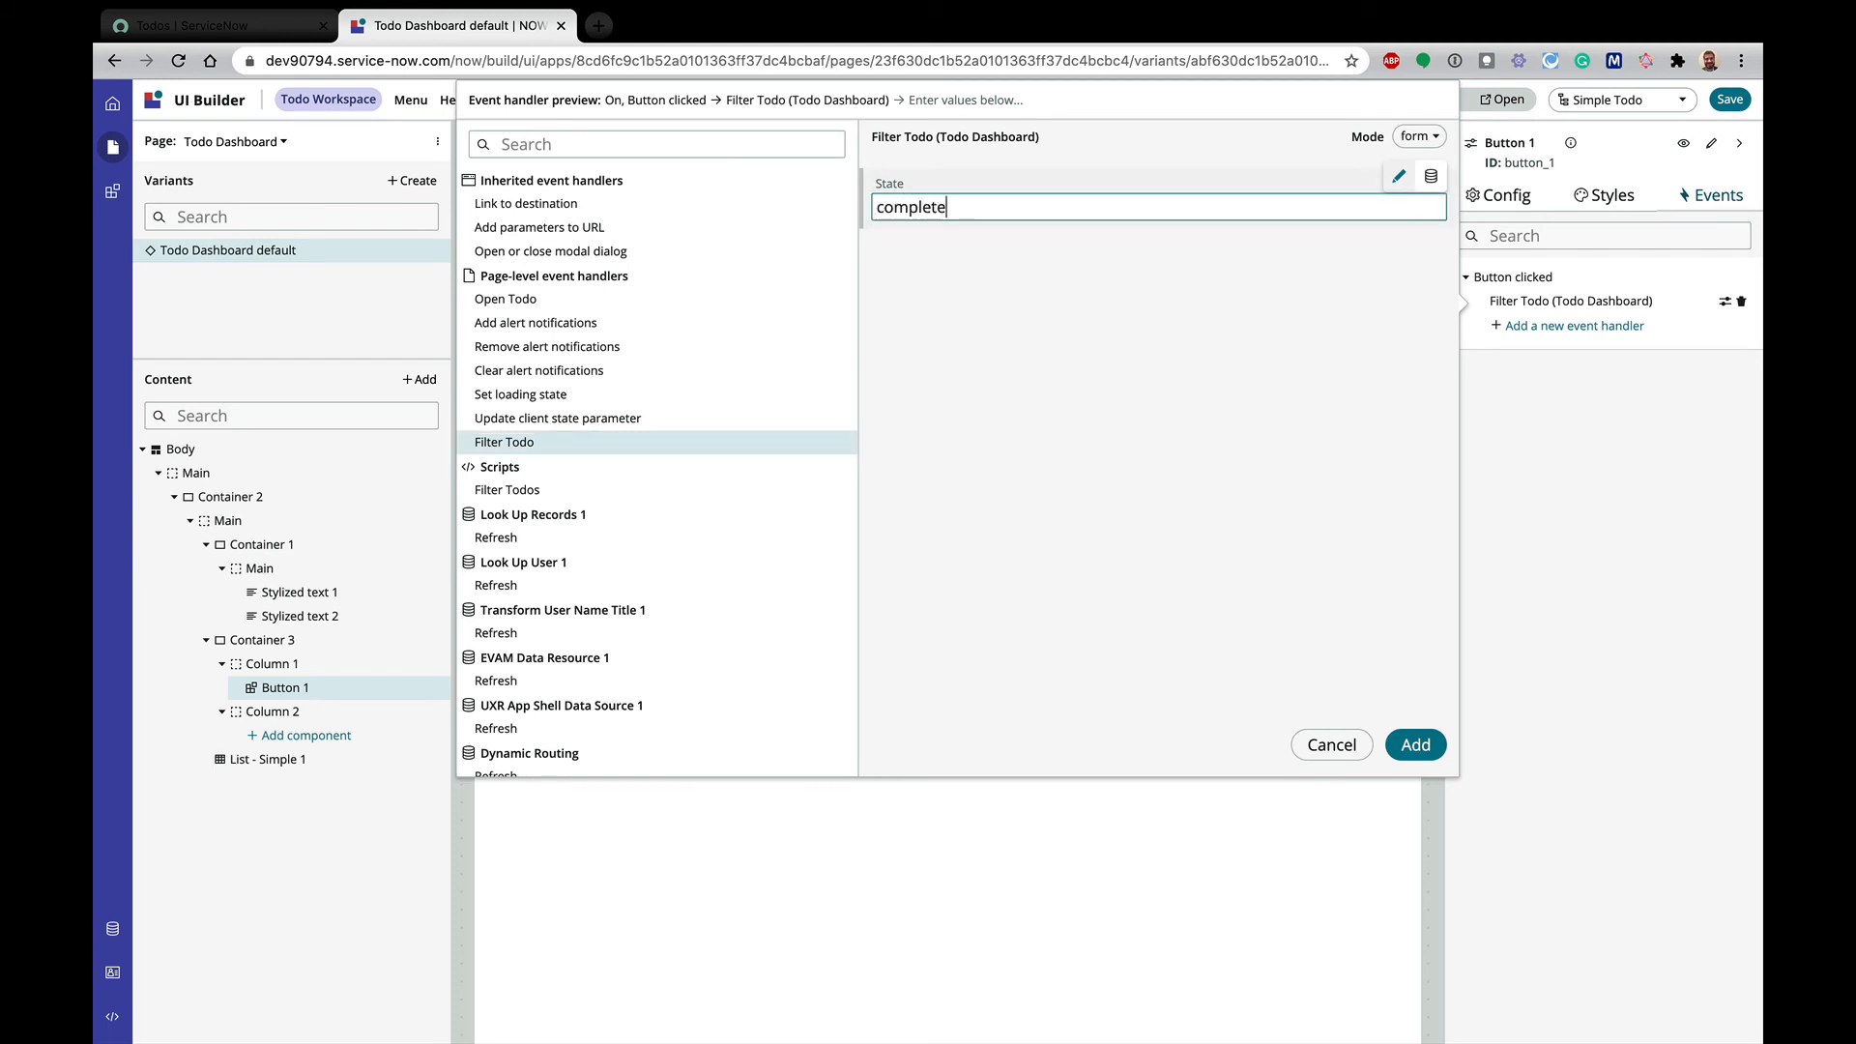
mouse_move(1081, 282)
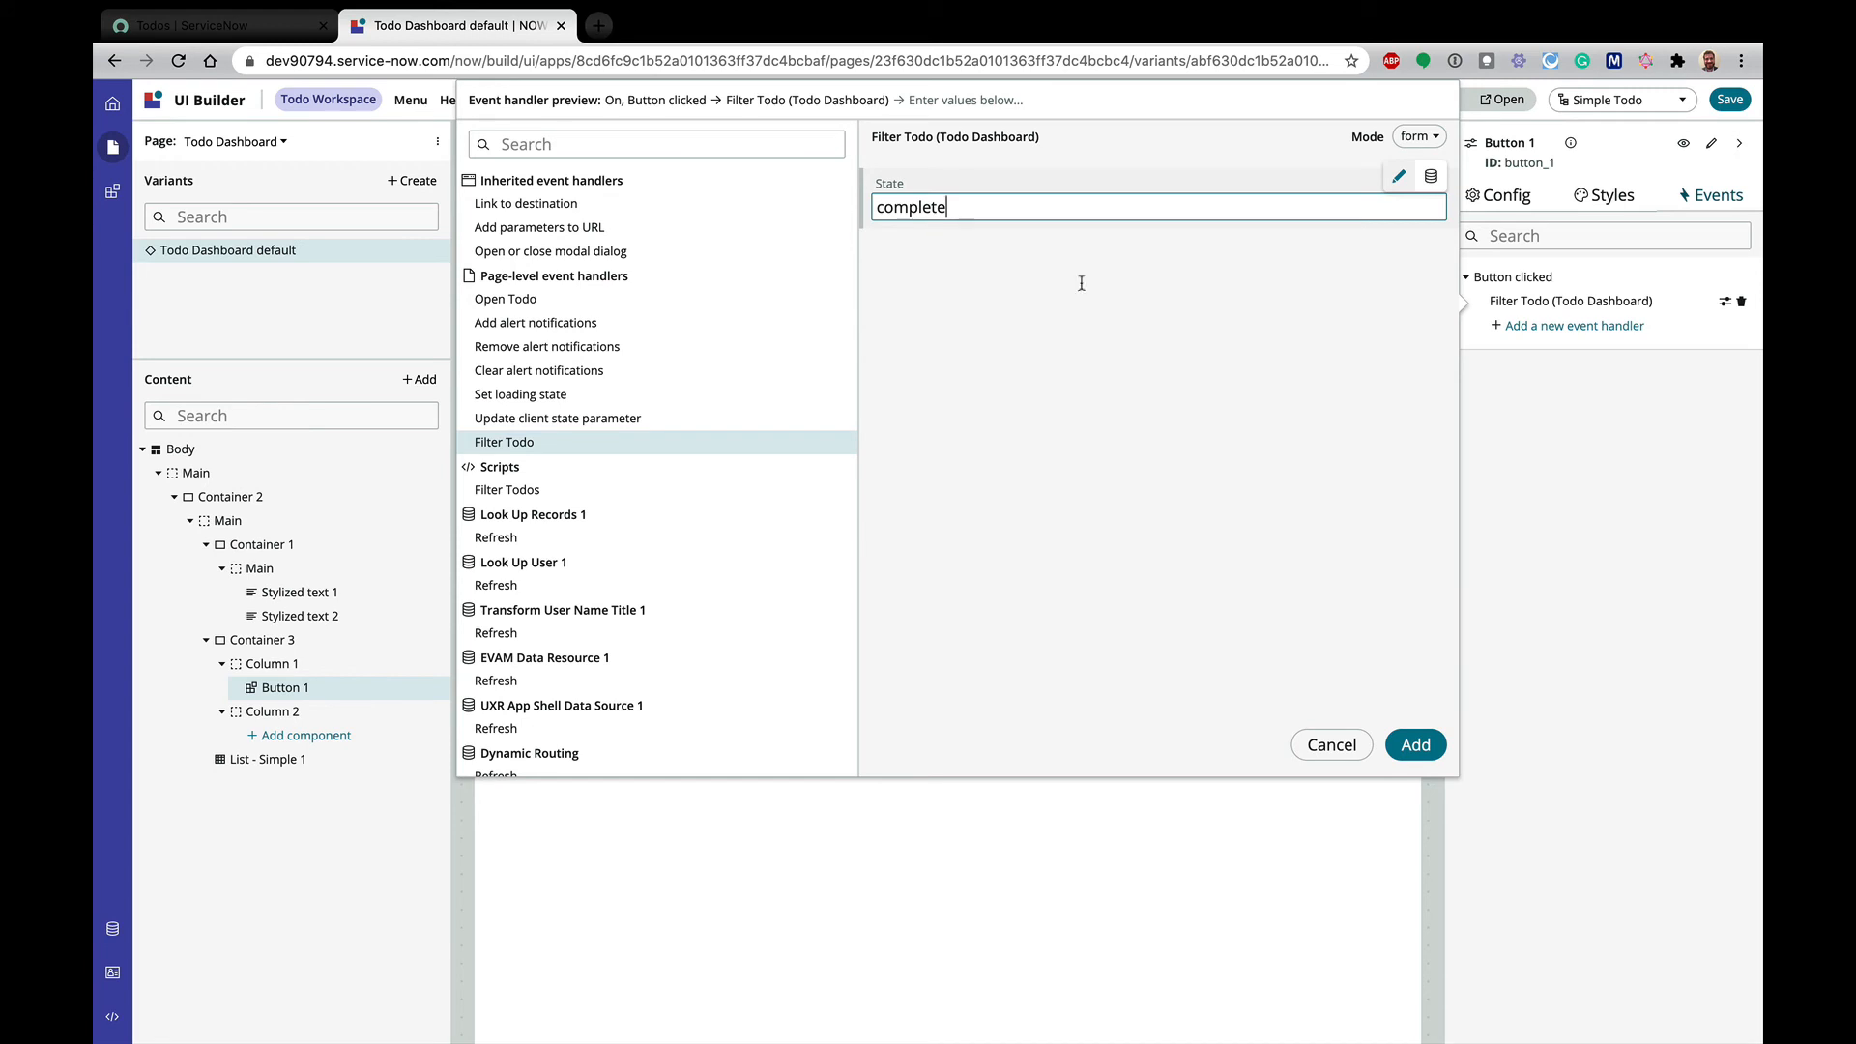
left_click(1416, 745)
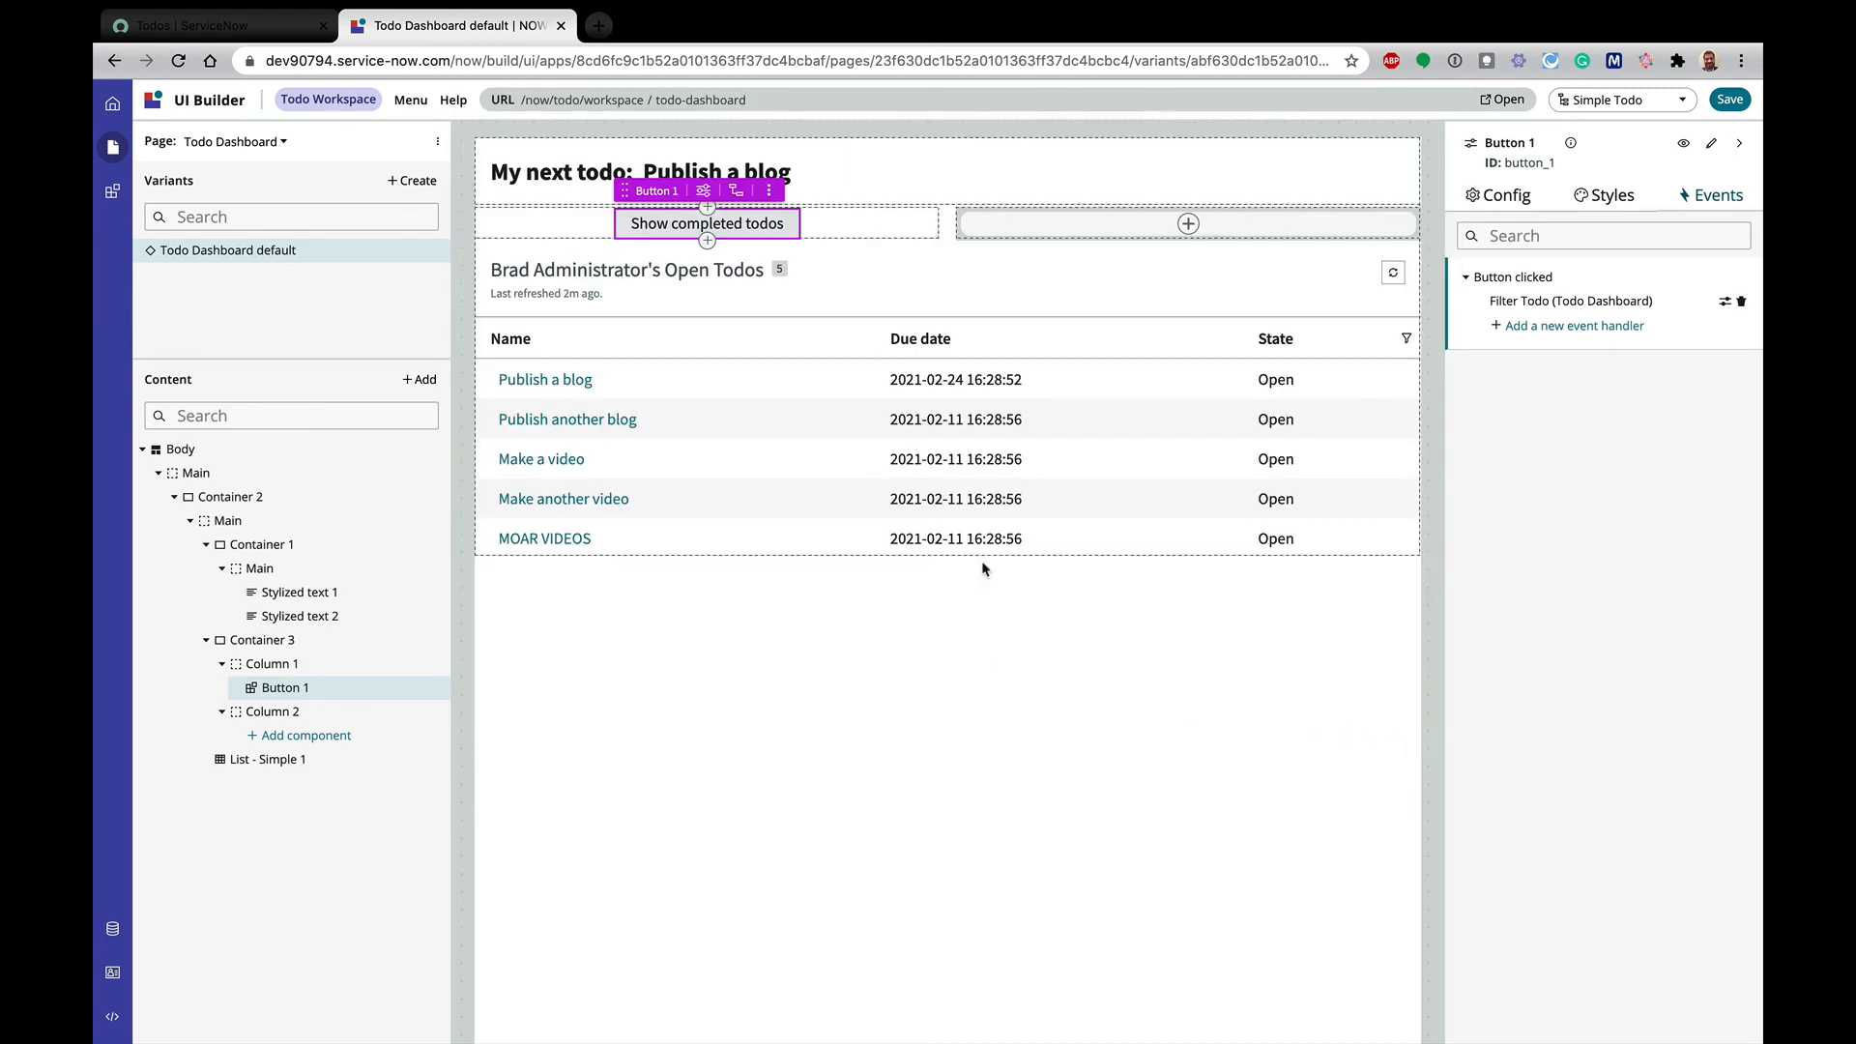
Label the second-column button 'Show open todos'
left_click(1187, 222)
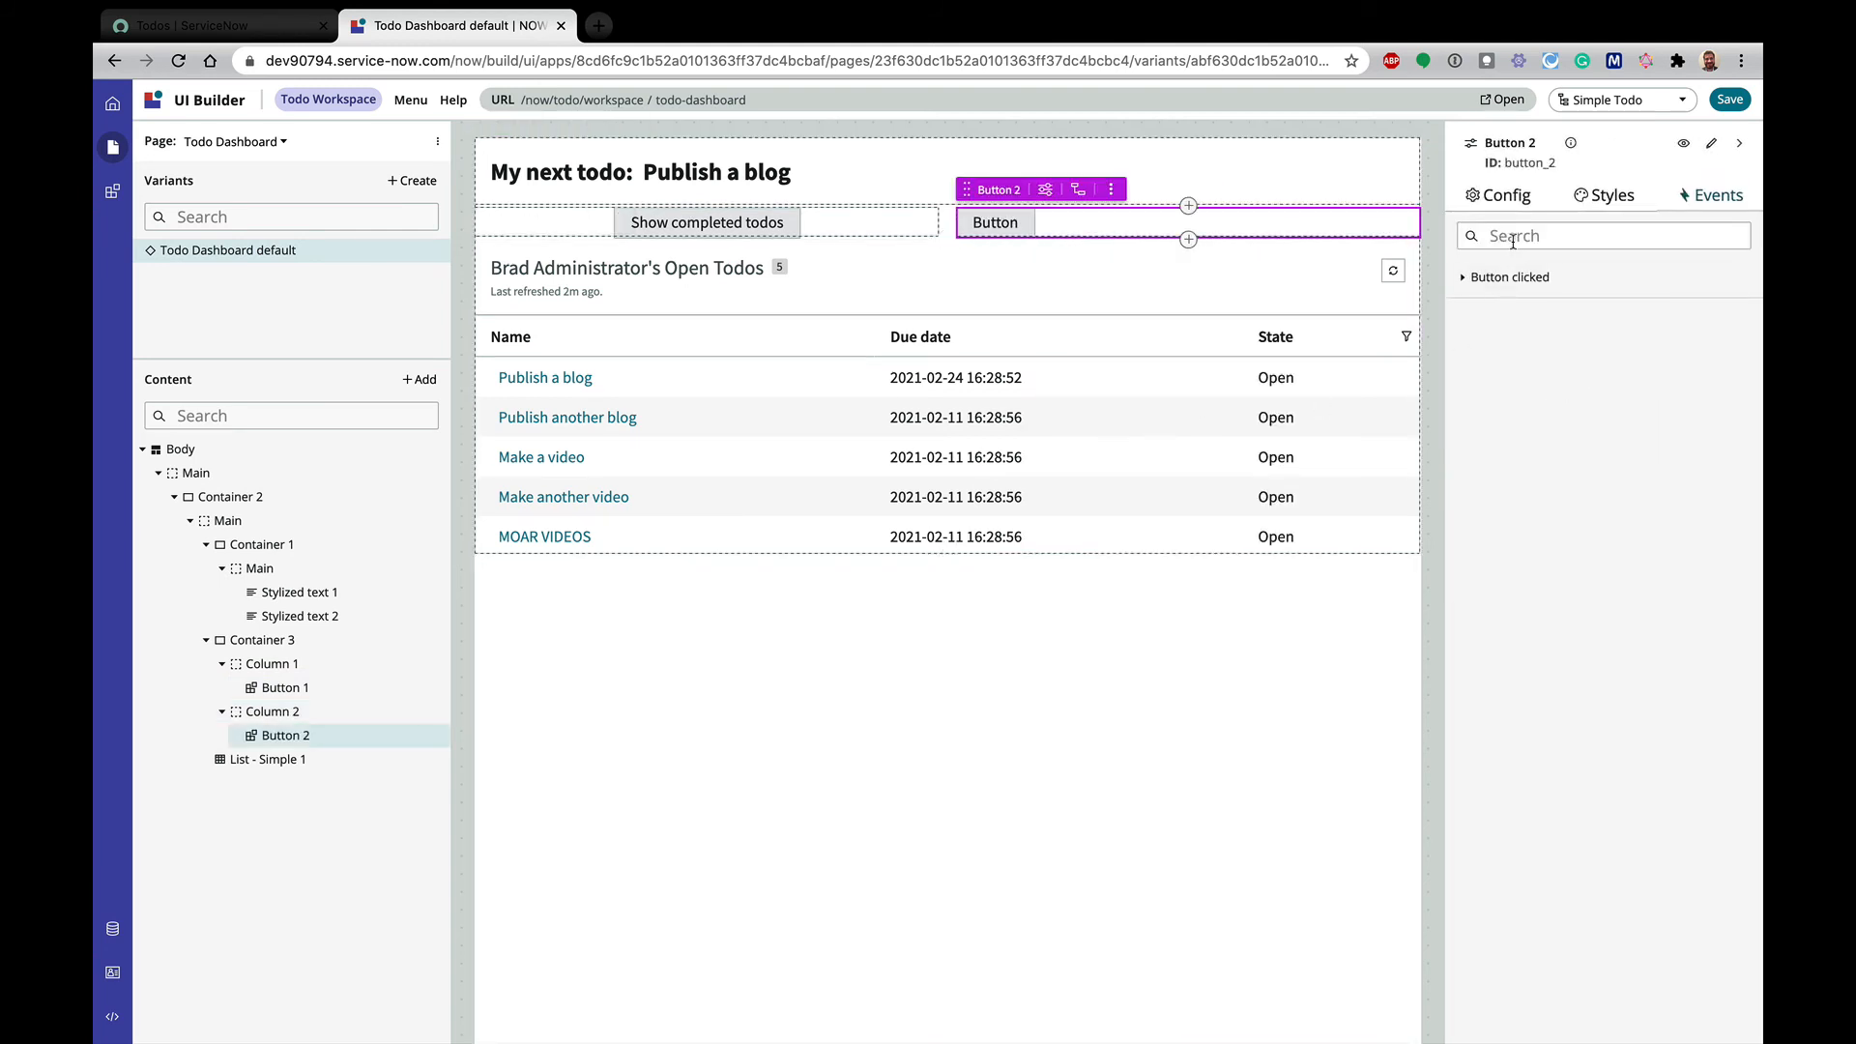
left_click(1505, 193)
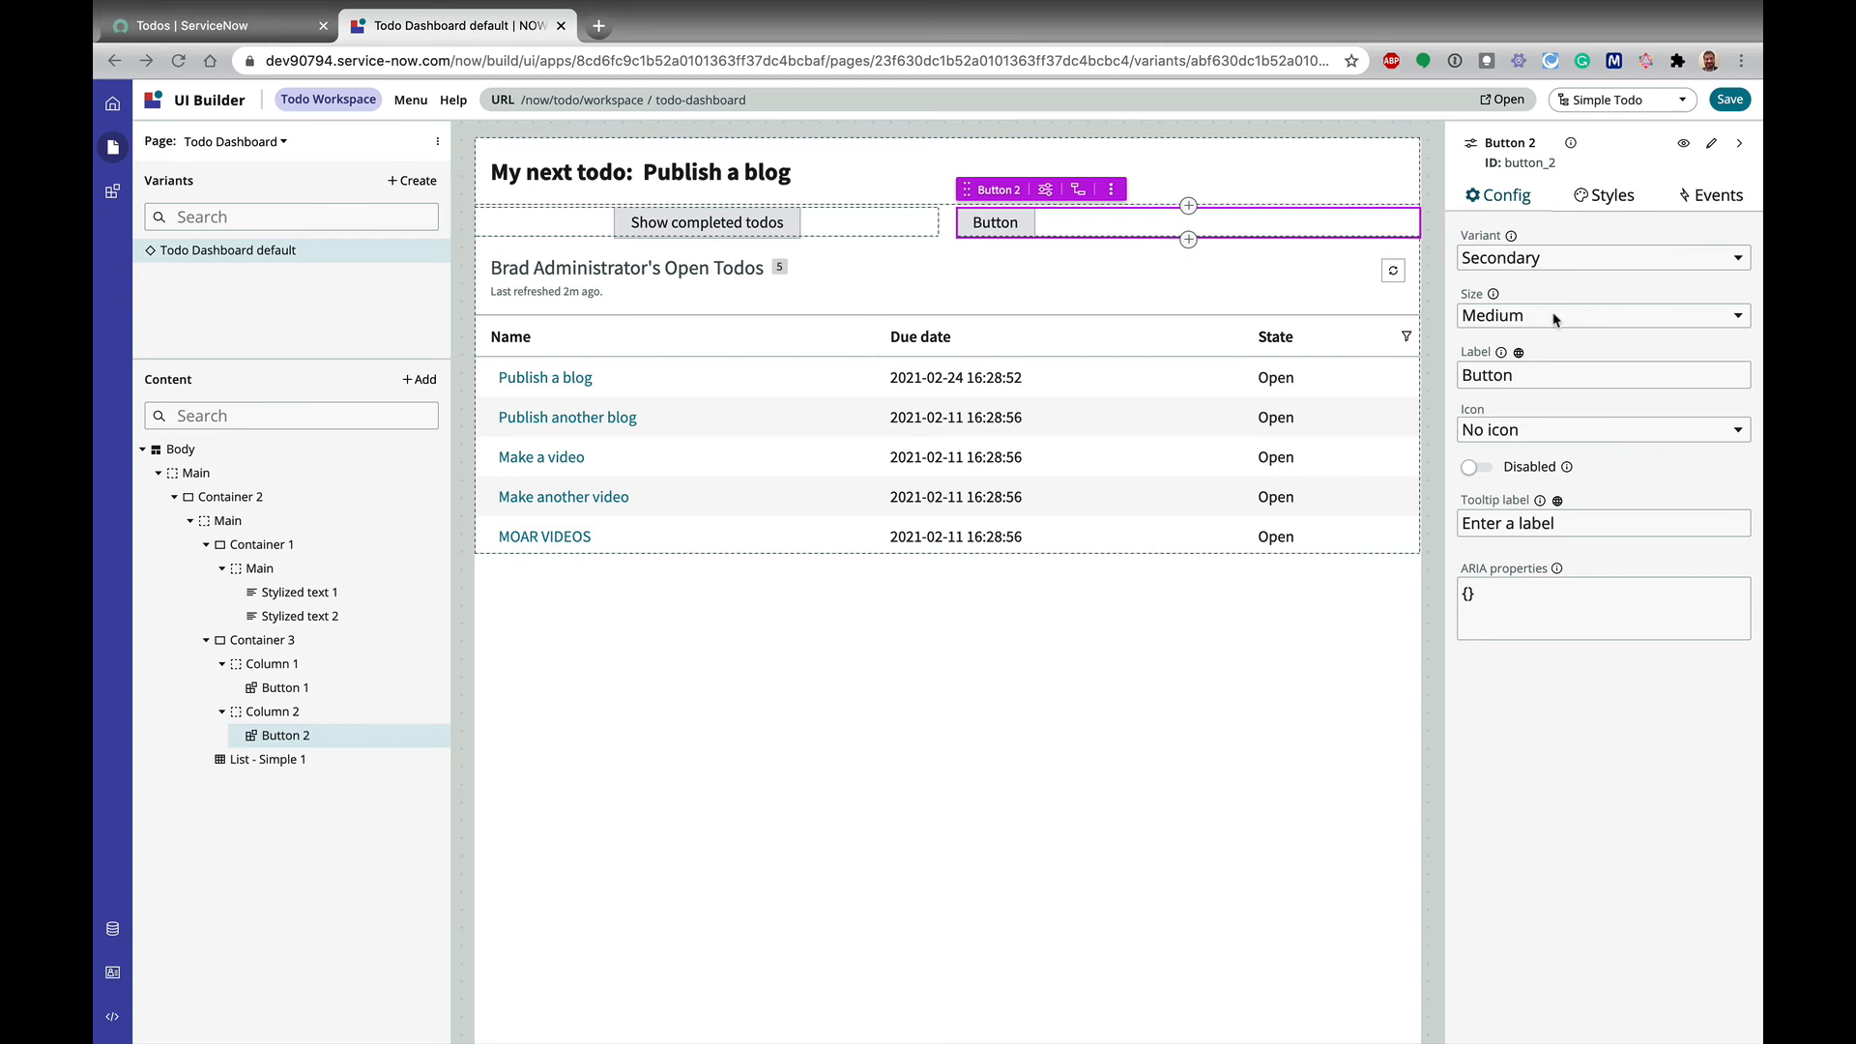
mouse_move(1553, 257)
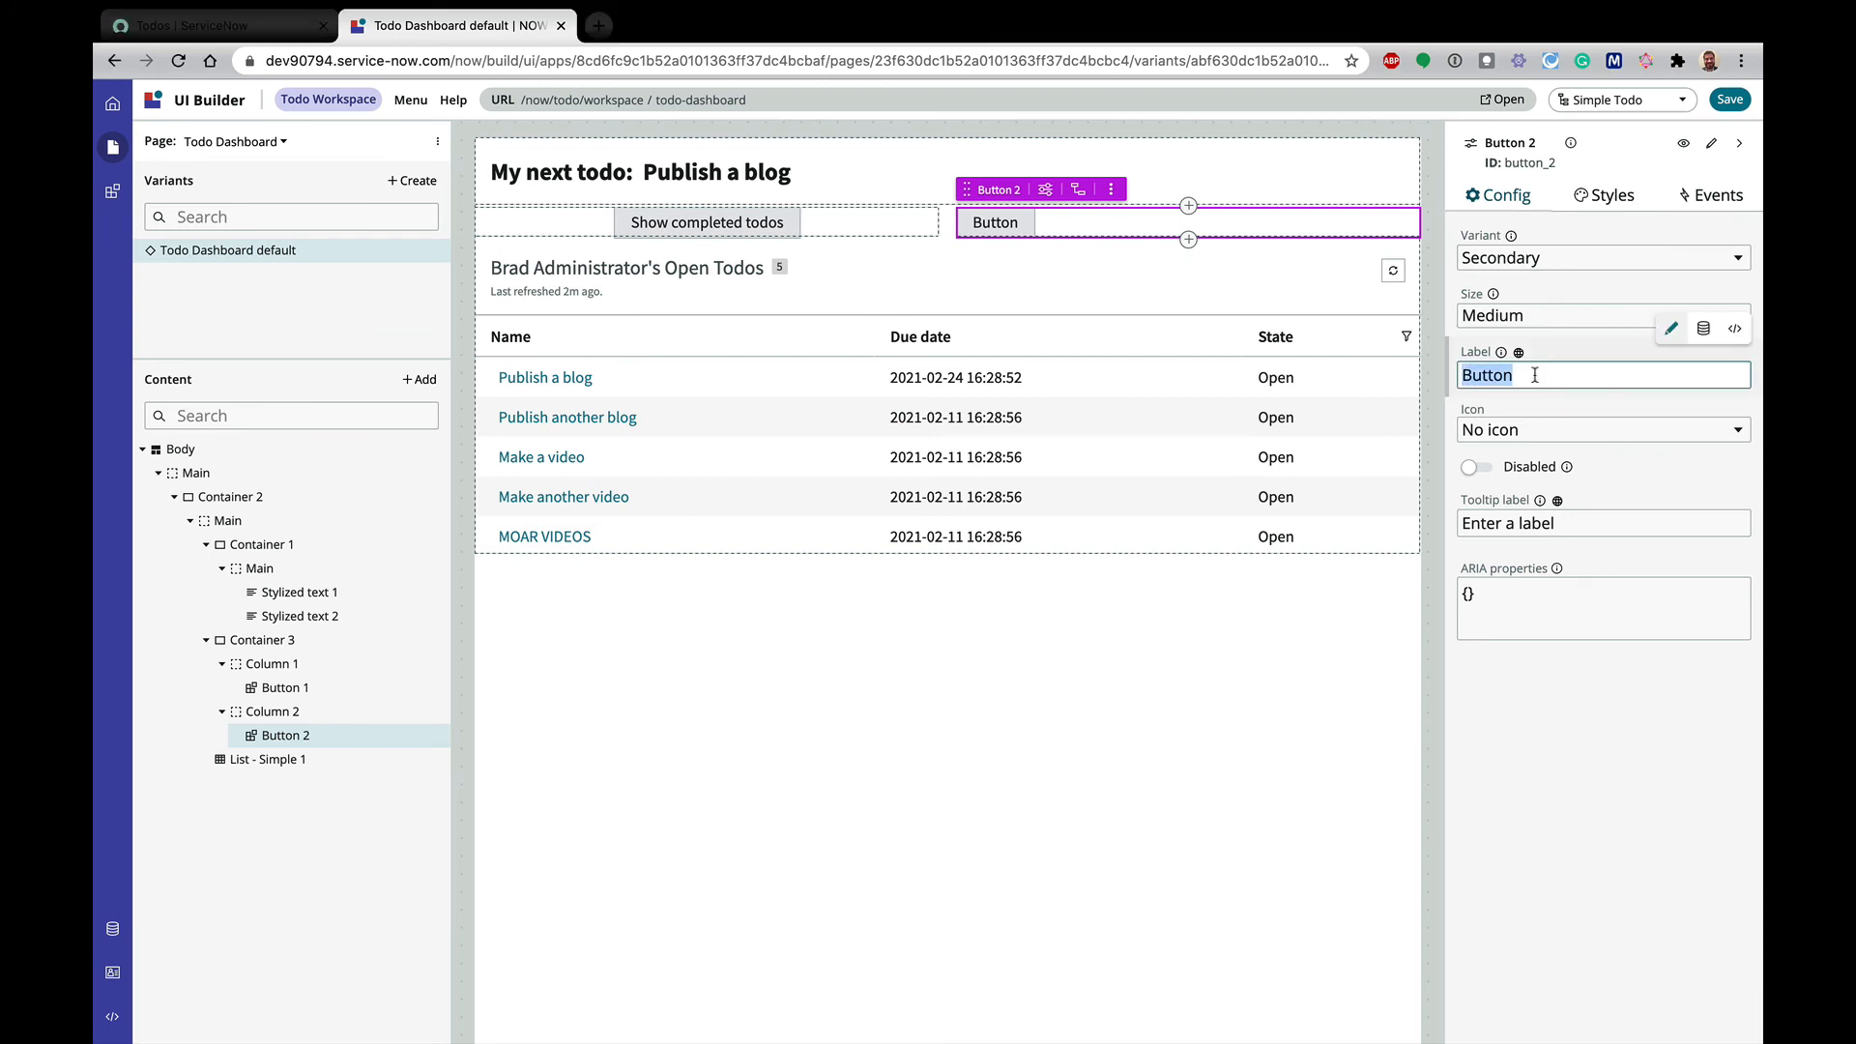
type("Show open")
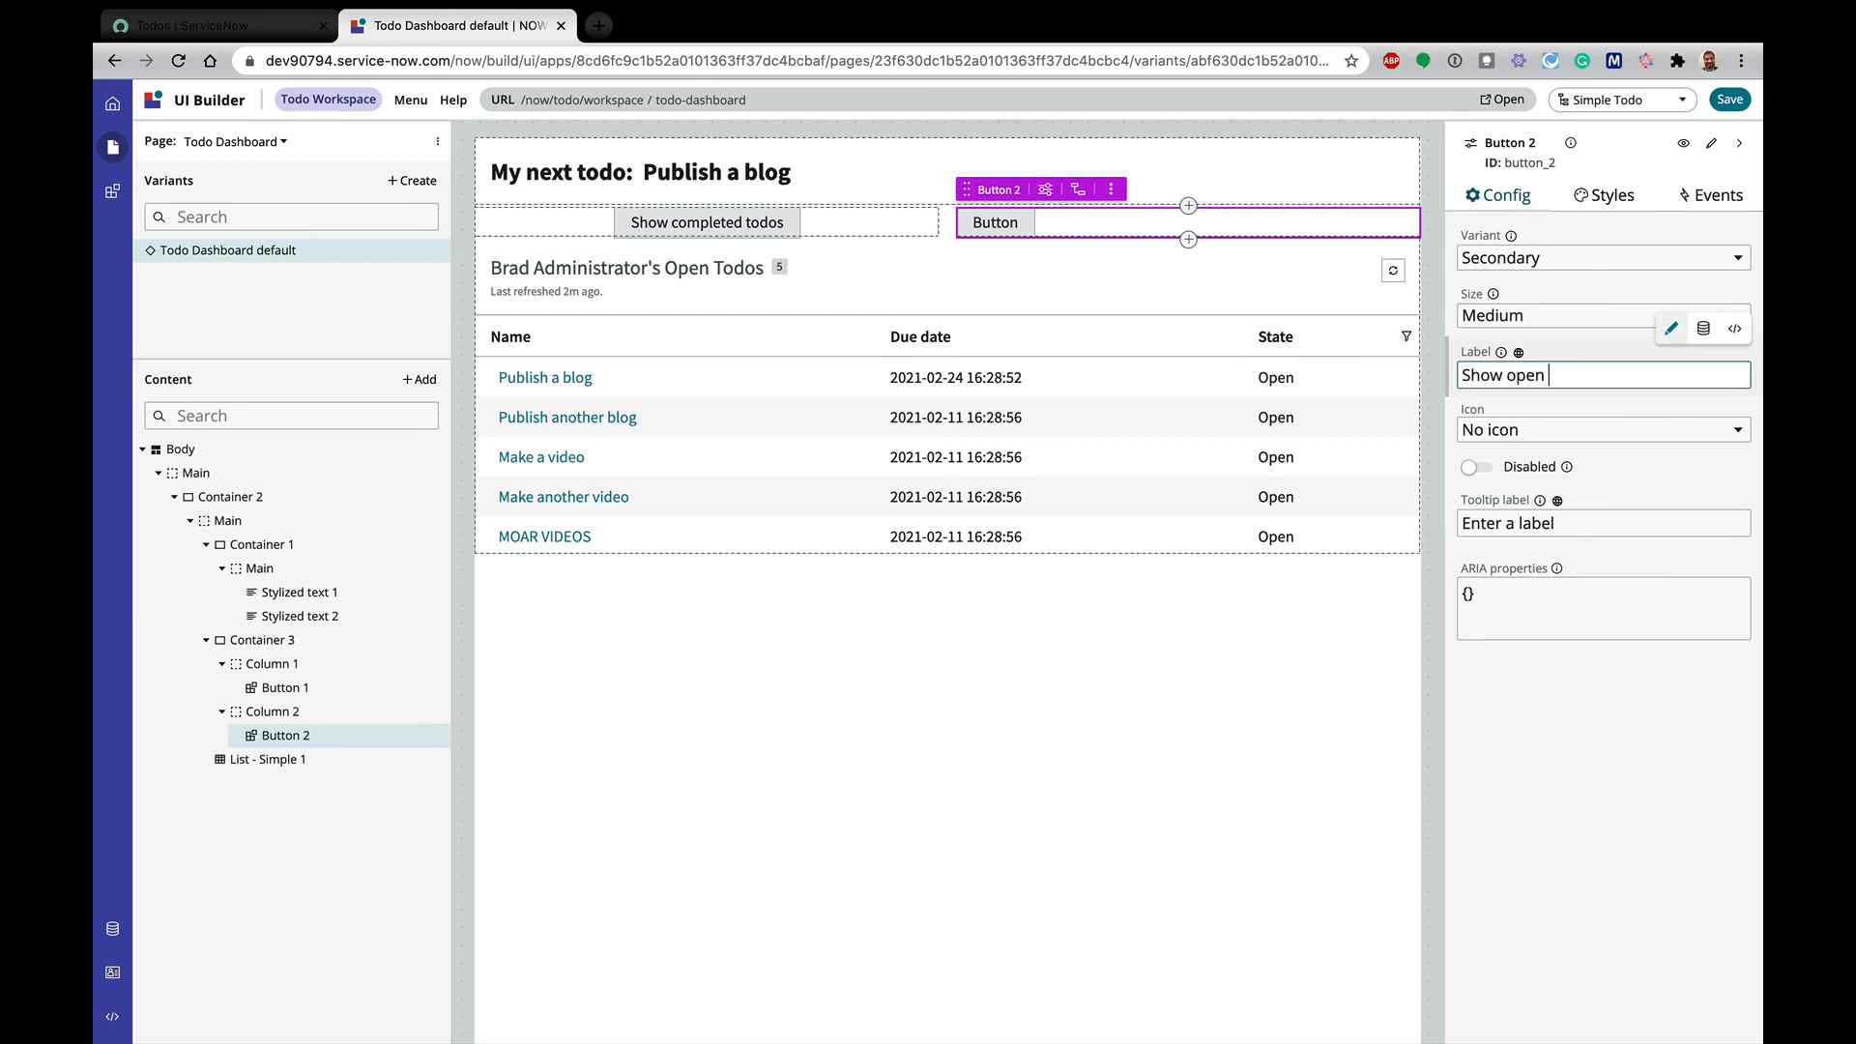
type("todos")
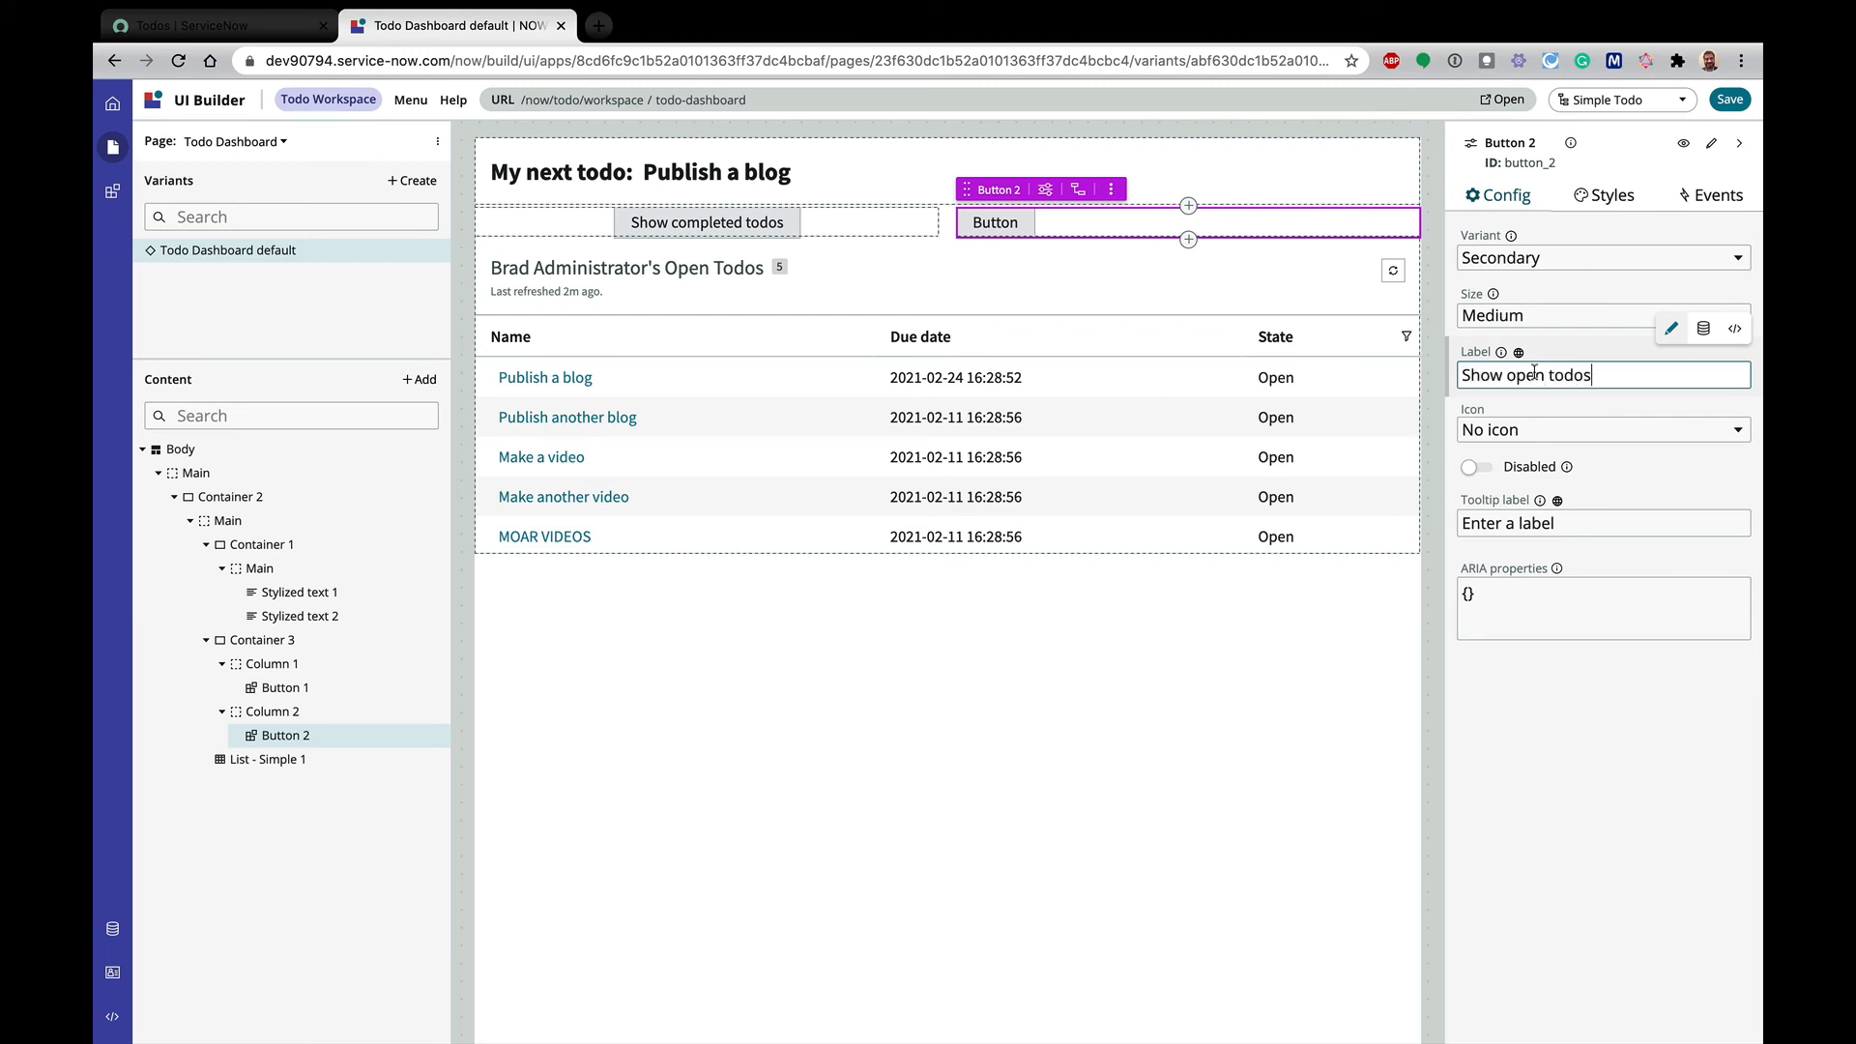
Add a click event handler running Filter Todo with State 'open' on that button
left_click(1707, 193)
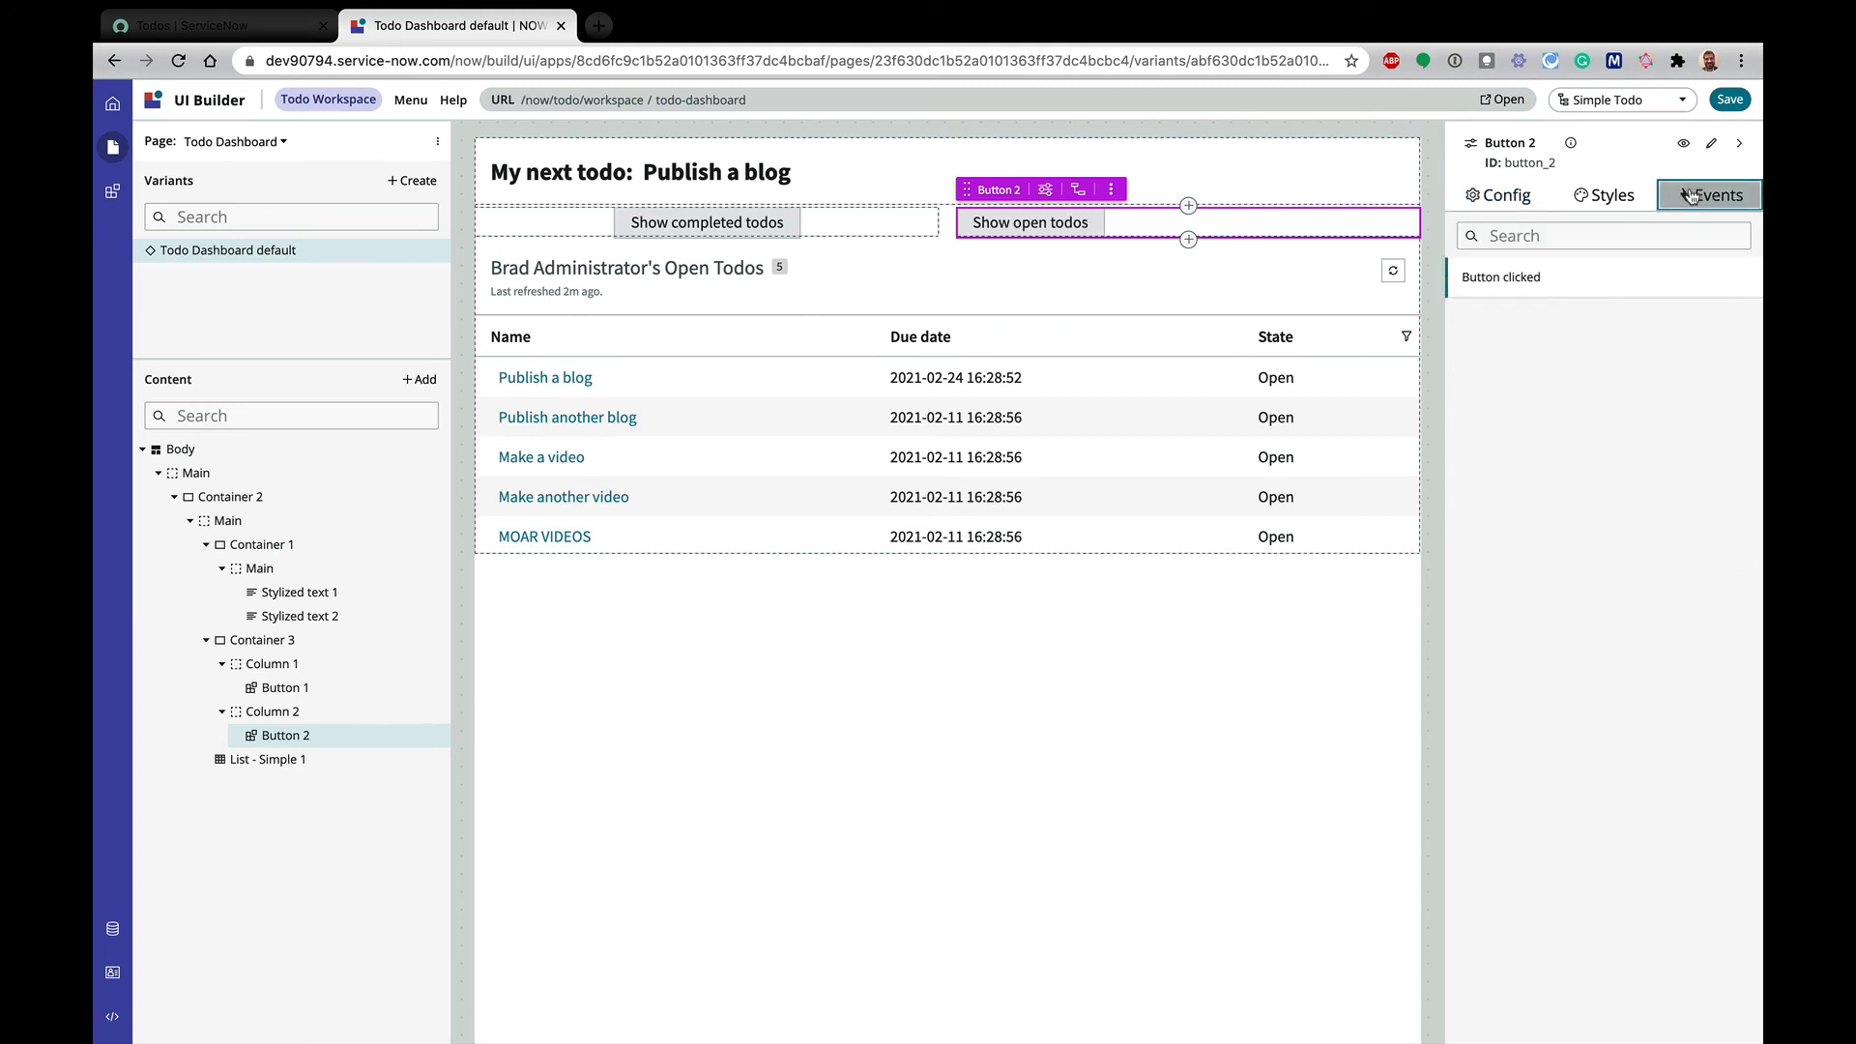
left_click(1574, 302)
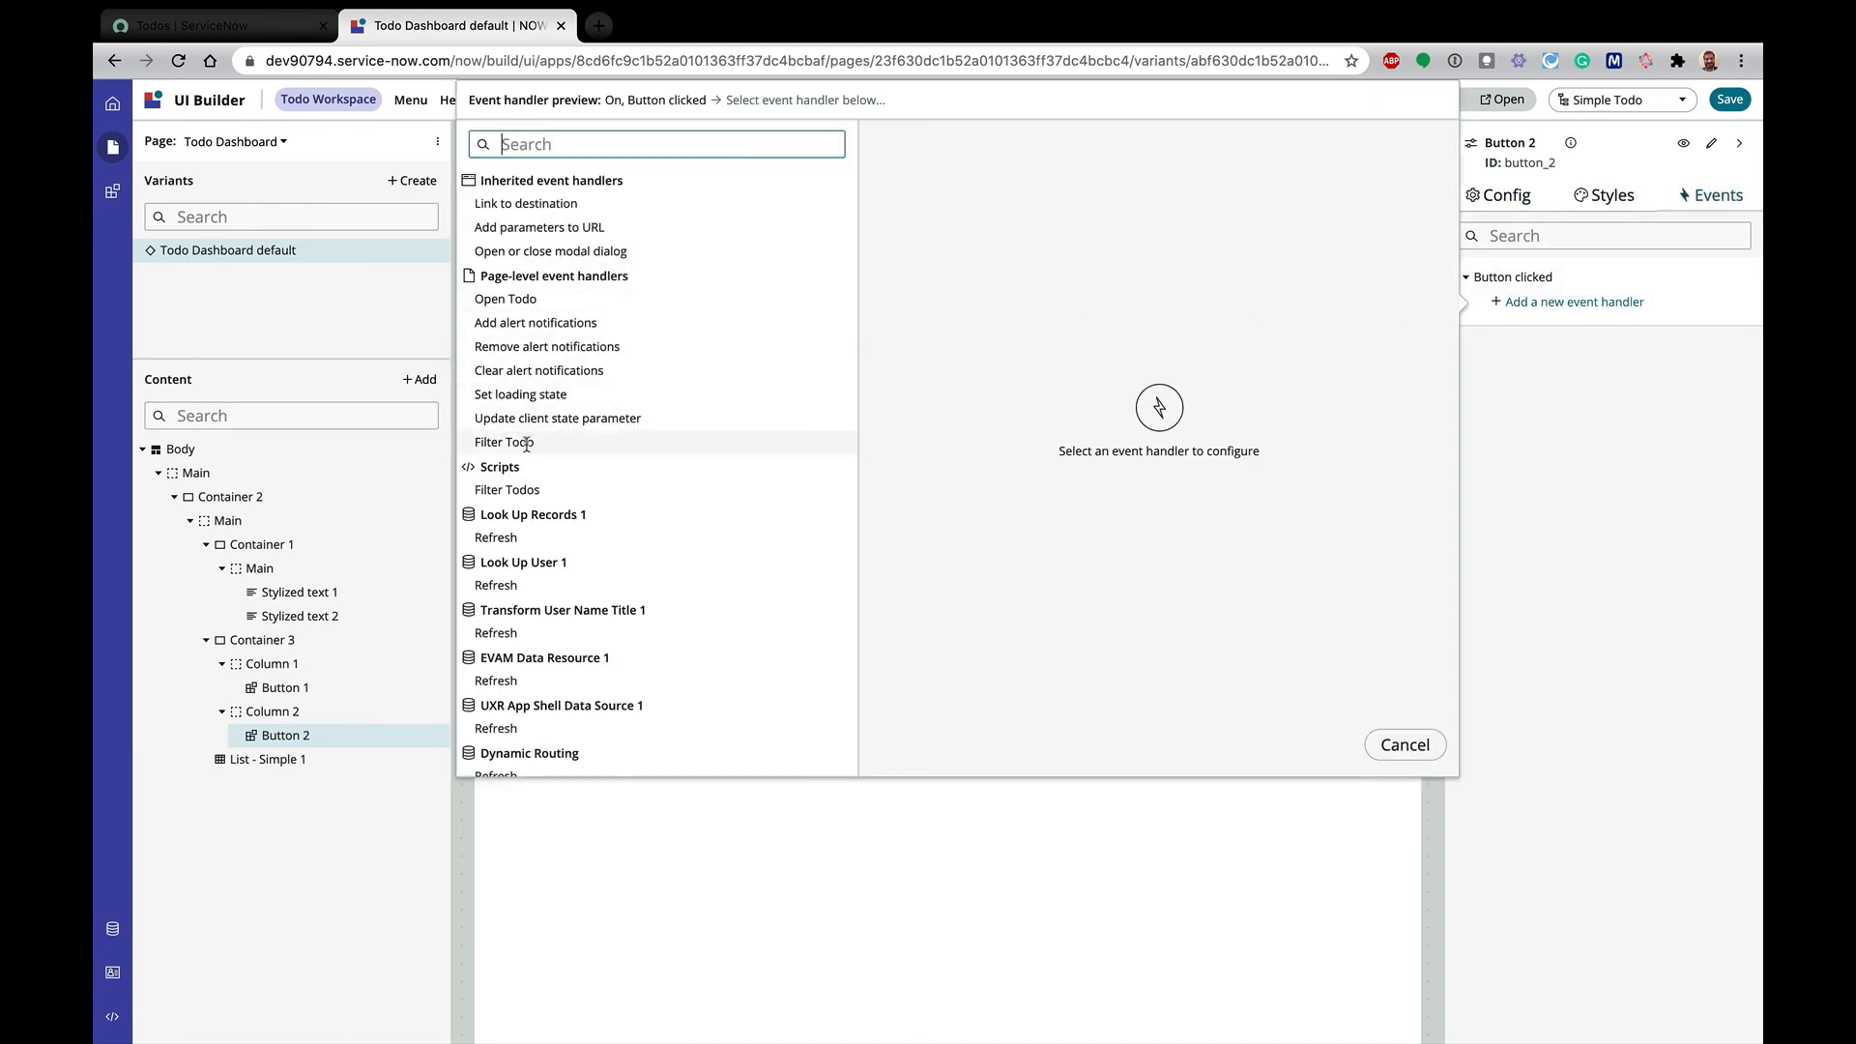
left_click(505, 441)
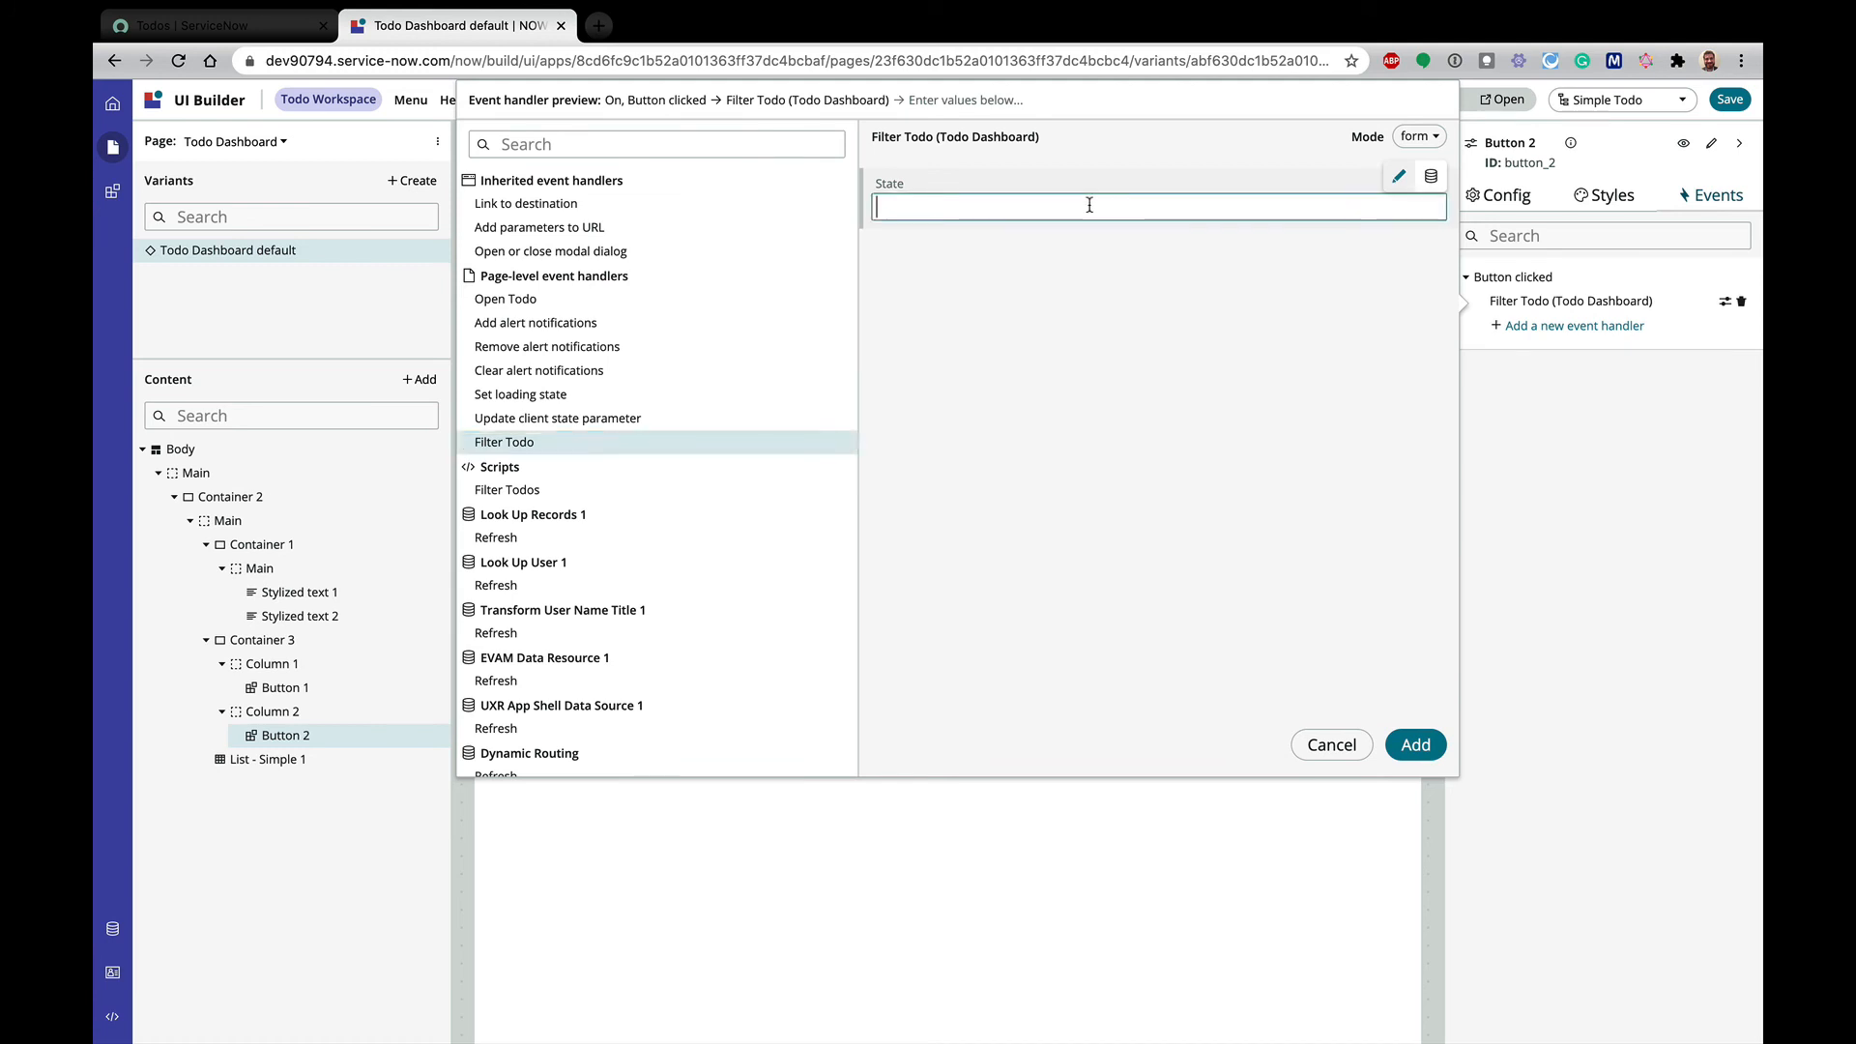
type("open")
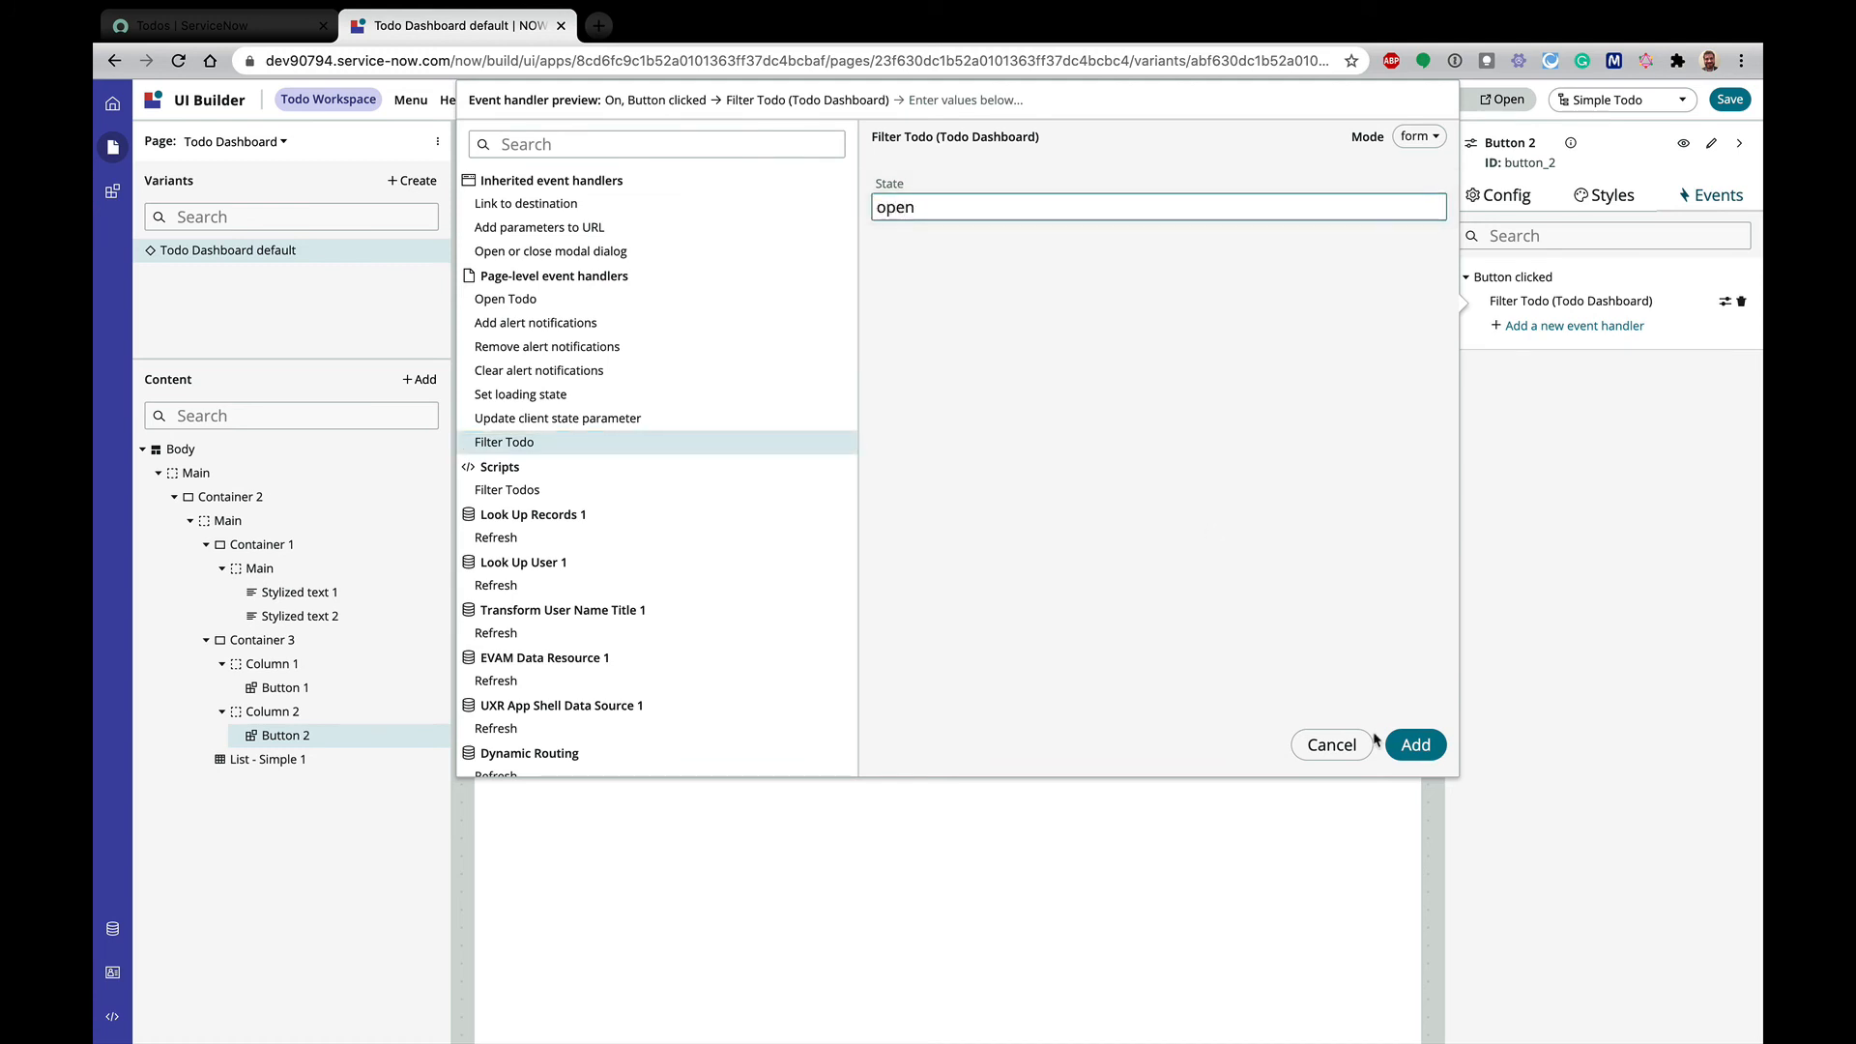
left_click(1414, 745)
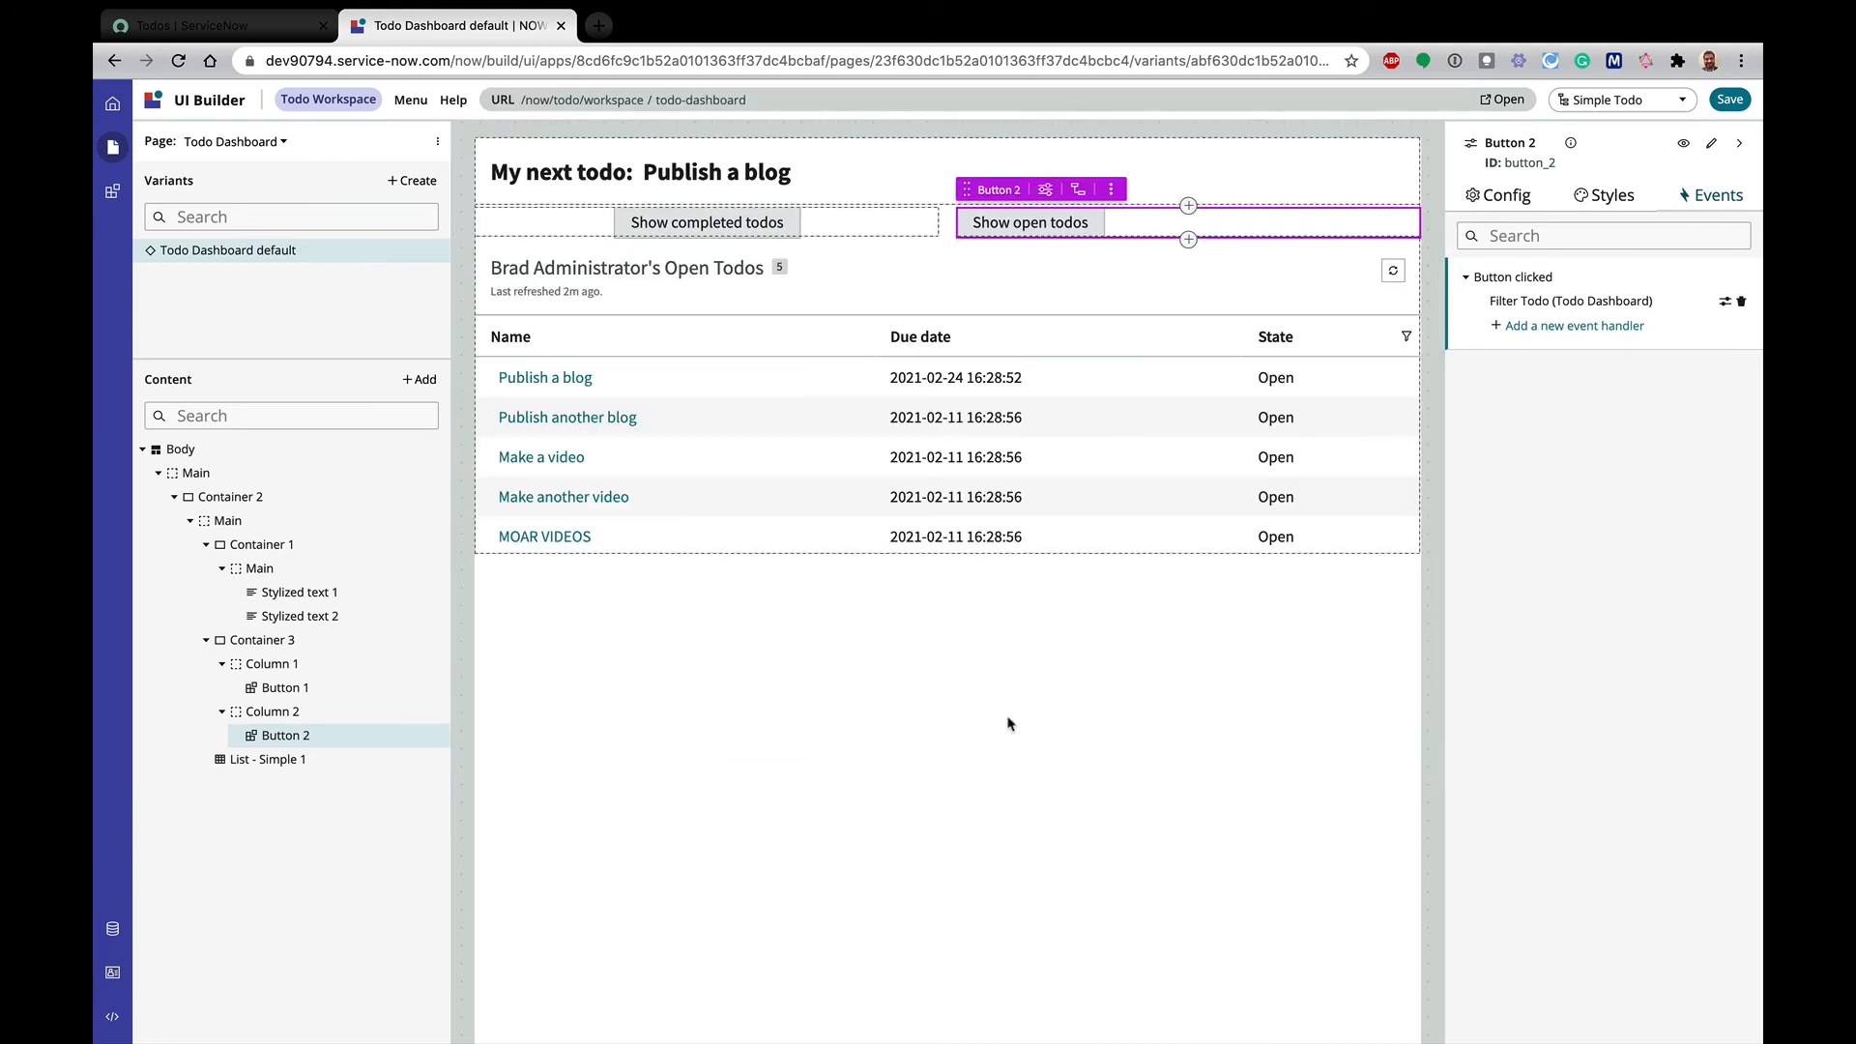
mouse_move(334, 709)
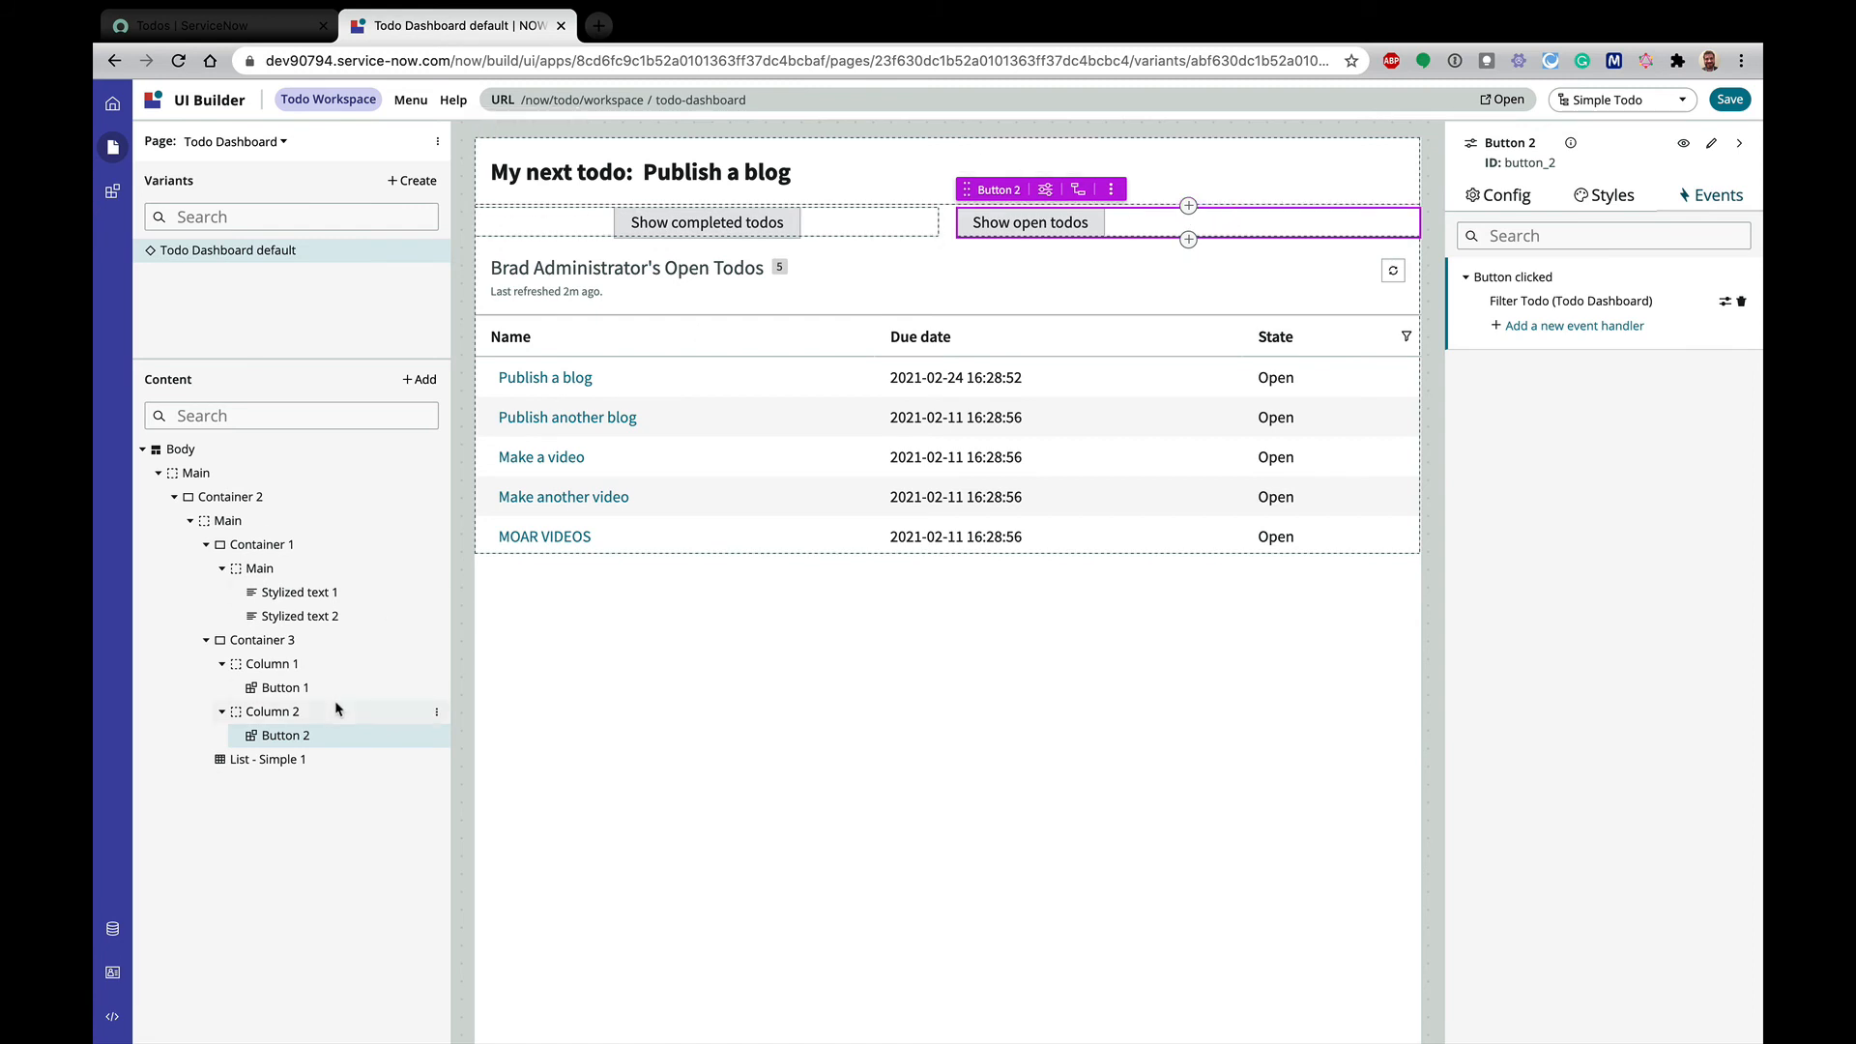
Set Column 2's Align items to Center so the button sits mid-column, then save the page
left_click(271, 712)
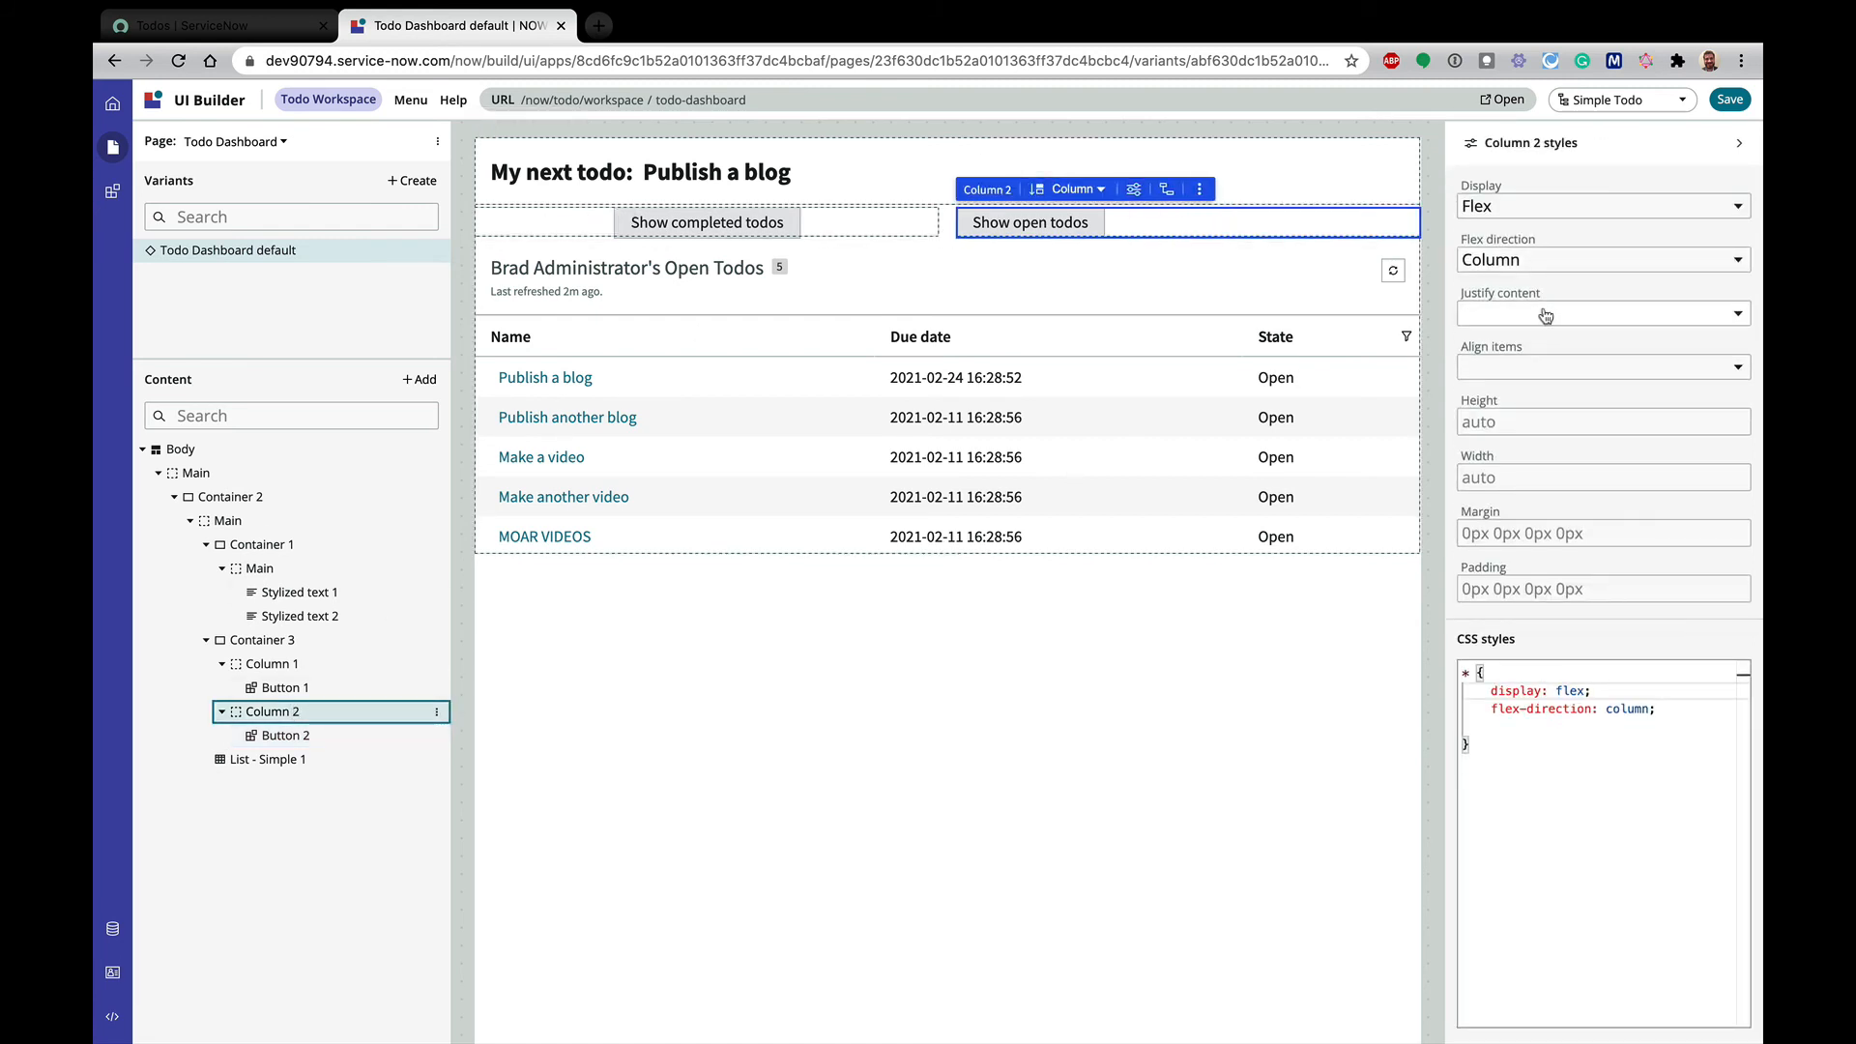
left_click(1602, 313)
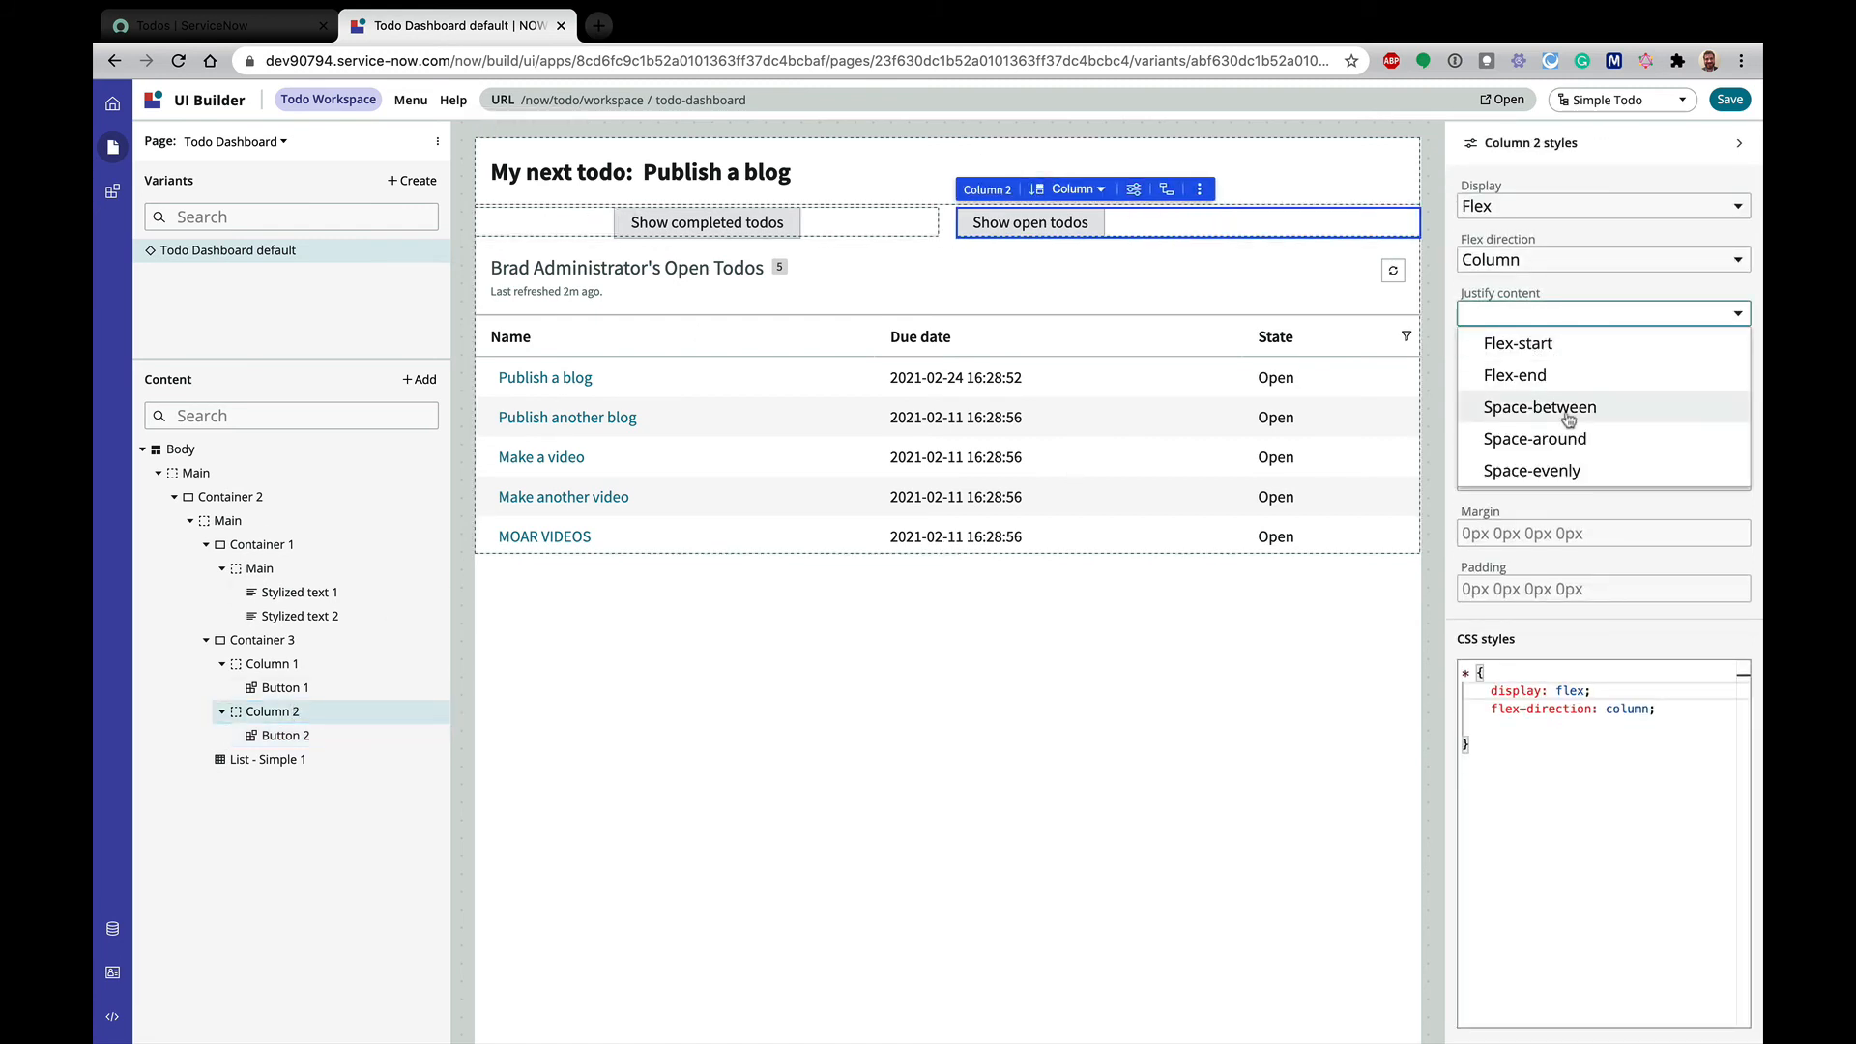
left_click(1531, 470)
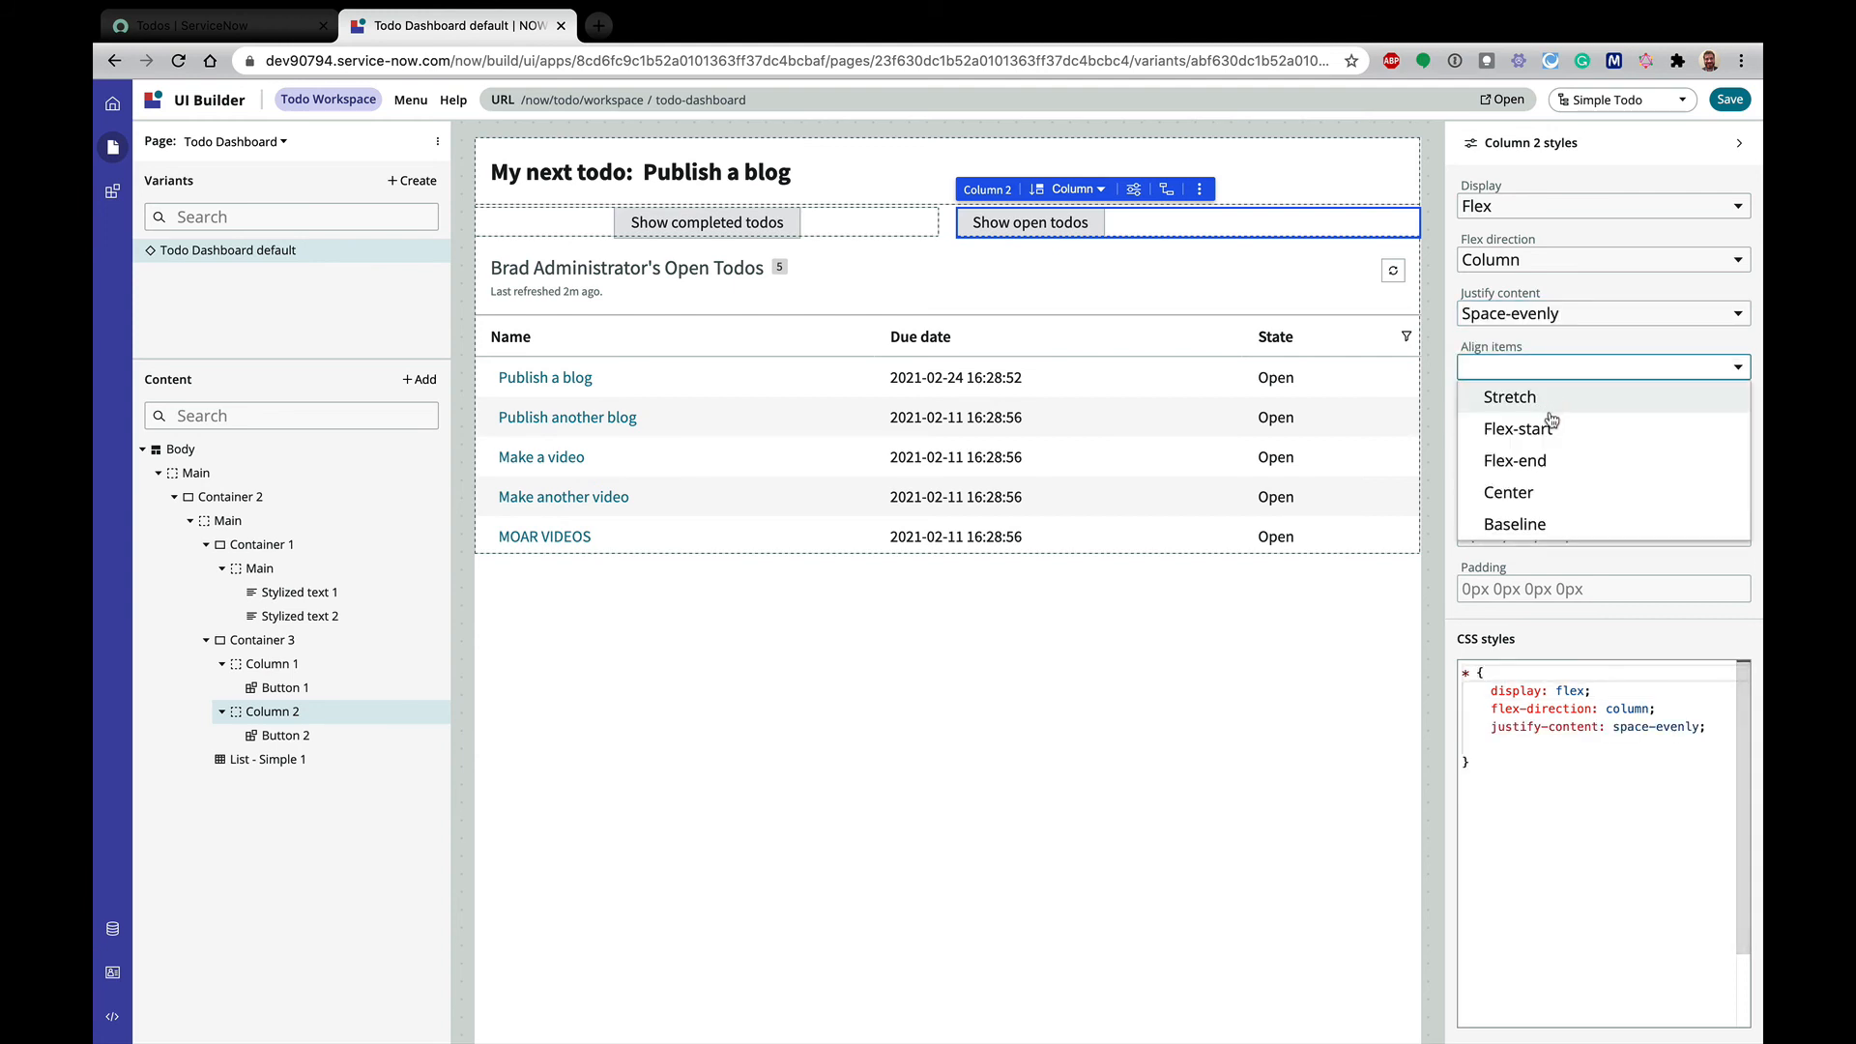
left_click(1506, 491)
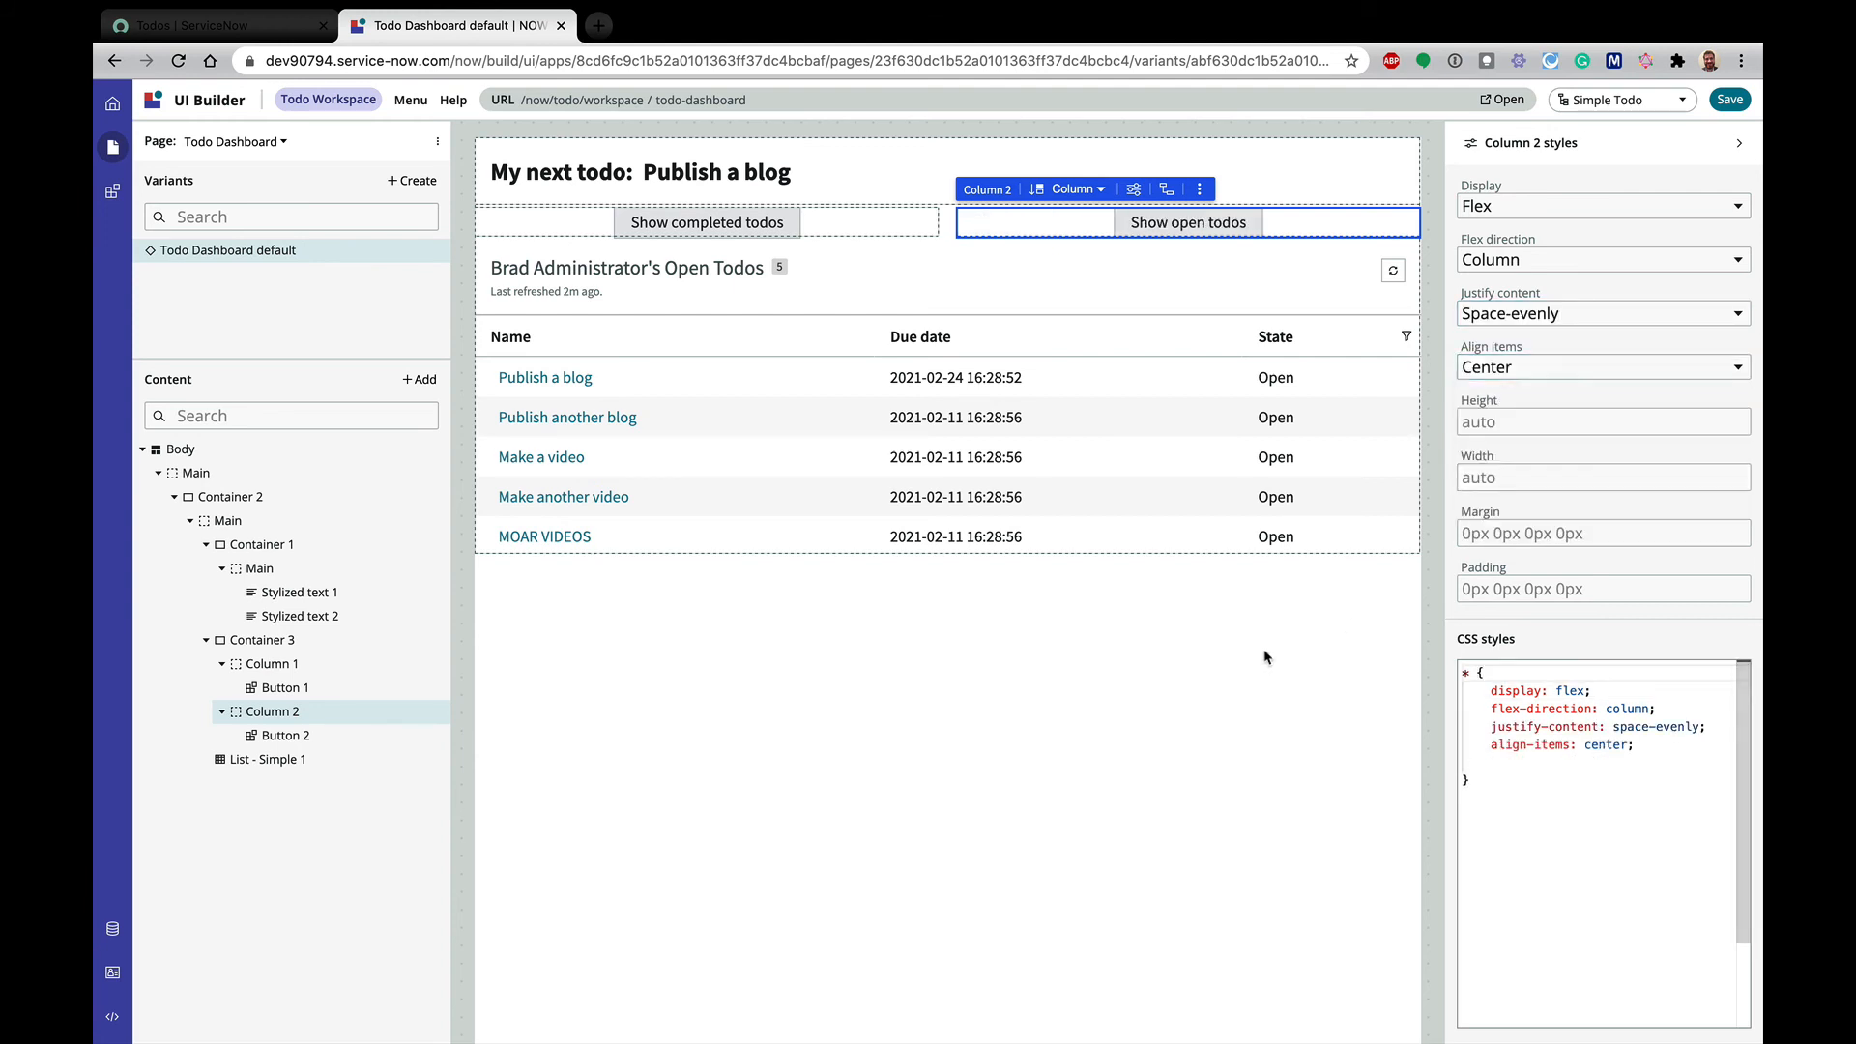
left_click(1727, 98)
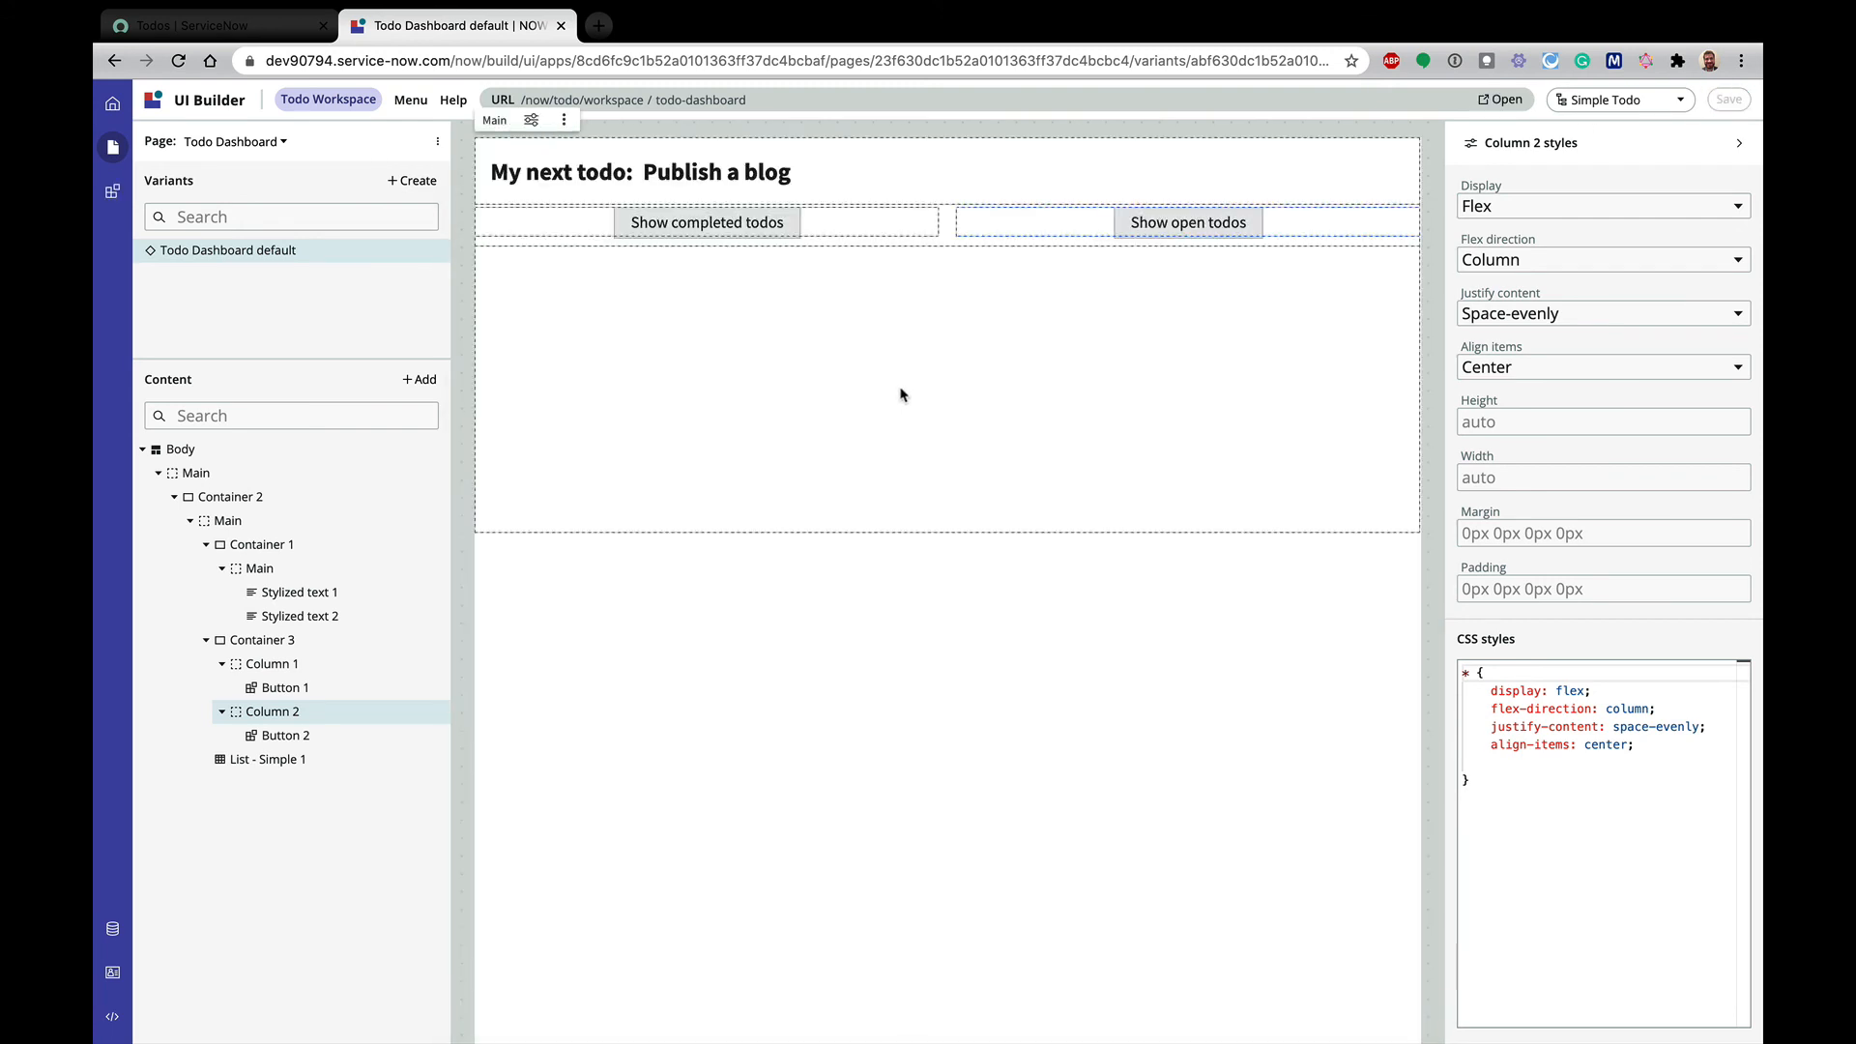
left_click(1187, 223)
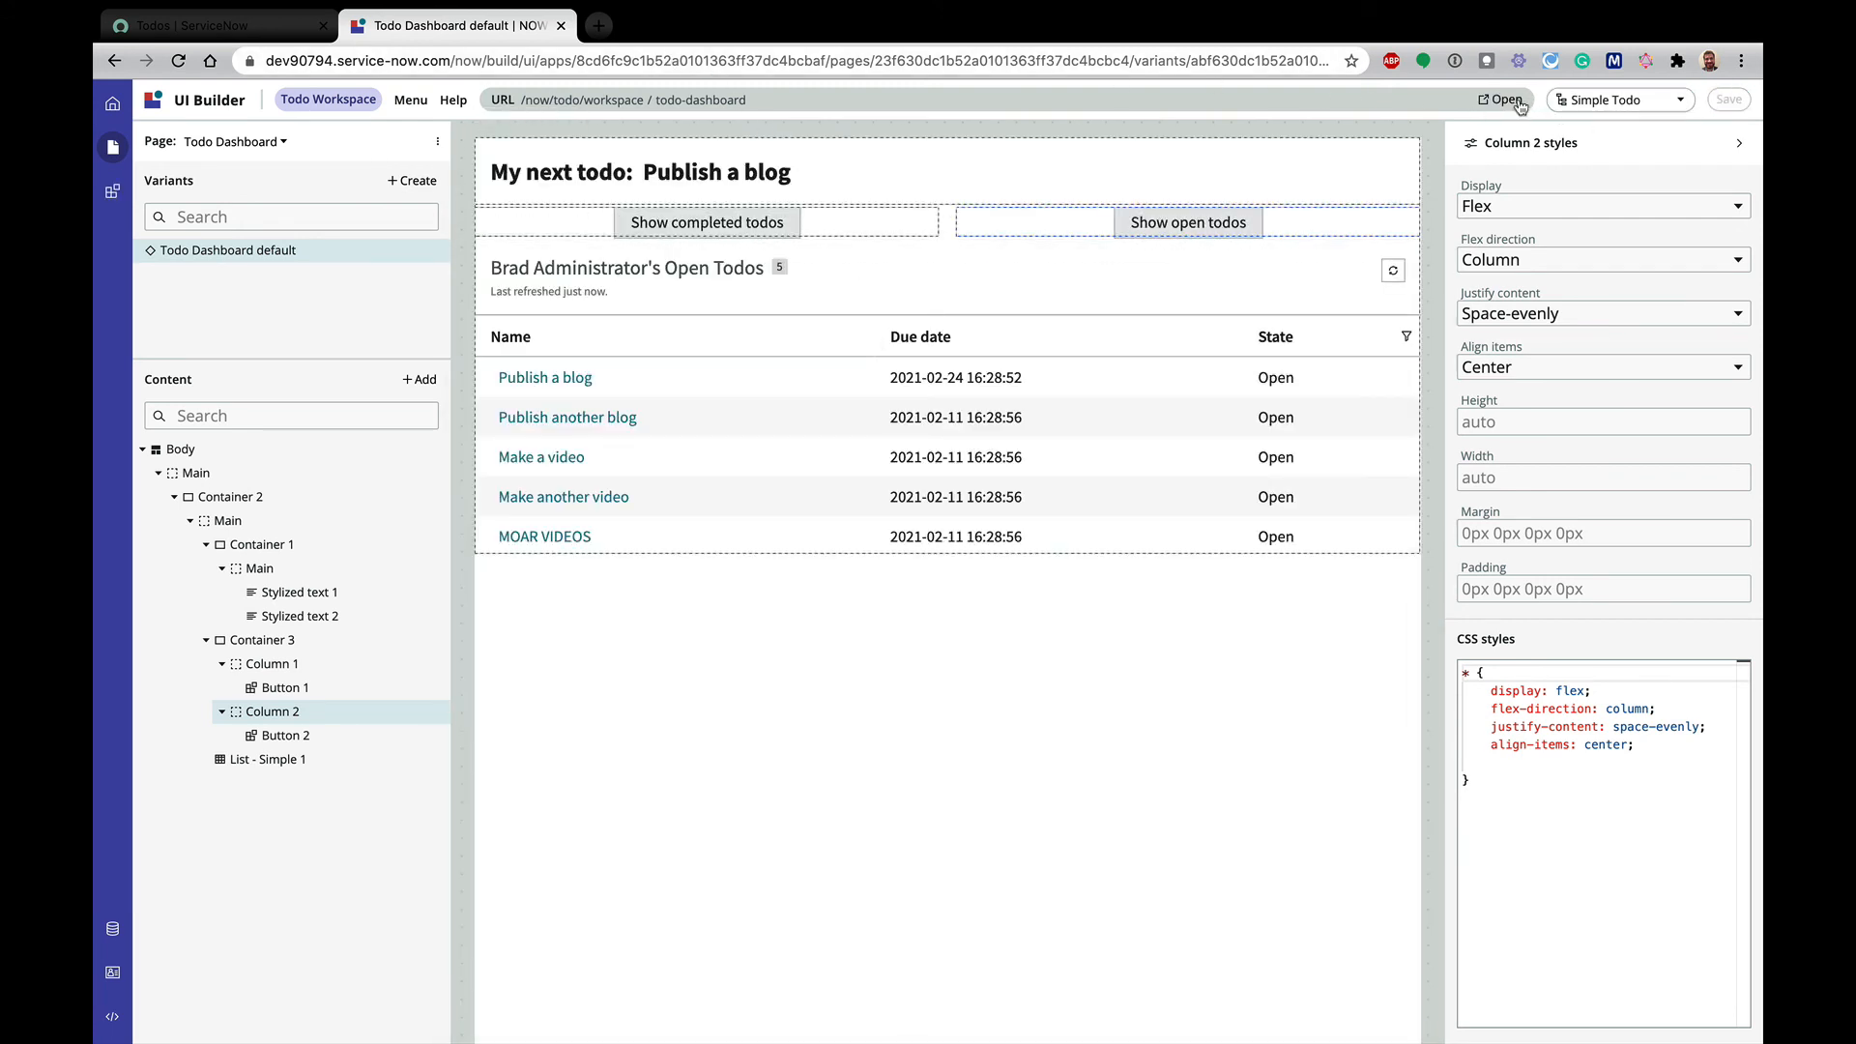
Launch the live page and toggle between completed and open todos with the two buttons, then return to UI Builder
left_click(1503, 99)
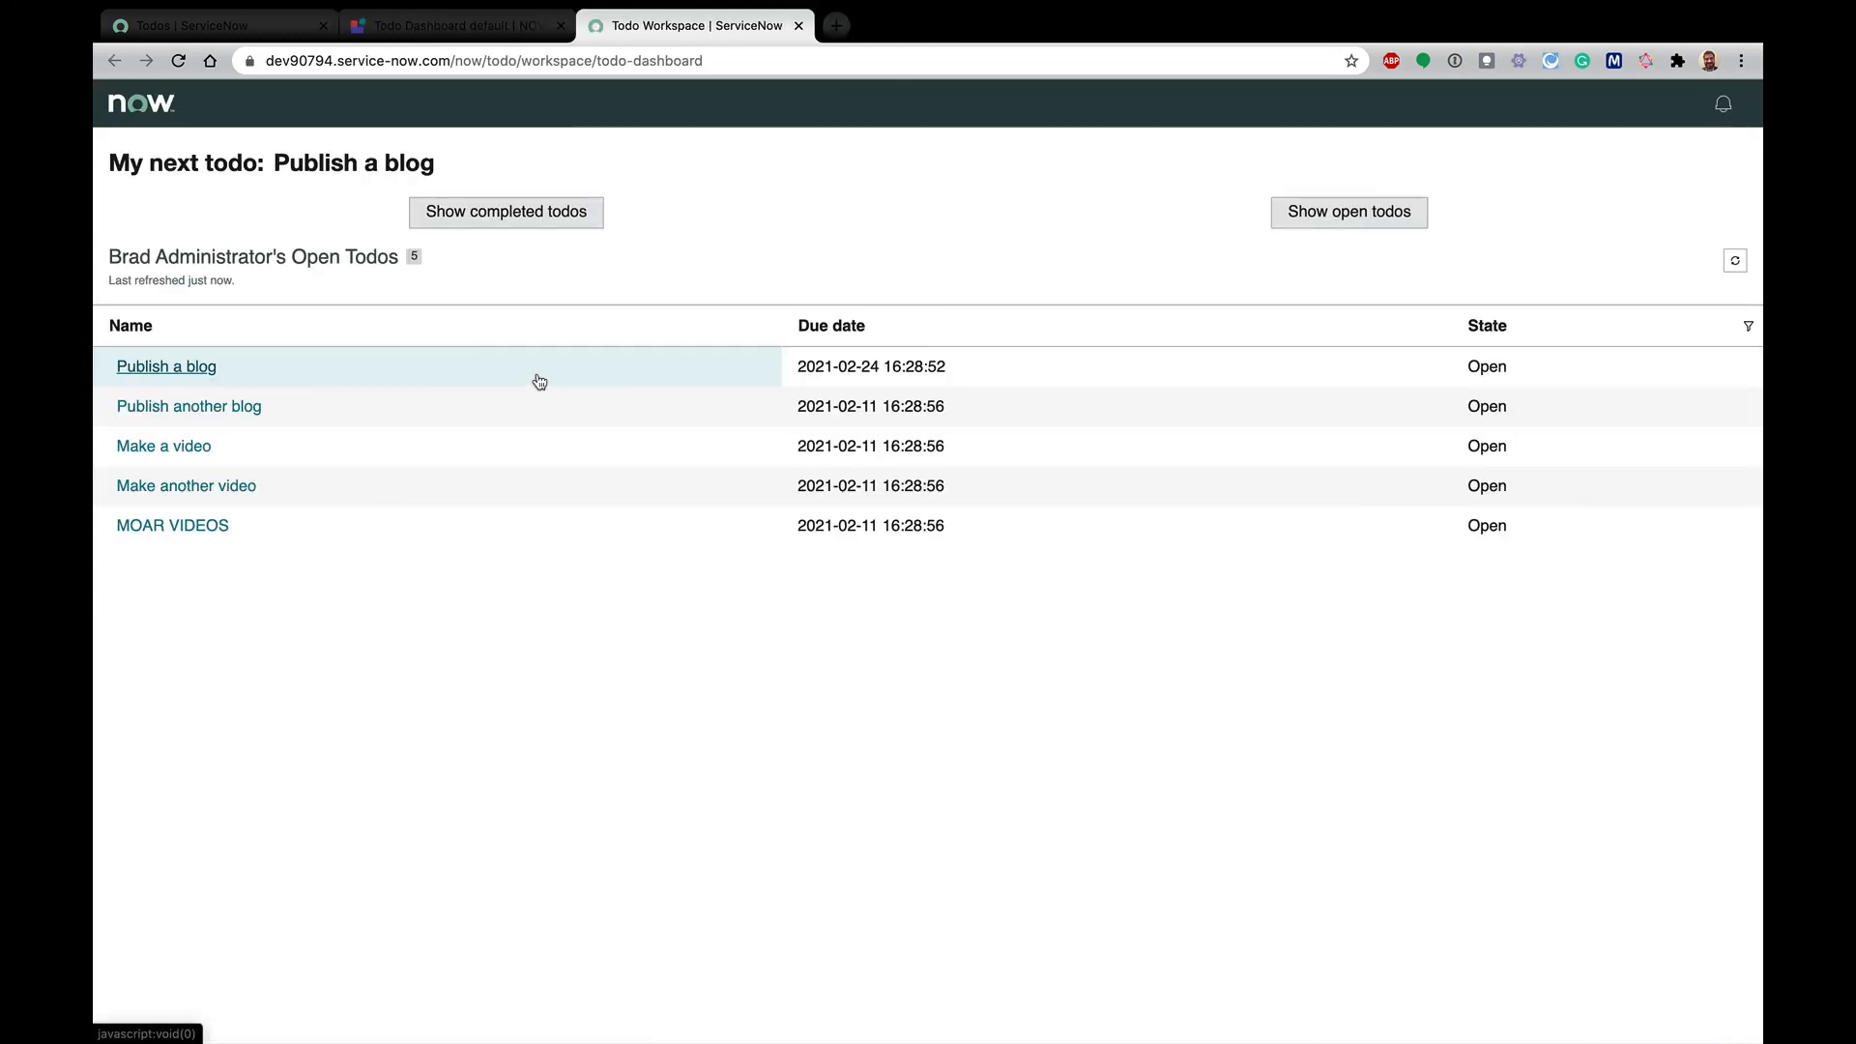
mouse_move(381, 461)
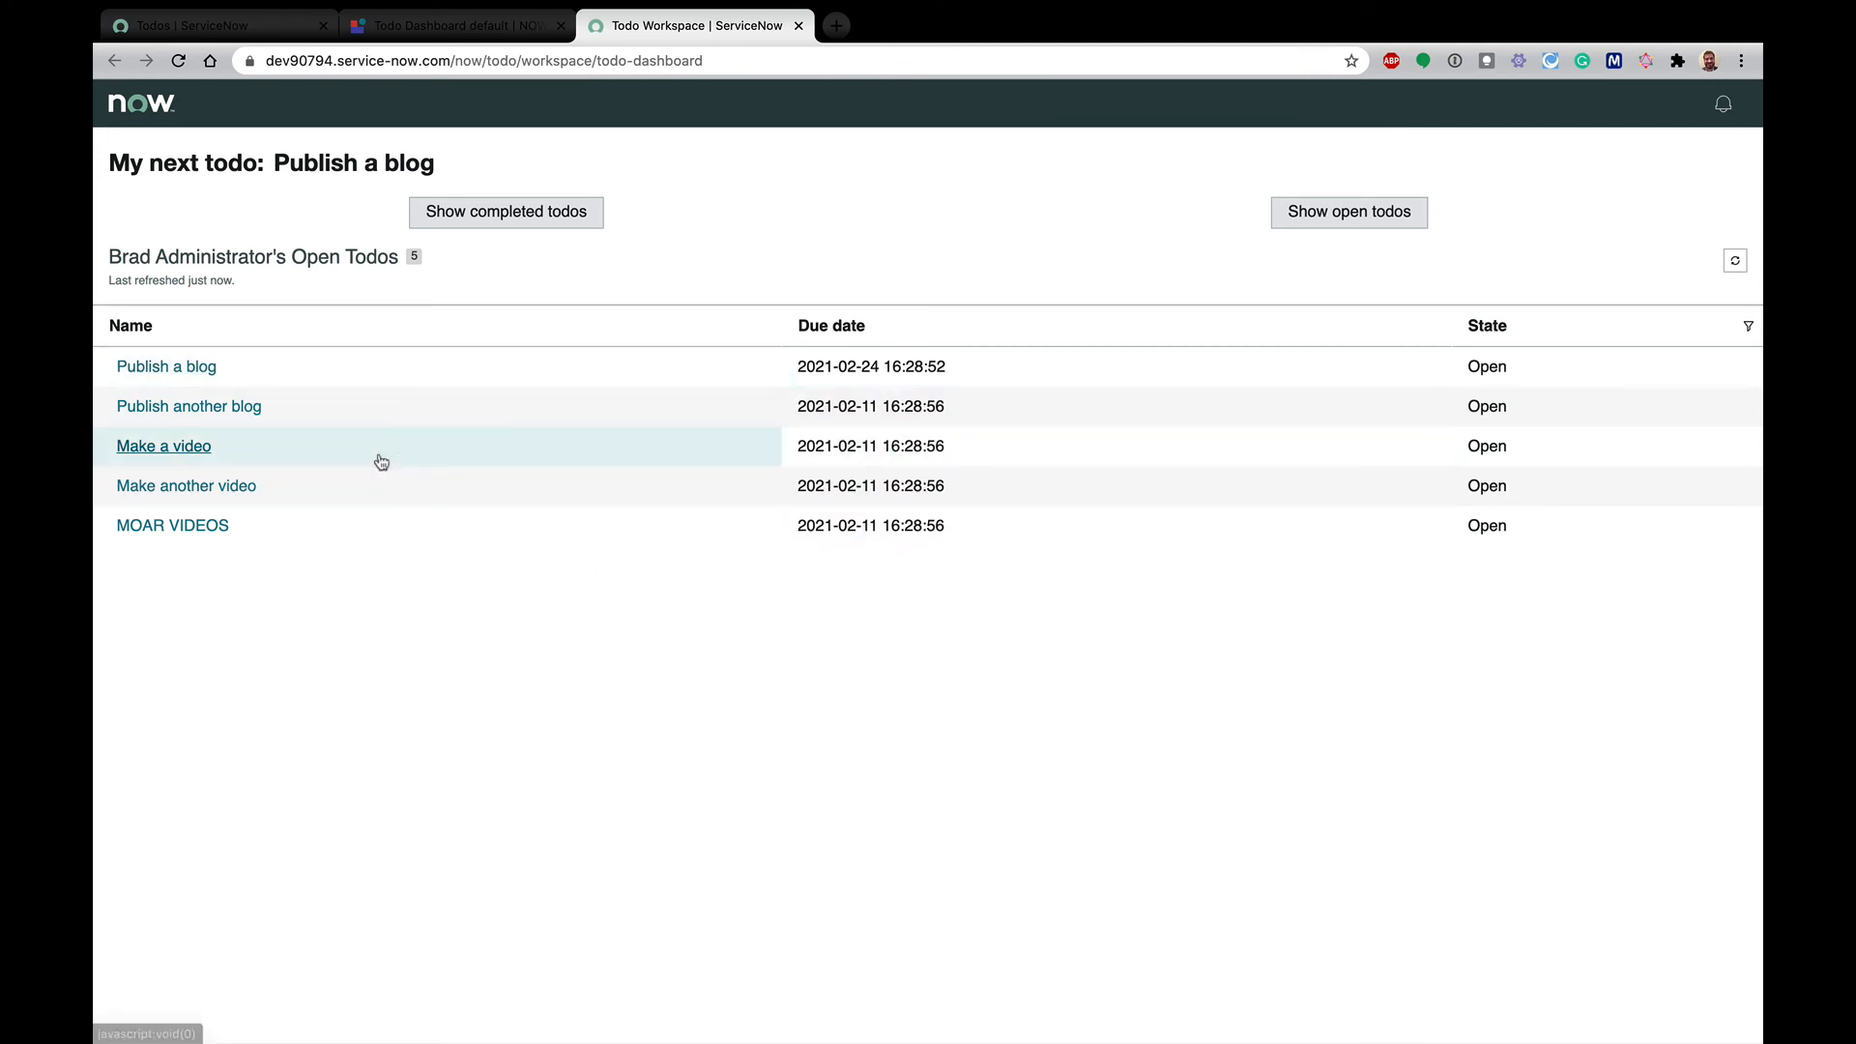
mouse_move(505, 212)
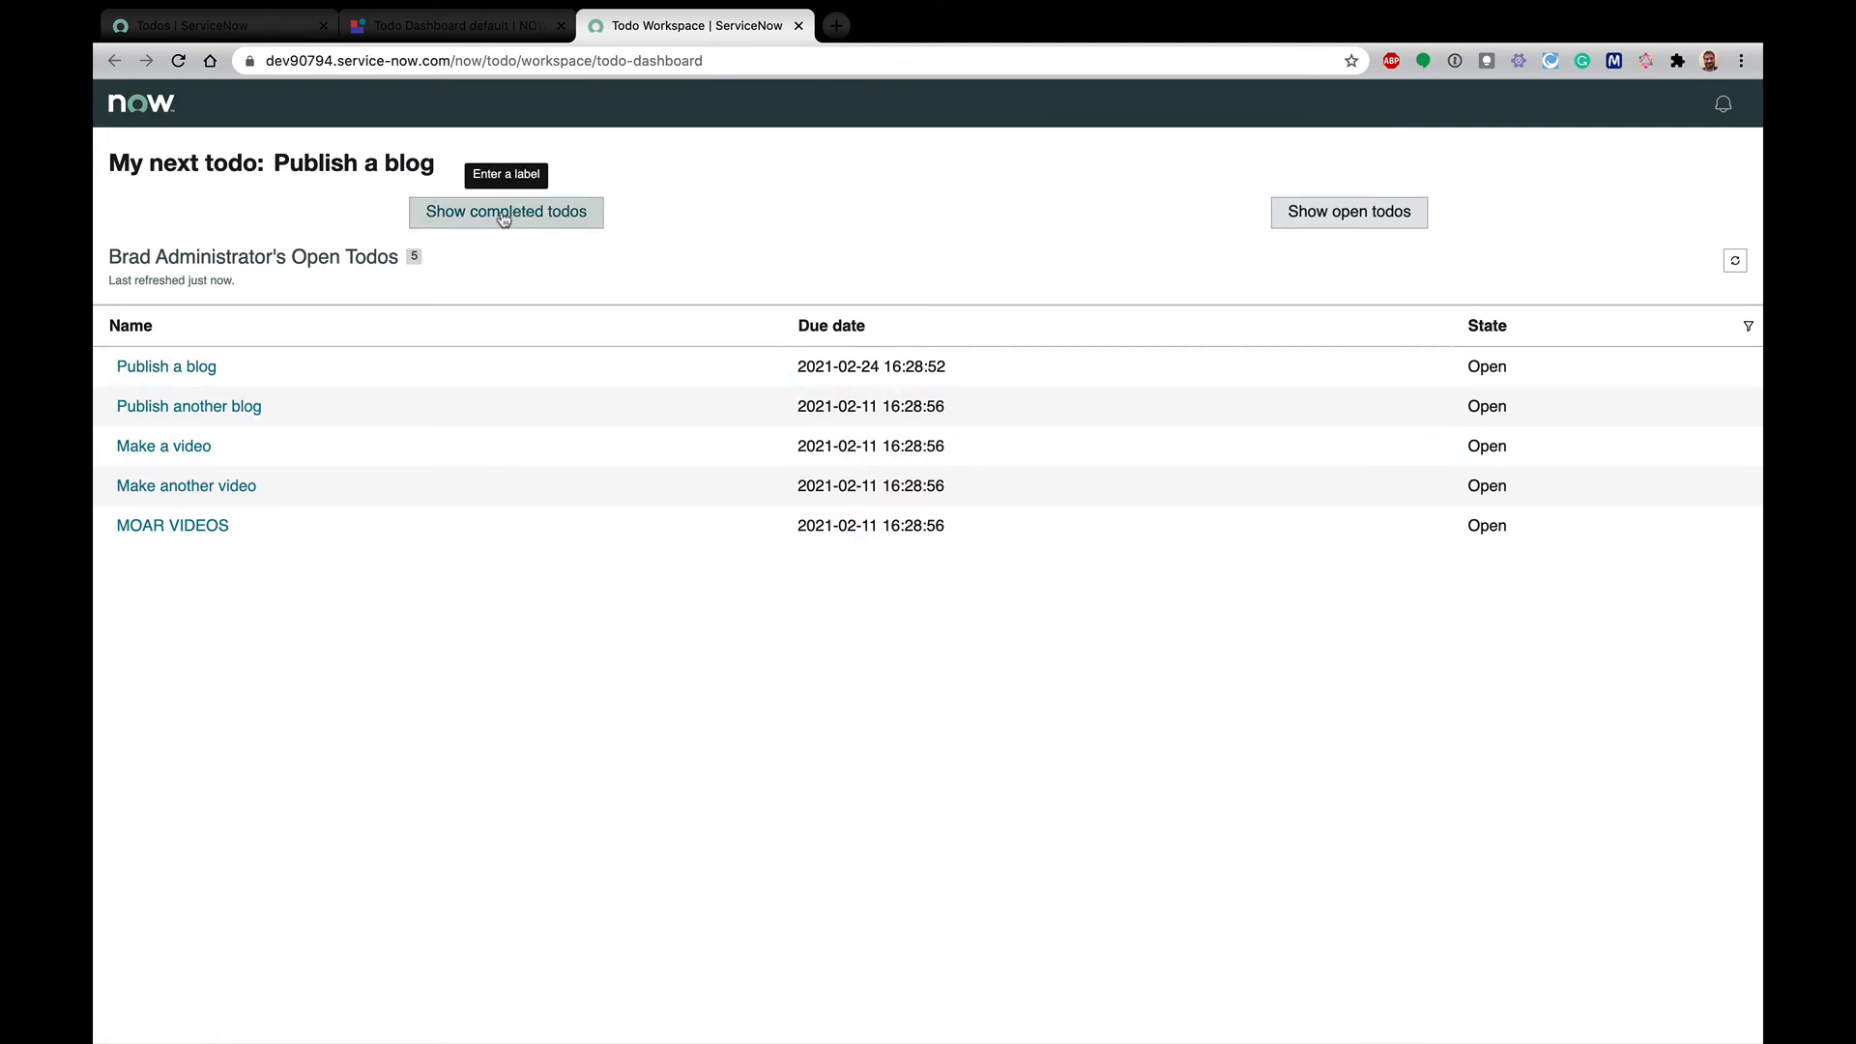
left_click(505, 213)
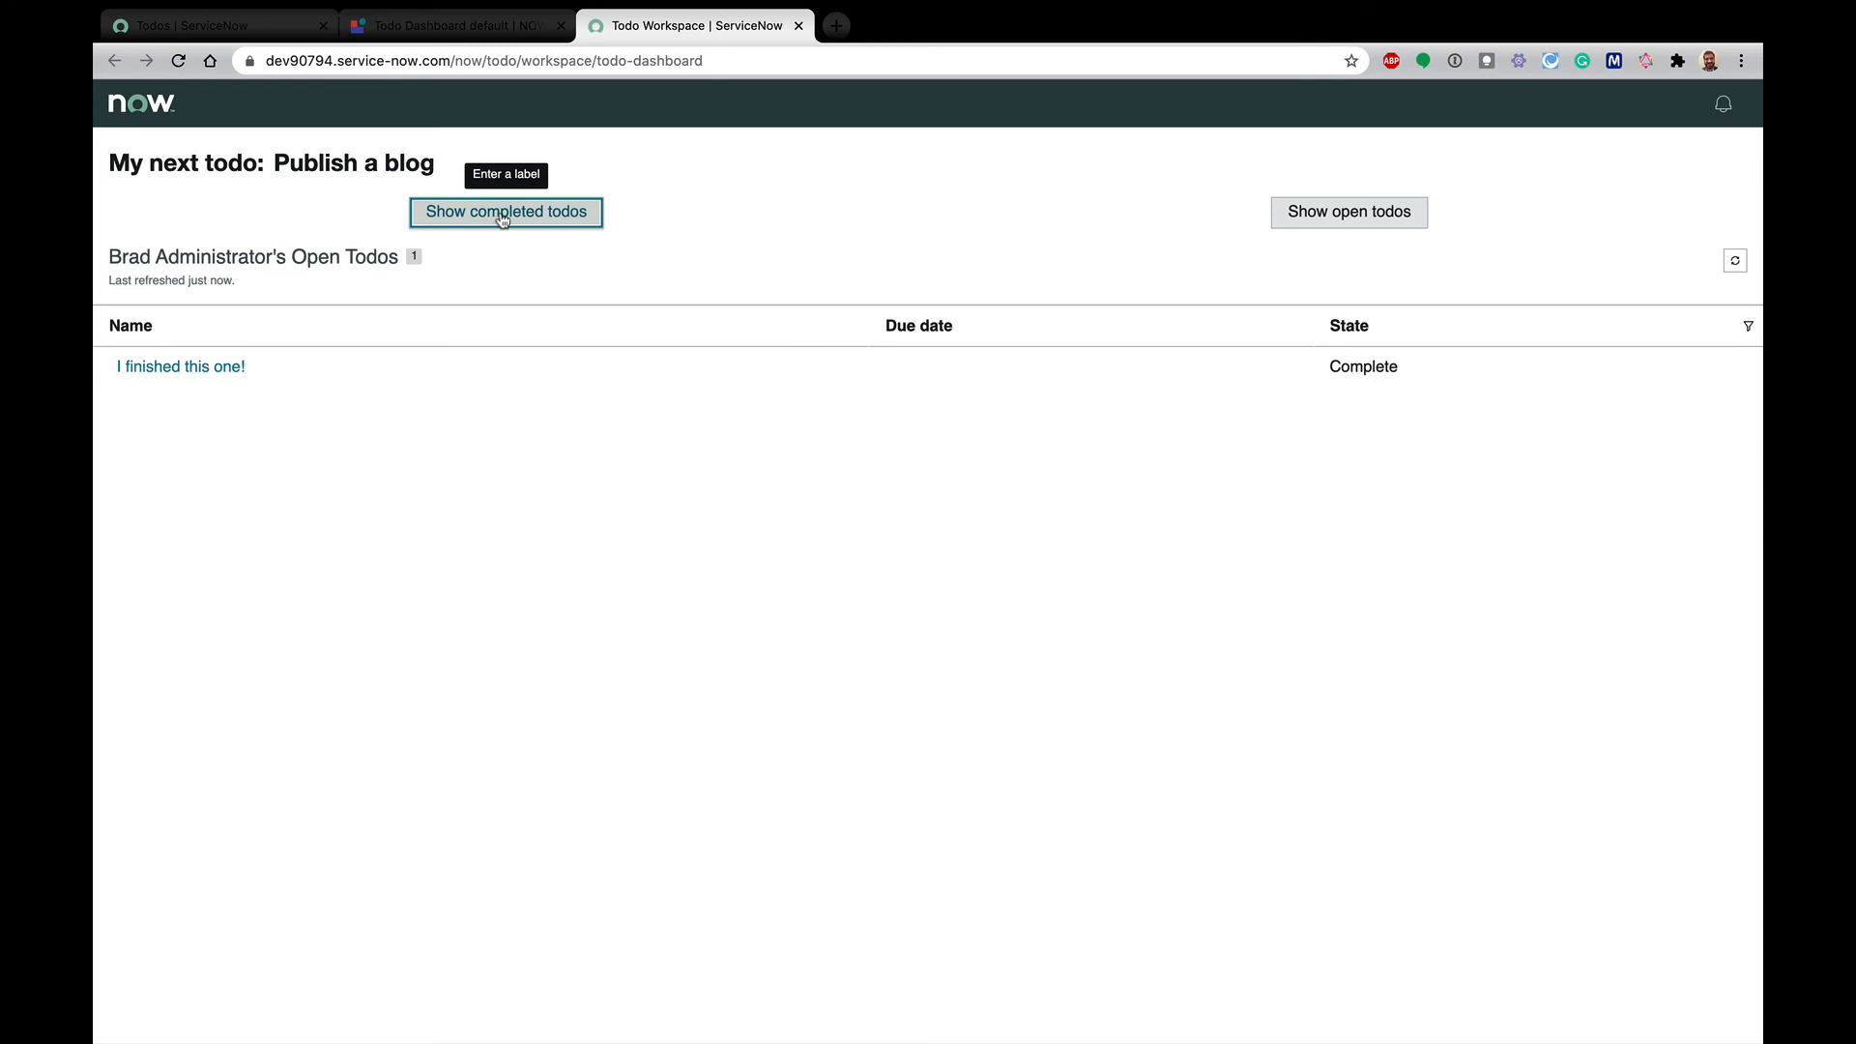
mouse_move(1433, 367)
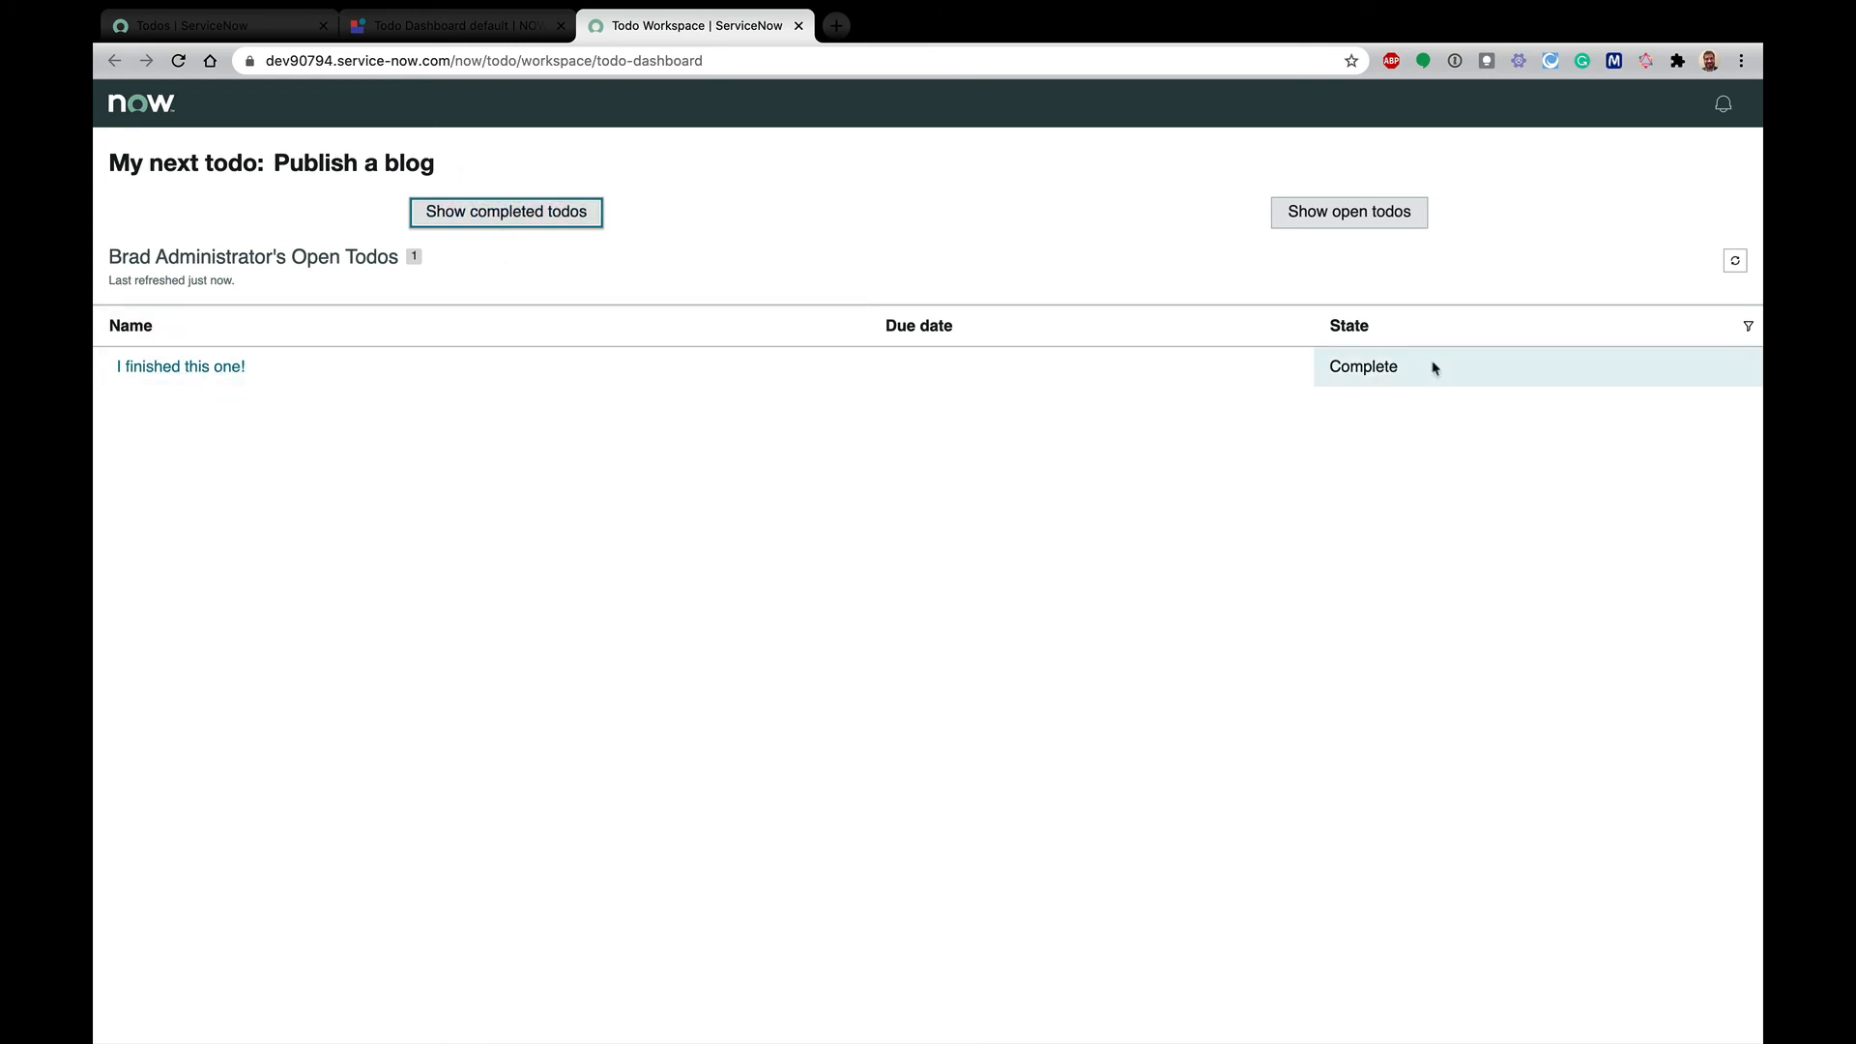
mouse_move(1348, 213)
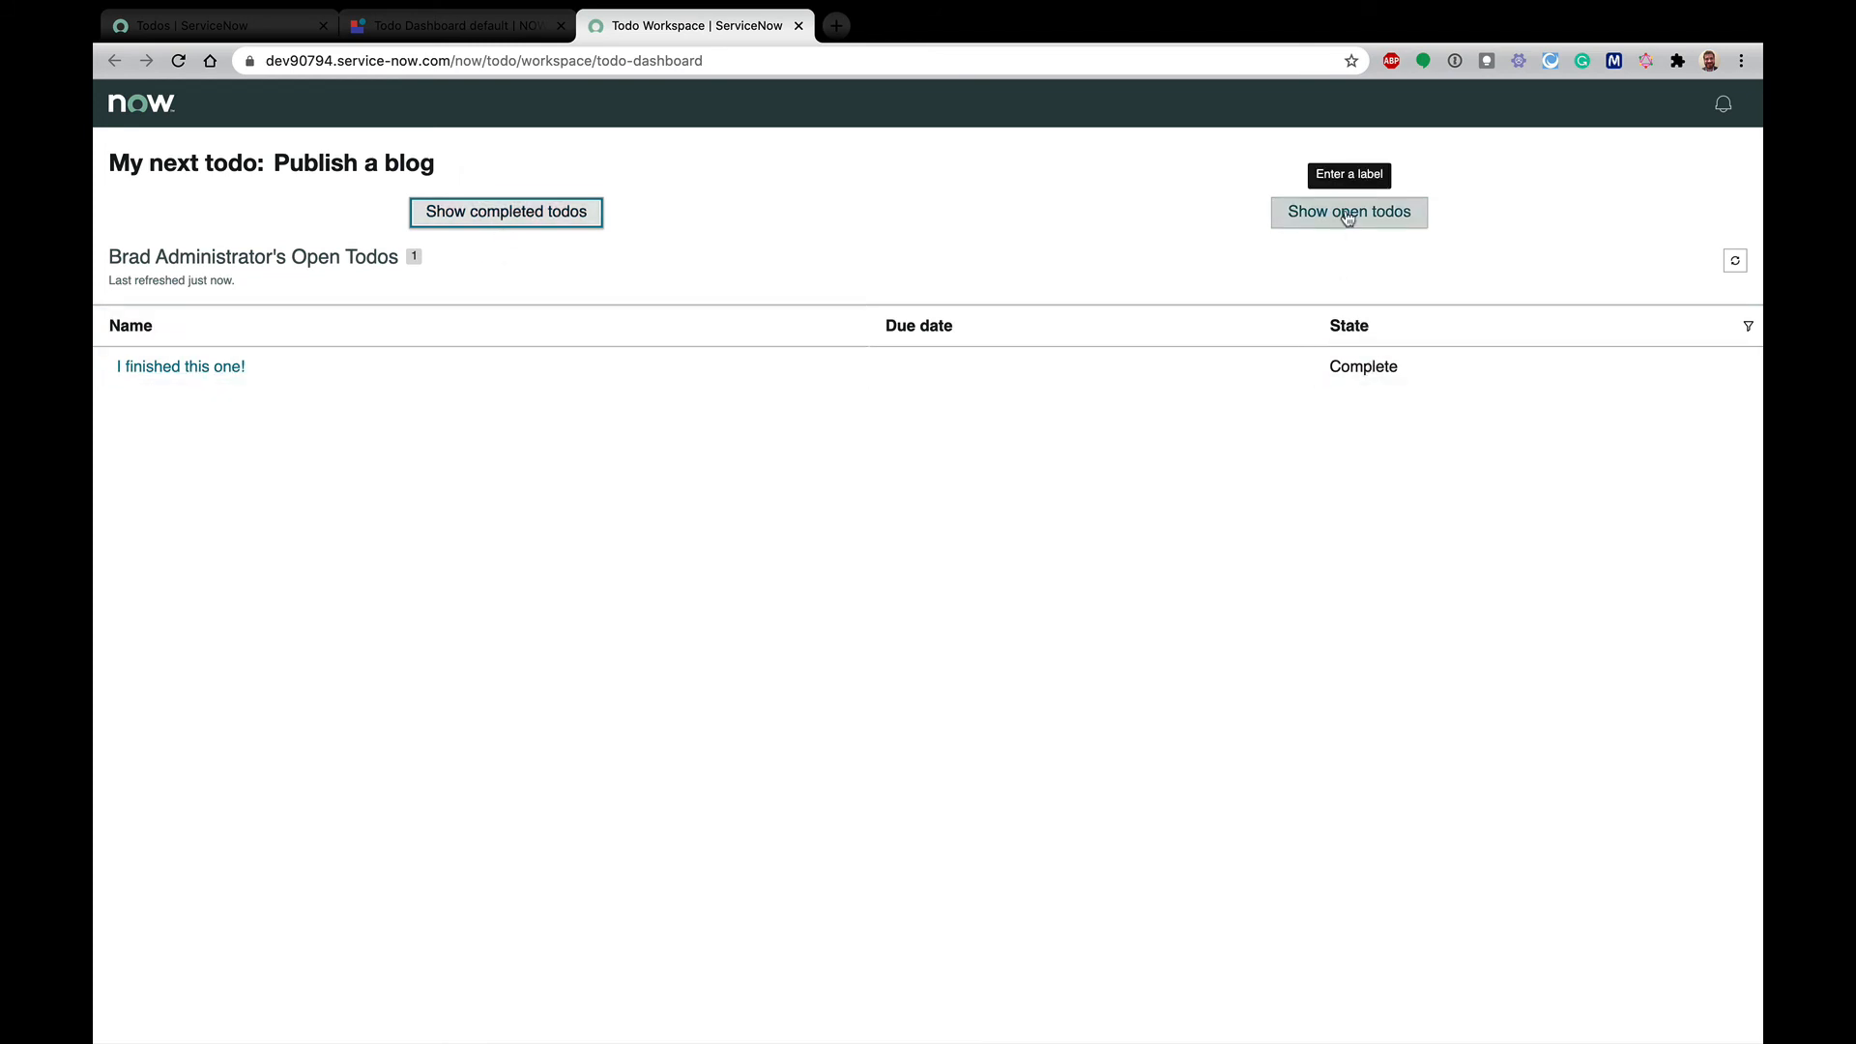
left_click(1348, 213)
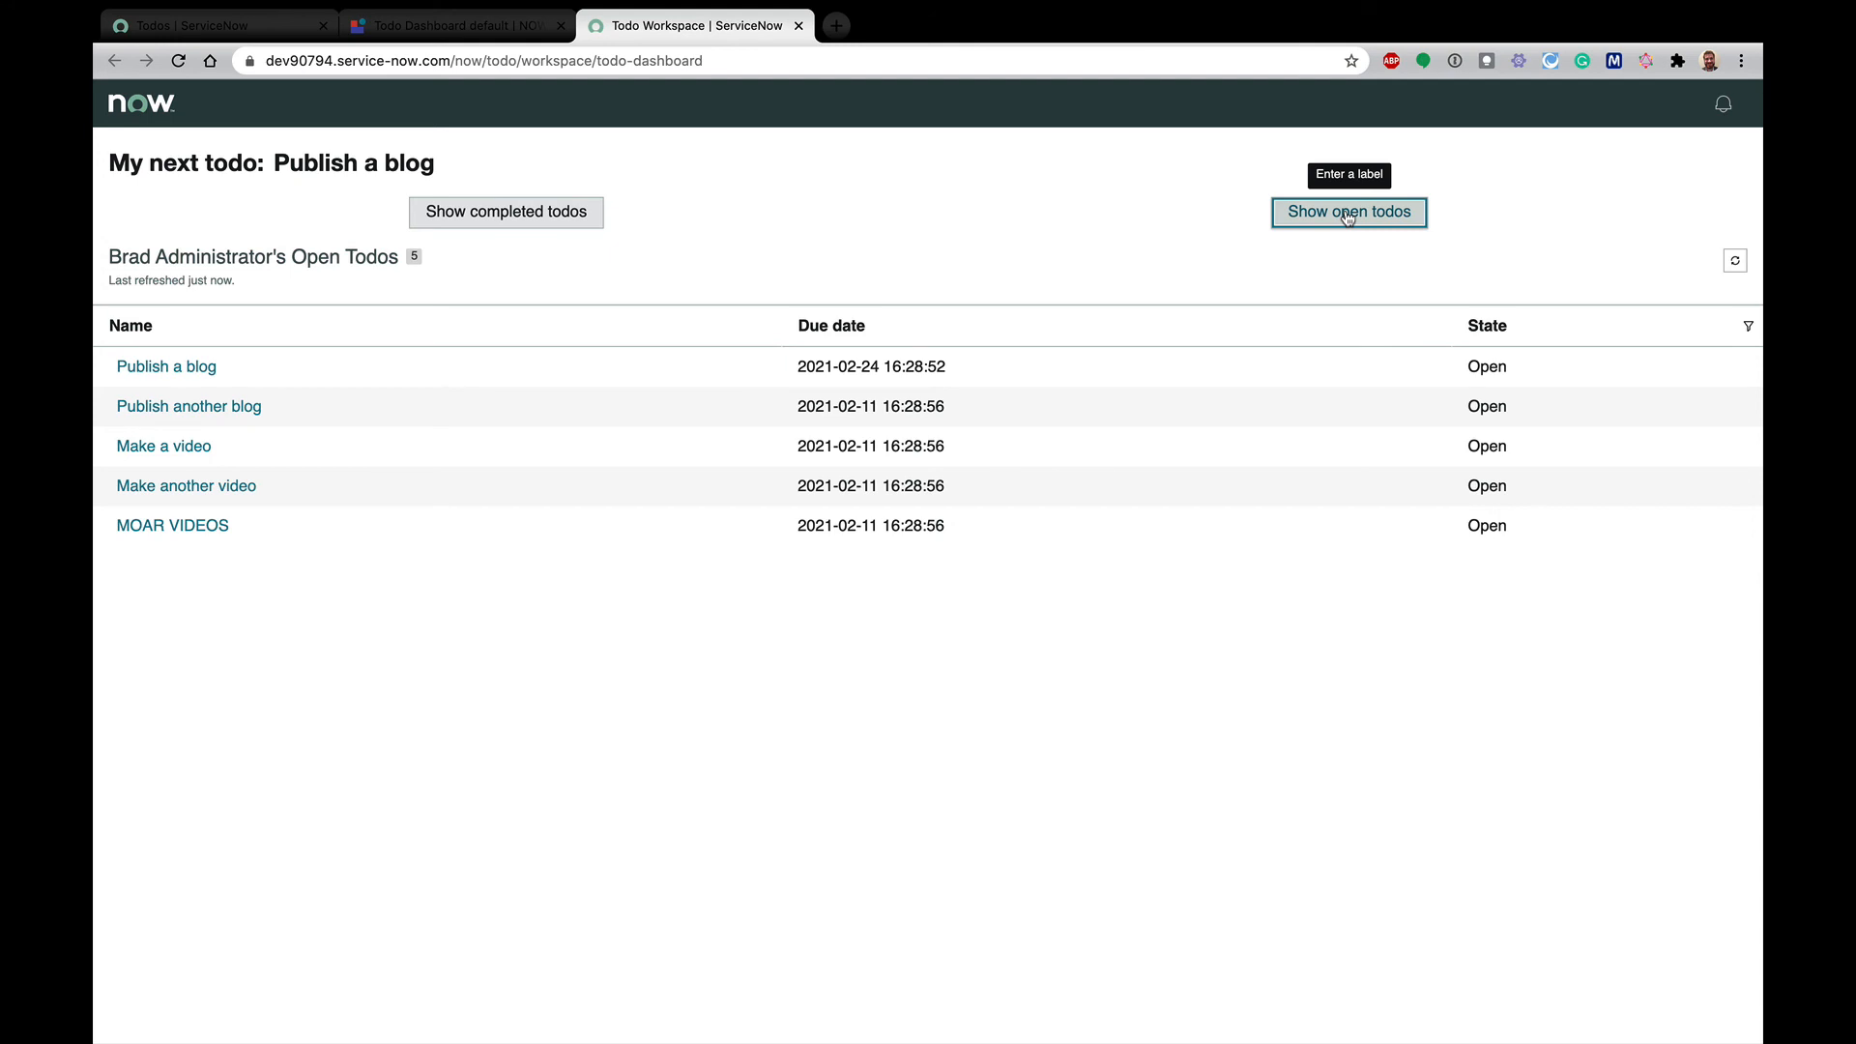
mouse_move(1430, 220)
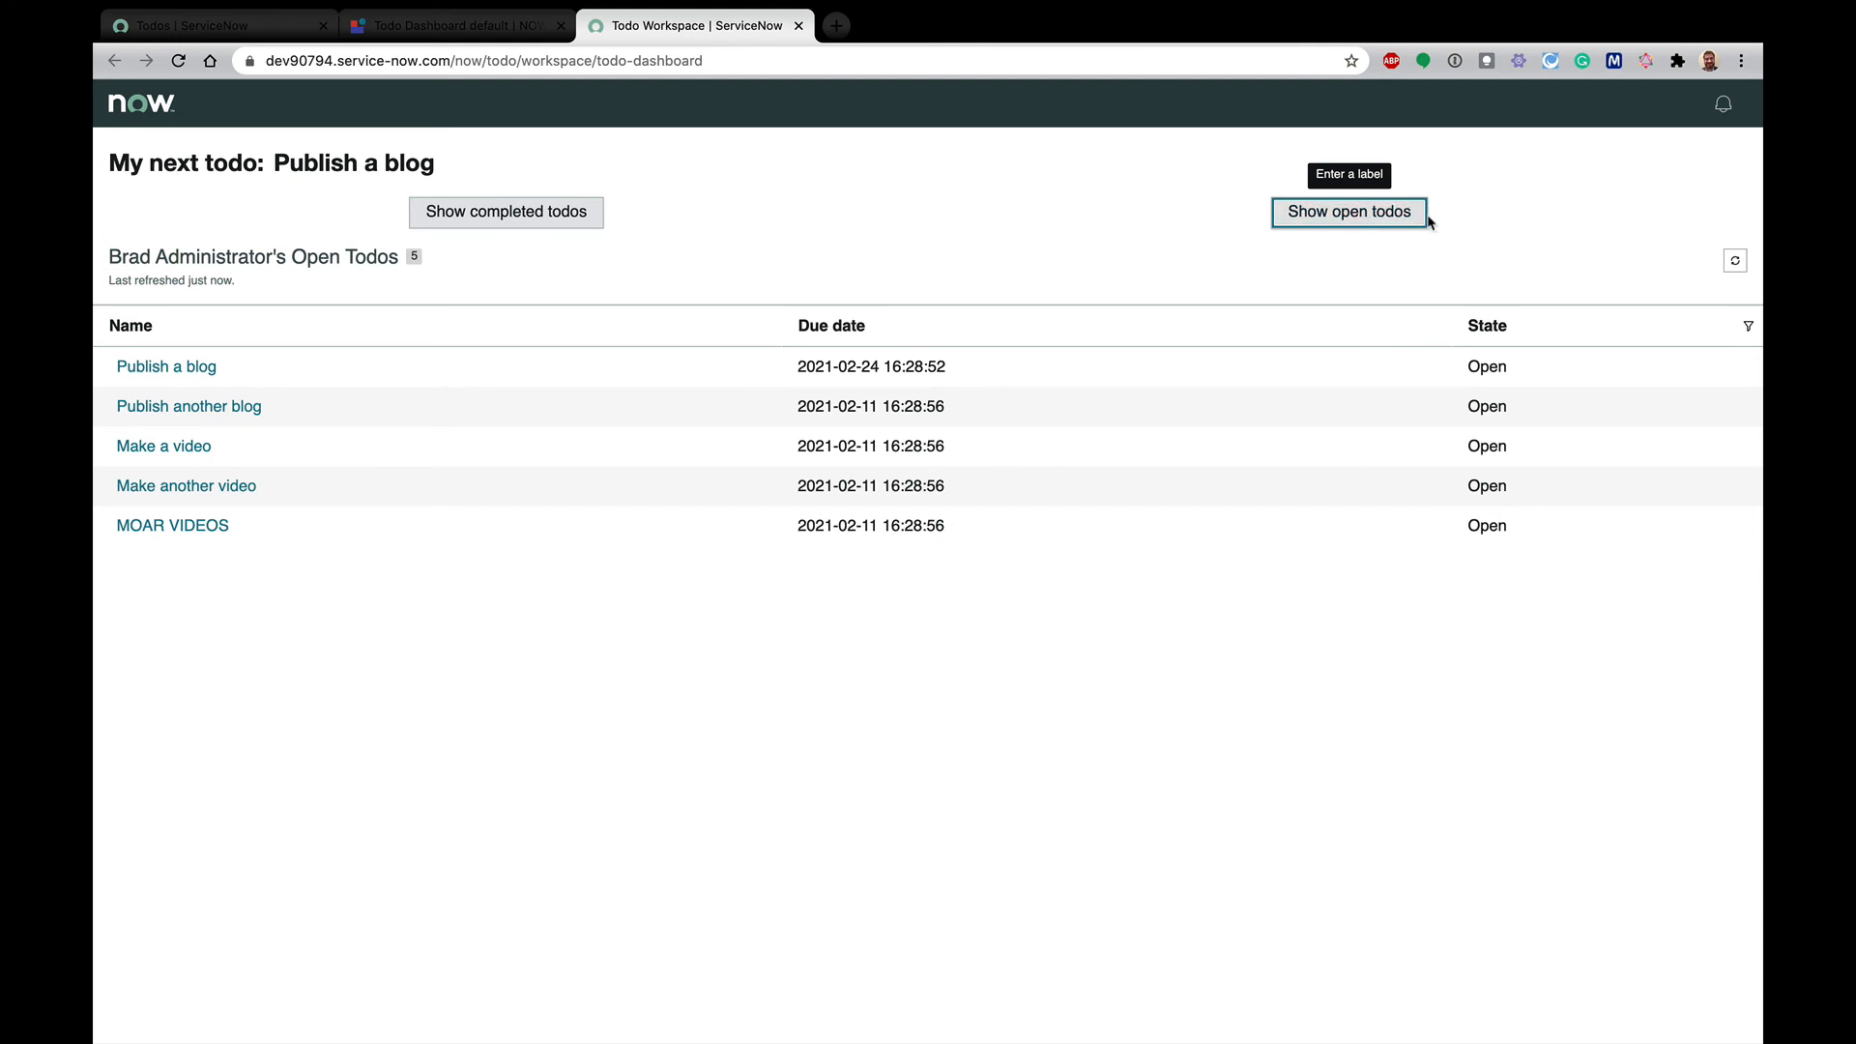
left_click(505, 213)
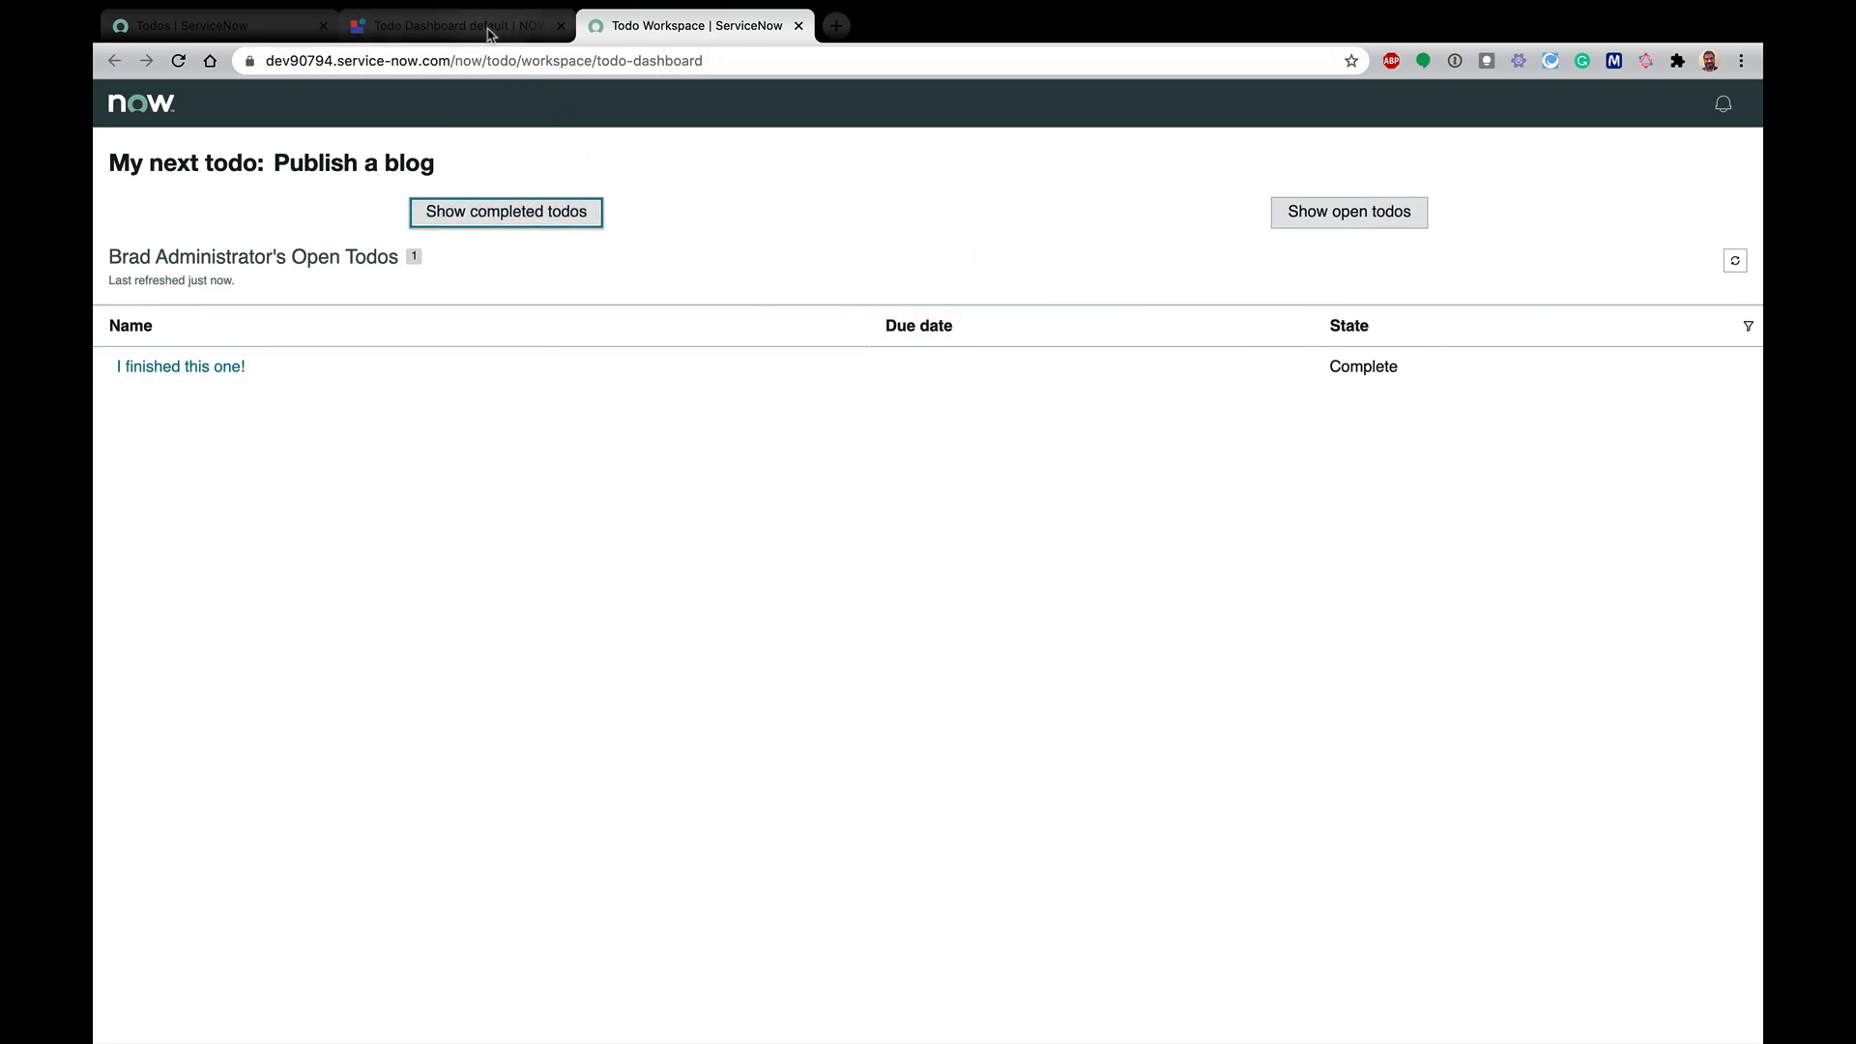
left_click(457, 25)
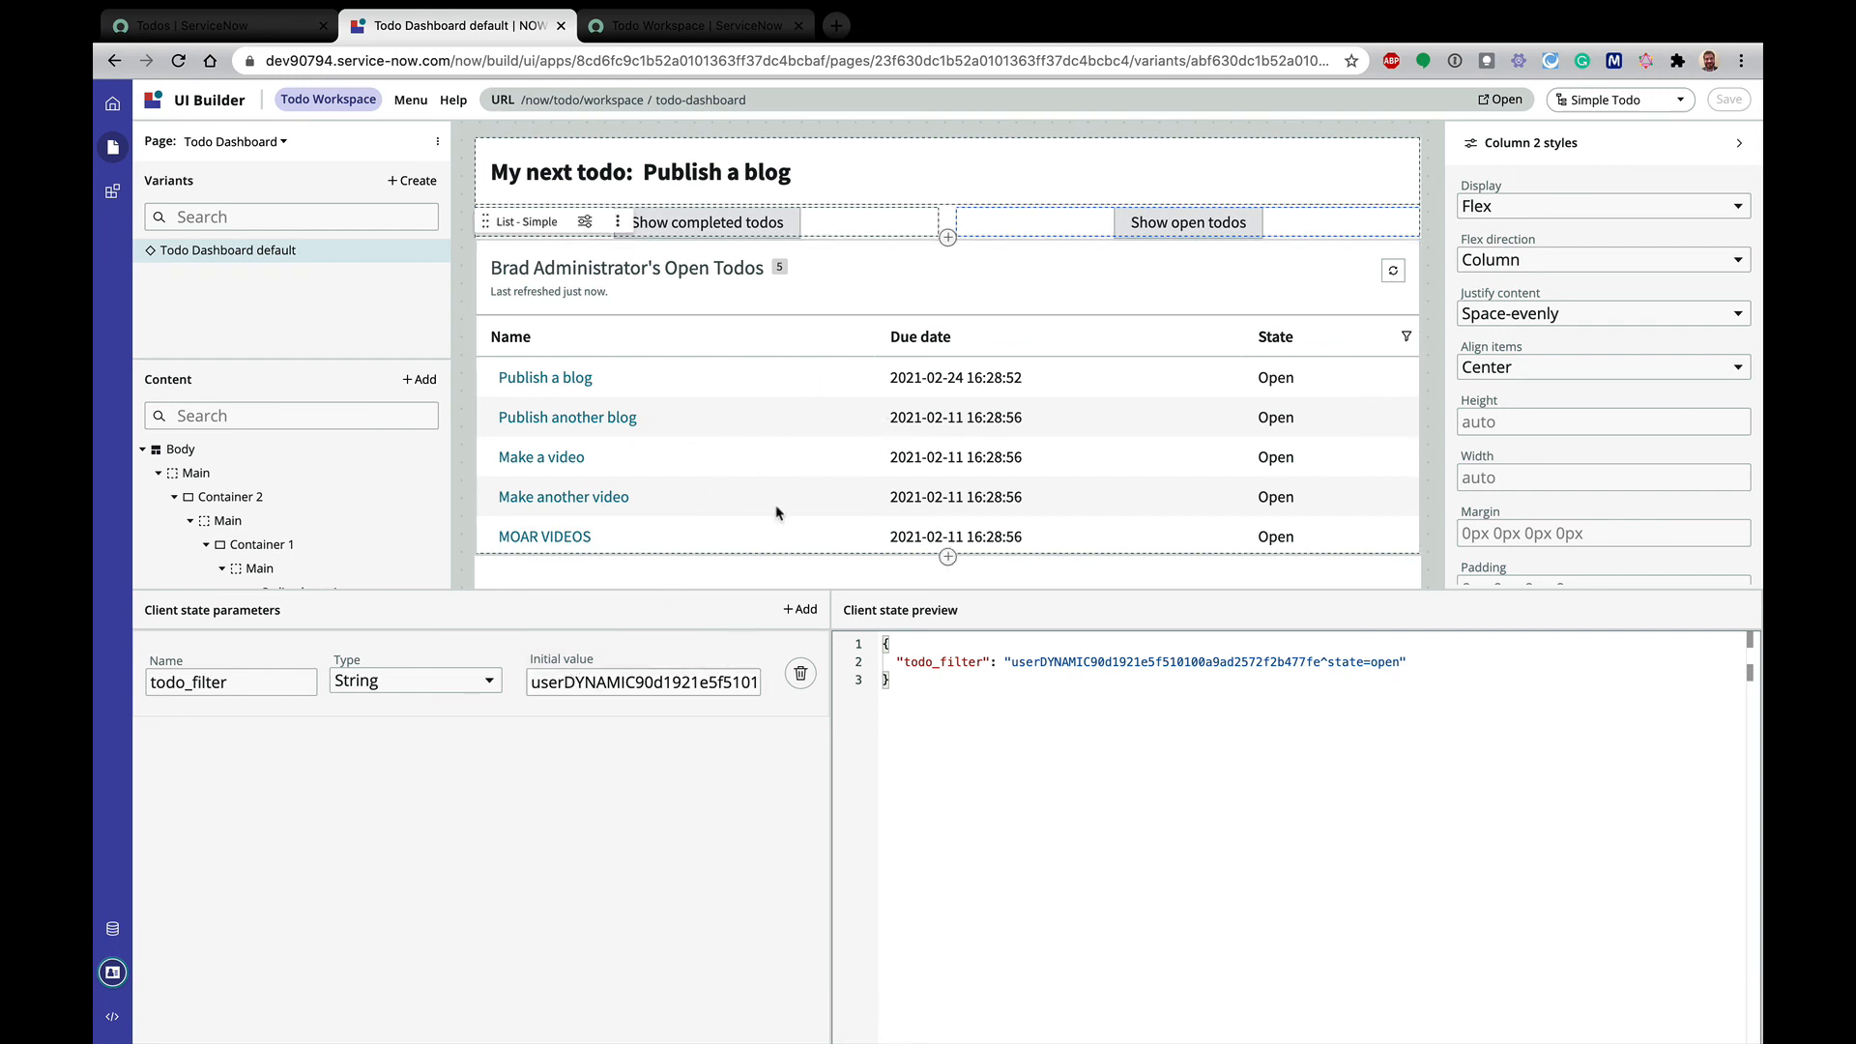
mouse_move(936, 435)
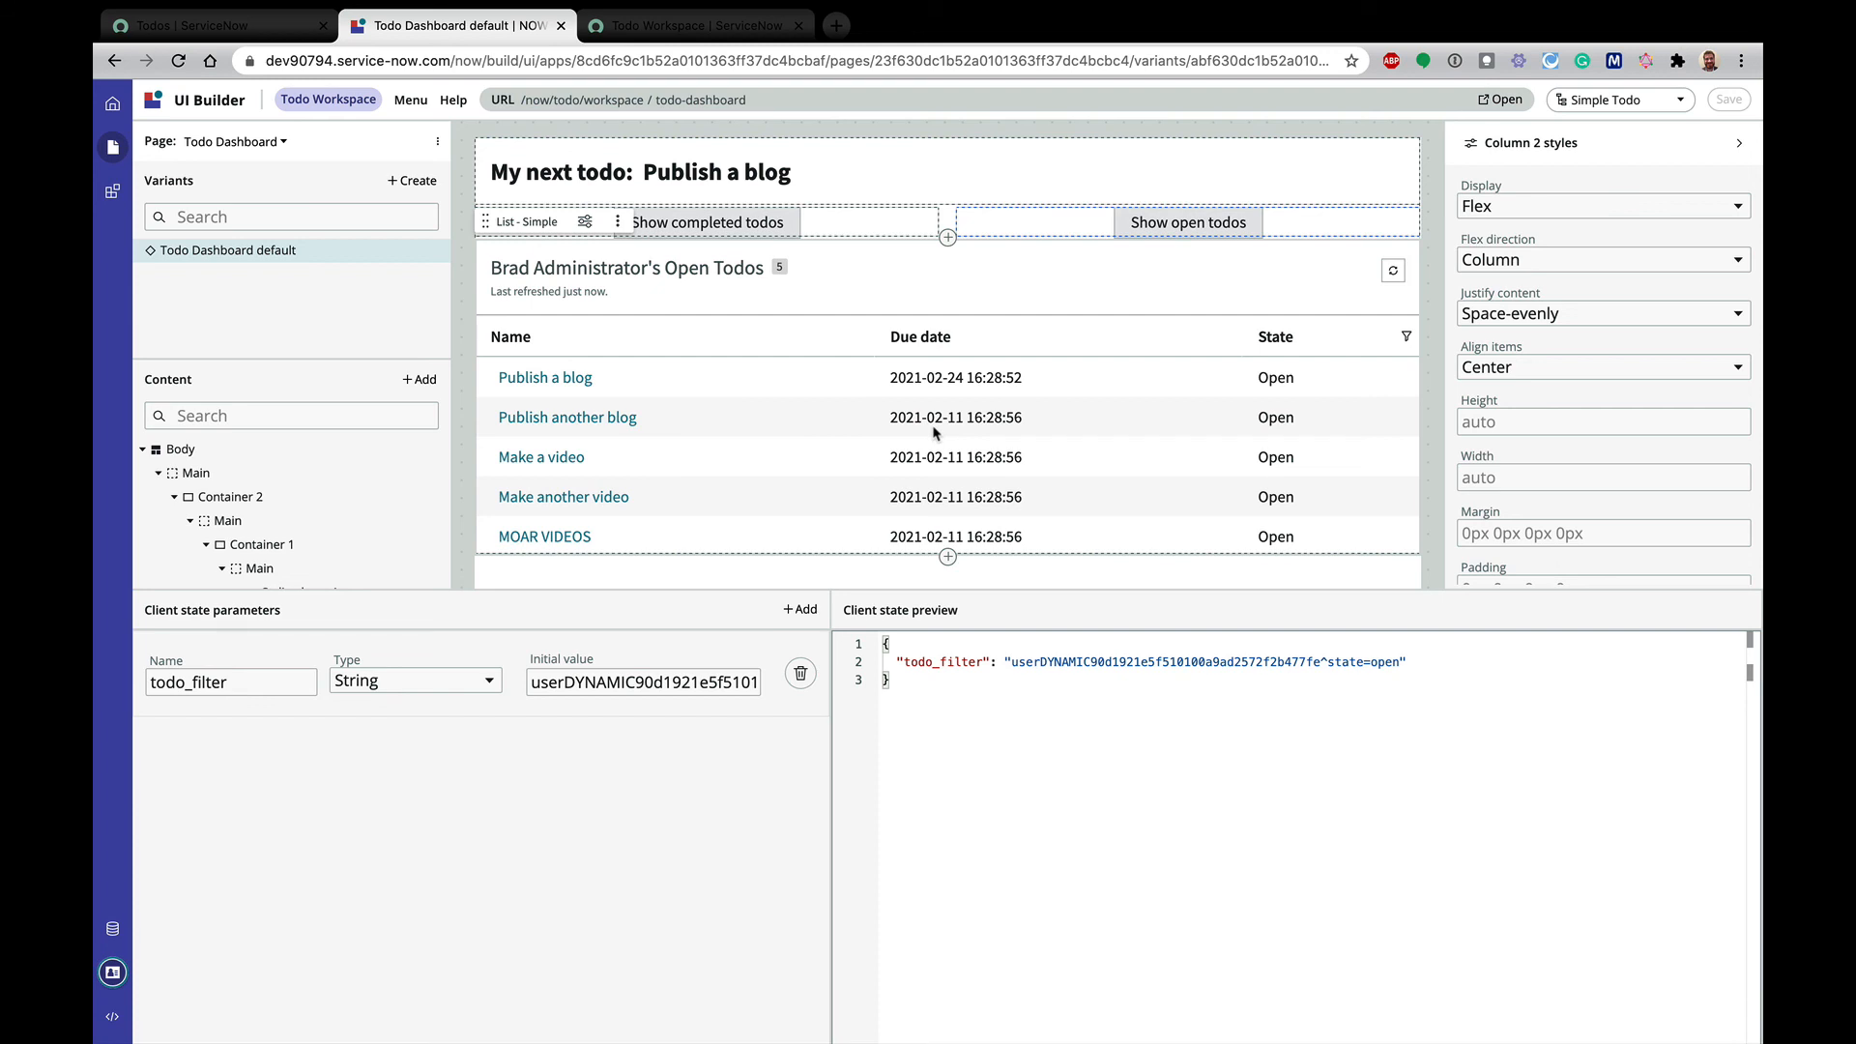
mouse_move(729, 246)
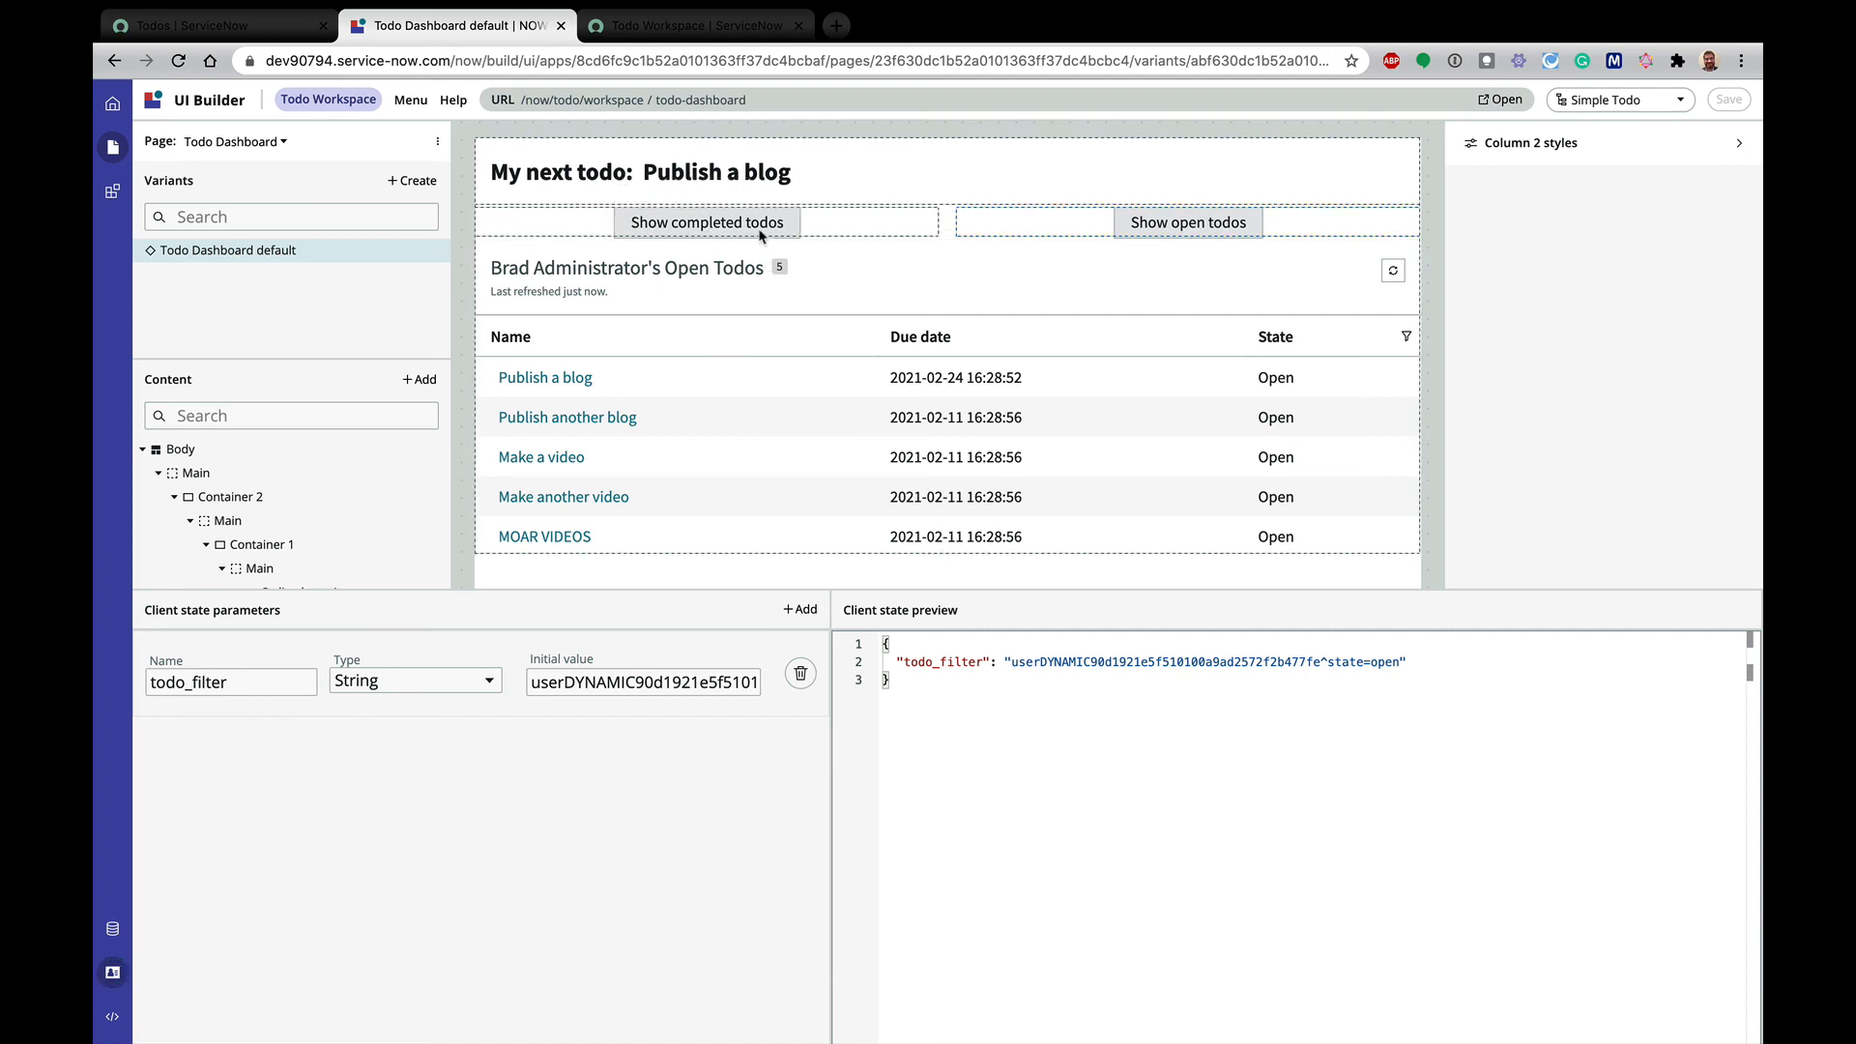
Browse and cancel Button 1's handler picker, then select Body to view page-level handled events
left_click(708, 222)
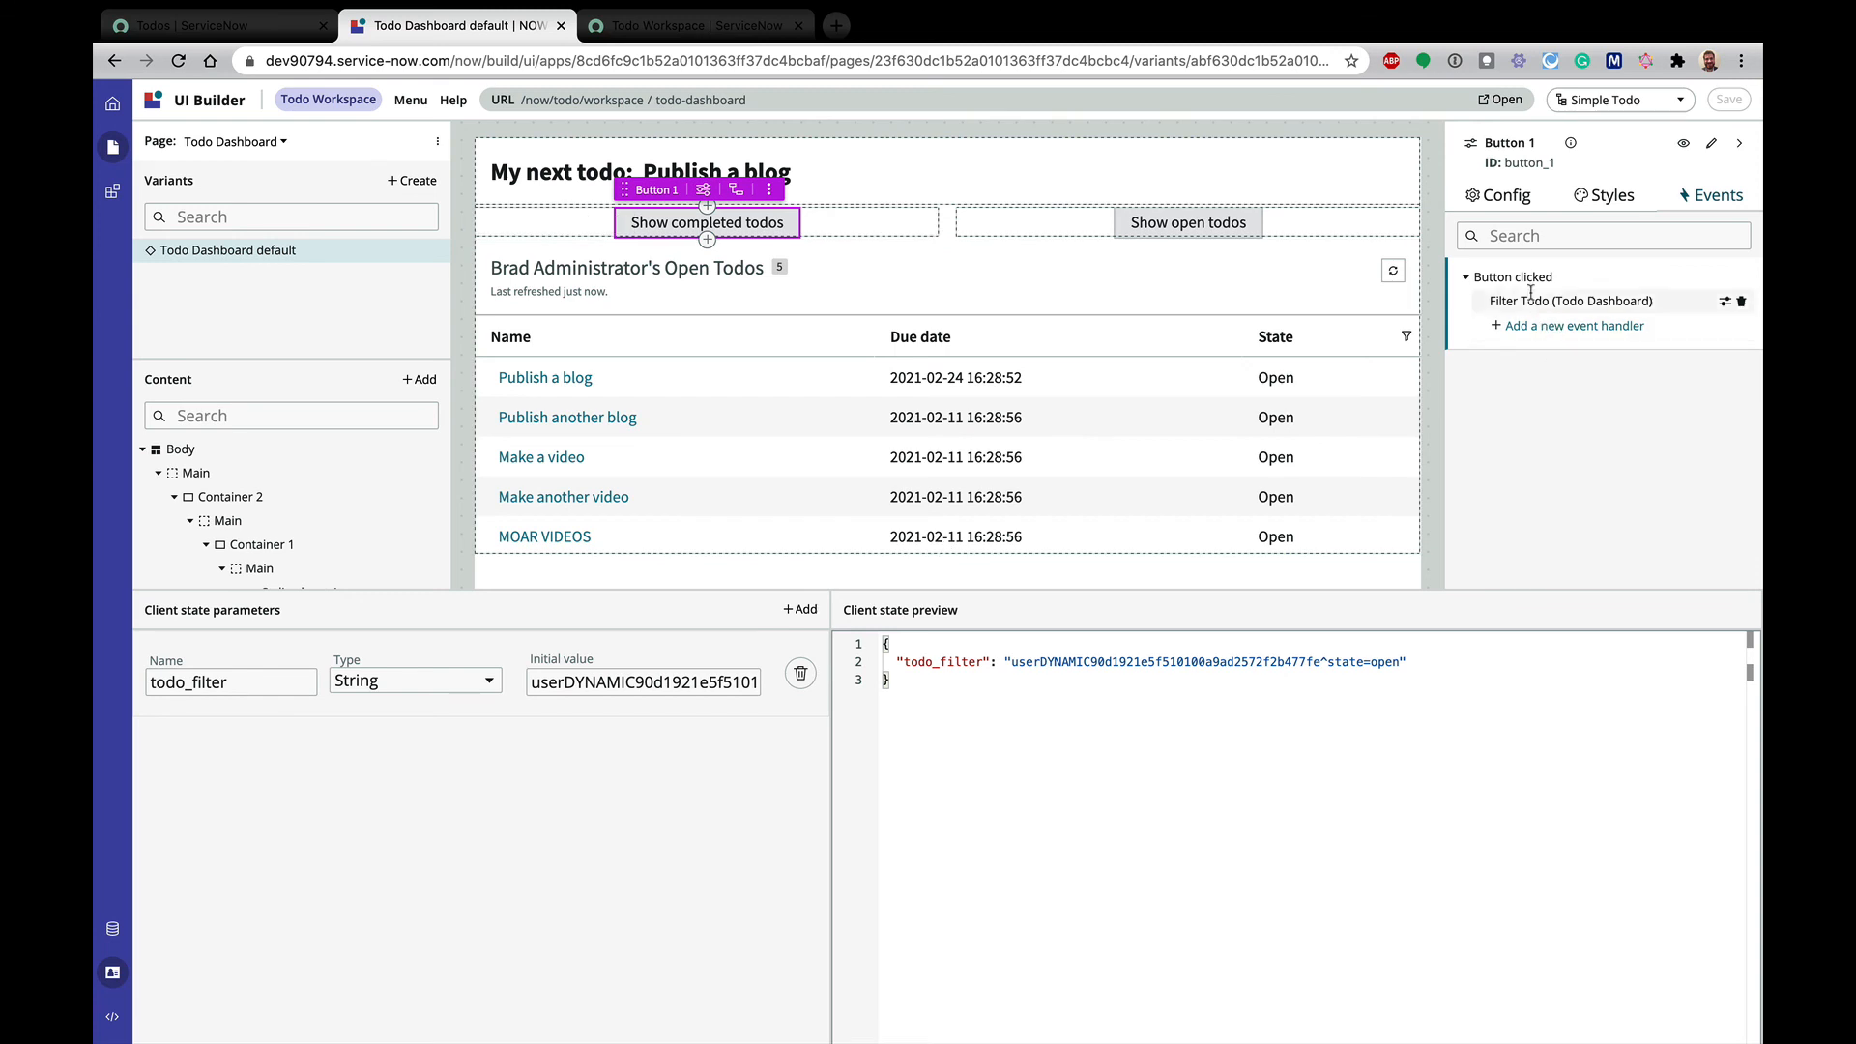
left_click(1576, 325)
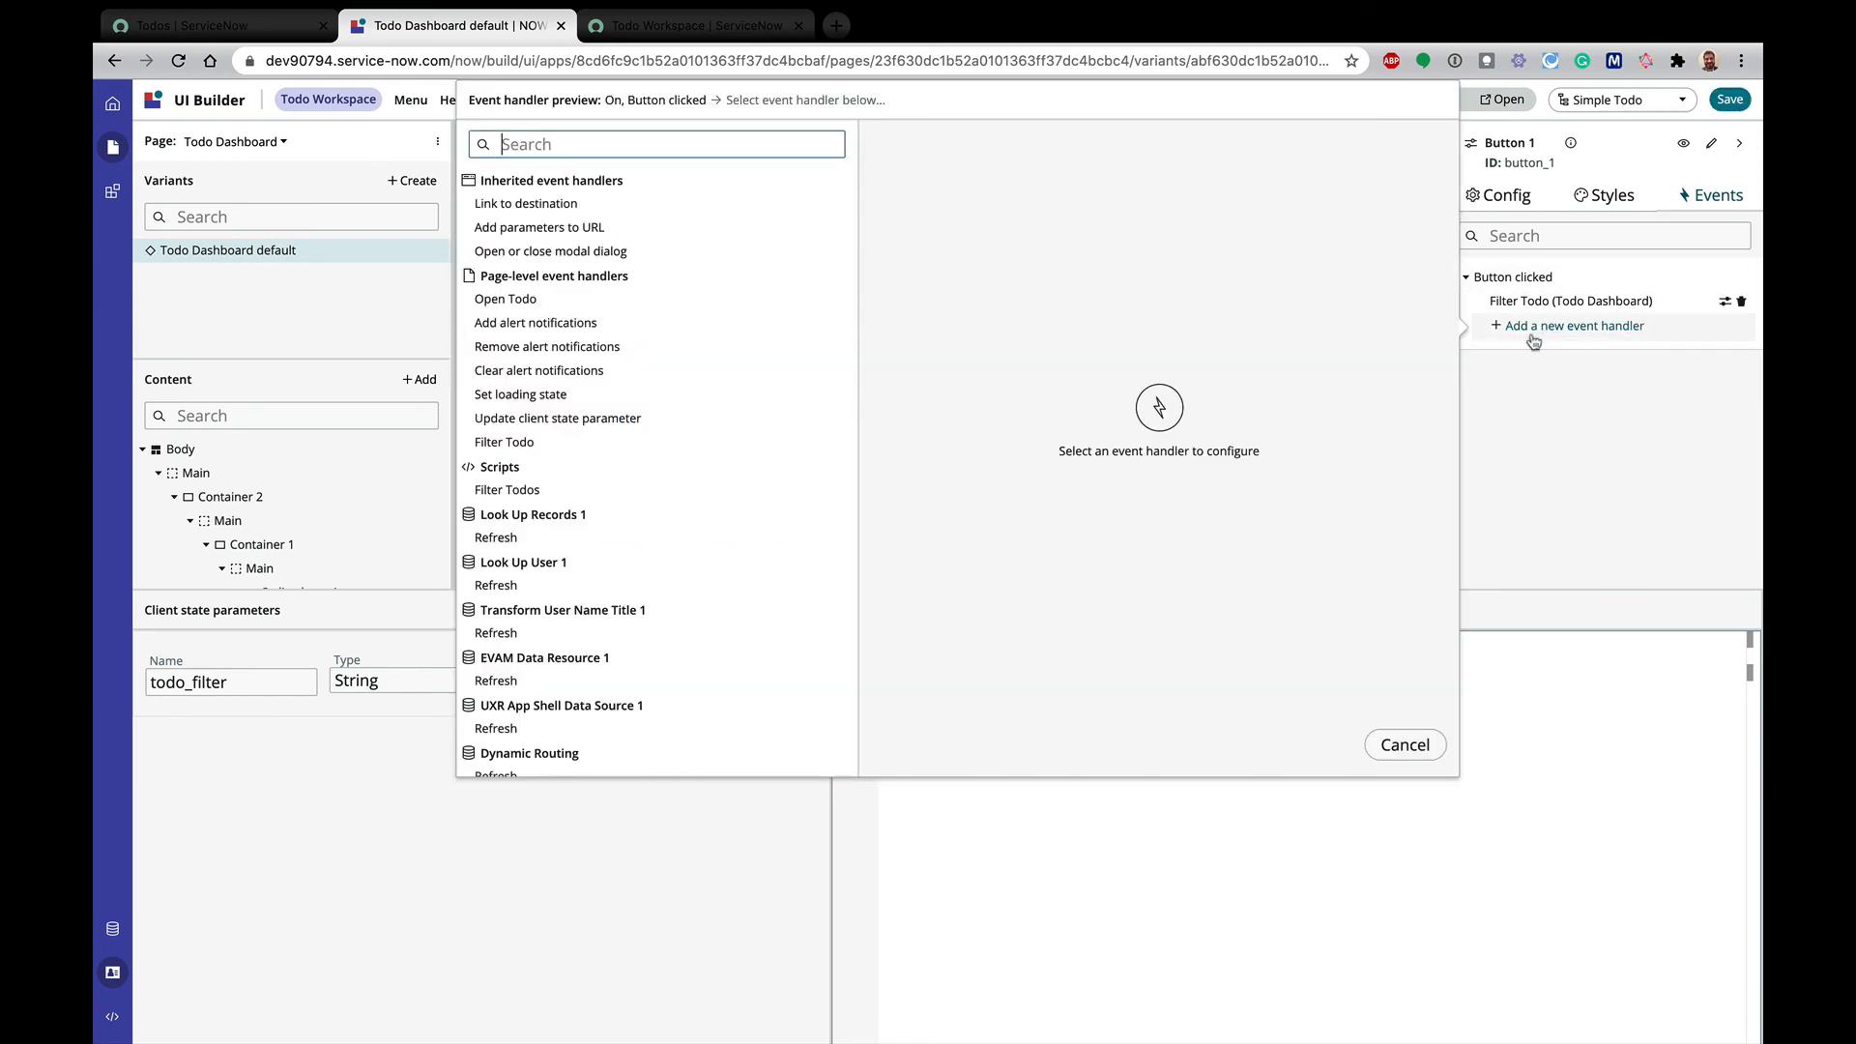
mouse_move(675, 371)
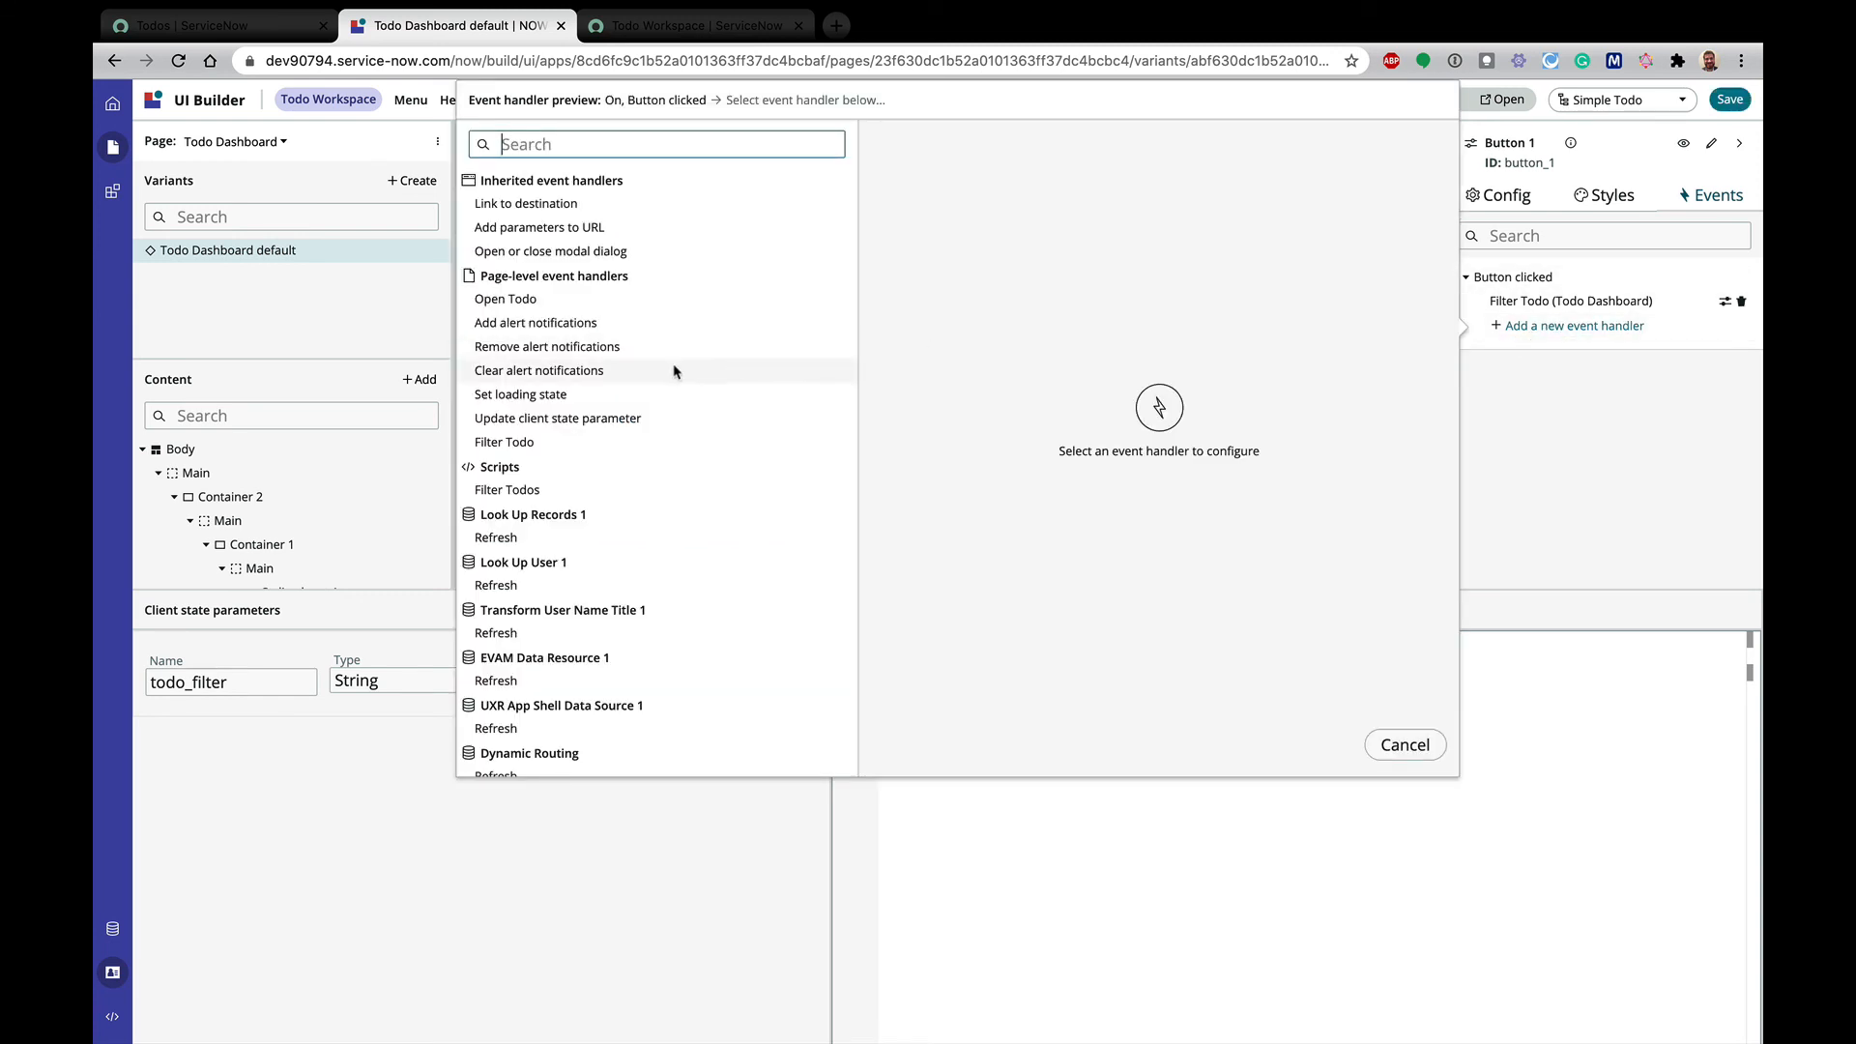
mouse_move(557, 418)
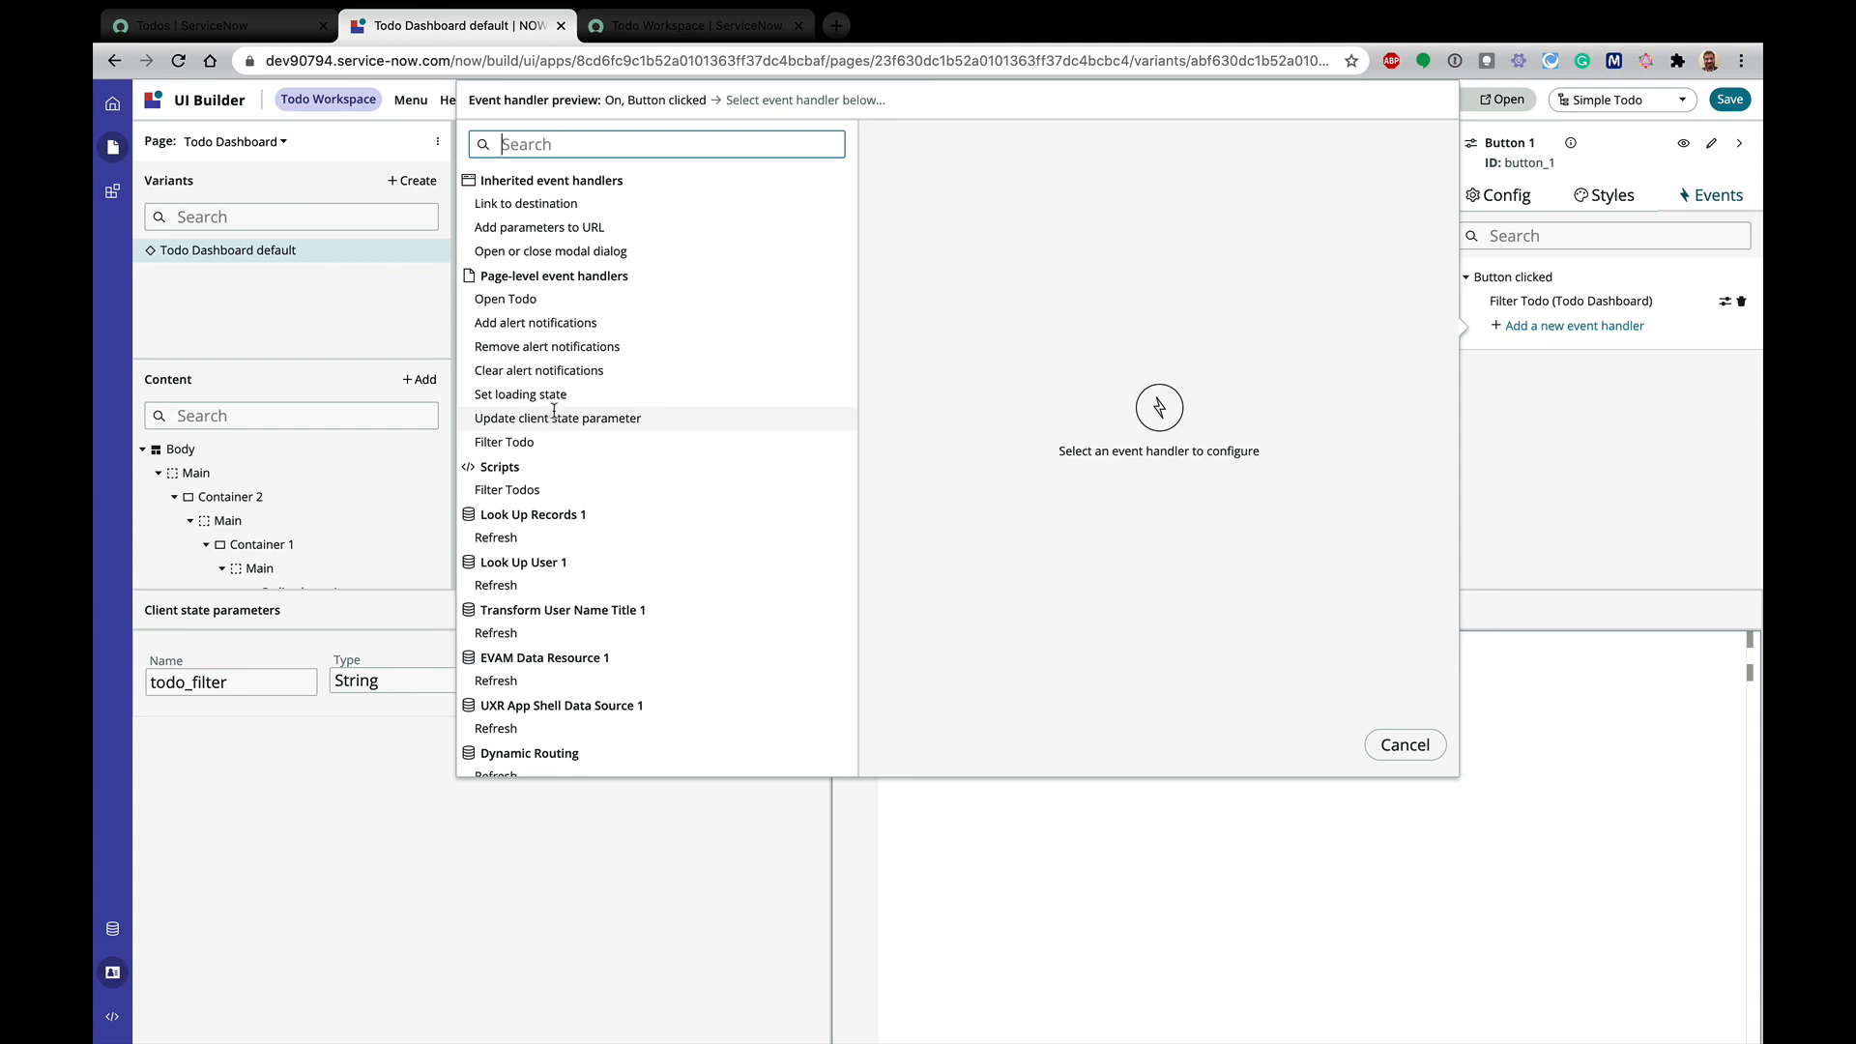
mouse_move(1406, 743)
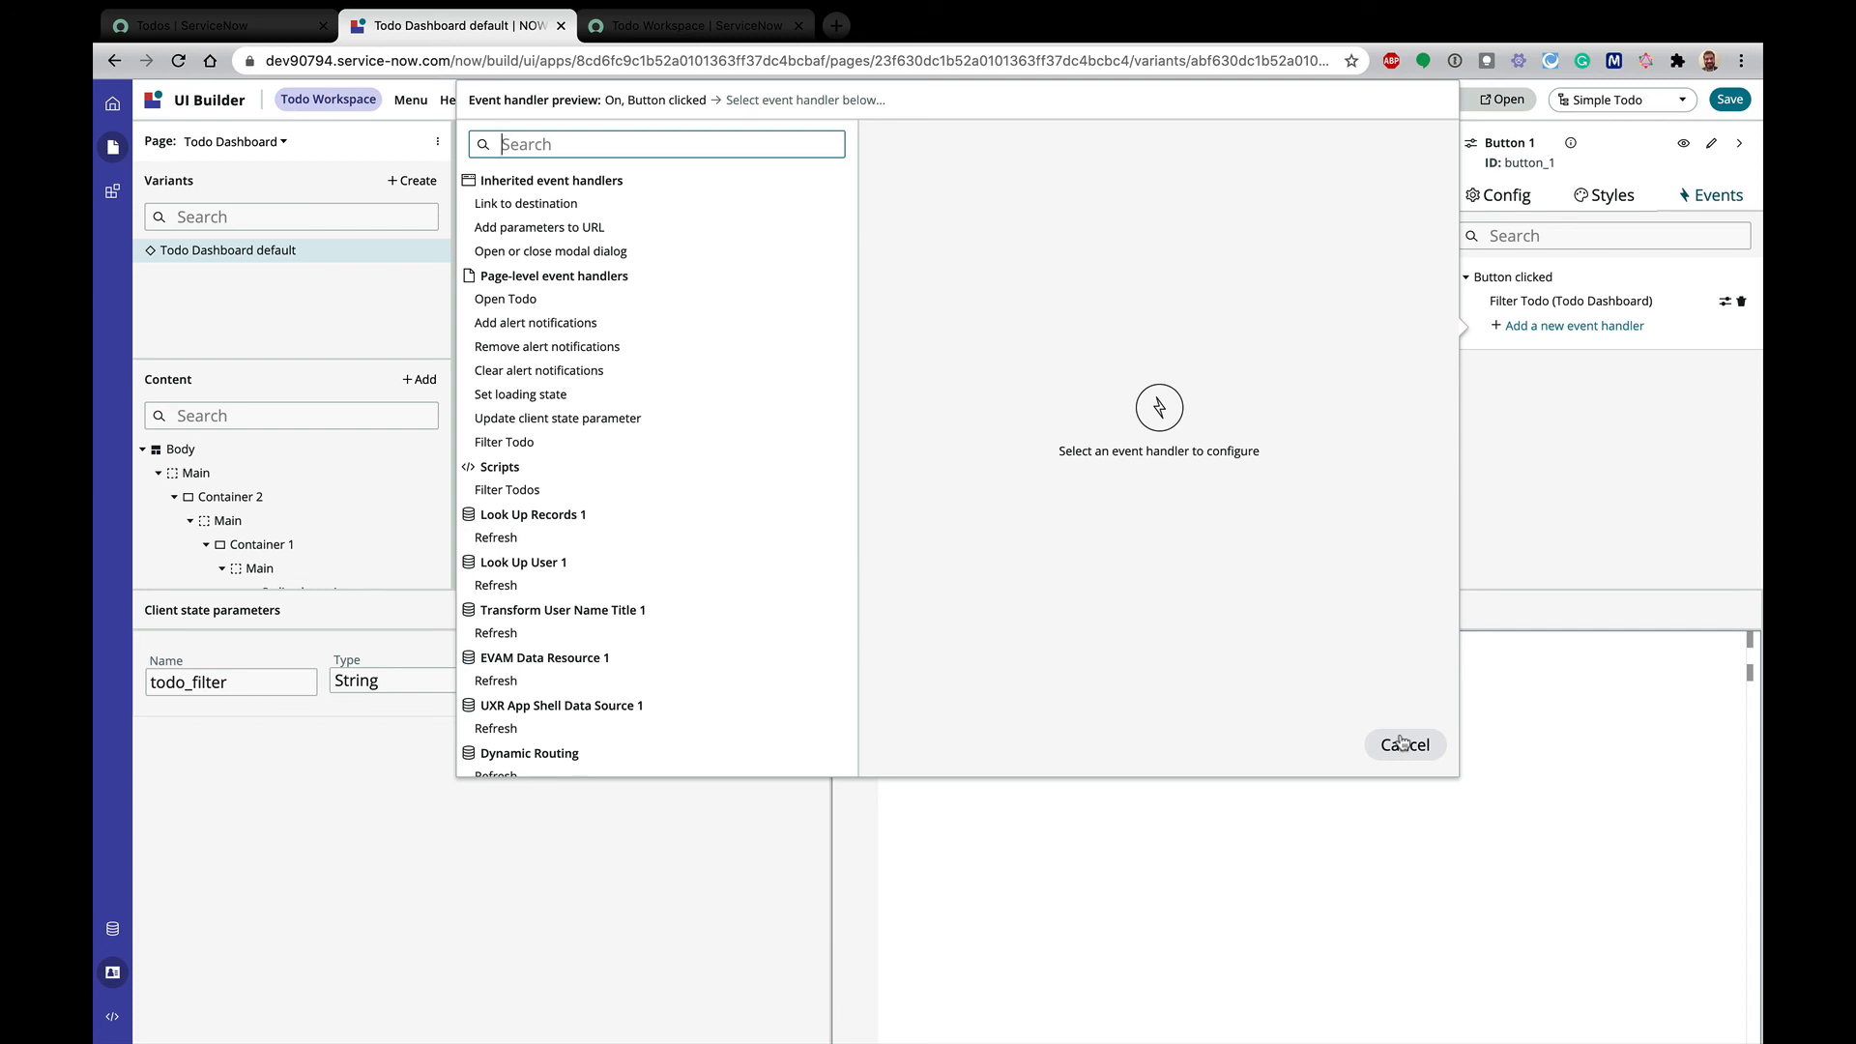
left_click(1404, 744)
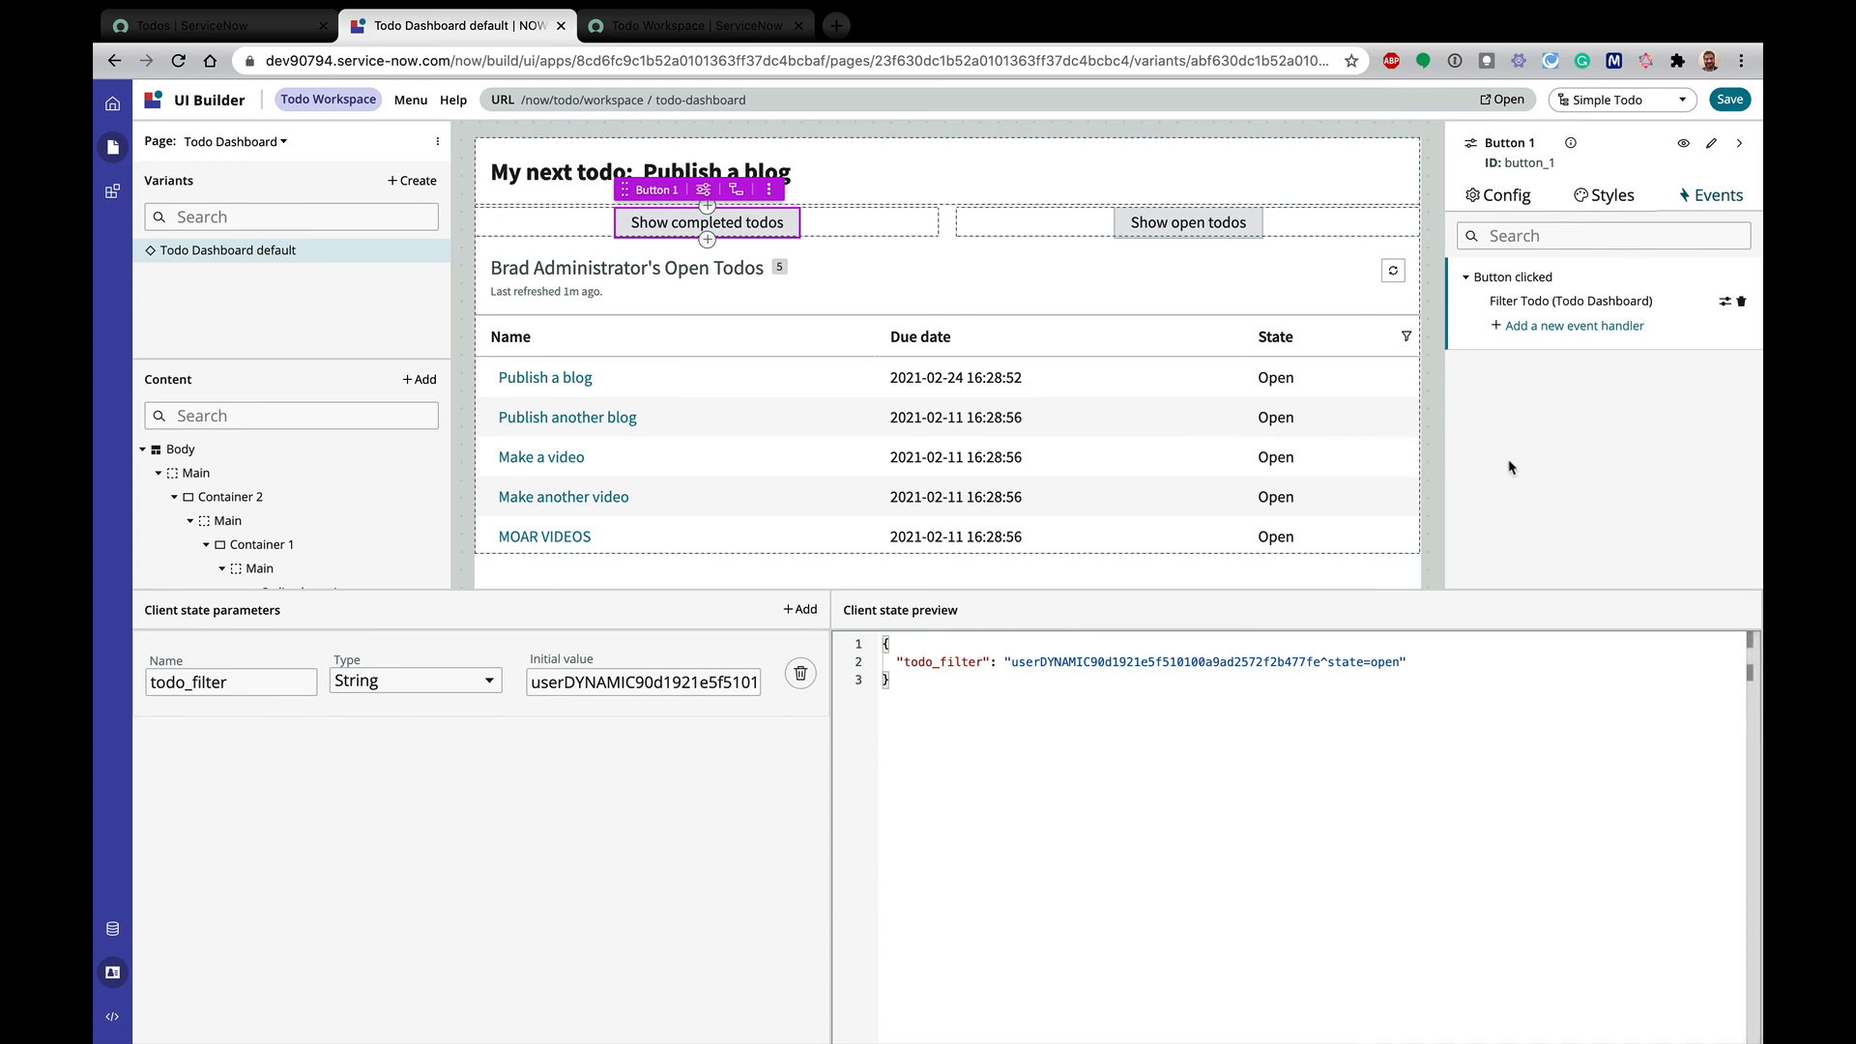
mouse_move(1187, 222)
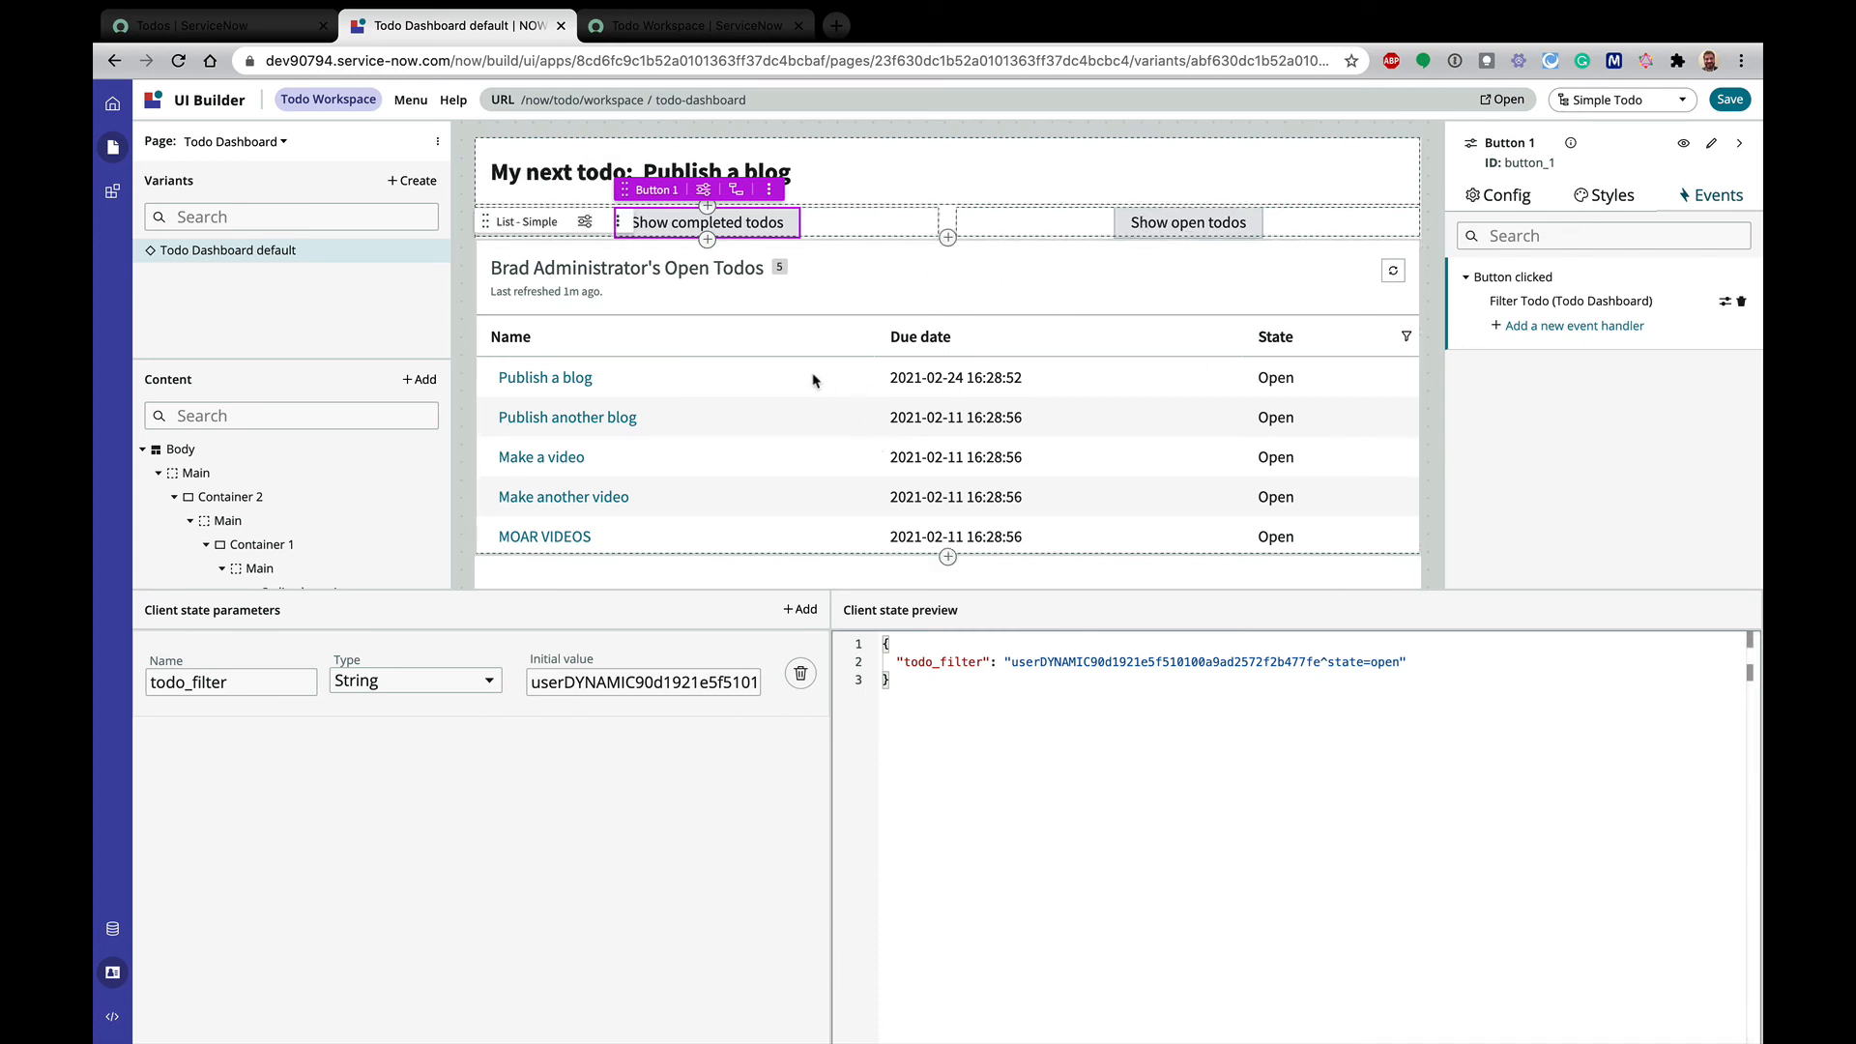
mouse_move(734, 388)
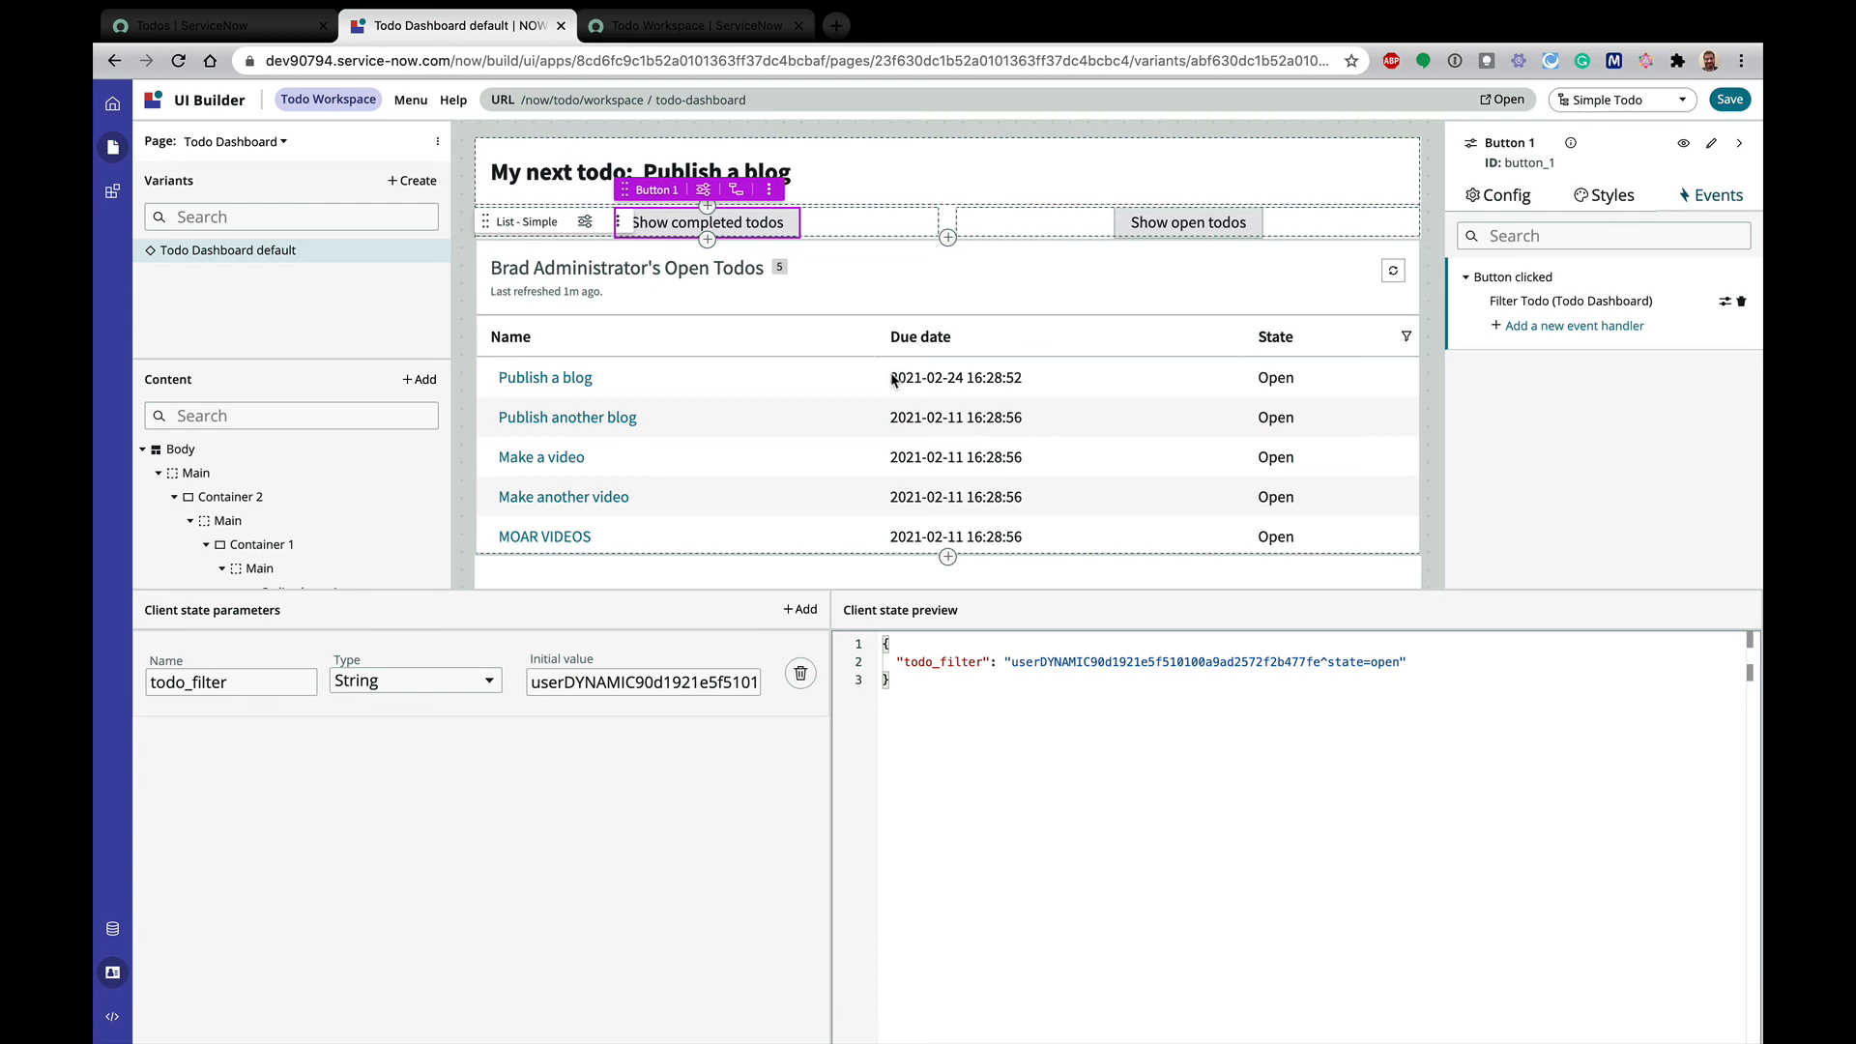
left_click(177, 449)
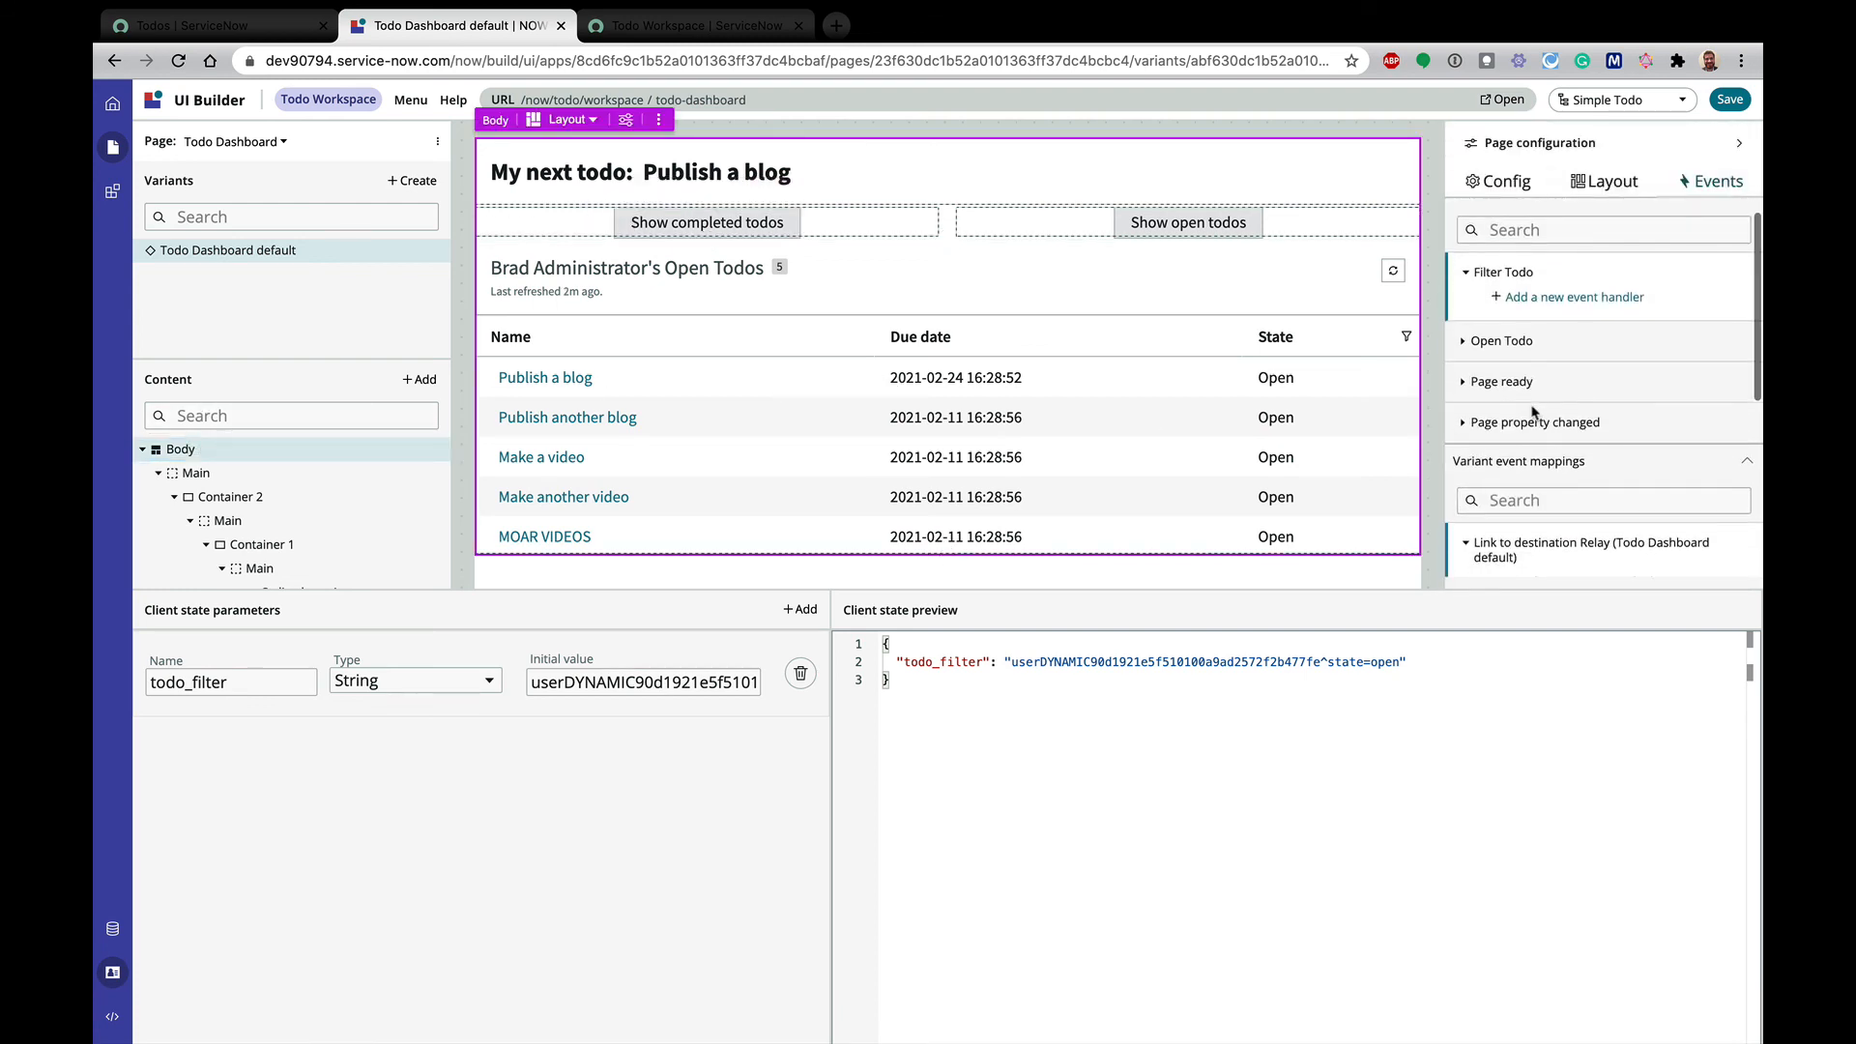
scroll("up", 3)
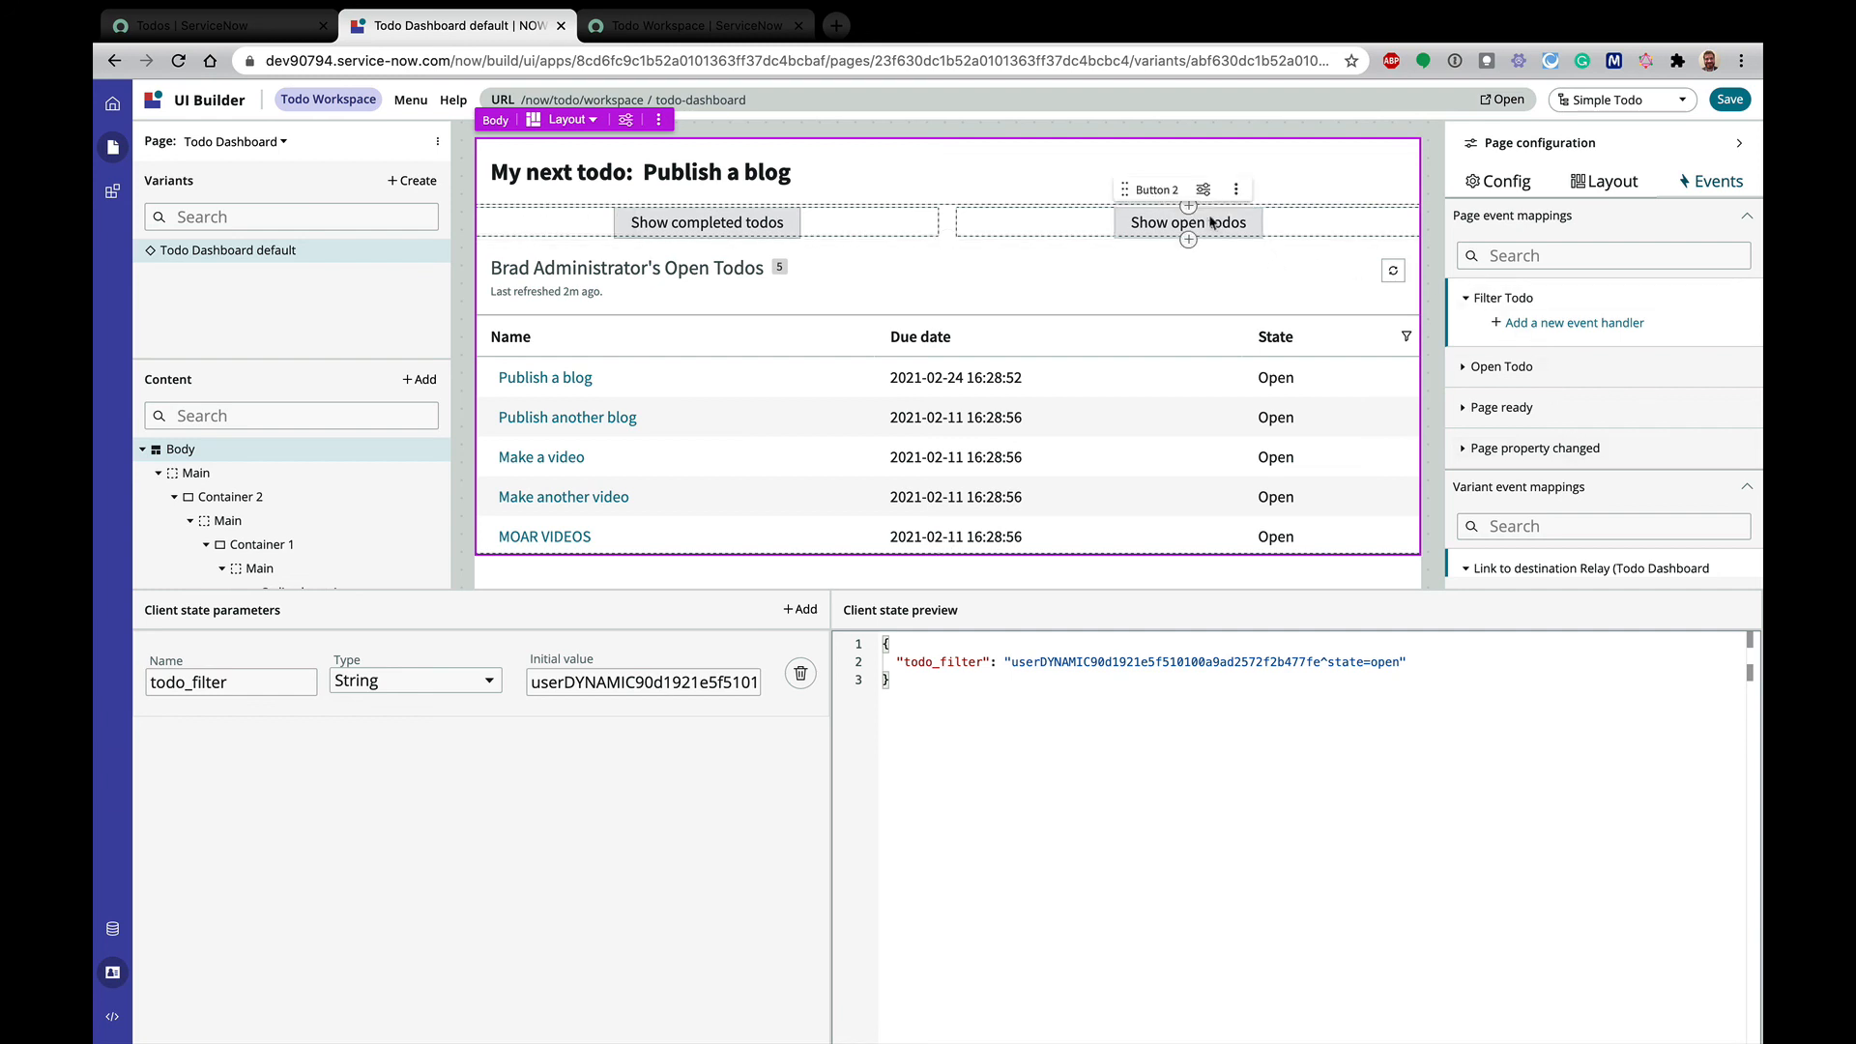
left_click(707, 223)
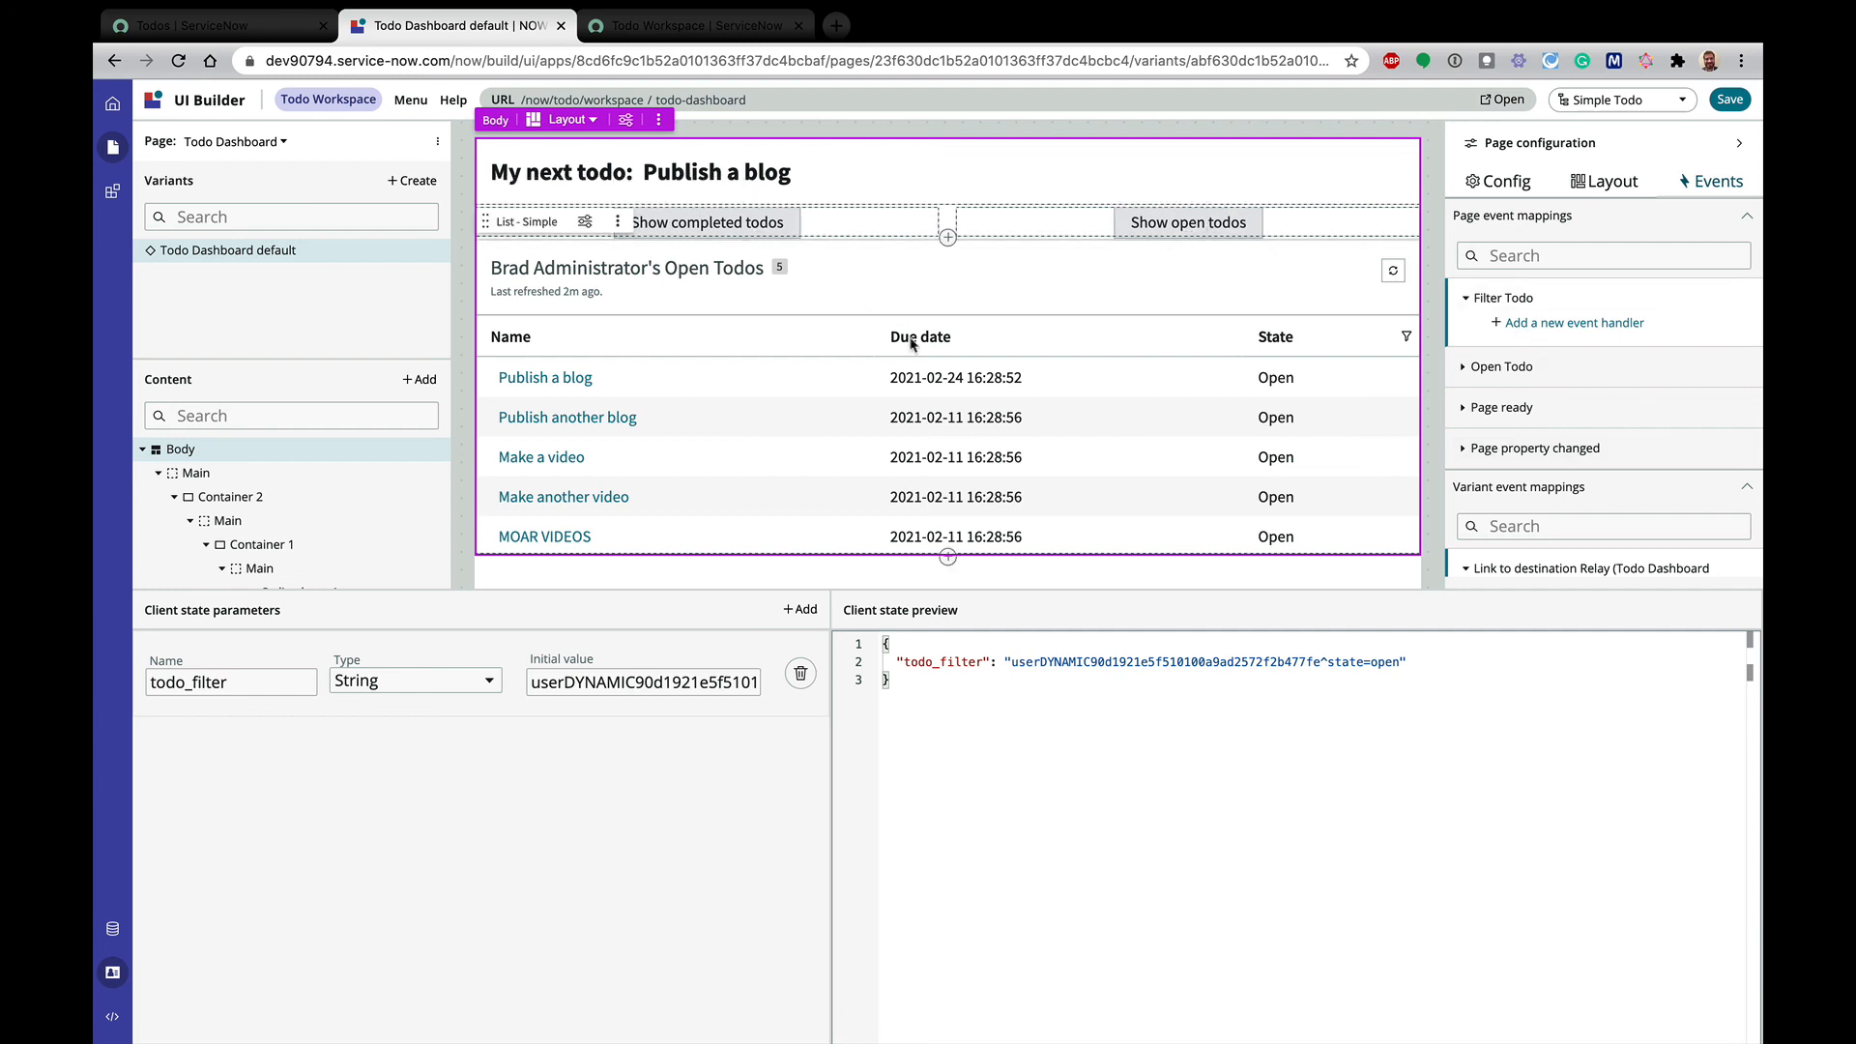